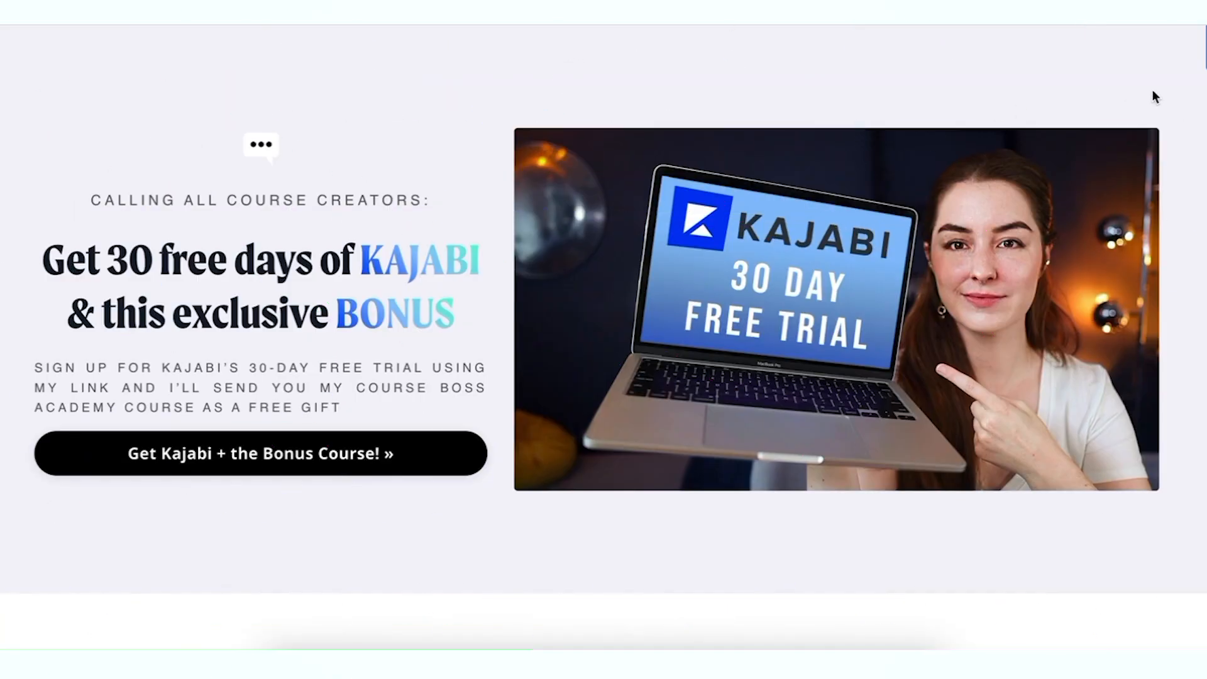
Scroll down to the description field and begin editing the AI for Creators brief description.
scroll(down, 3)
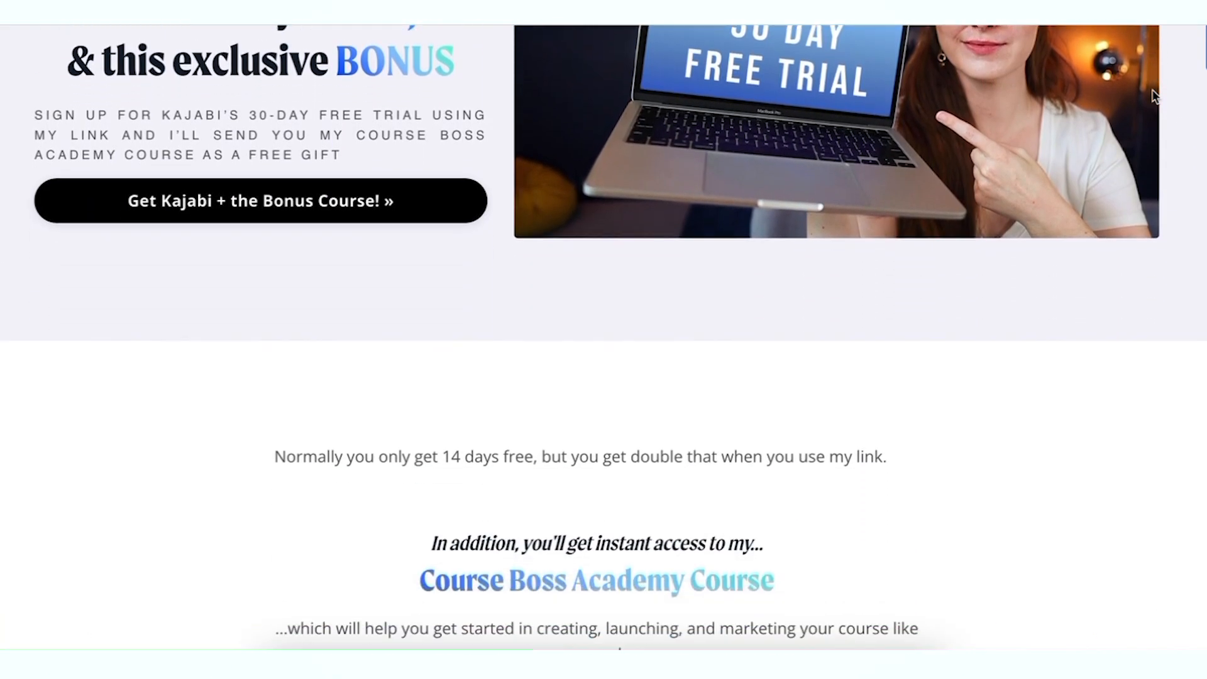
scroll(down, 3)
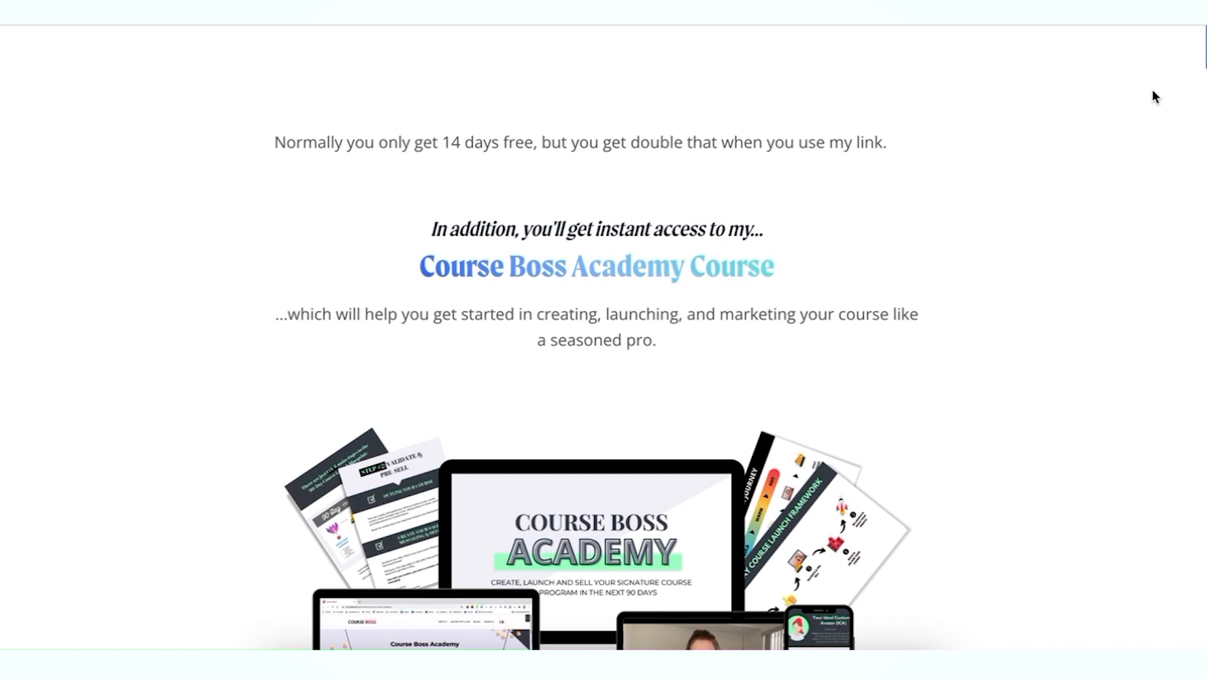
scroll(down, 3)
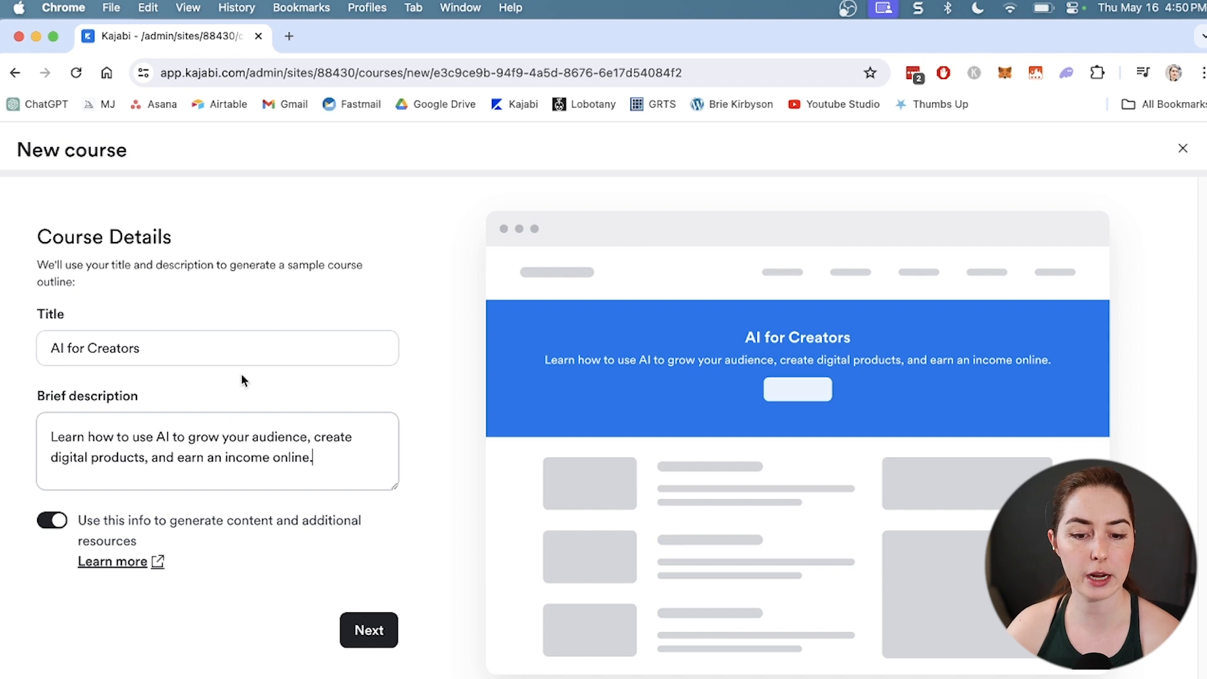
click(217, 451)
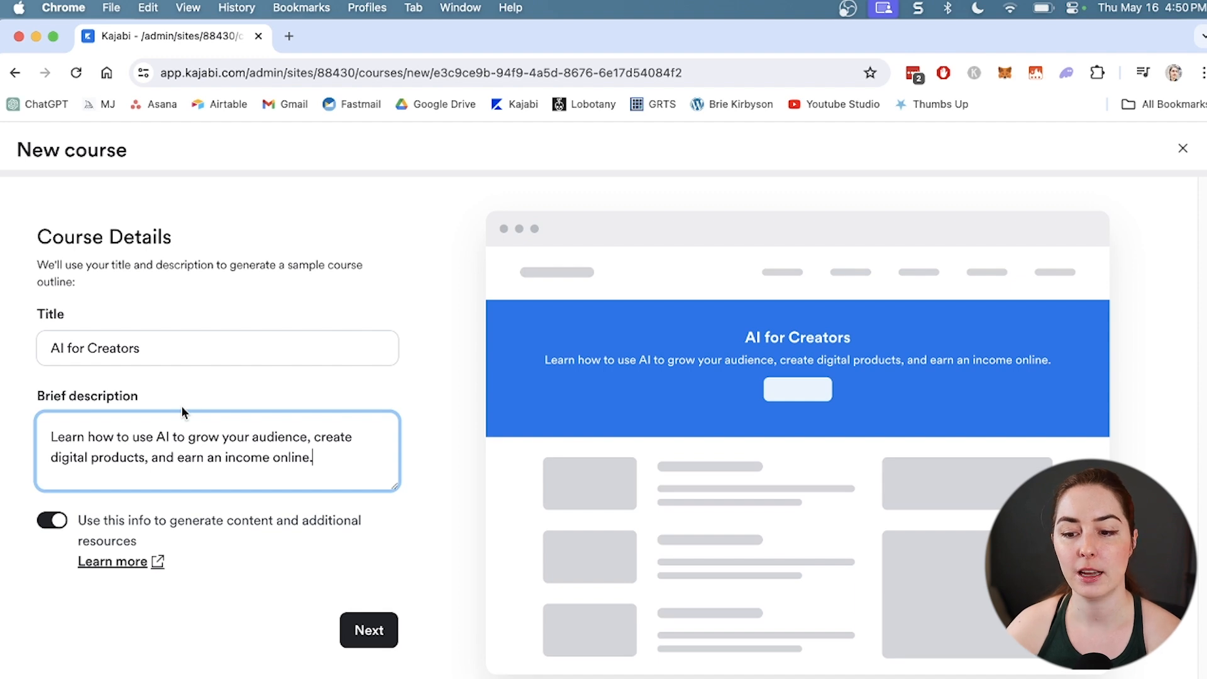
mouse_move(723, 458)
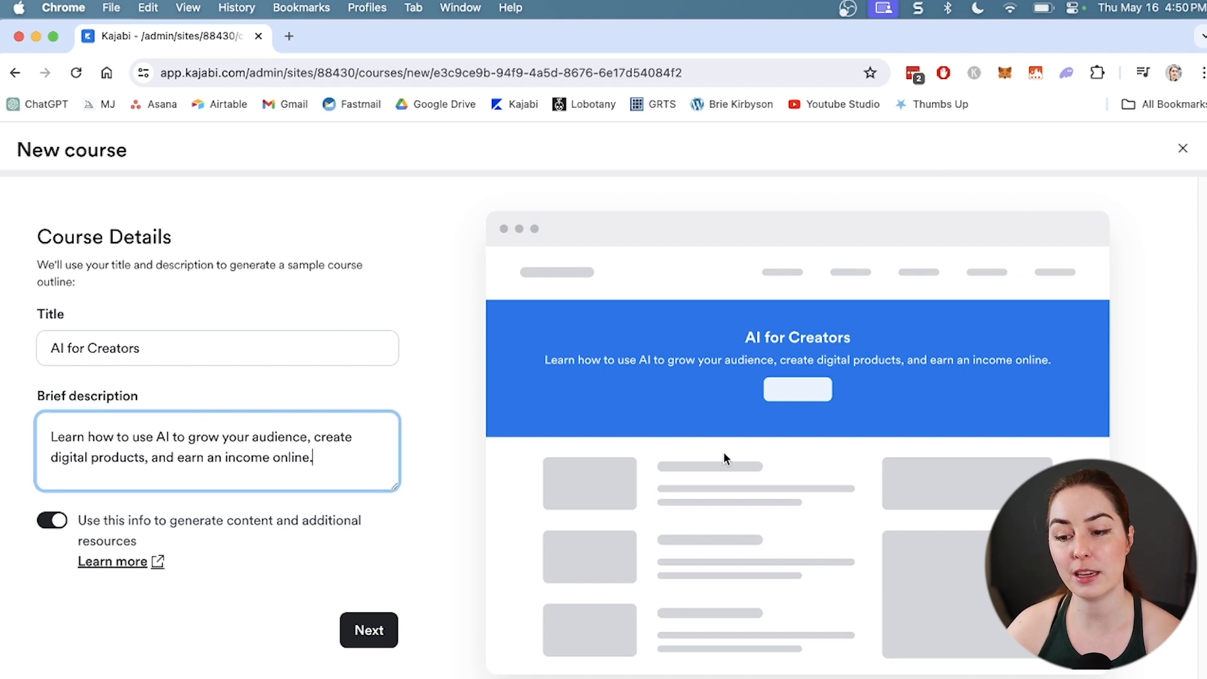
mouse_move(616, 454)
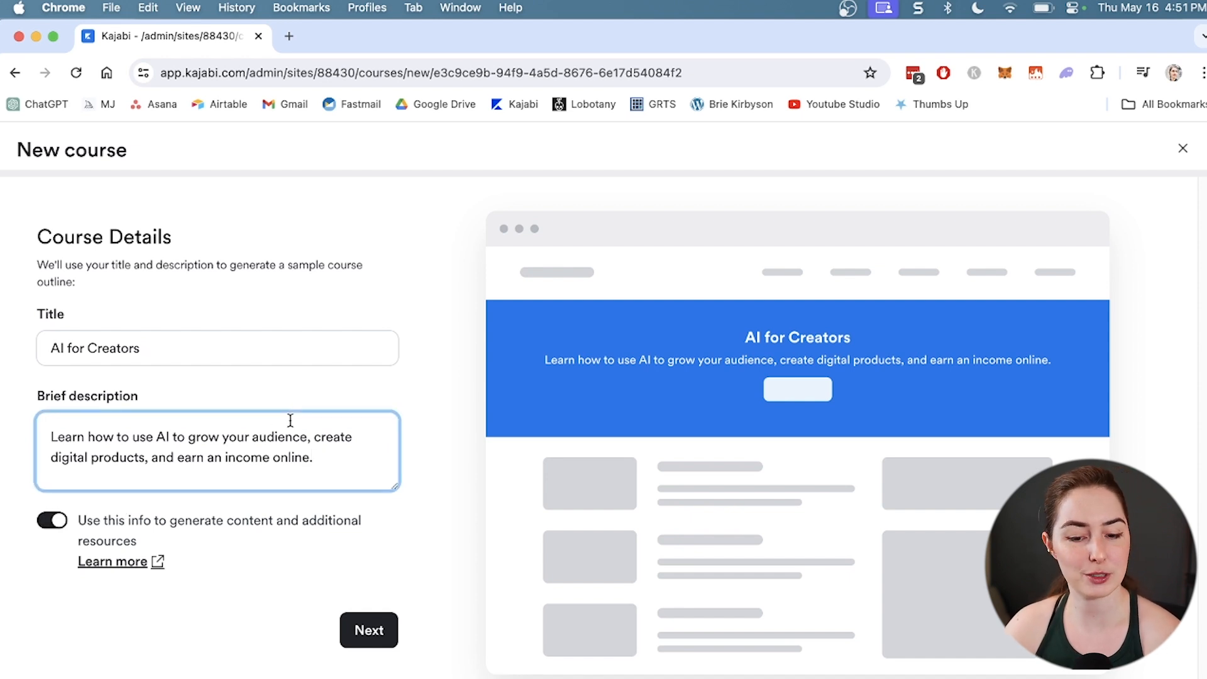
Choose orange and purple swatches for the primary and accent colours, then try the custom picker.
click(368, 630)
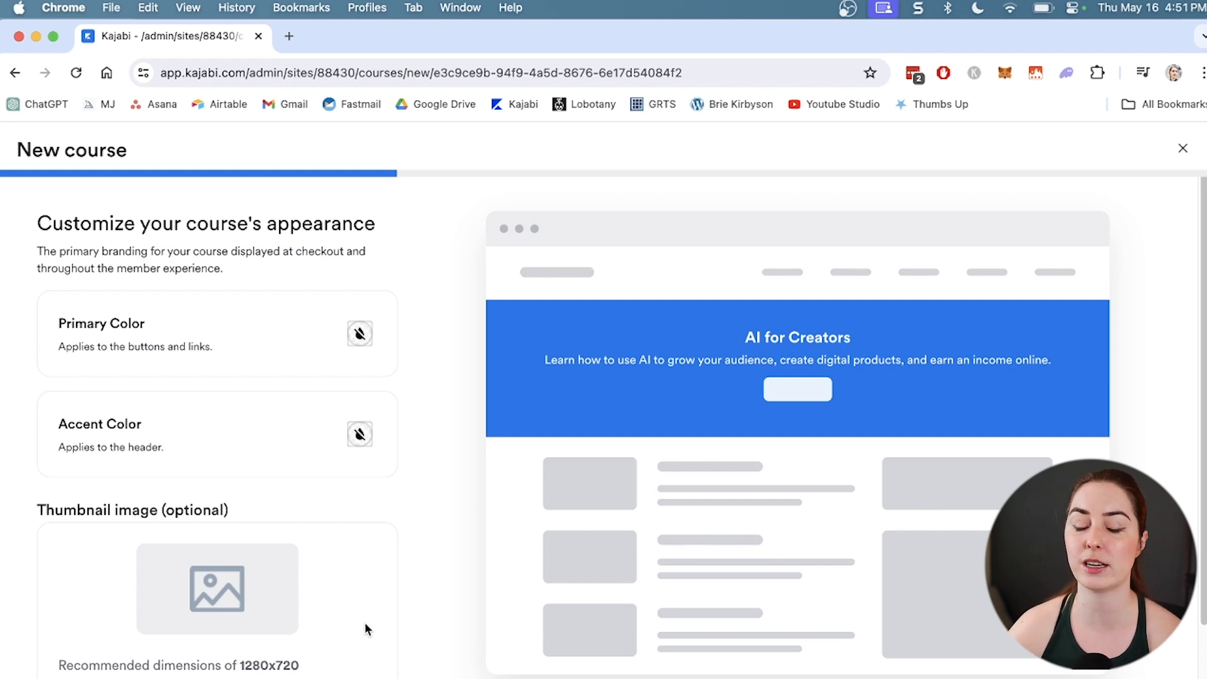
mouse_move(412, 555)
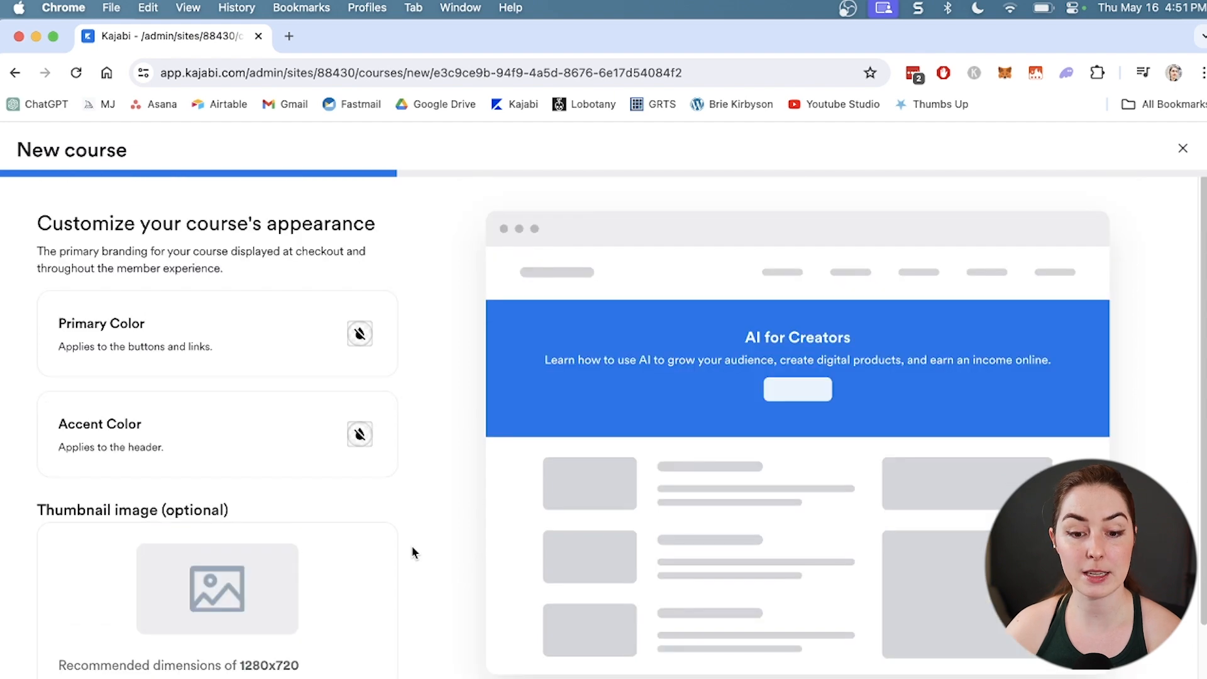
scroll(down, 3)
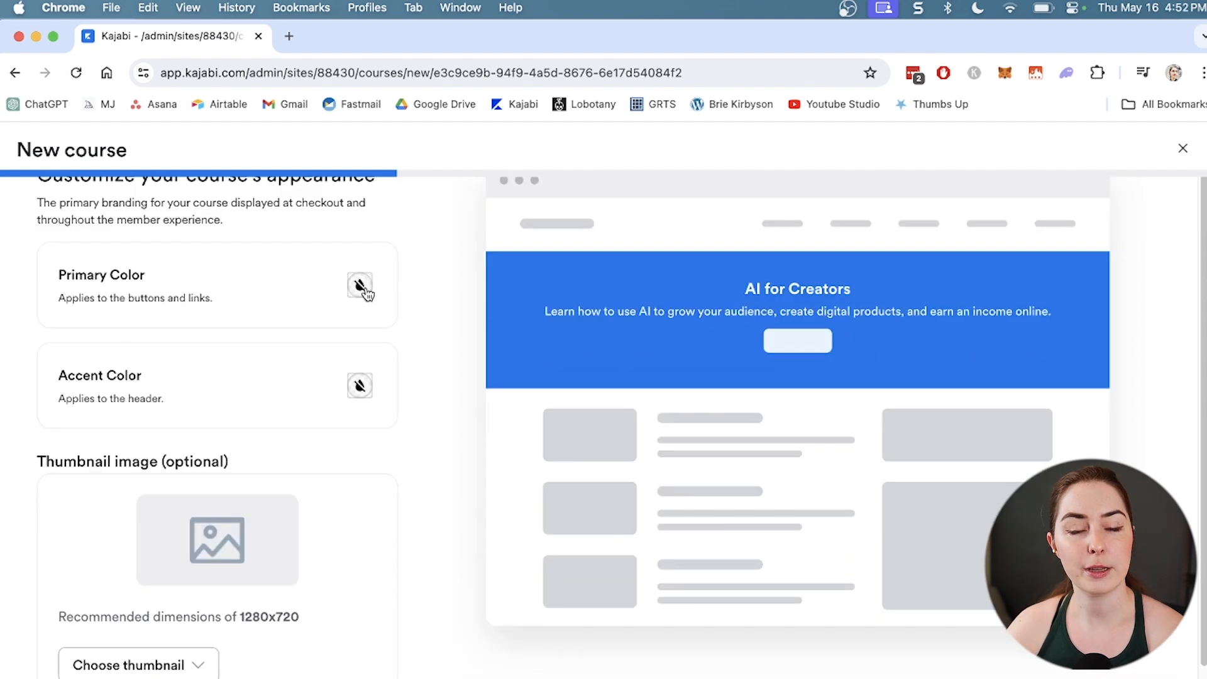
click(359, 285)
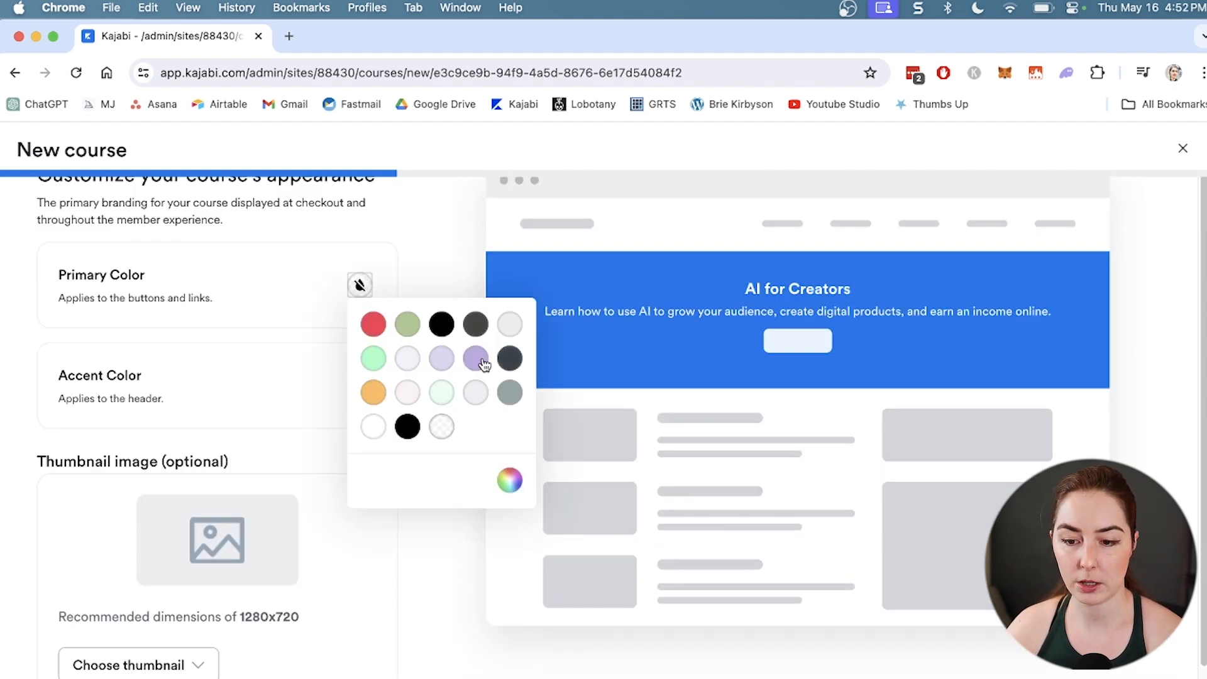
click(441, 358)
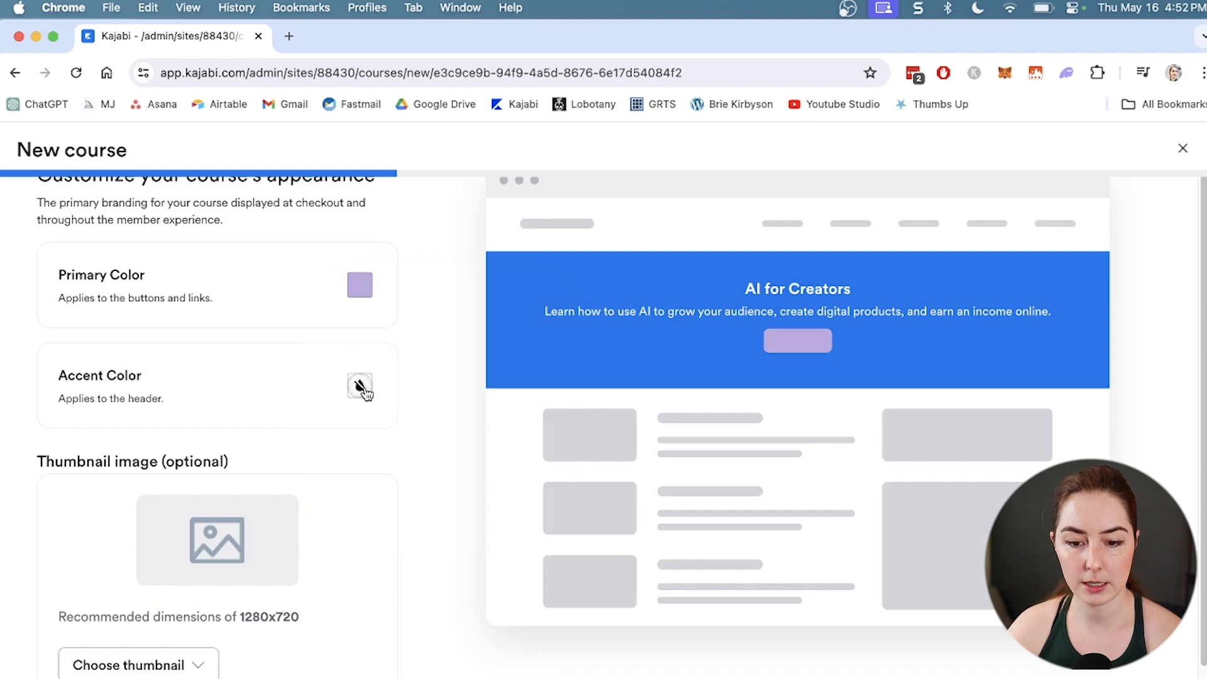
click(360, 386)
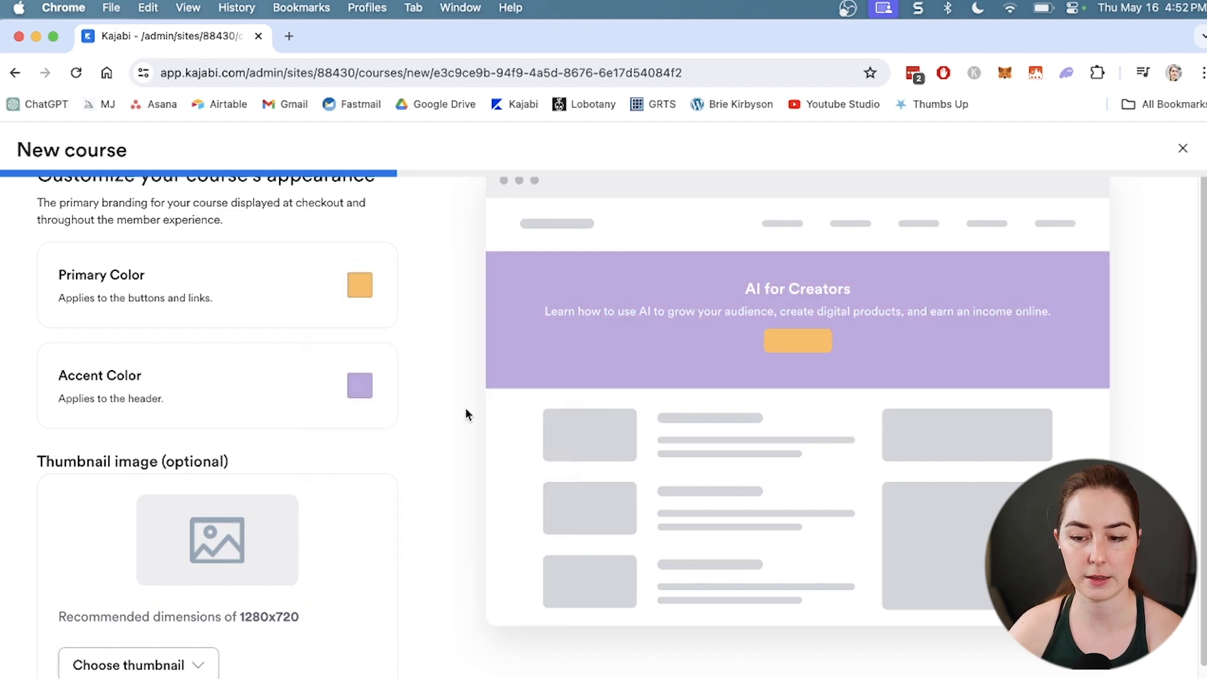
click(360, 285)
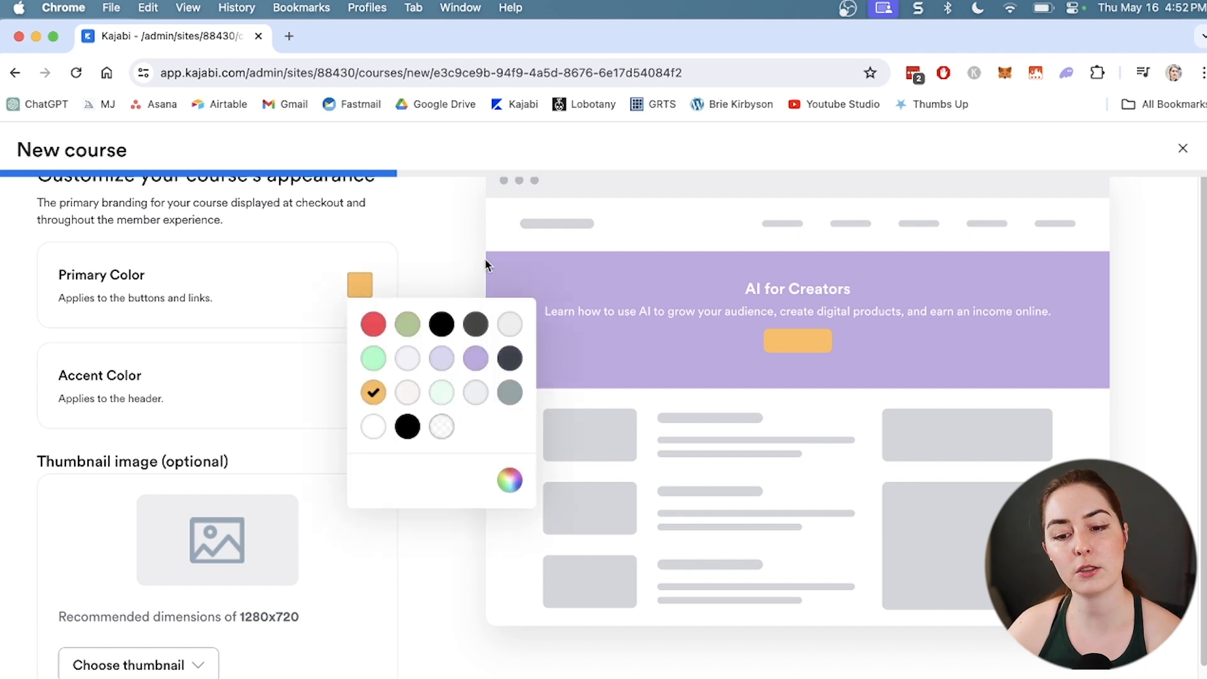
mouse_move(428, 384)
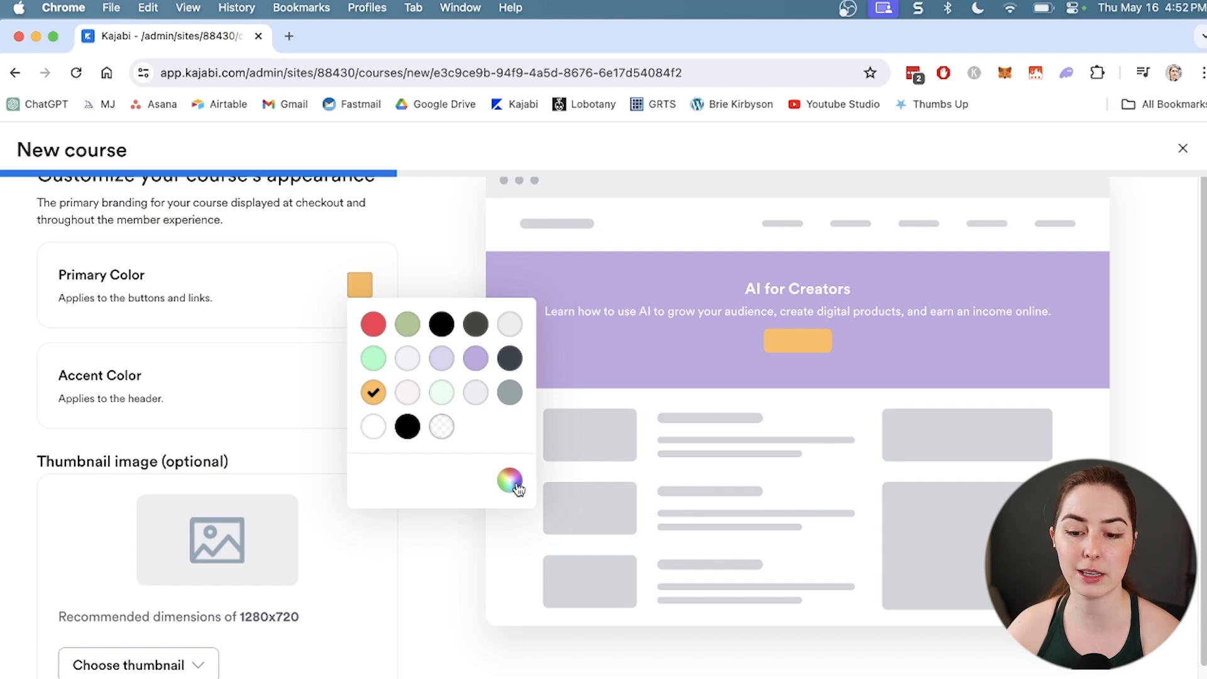
click(510, 480)
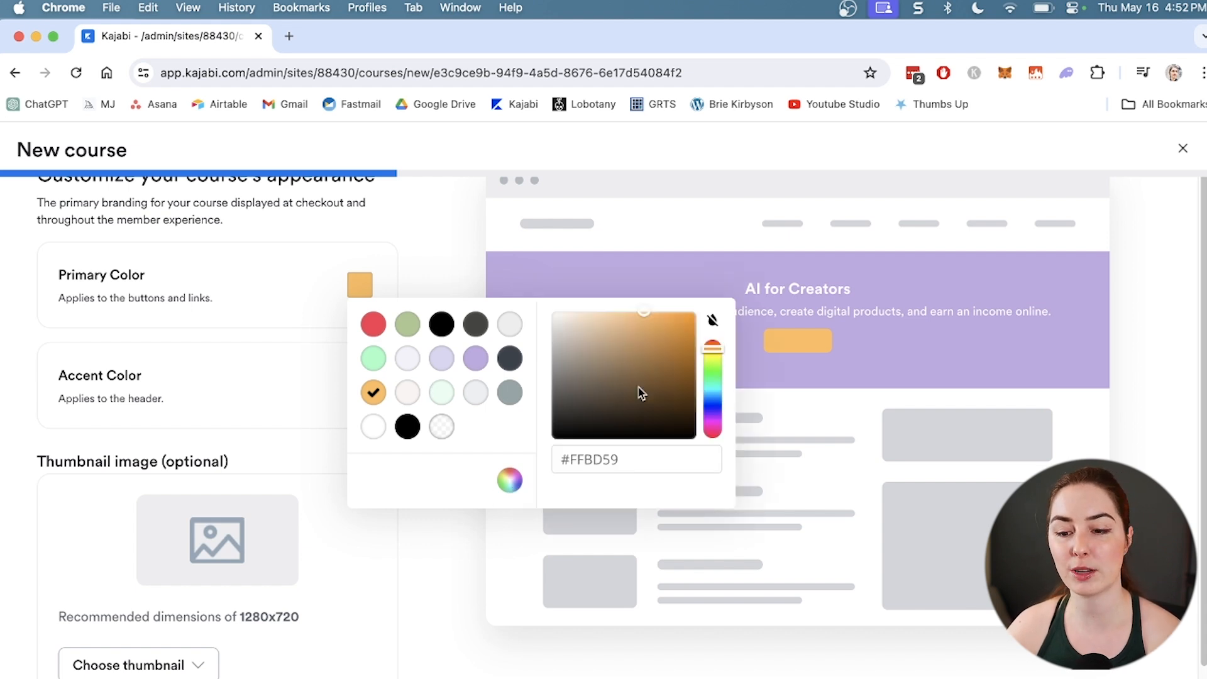
mouse_move(593, 285)
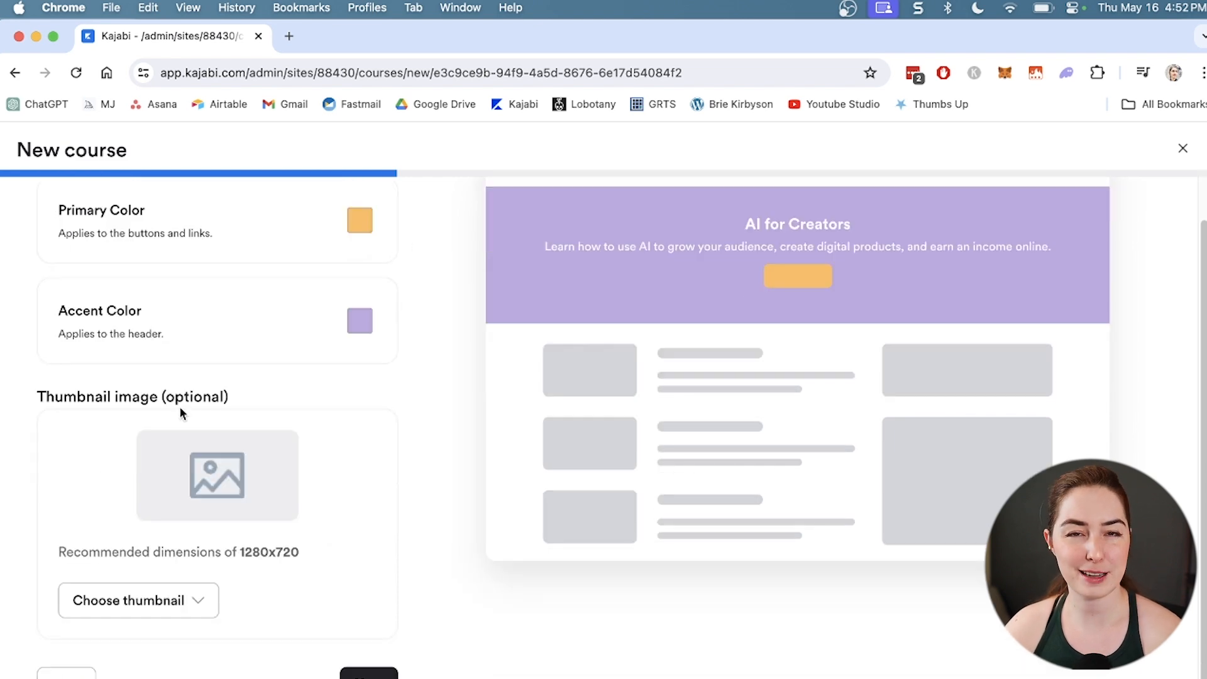
mouse_move(205, 570)
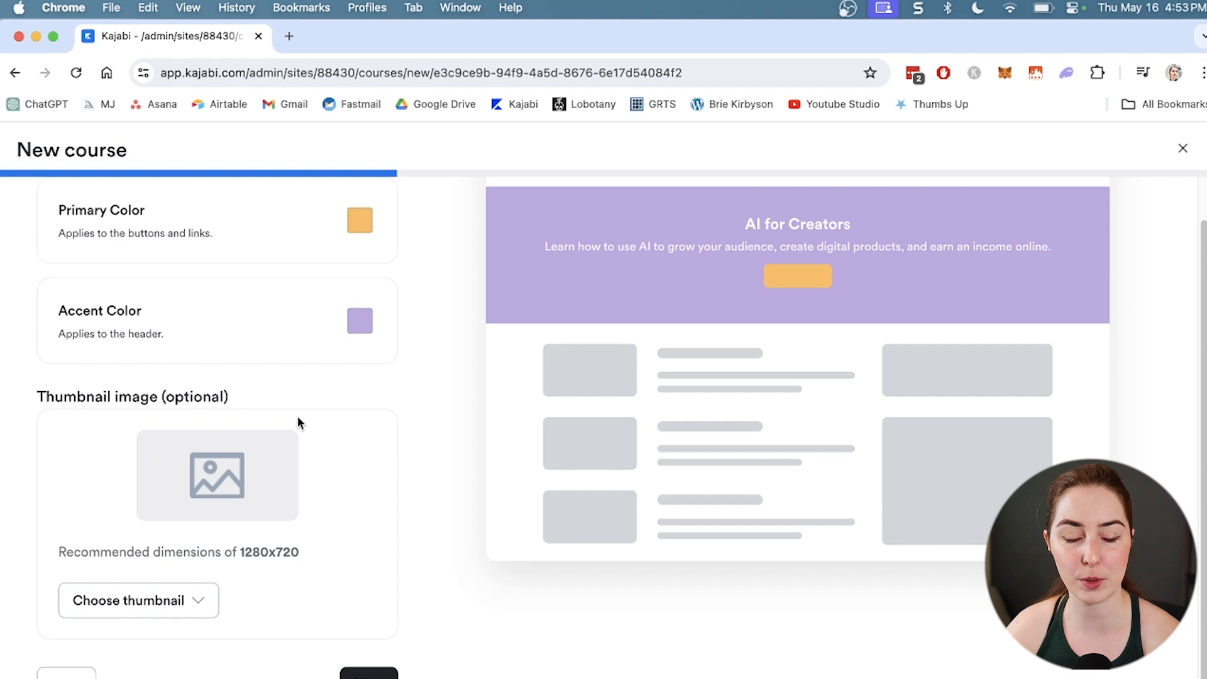
Use the AI Creator Engine image from recent images as the course thumbnail.
click(138, 601)
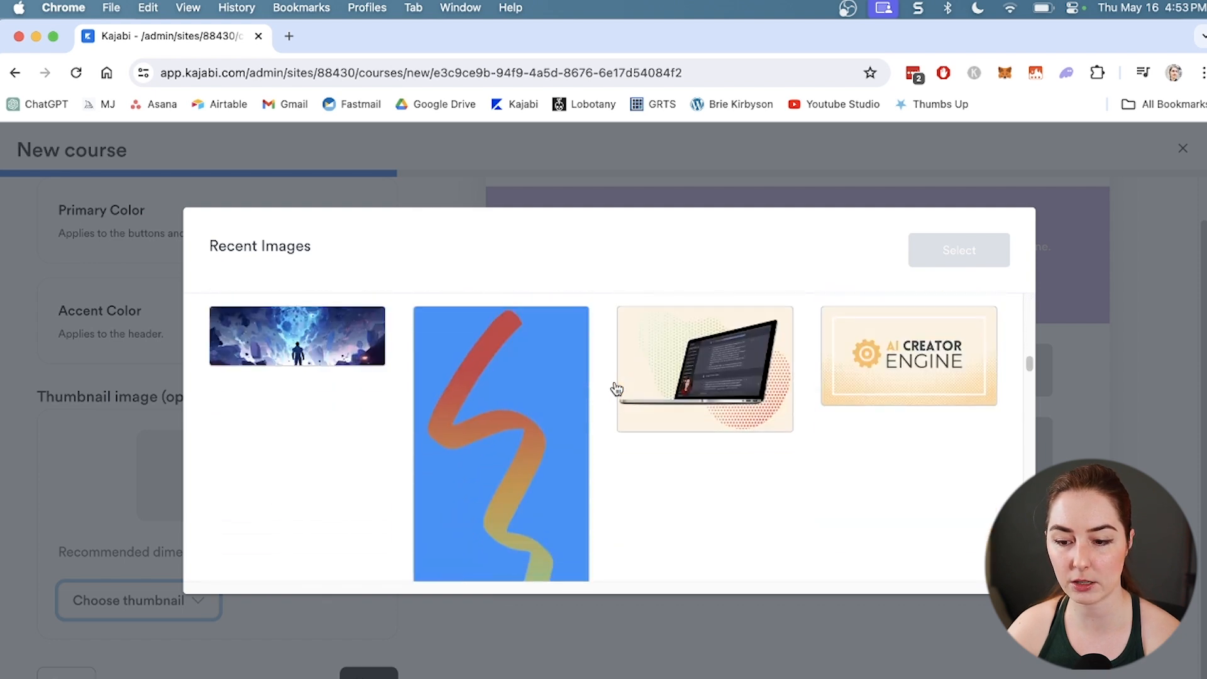
click(907, 344)
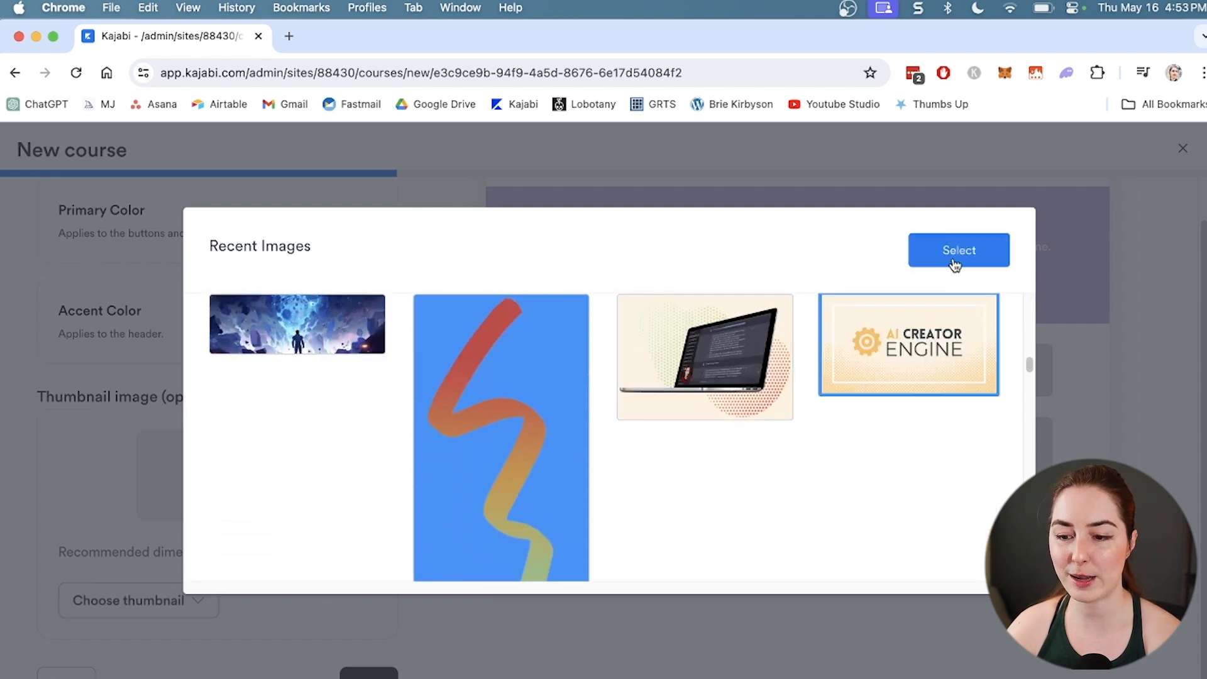
click(957, 250)
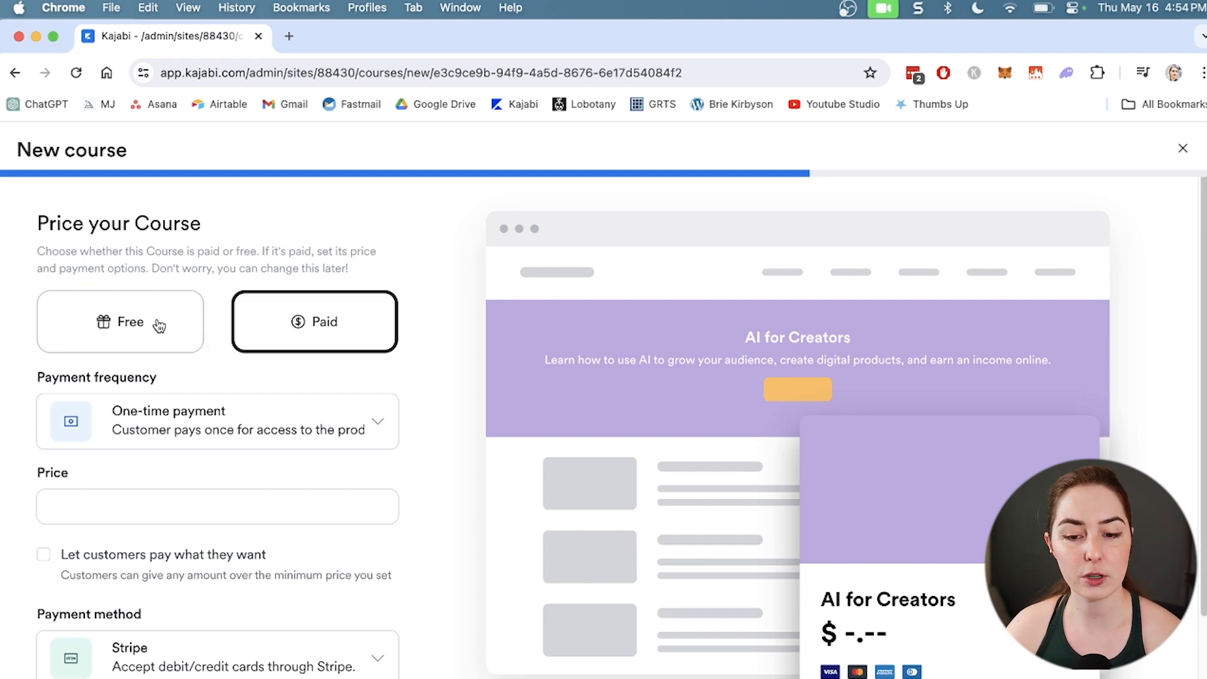
Make the course a paid one-time $97 via Stripe with pay-what-you-want off, and create it.
click(313, 321)
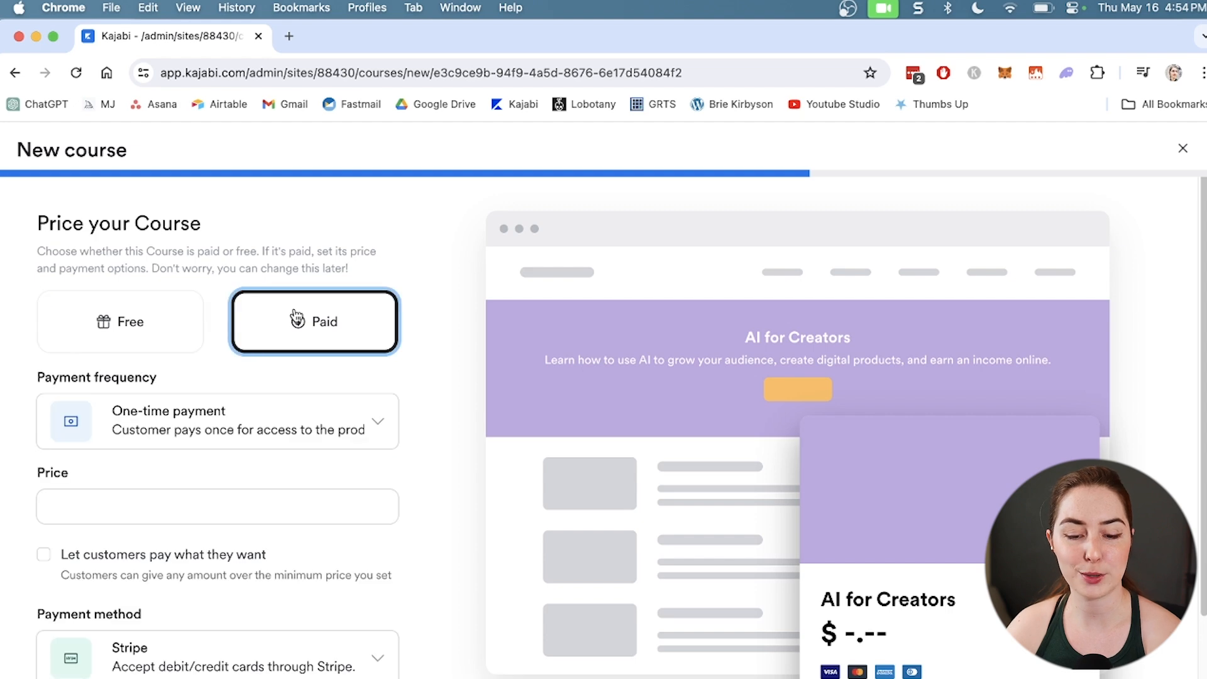
scroll(down, 3)
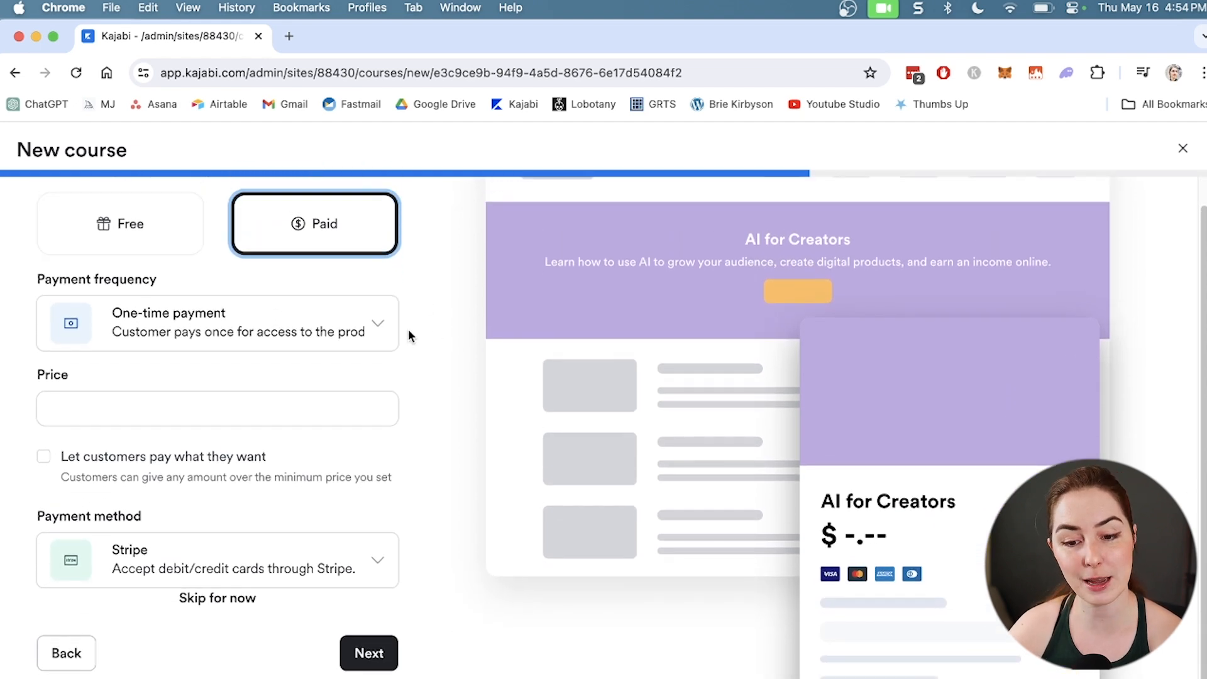
click(218, 323)
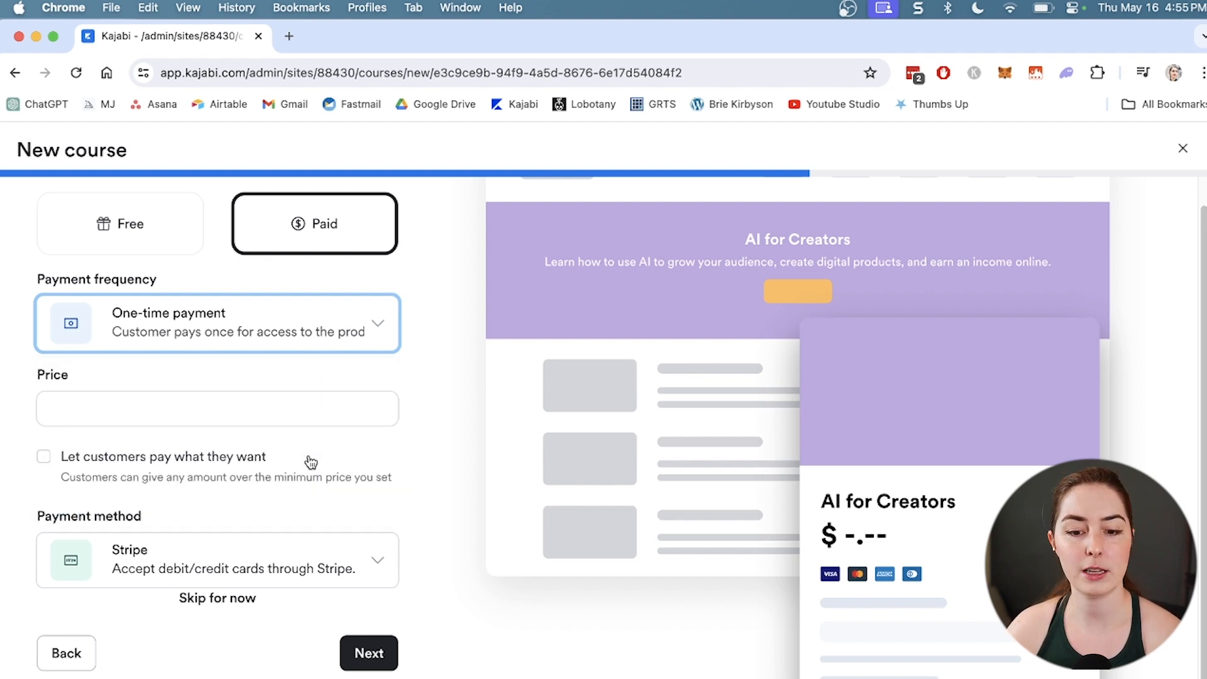
click(217, 408)
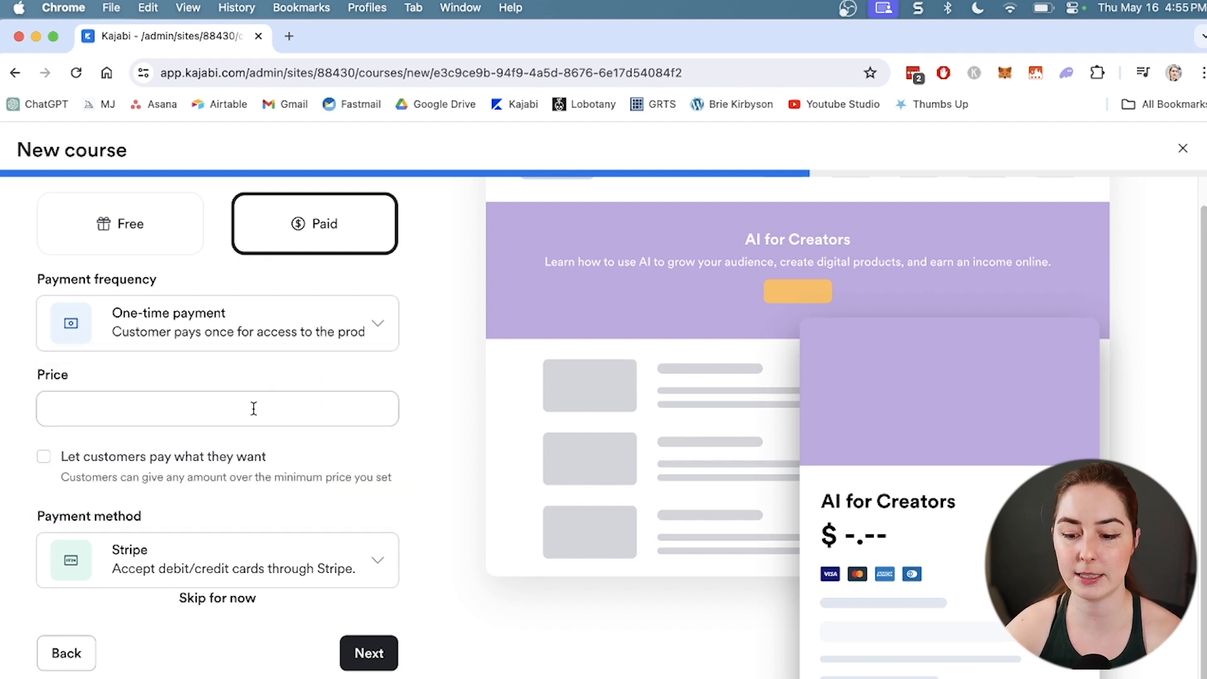
text(97)
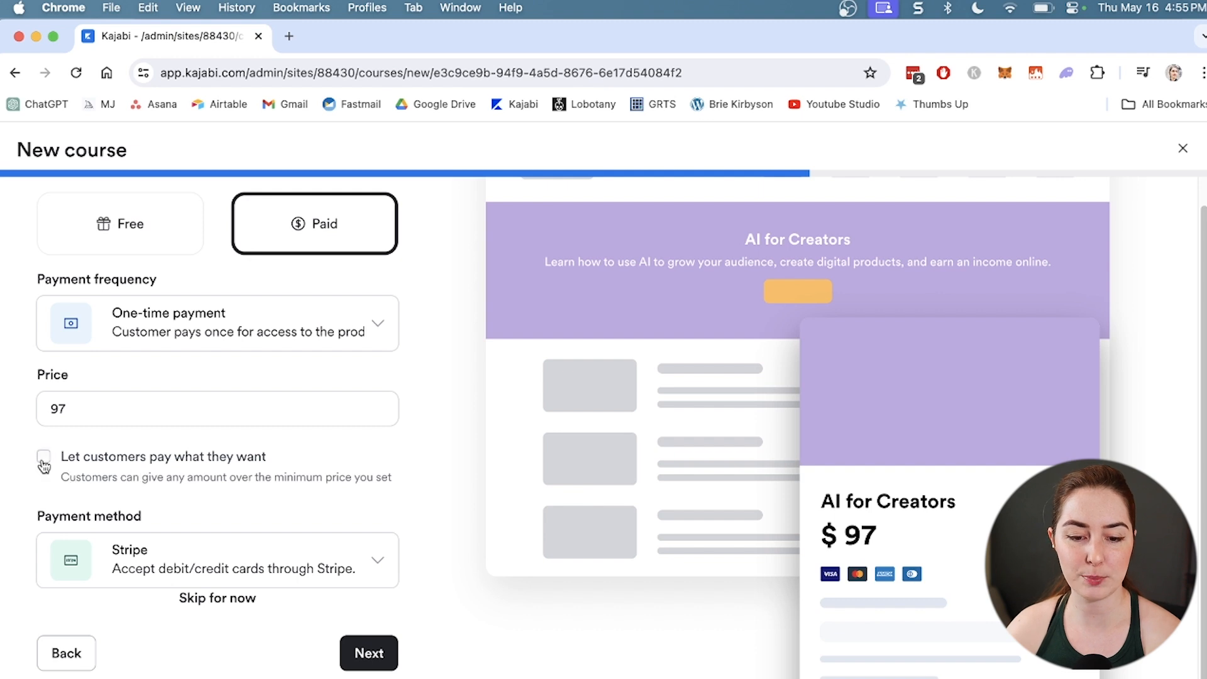
click(43, 456)
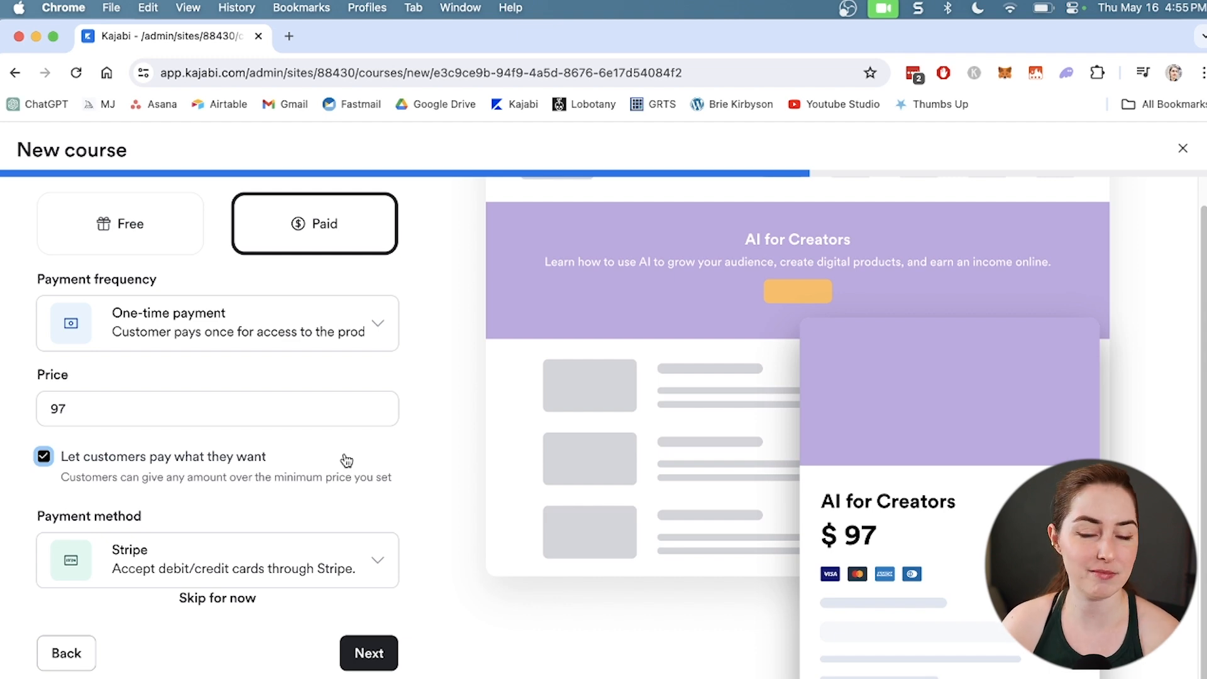
click(43, 456)
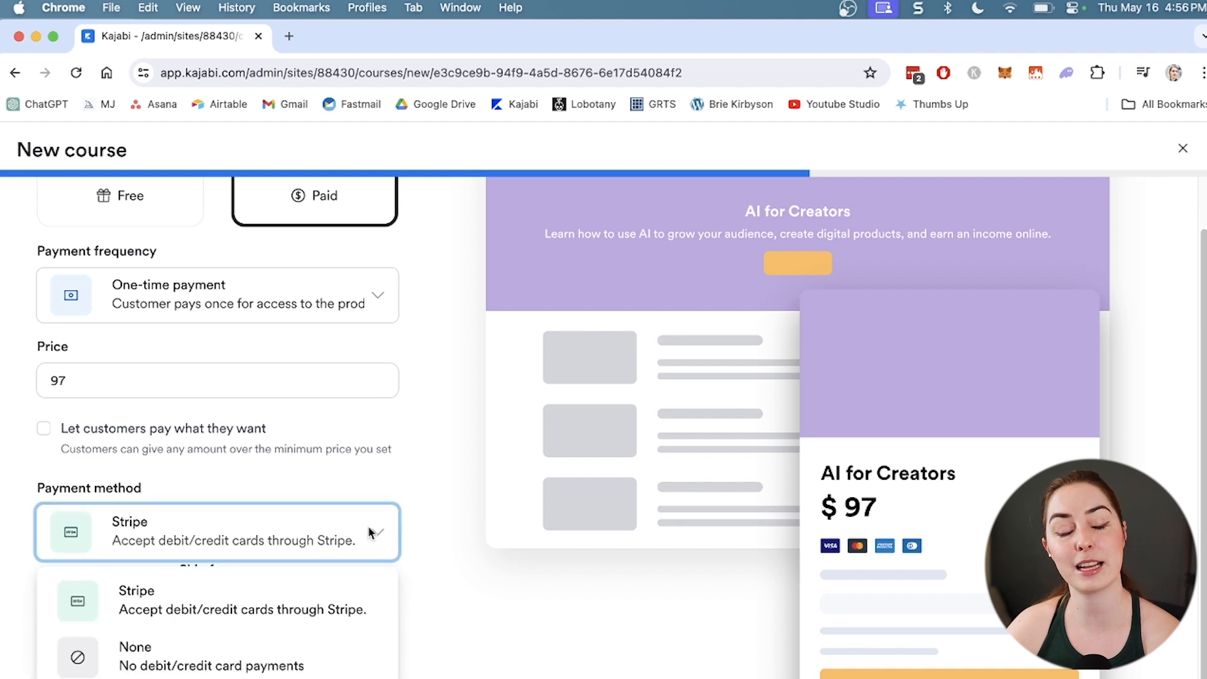
mouse_move(261, 601)
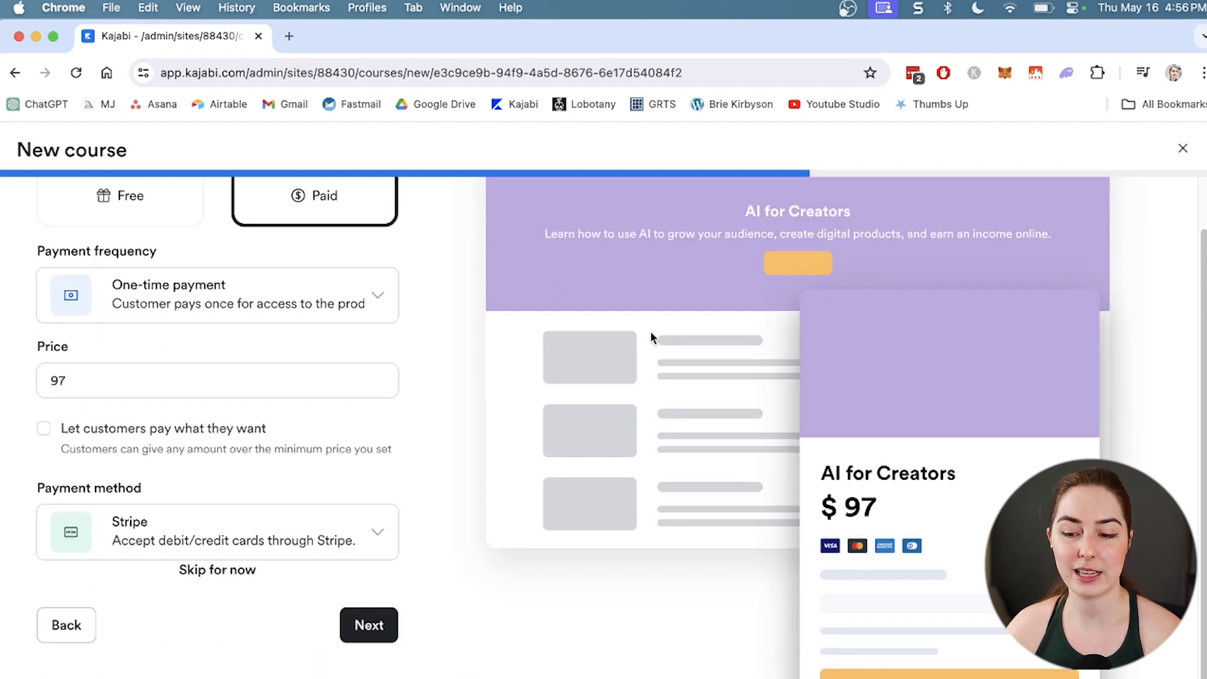
click(369, 624)
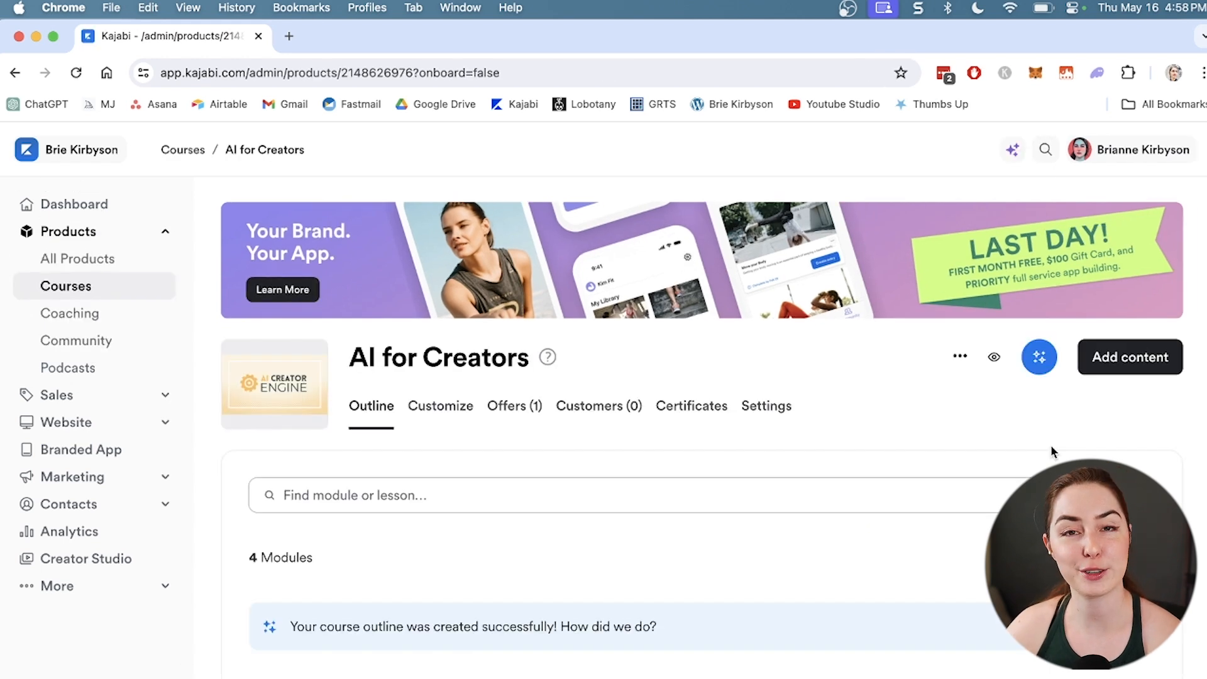
Scroll the generated outline and collapse then re-expand the first module to list its lessons.
scroll(down, 3)
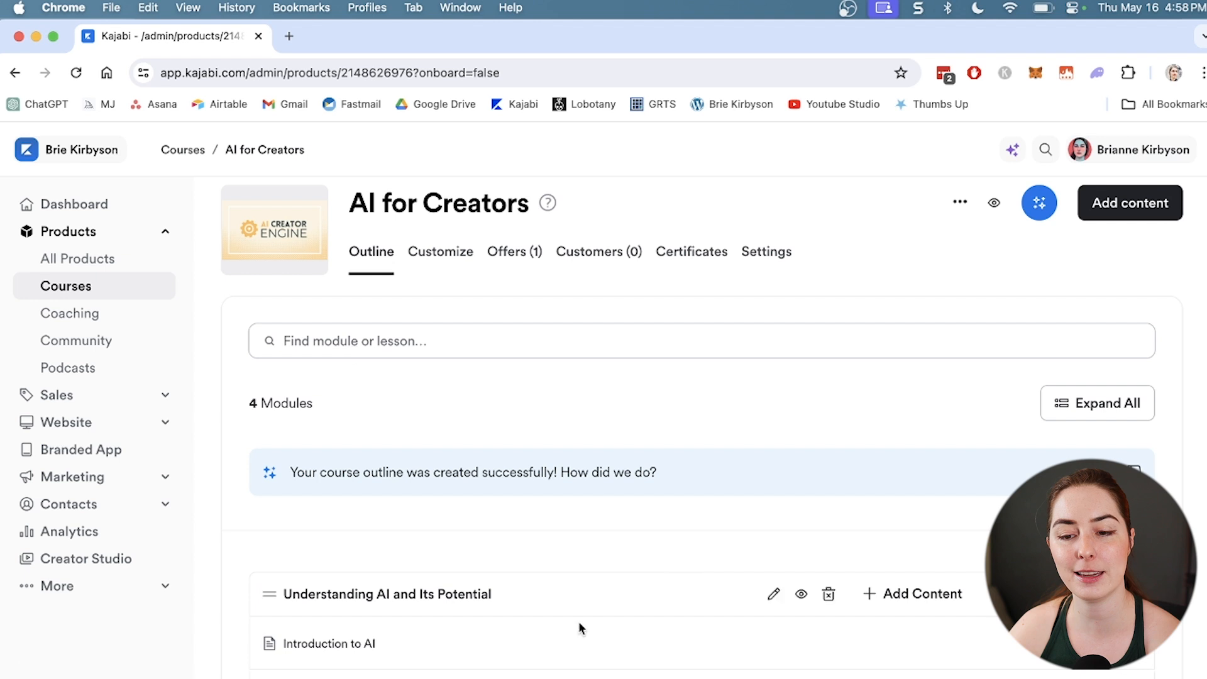
scroll(down, 3)
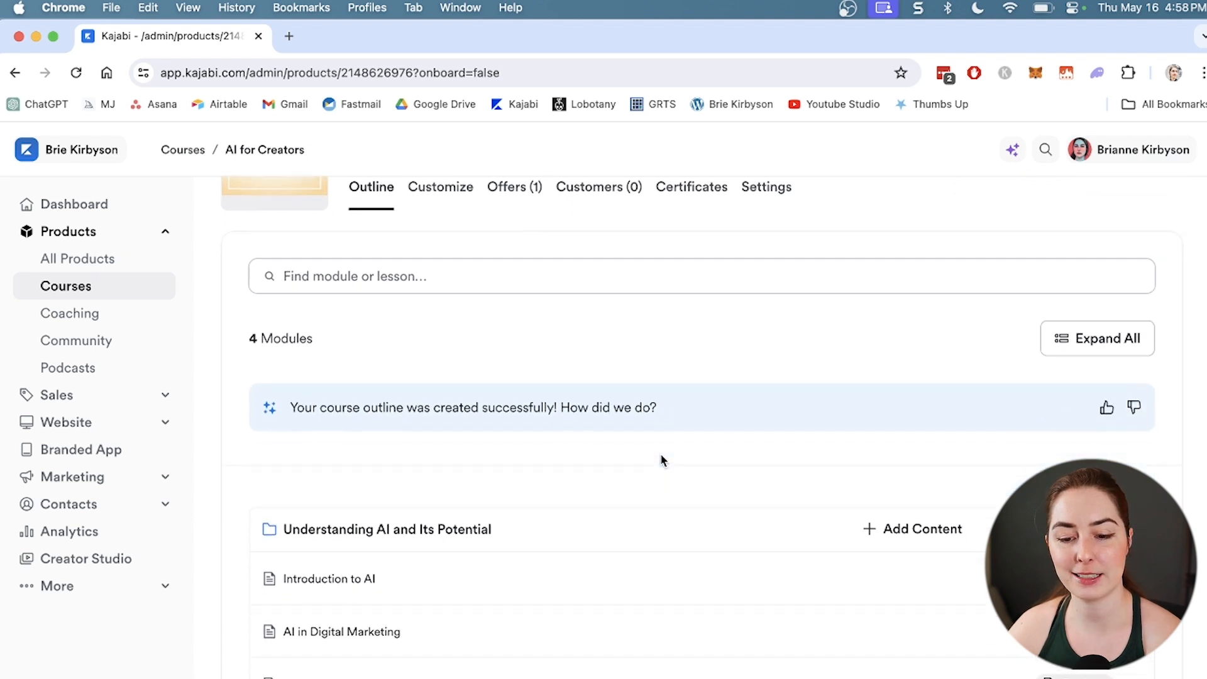
scroll(down, 3)
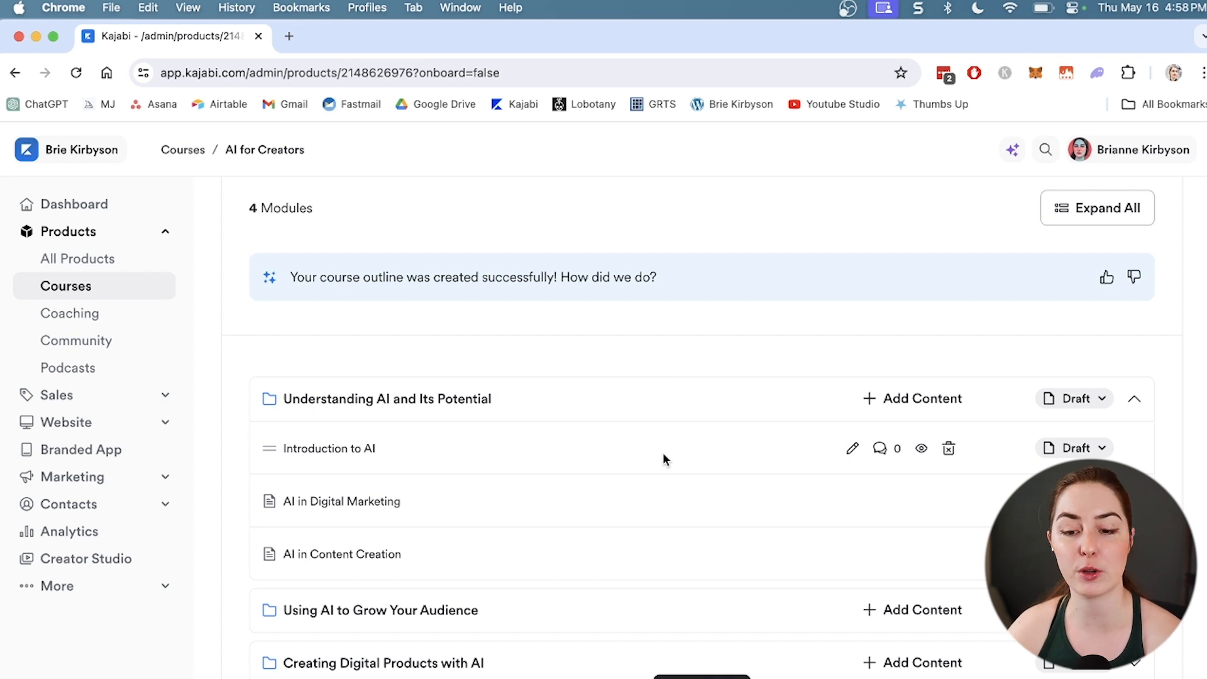
scroll(down, 3)
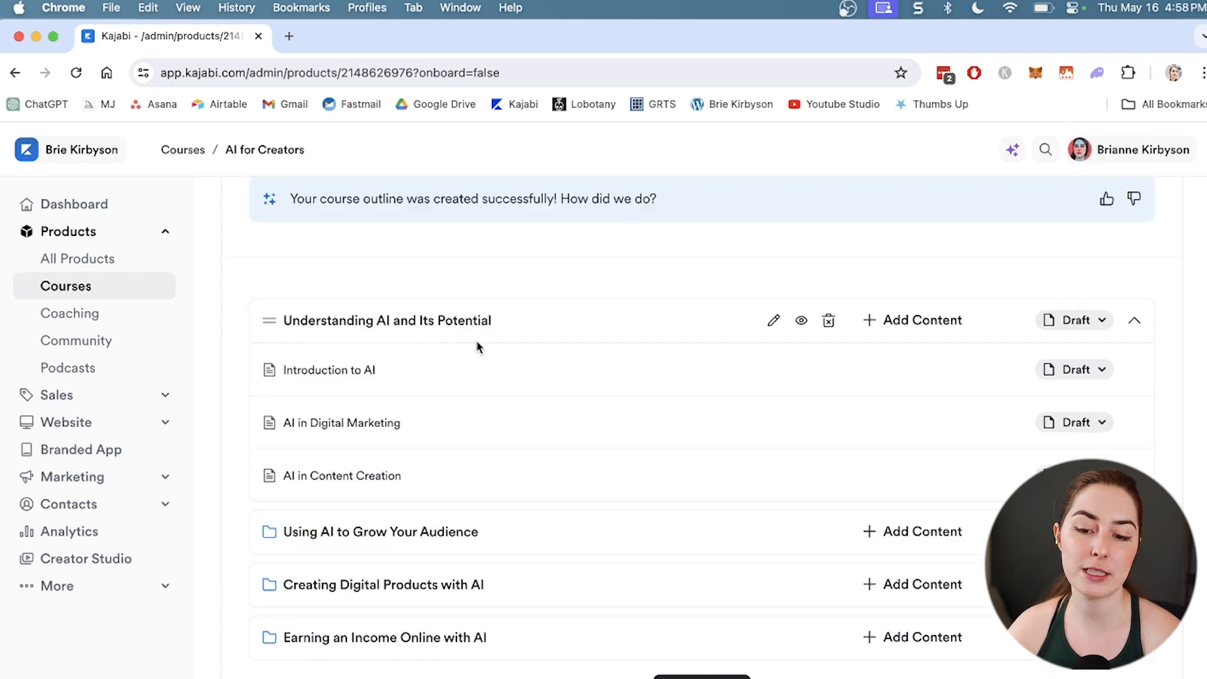
click(1135, 320)
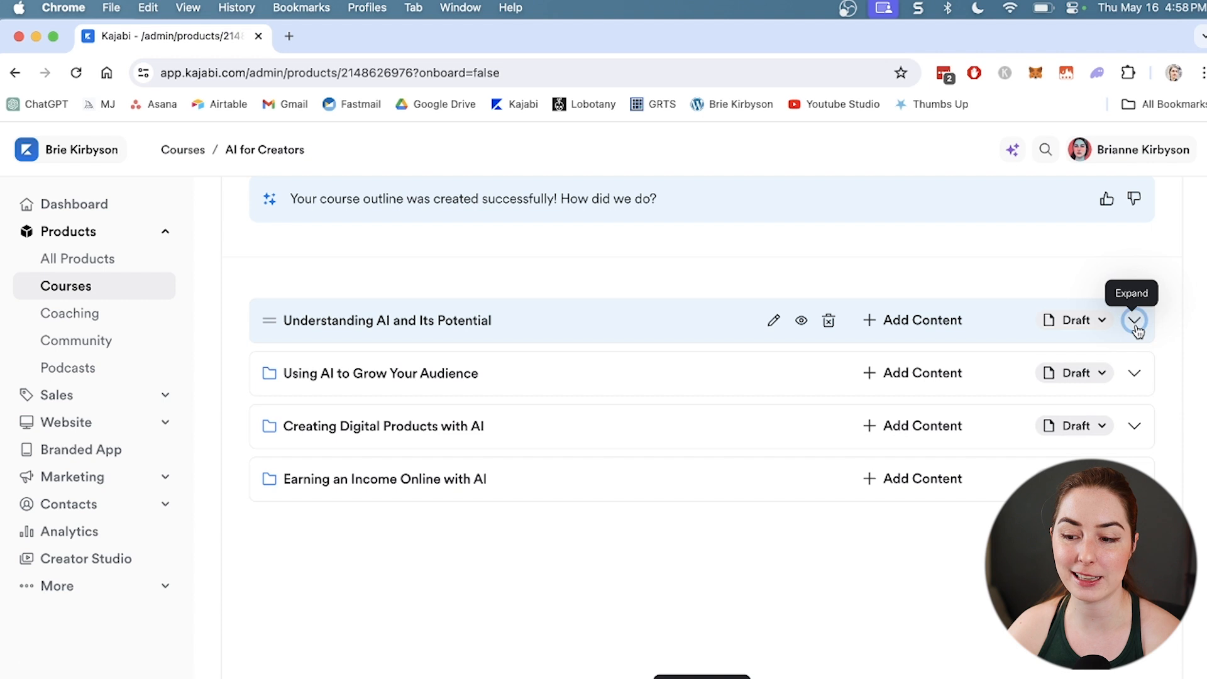
click(1135, 320)
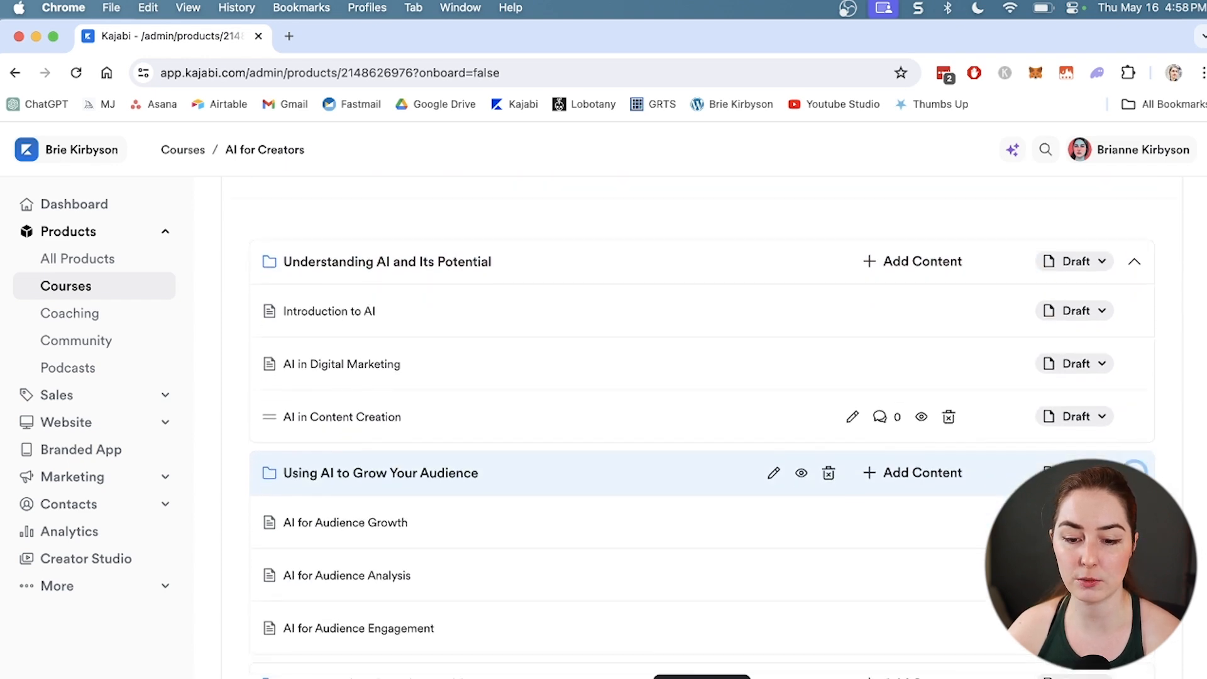
scroll(down, 3)
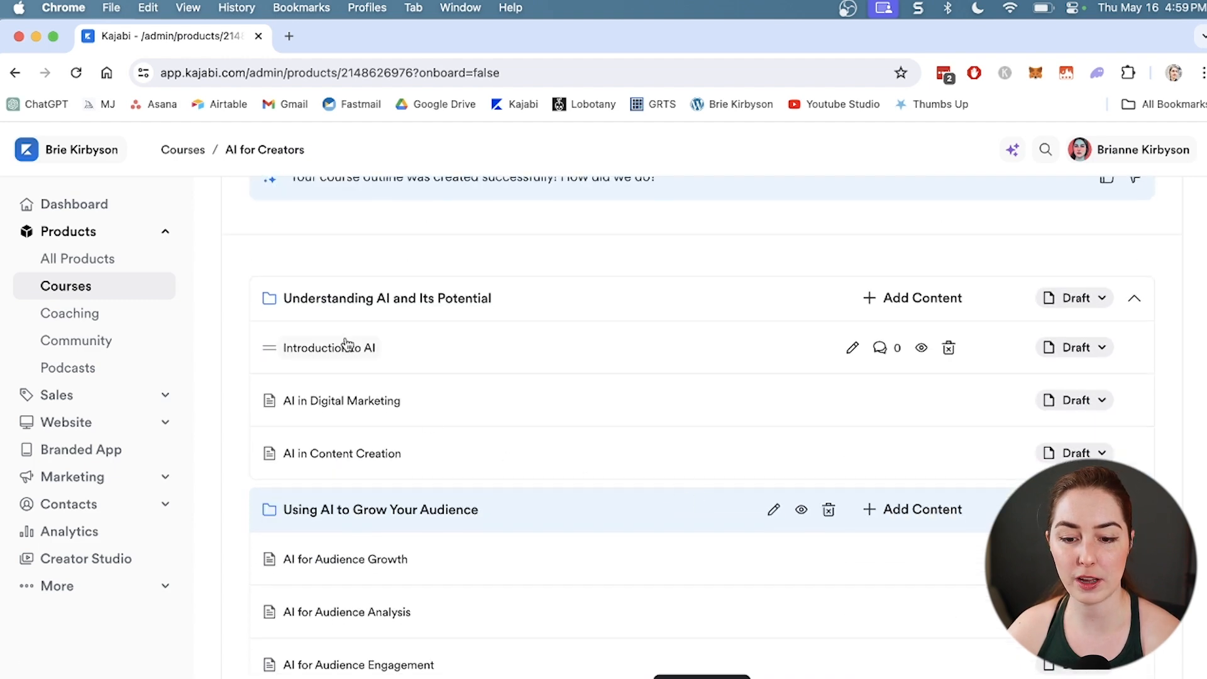
click(329, 347)
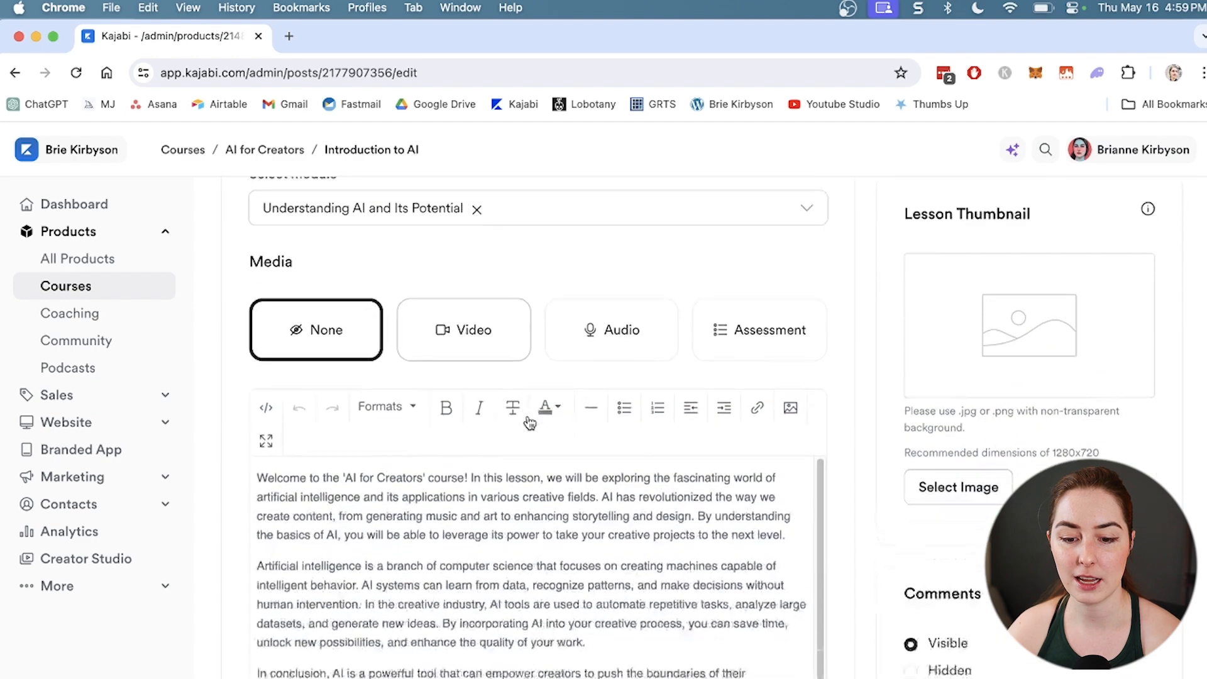
scroll(down, 3)
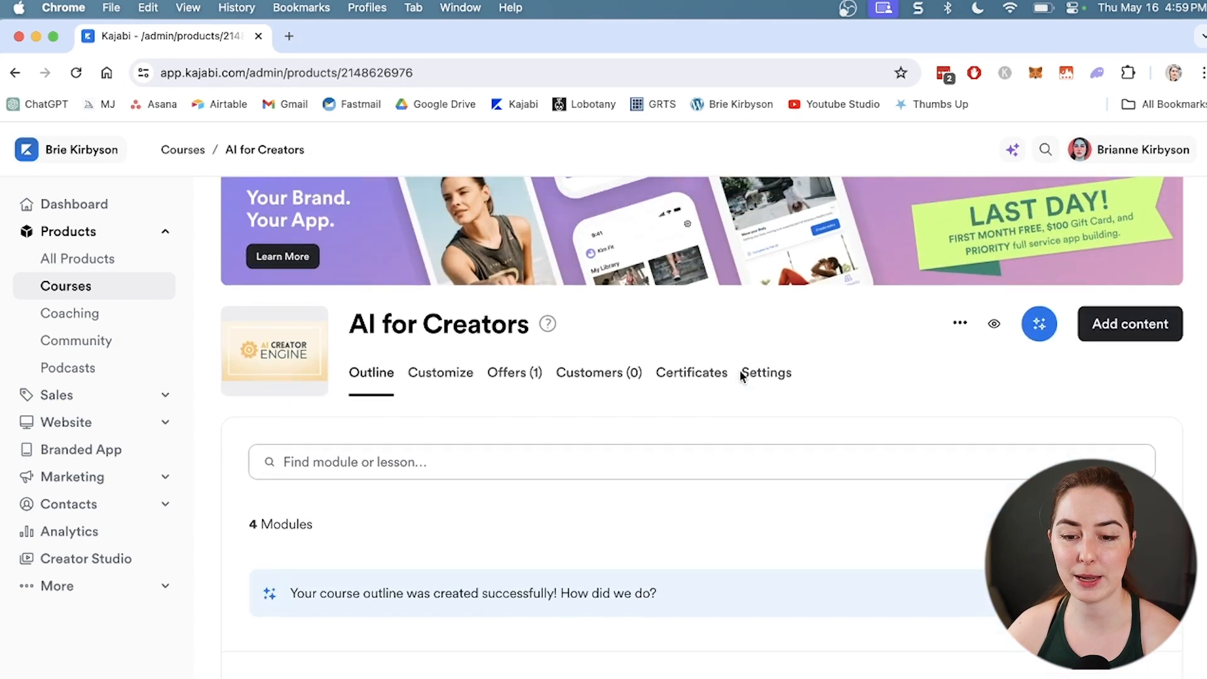
scroll(down, 3)
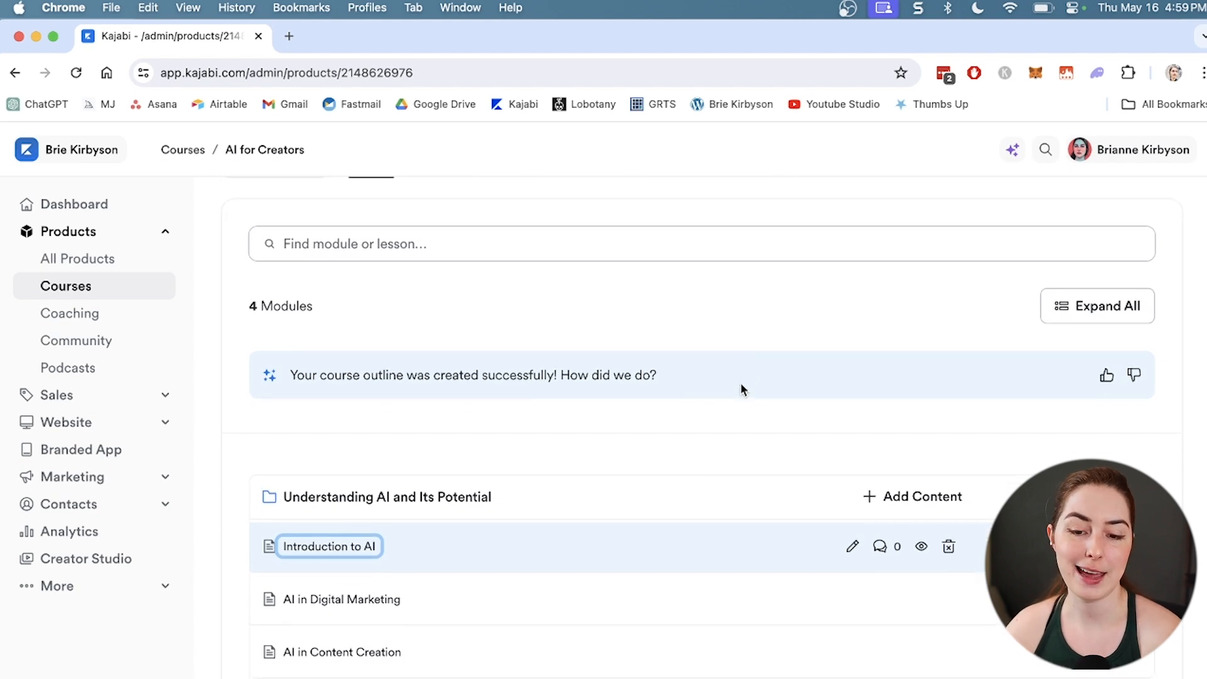
scroll(down, 3)
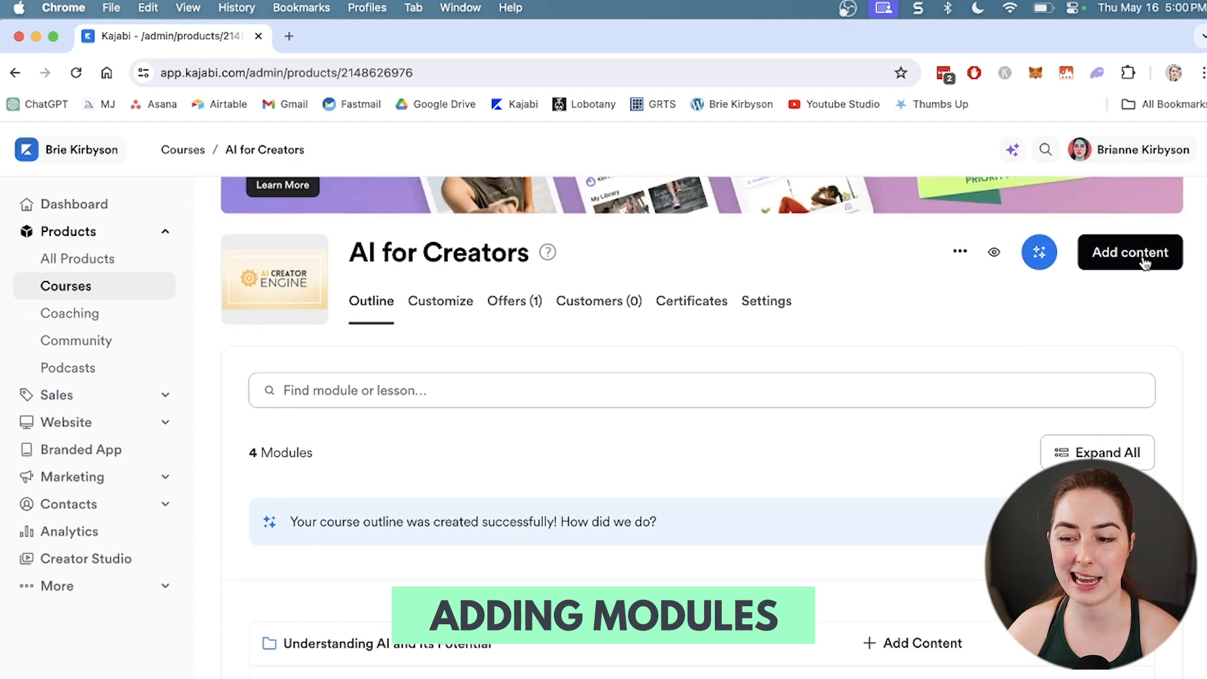
Create a new module named Module 1.
click(1129, 253)
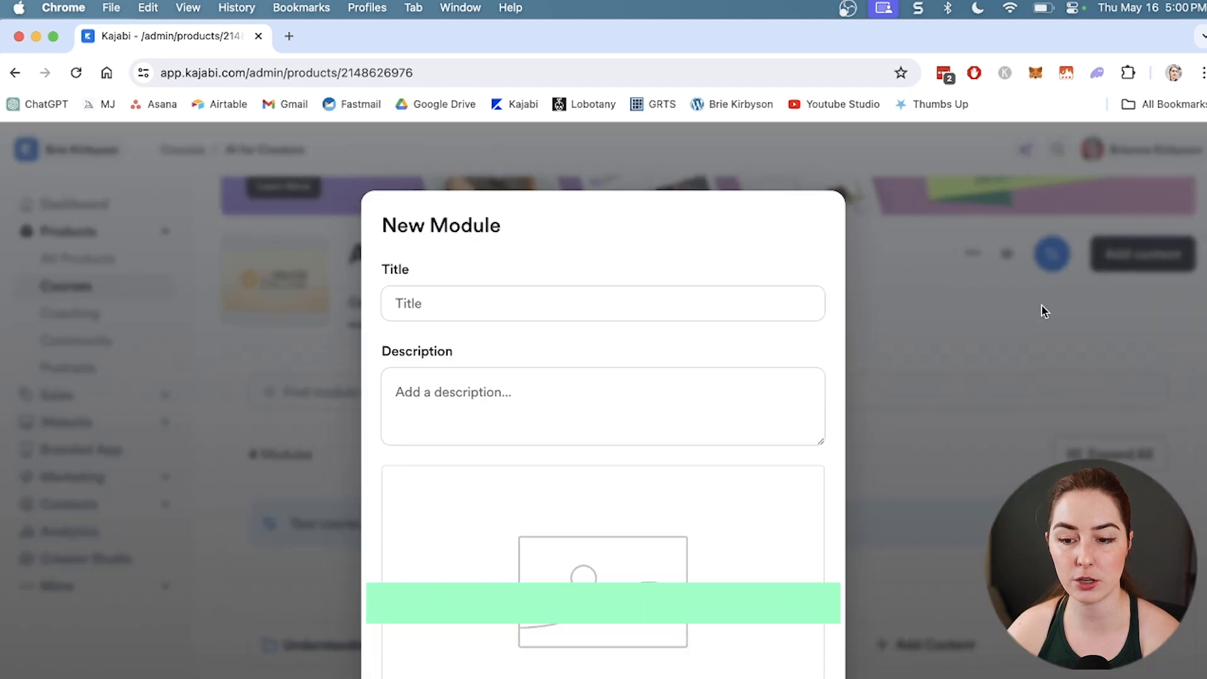
text(M)
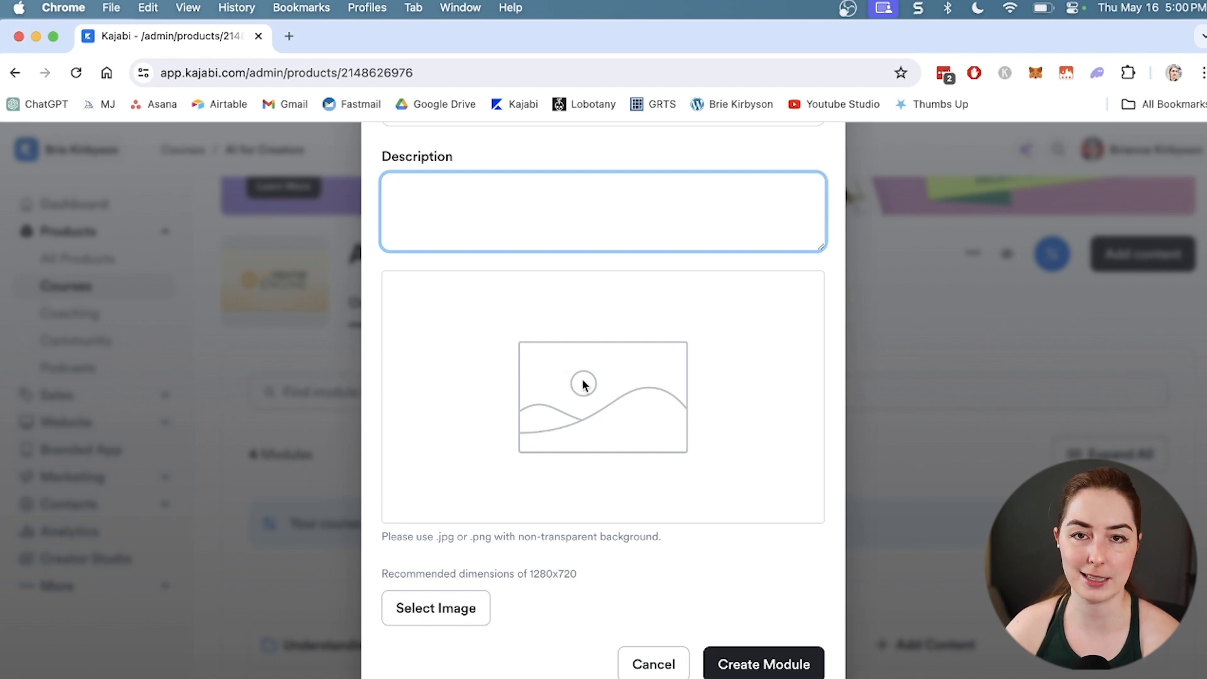
mouse_move(655, 373)
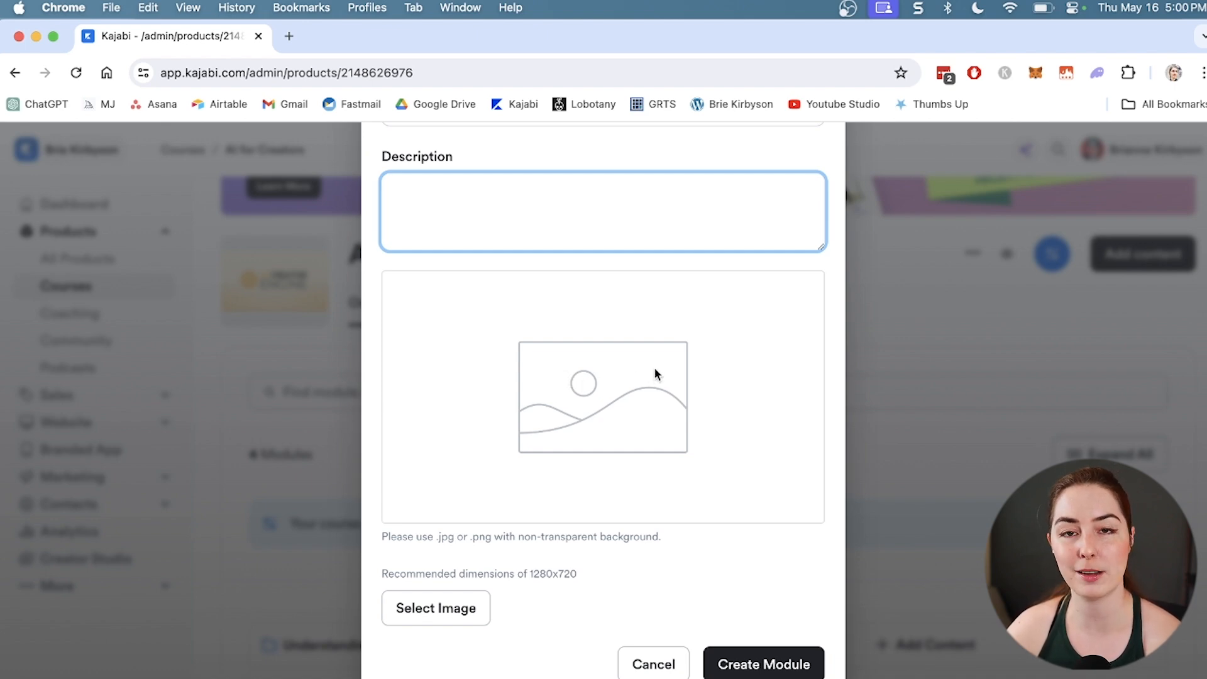
mouse_move(681, 416)
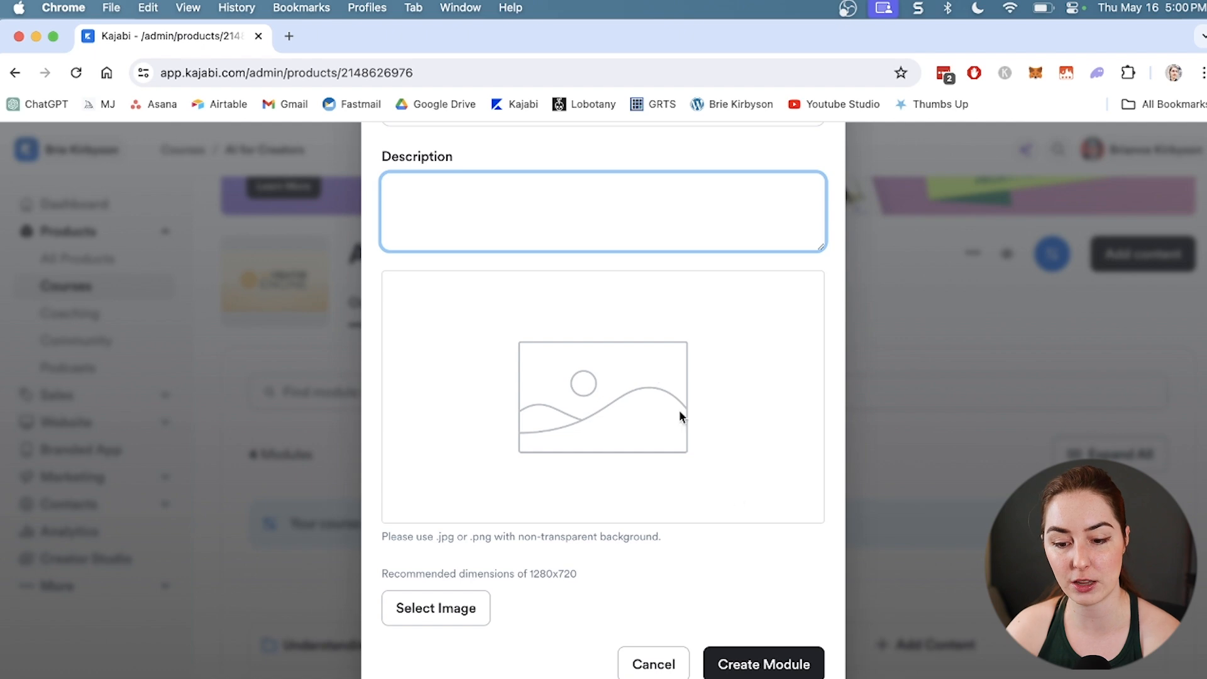
click(763, 664)
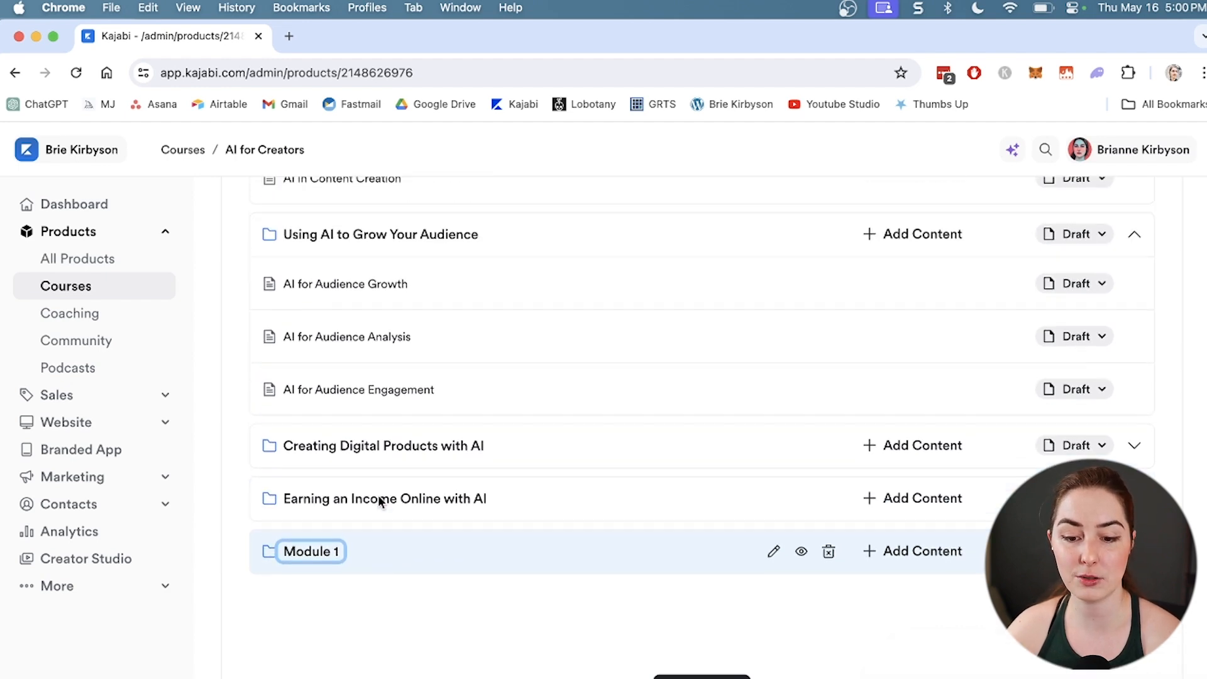
Drag Module 1 to the top of the course outline.
drag(312, 551, 304, 474)
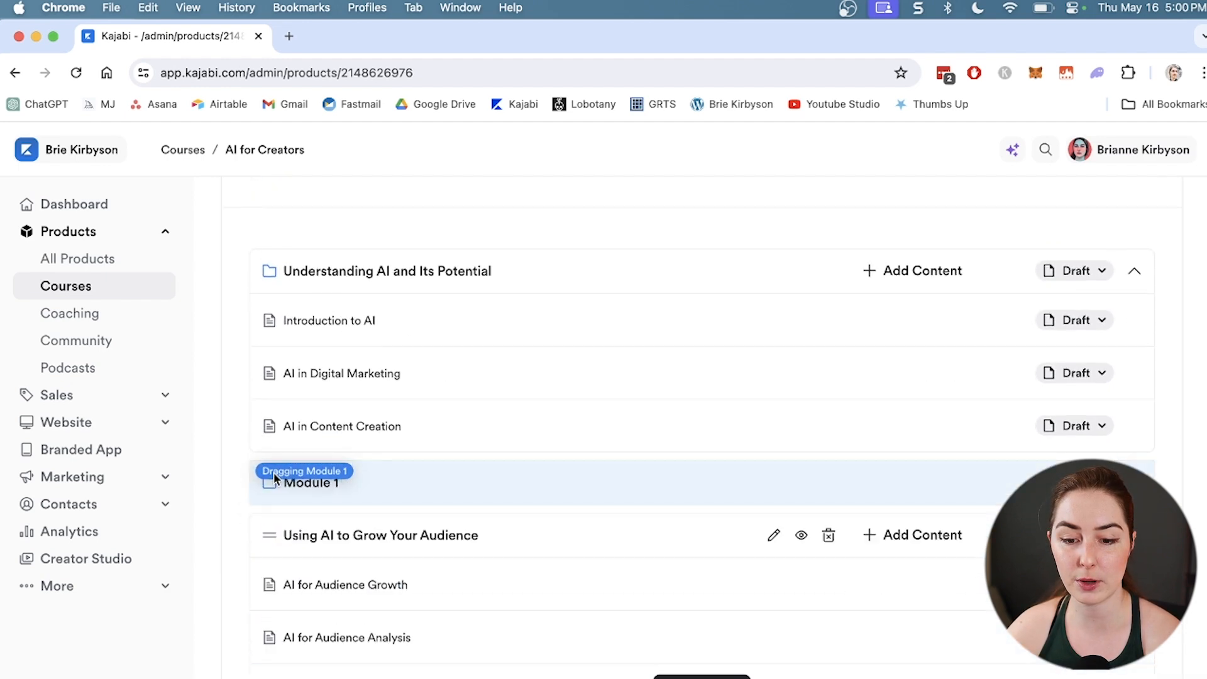
drag(304, 470, 312, 337)
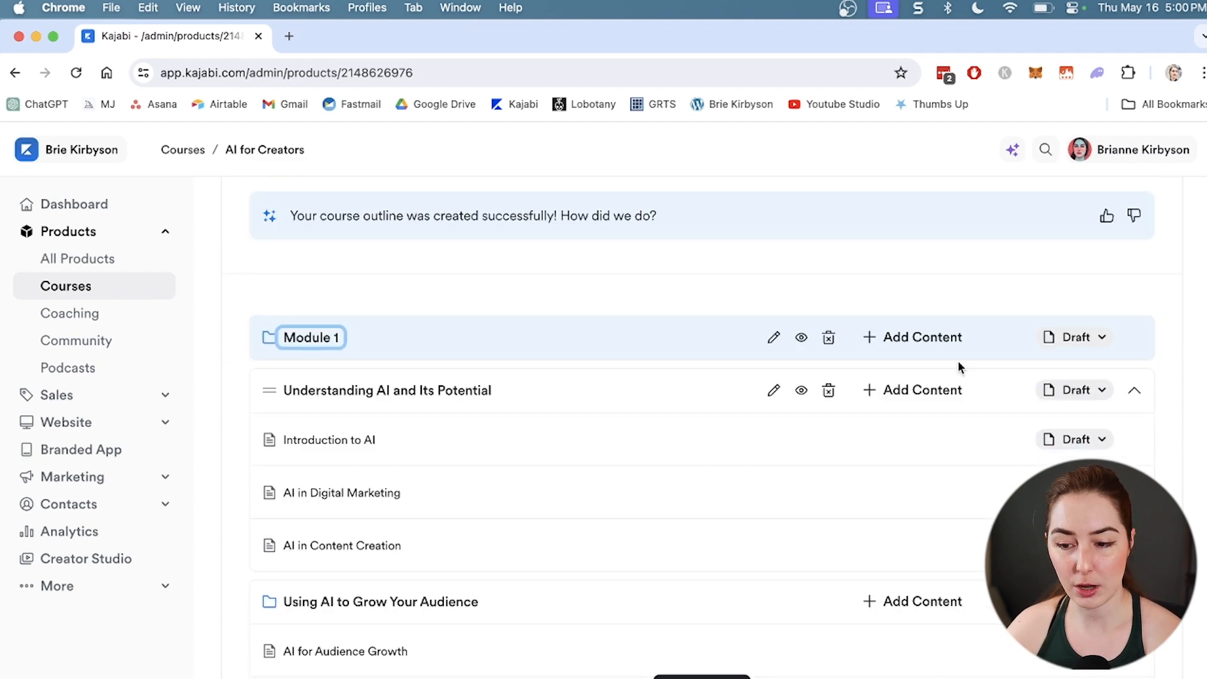
click(922, 336)
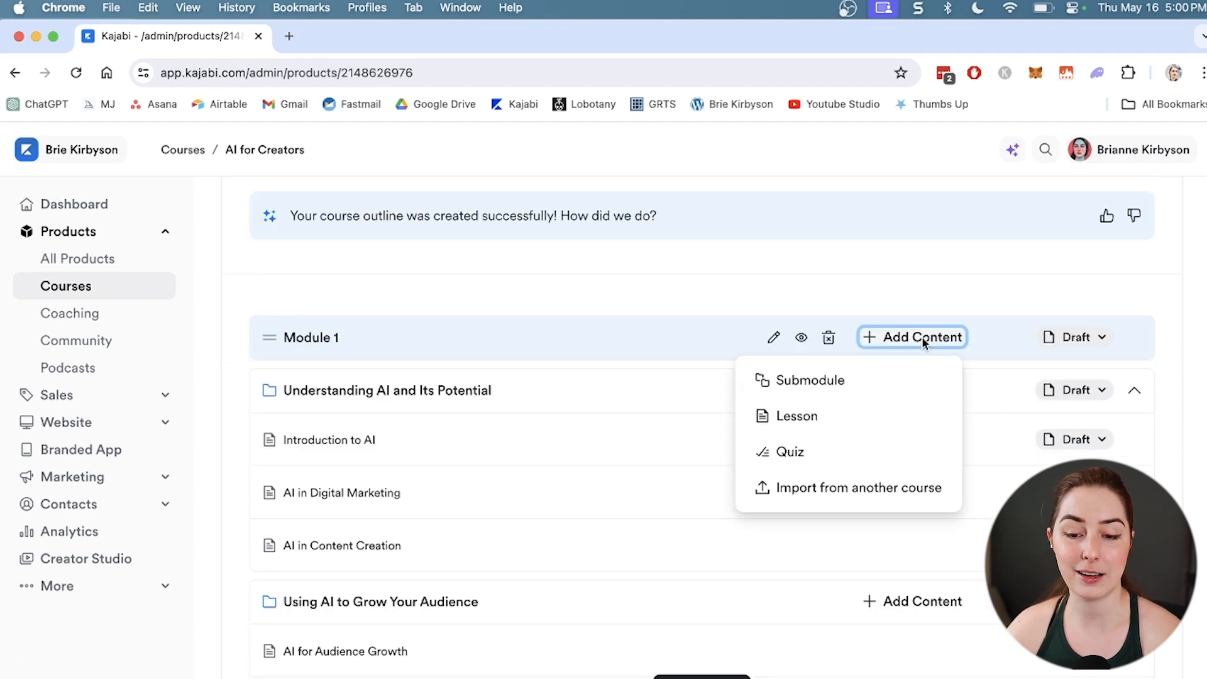
mouse_move(804, 380)
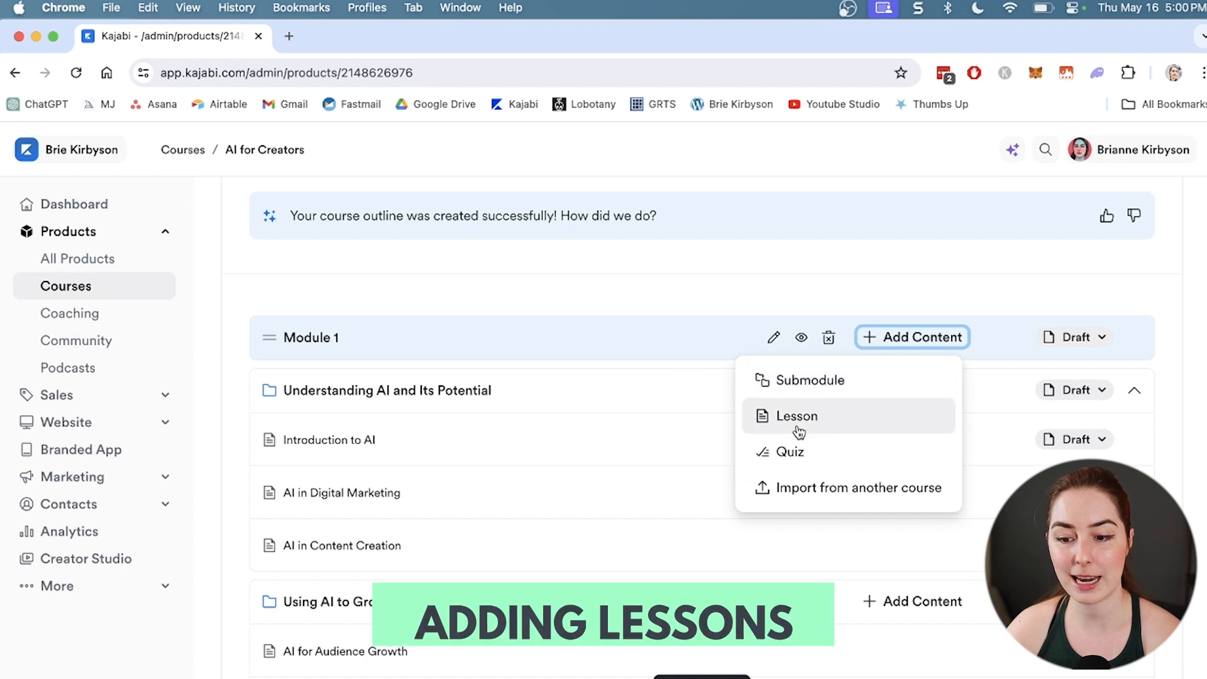
Add Lesson 1 to Module 1 and drag Introduction to AI into it.
click(795, 416)
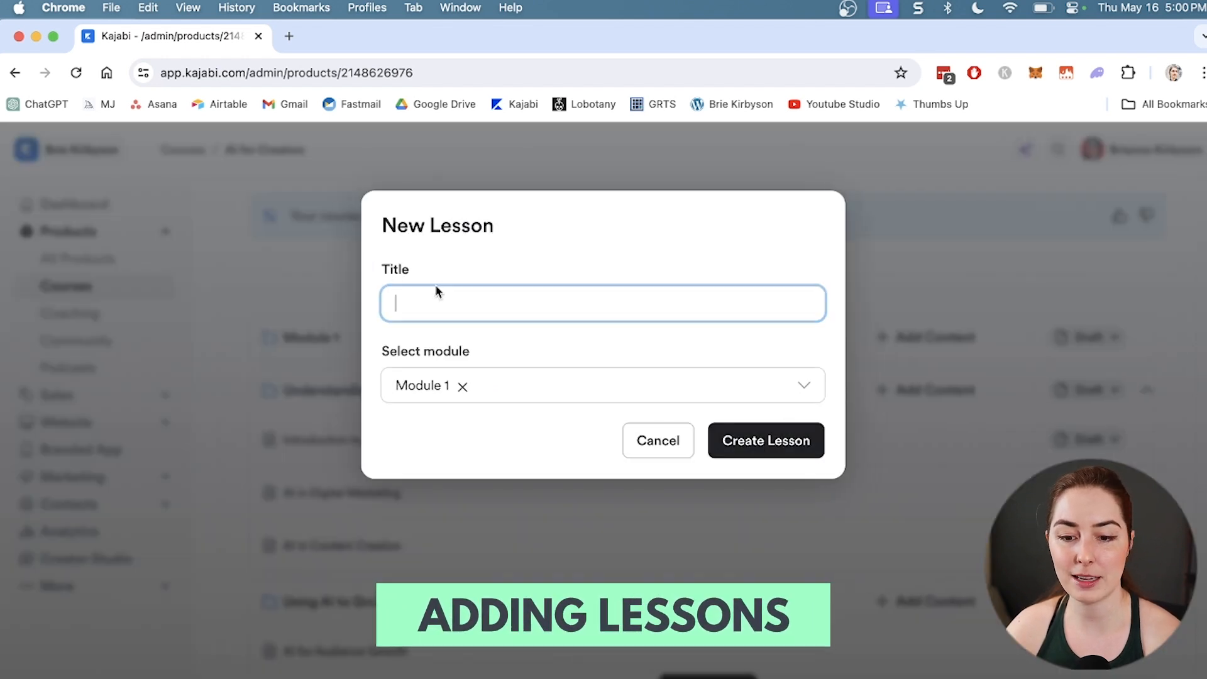
click(765, 440)
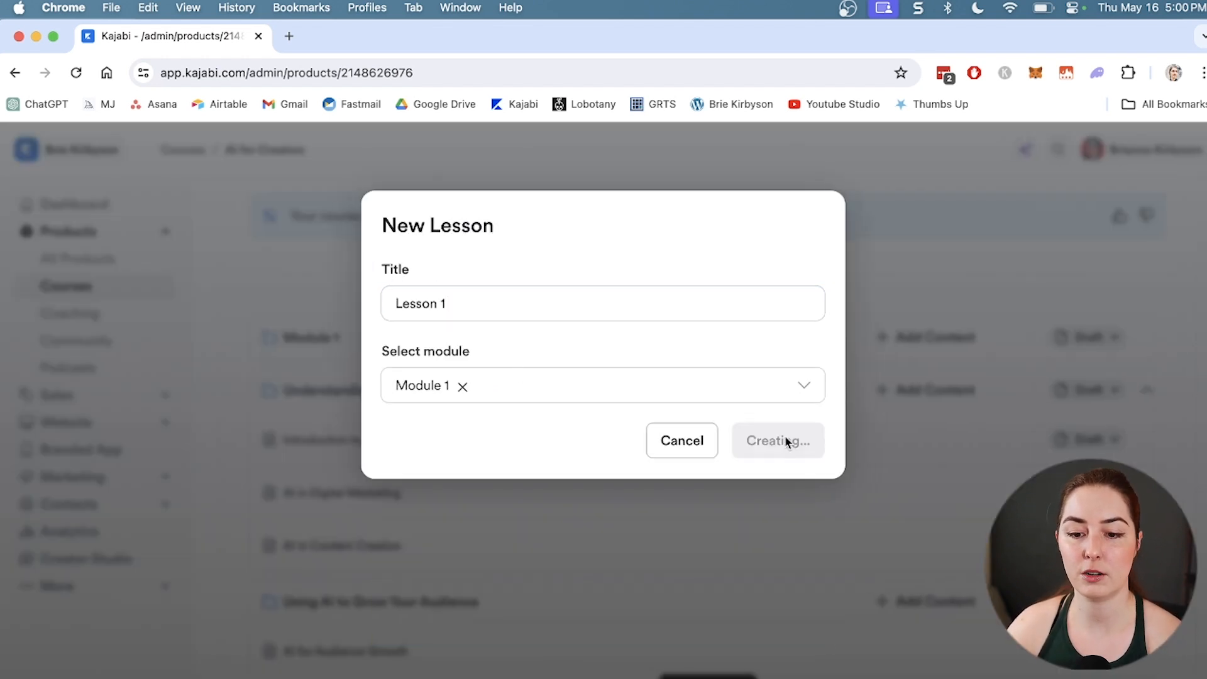
click(777, 440)
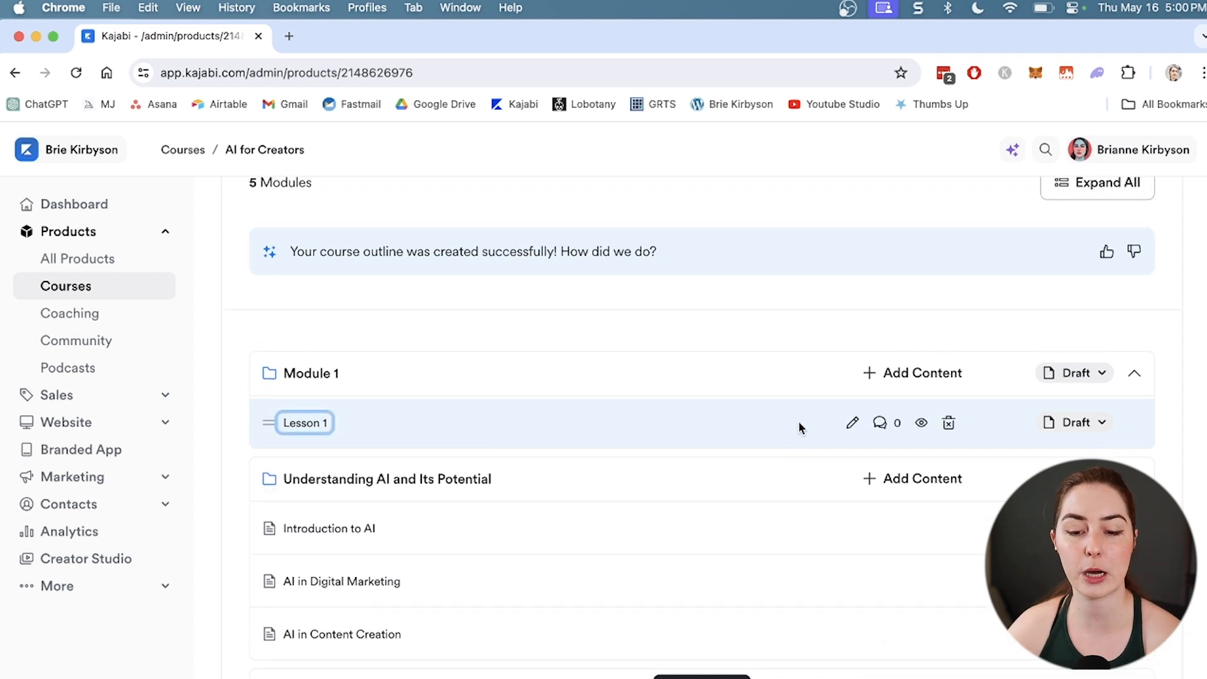
scroll(down, 3)
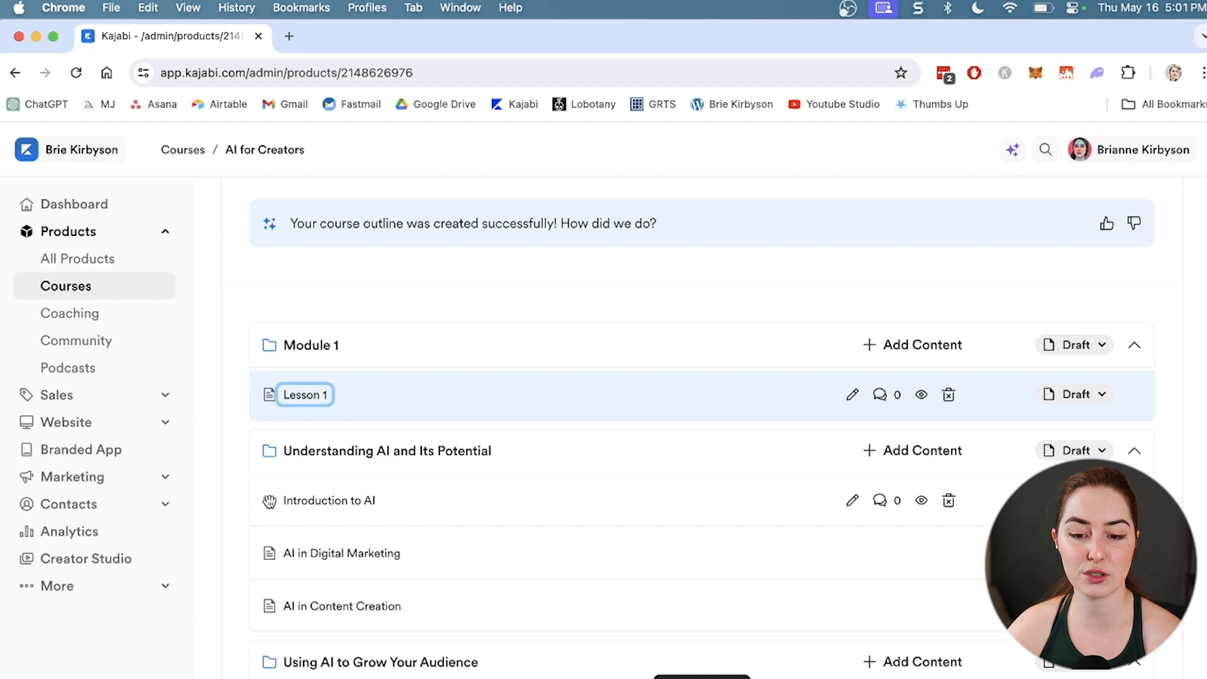
drag(329, 500, 328, 370)
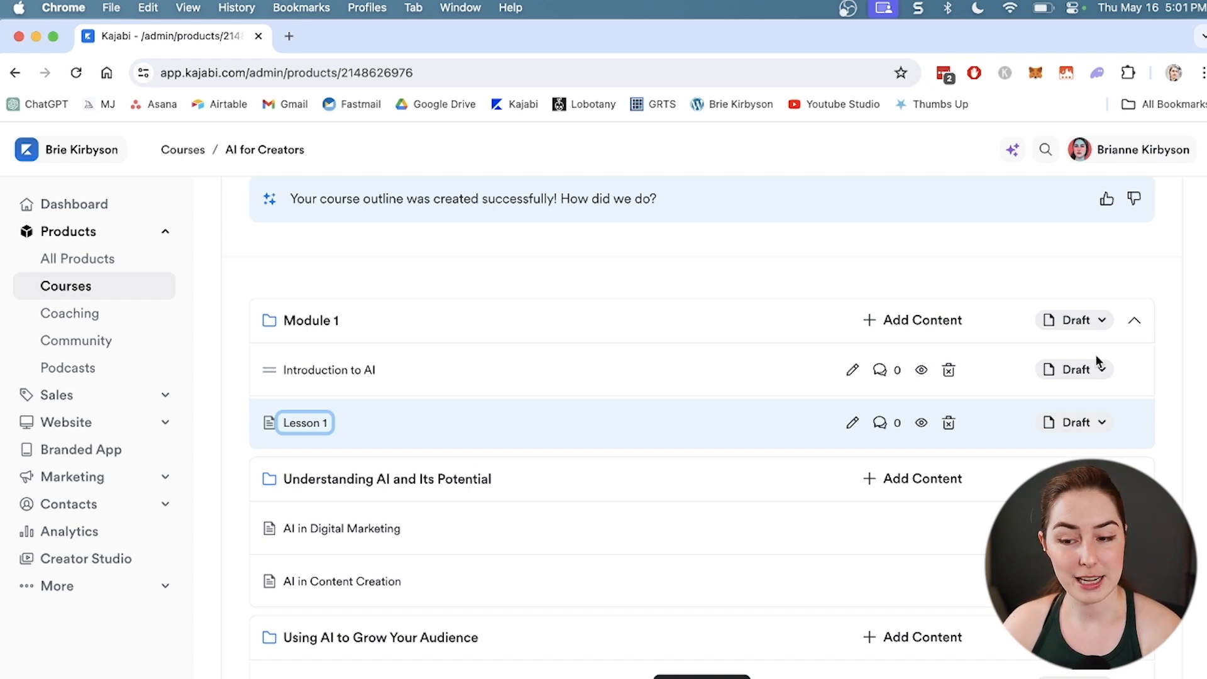
Change Module 1's status from published to drip 7 days after enrollment.
click(1075, 319)
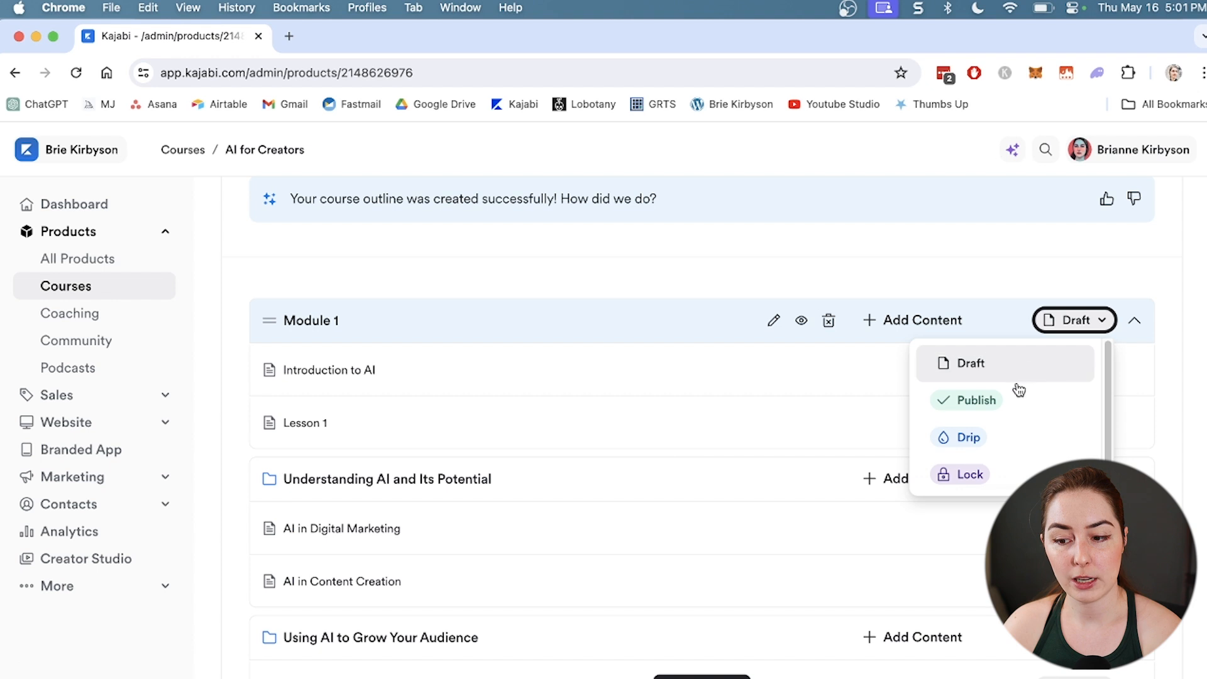
click(977, 400)
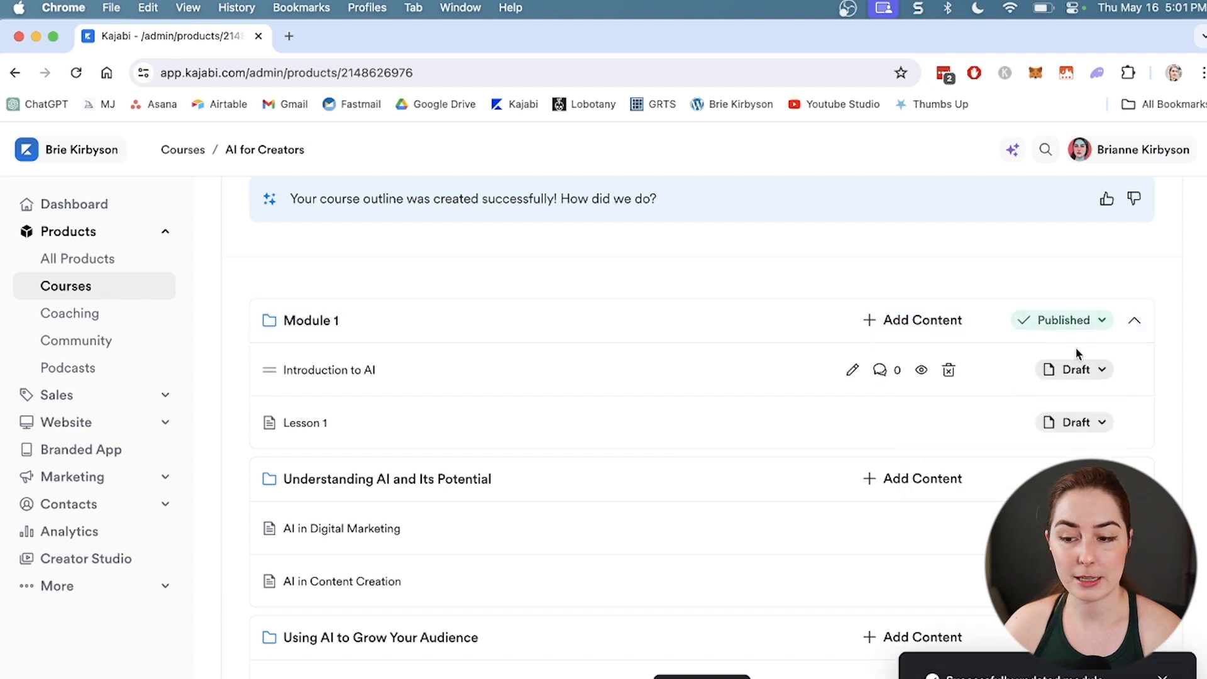
click(1073, 369)
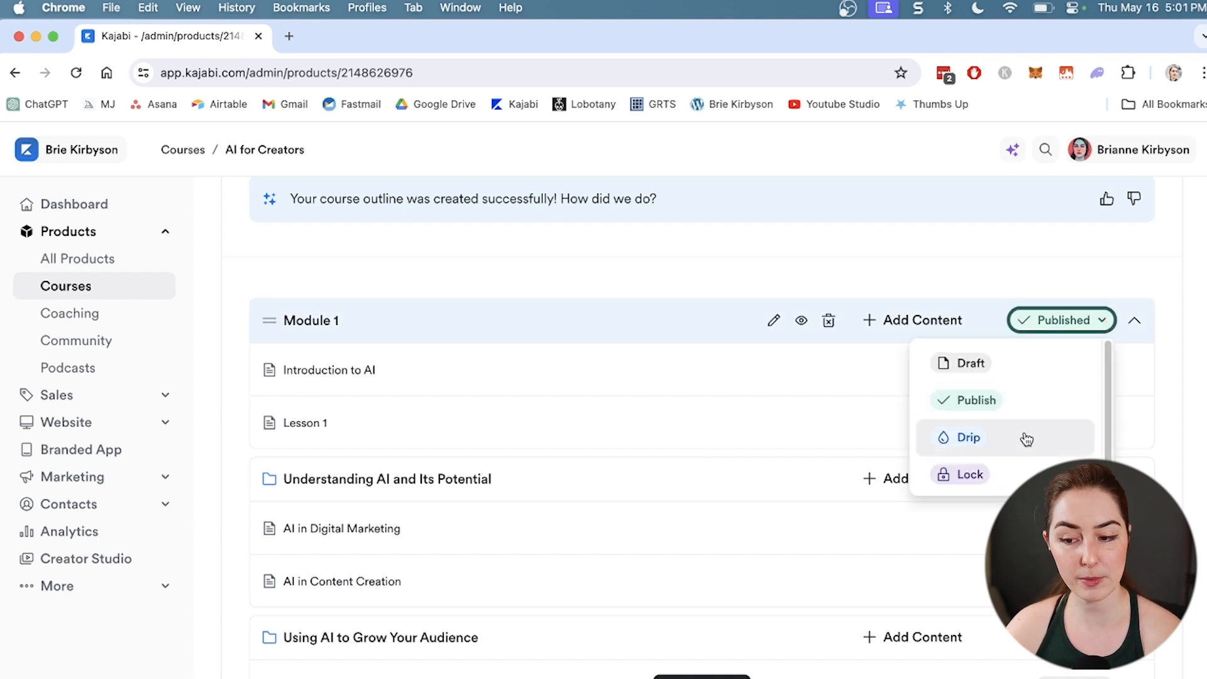
mouse_move(1020, 467)
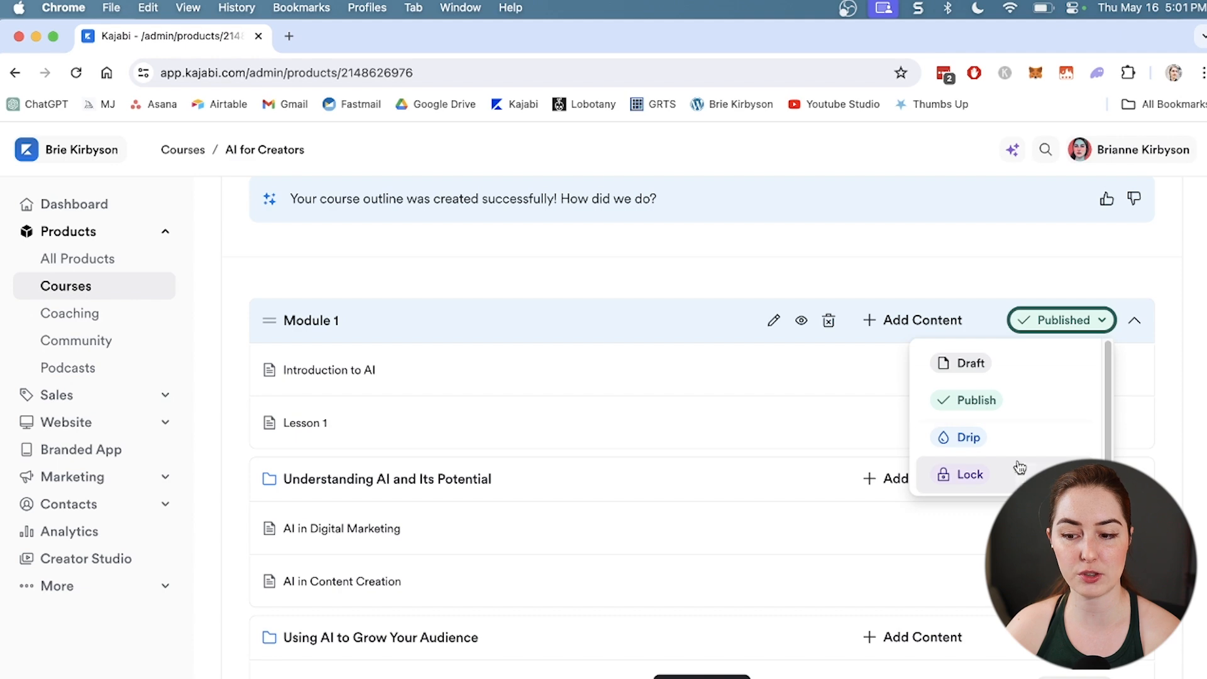
click(968, 438)
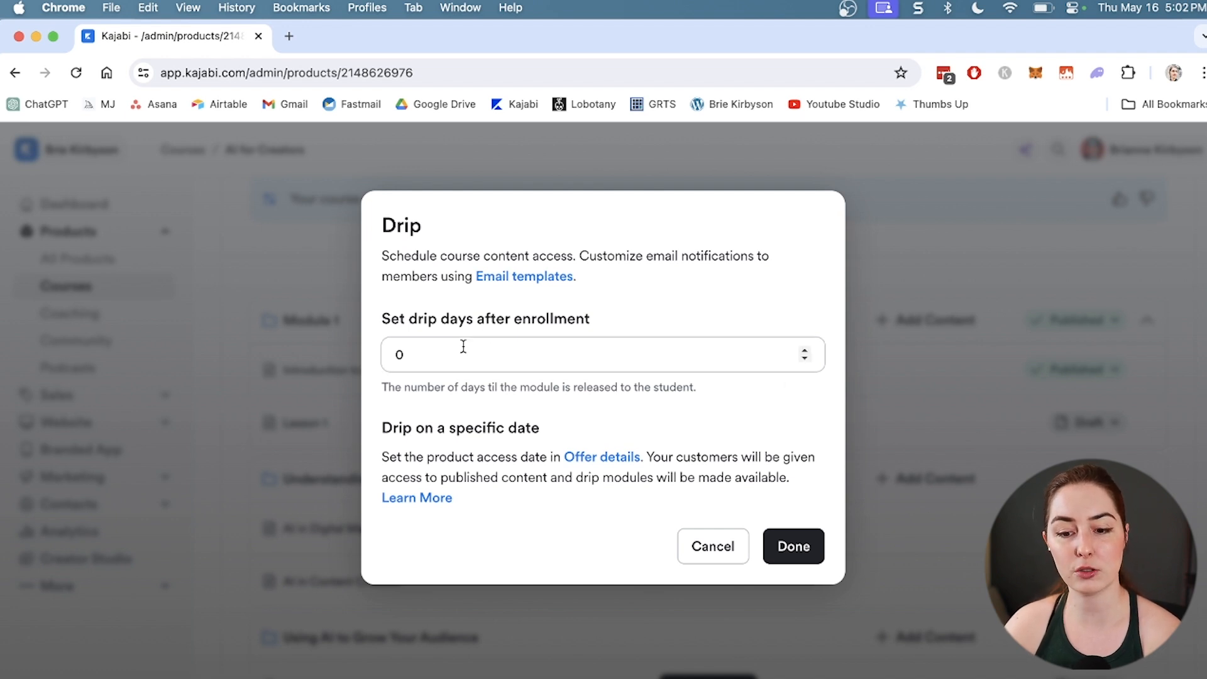
text(7)
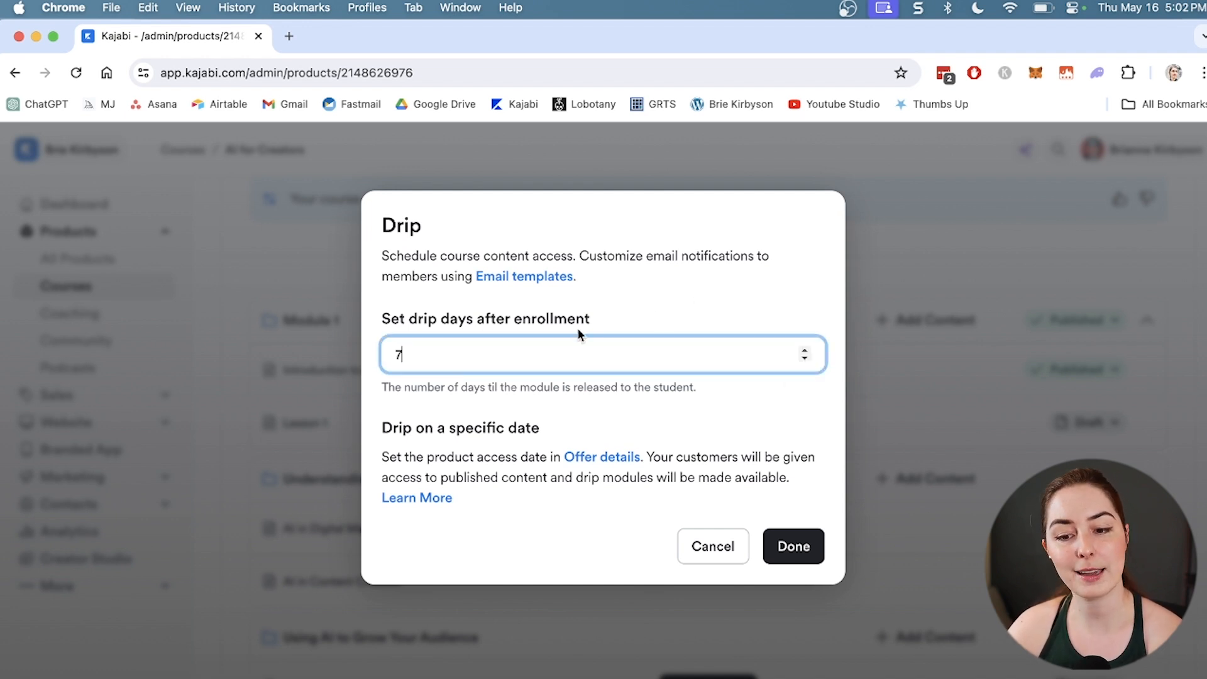
mouse_move(670, 306)
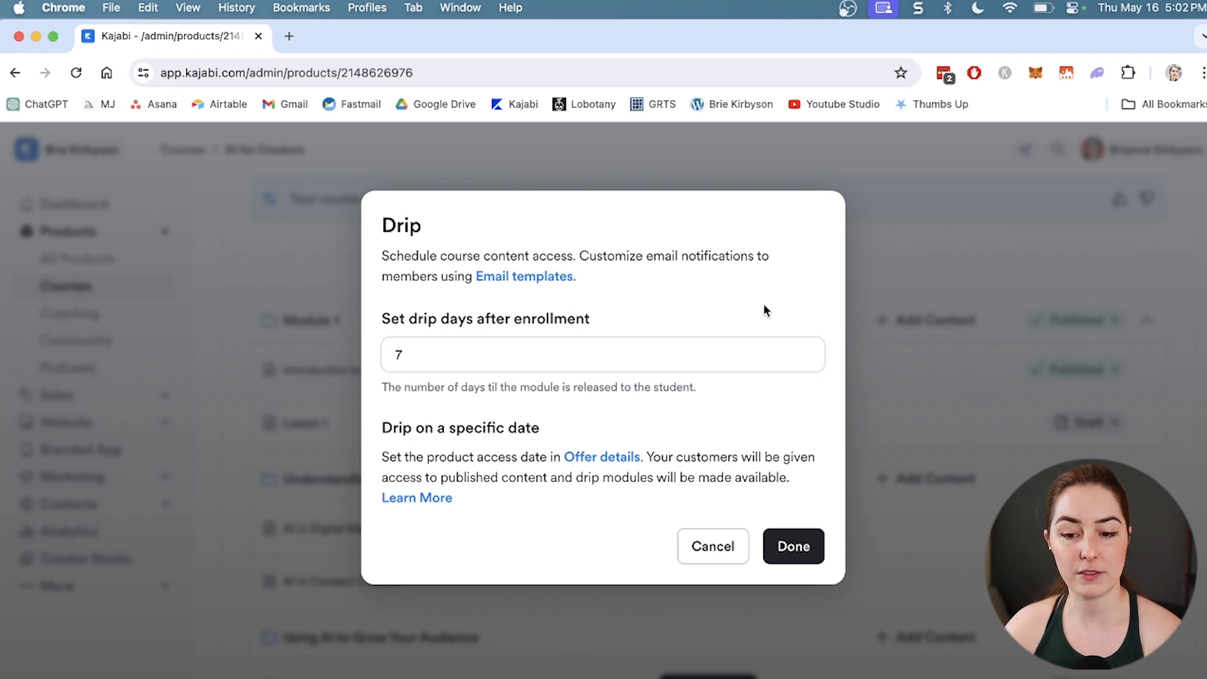
click(792, 546)
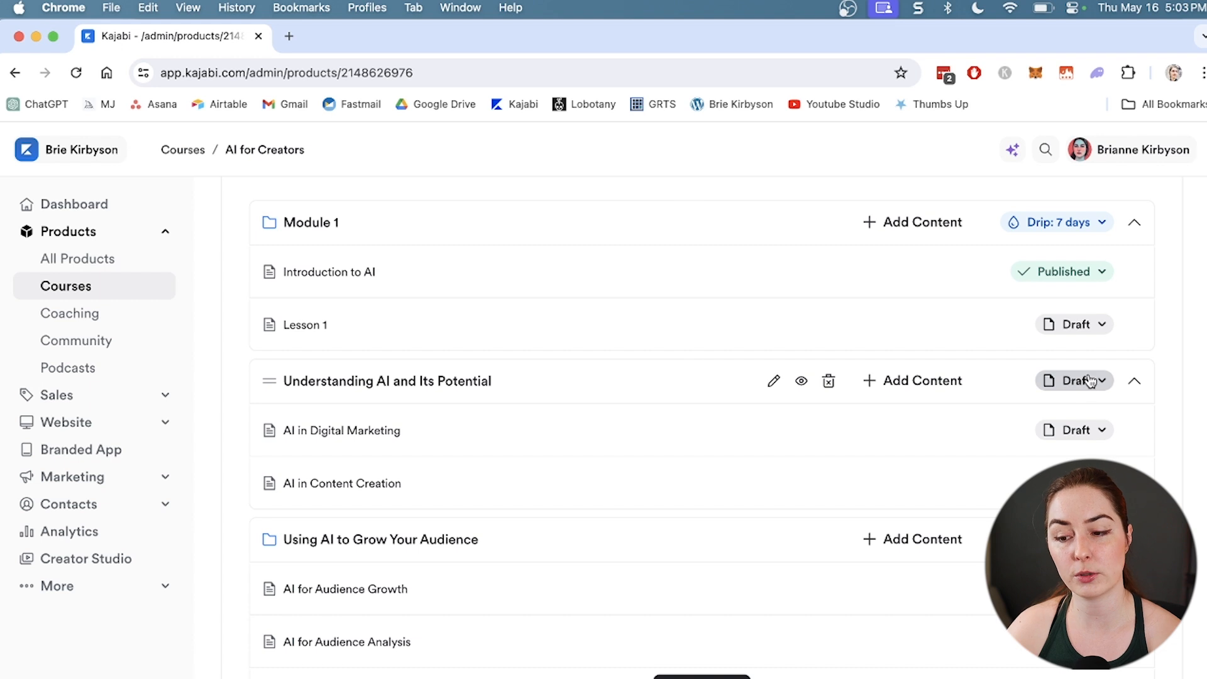
Set Understanding AI and Its Potential to Lock, unlocked by completing Introduction to AI.
click(1074, 381)
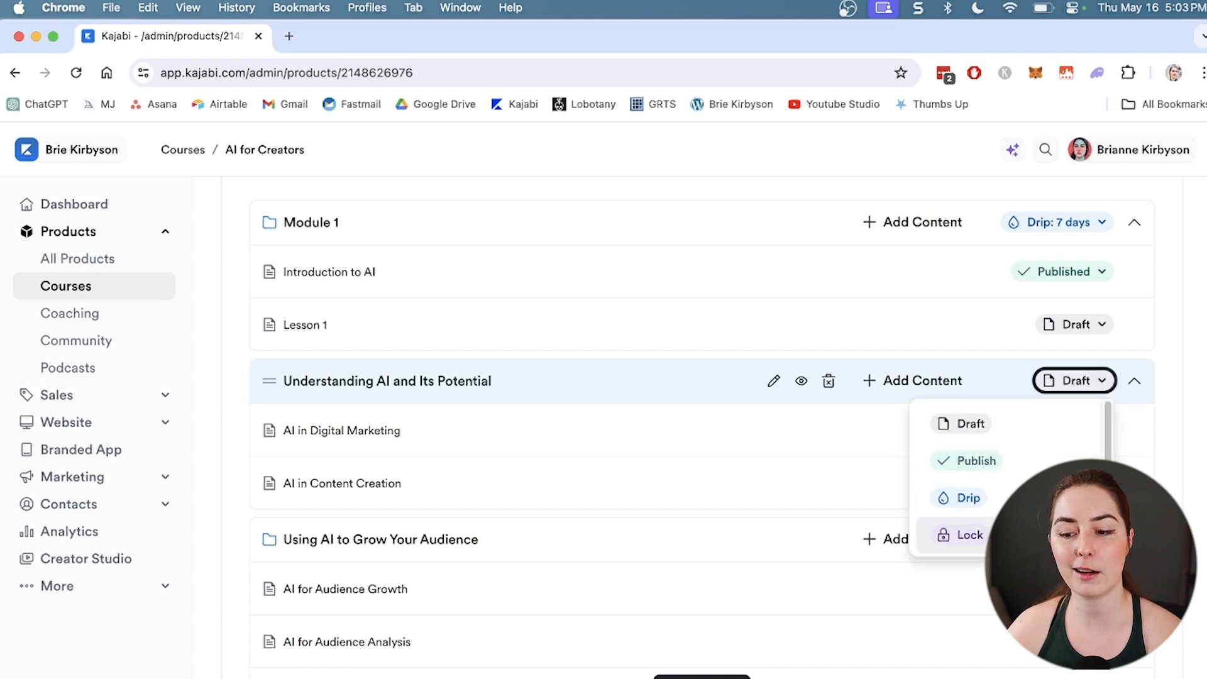
click(966, 535)
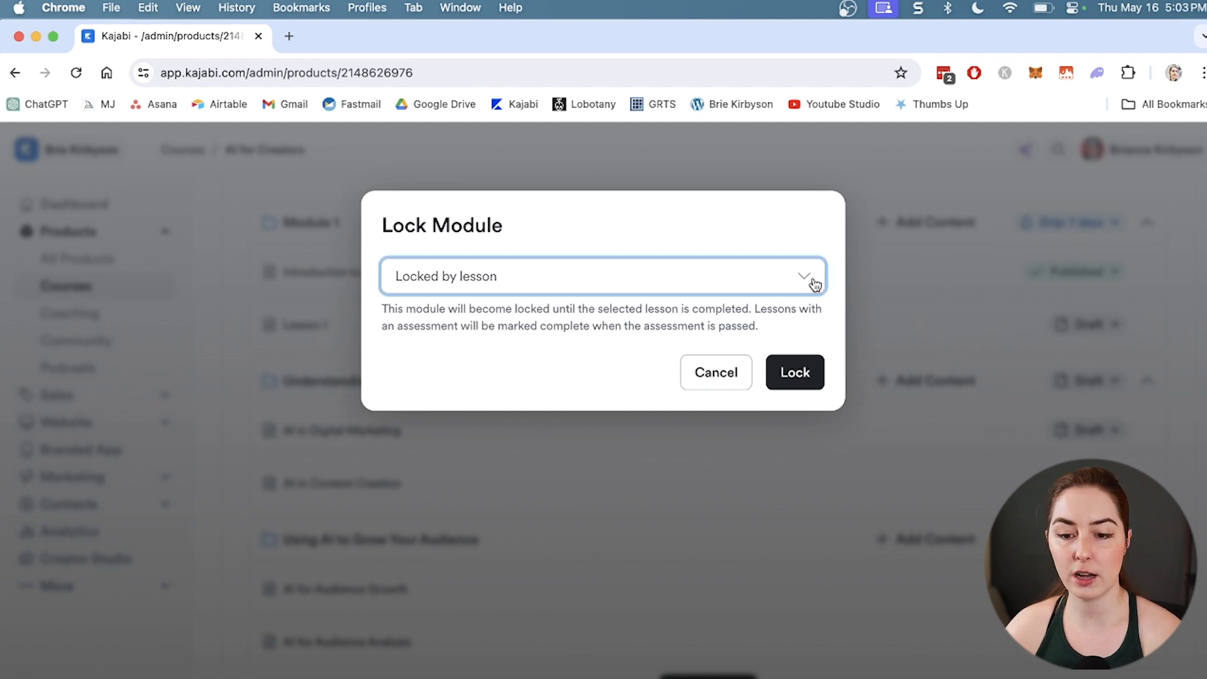
click(603, 276)
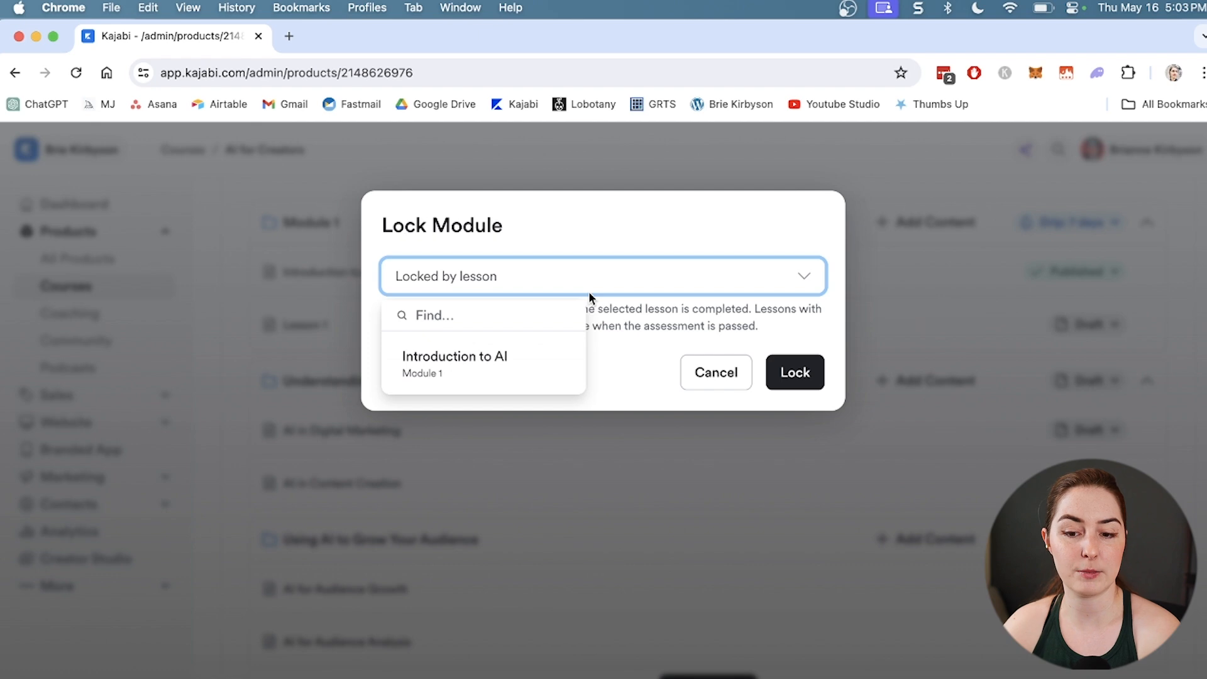
click(455, 364)
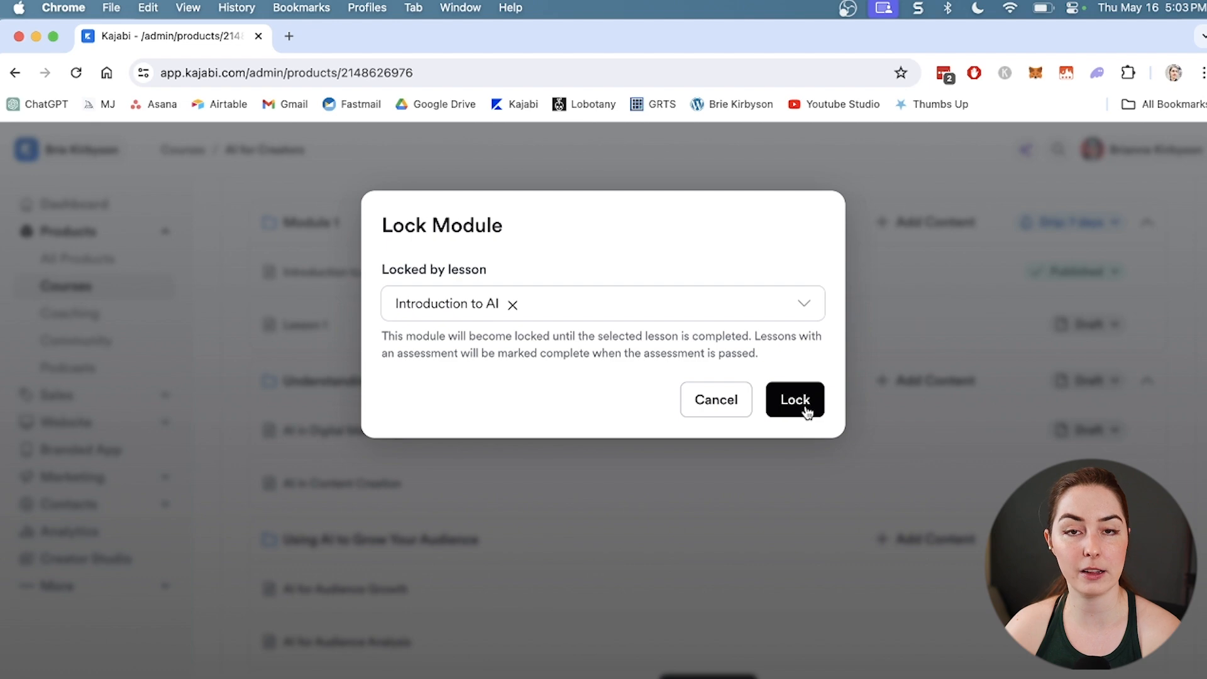
click(795, 400)
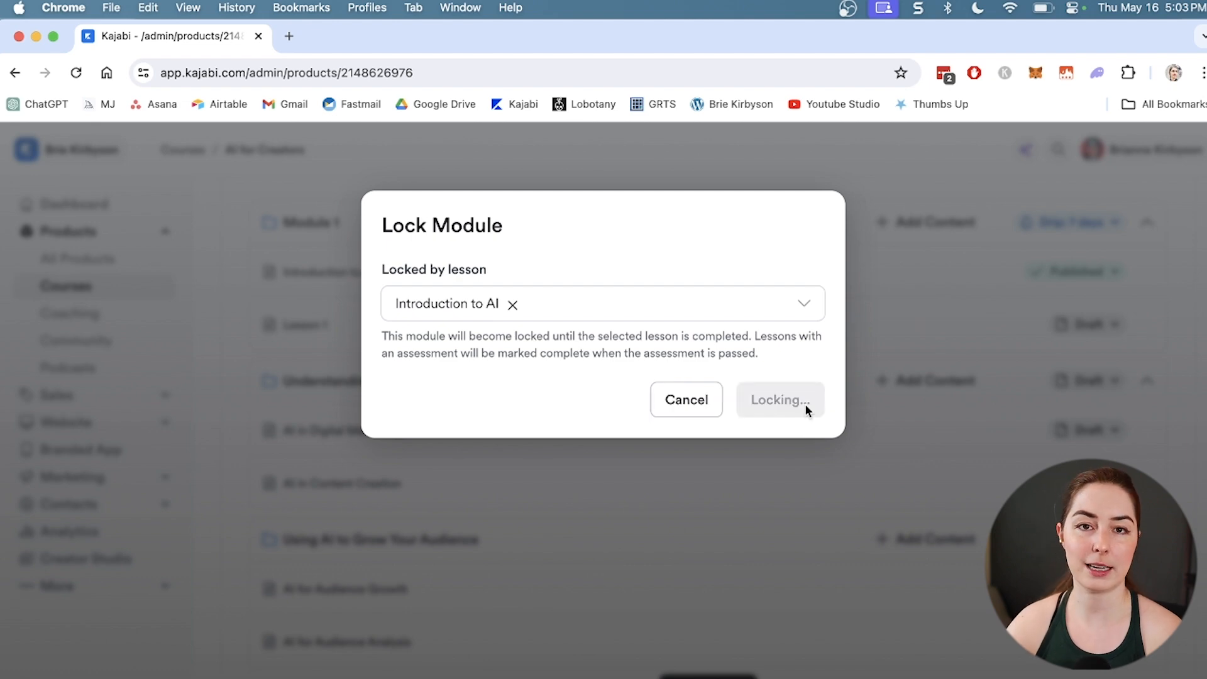
click(779, 400)
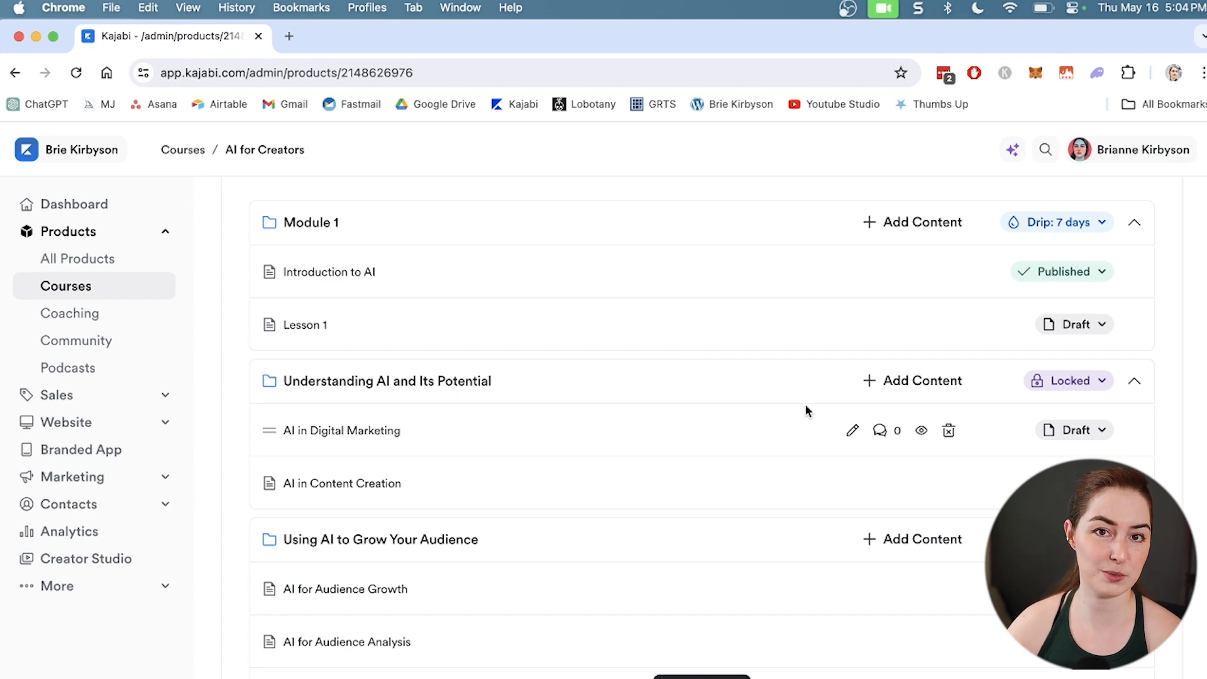
Open the Introduction to AI lesson editor and scroll down to its Media section.
click(329, 272)
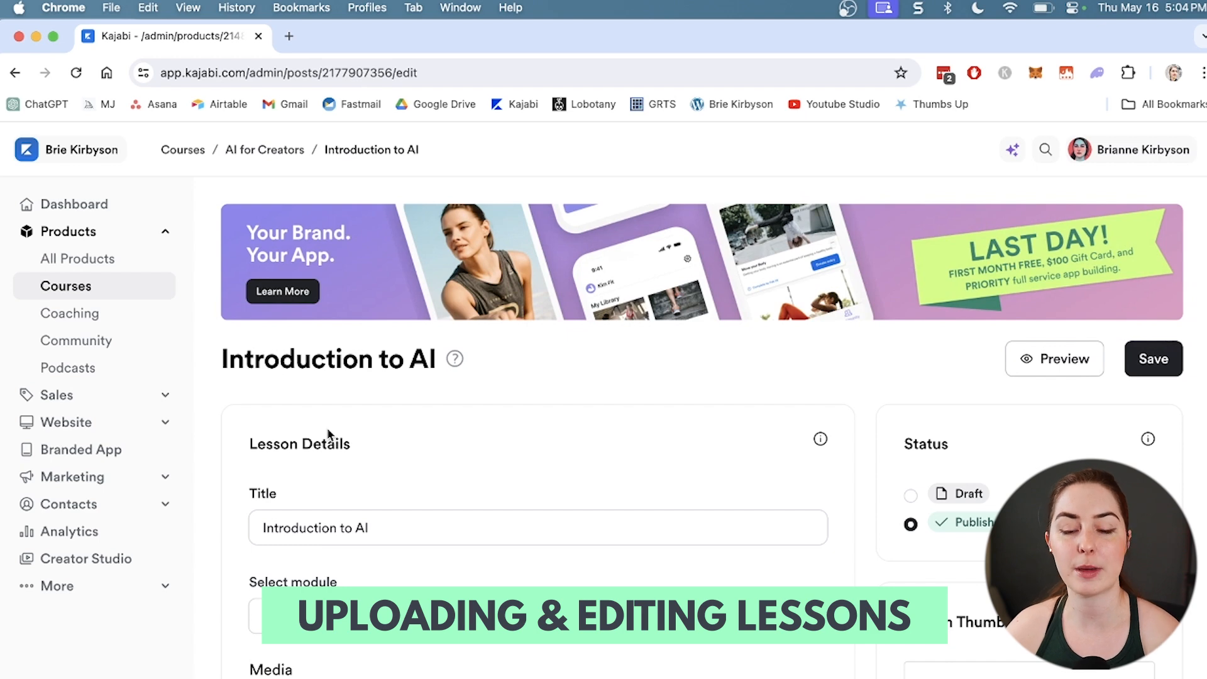
scroll(down, 3)
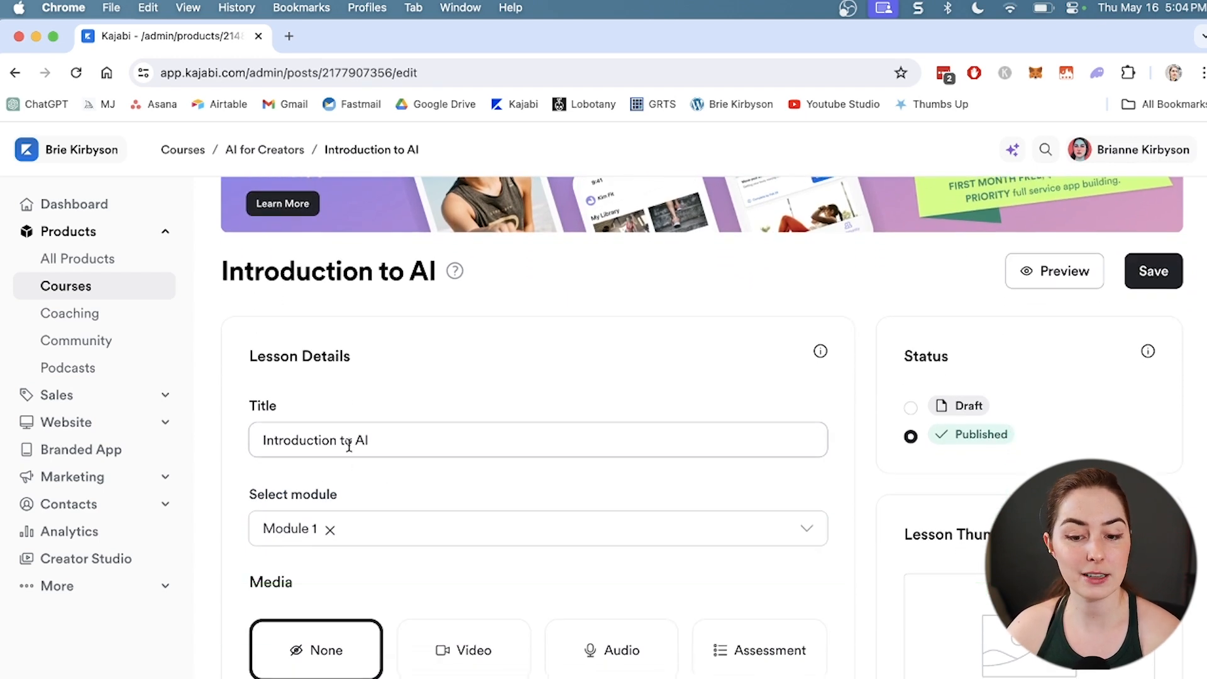
scroll(down, 3)
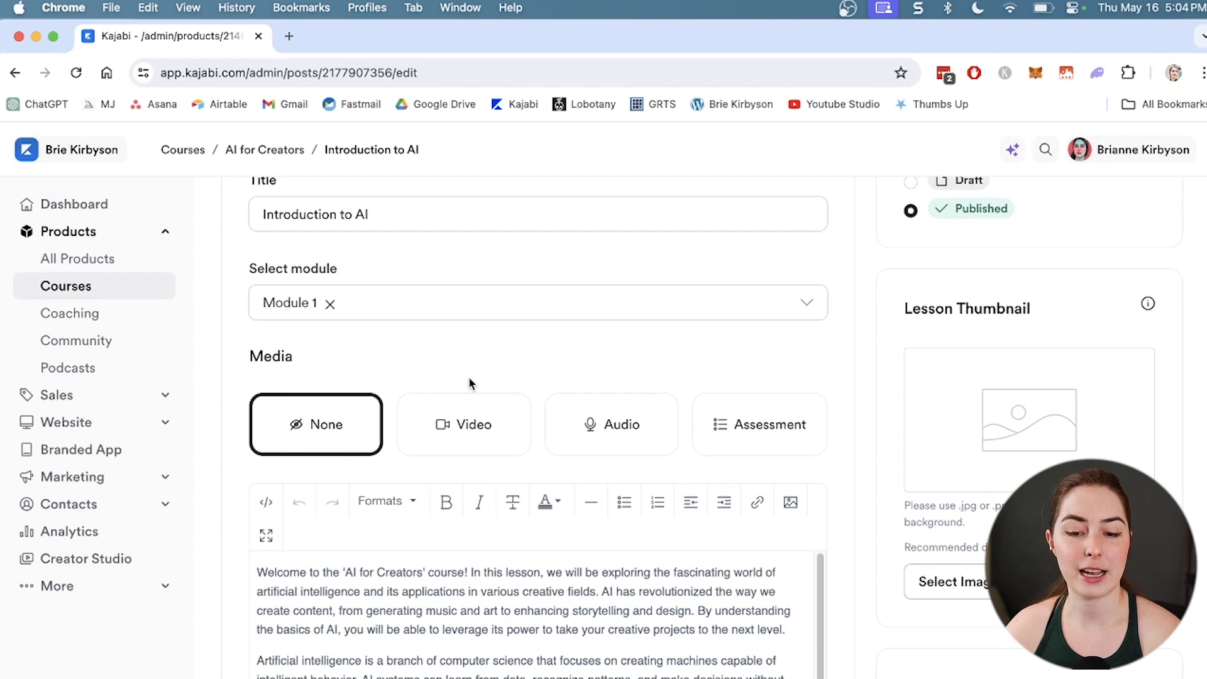
scroll(down, 3)
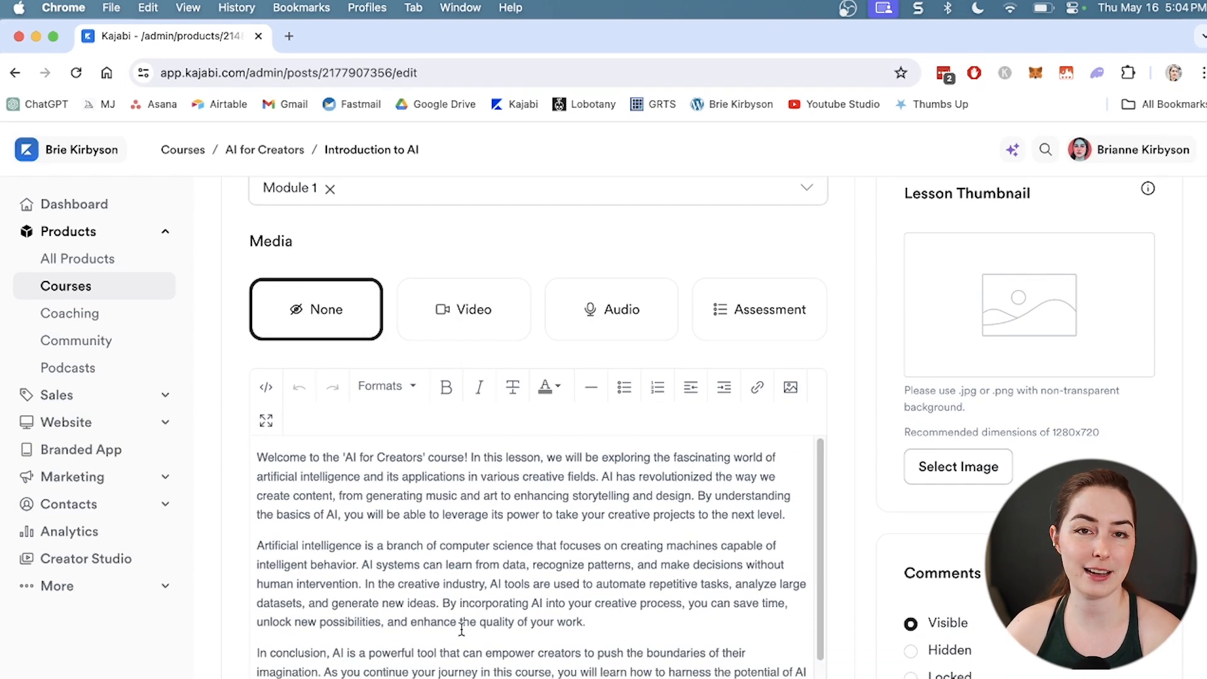
scroll(down, 3)
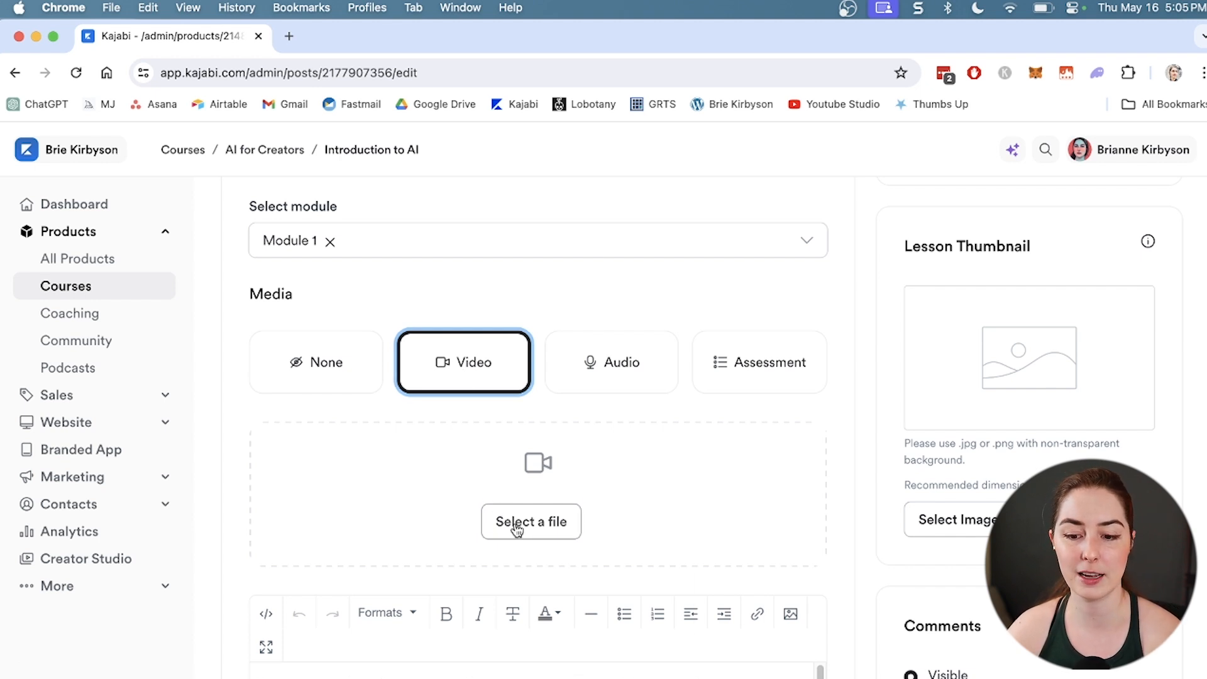
Upload 01-context.mp4 to the Introduction to AI lesson and let it encode to about 59%.
click(531, 521)
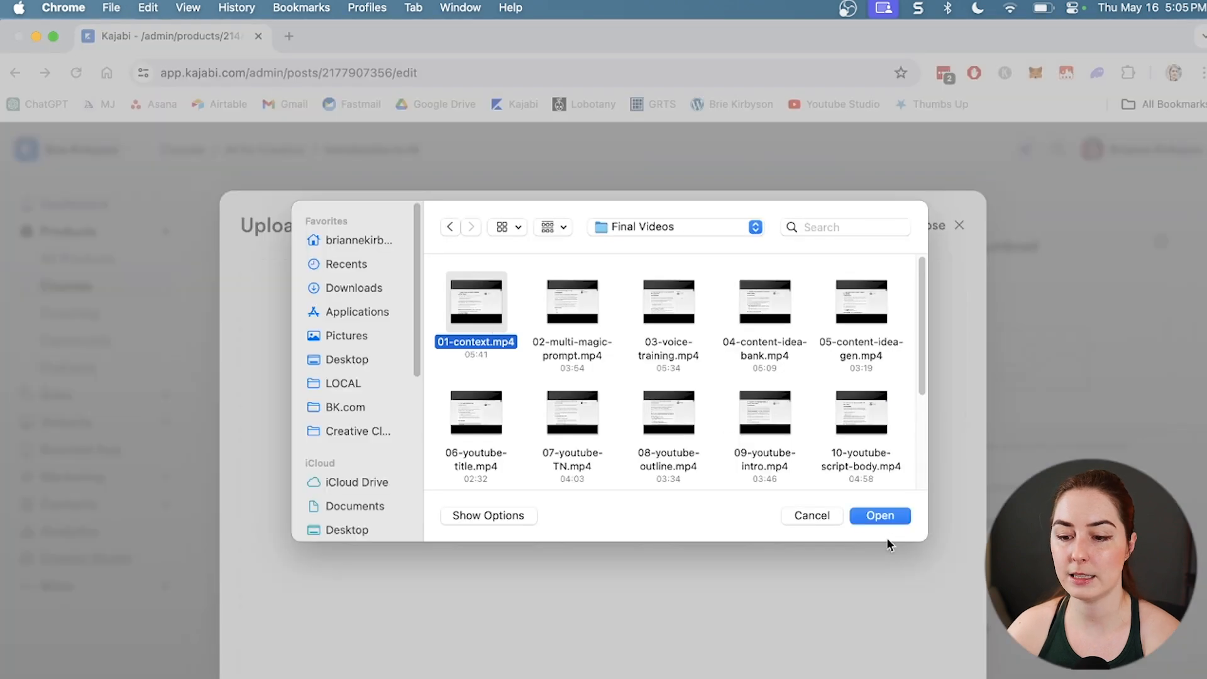
click(879, 515)
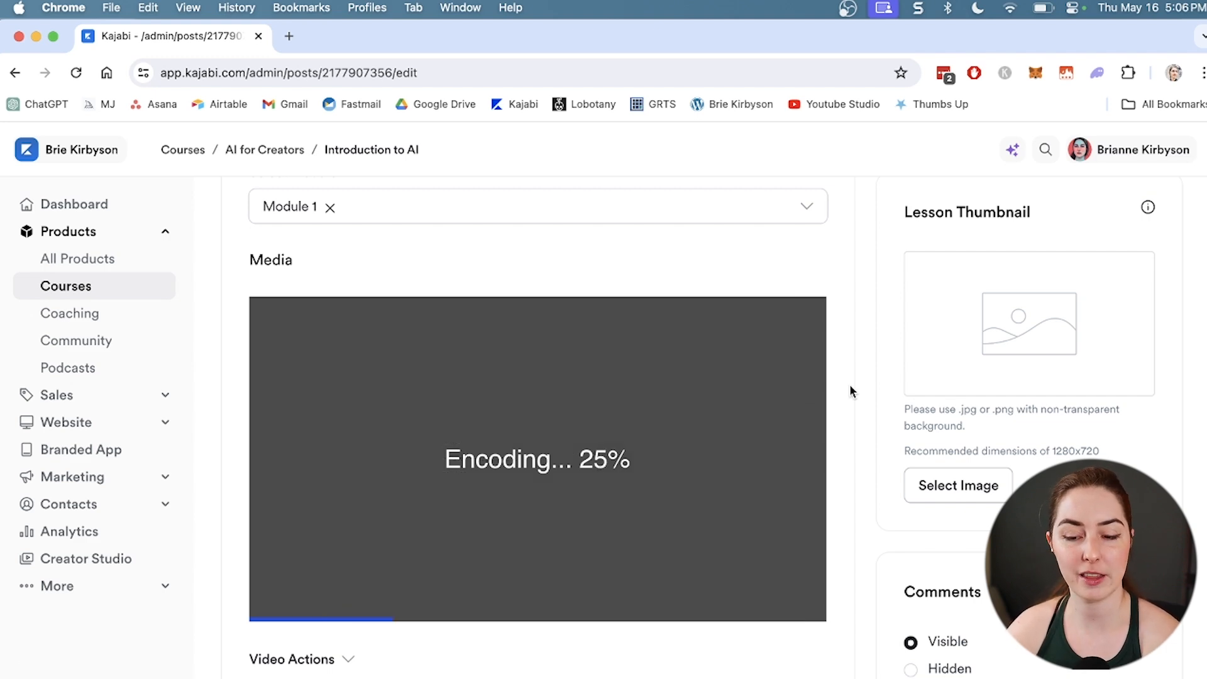
scroll(down, 3)
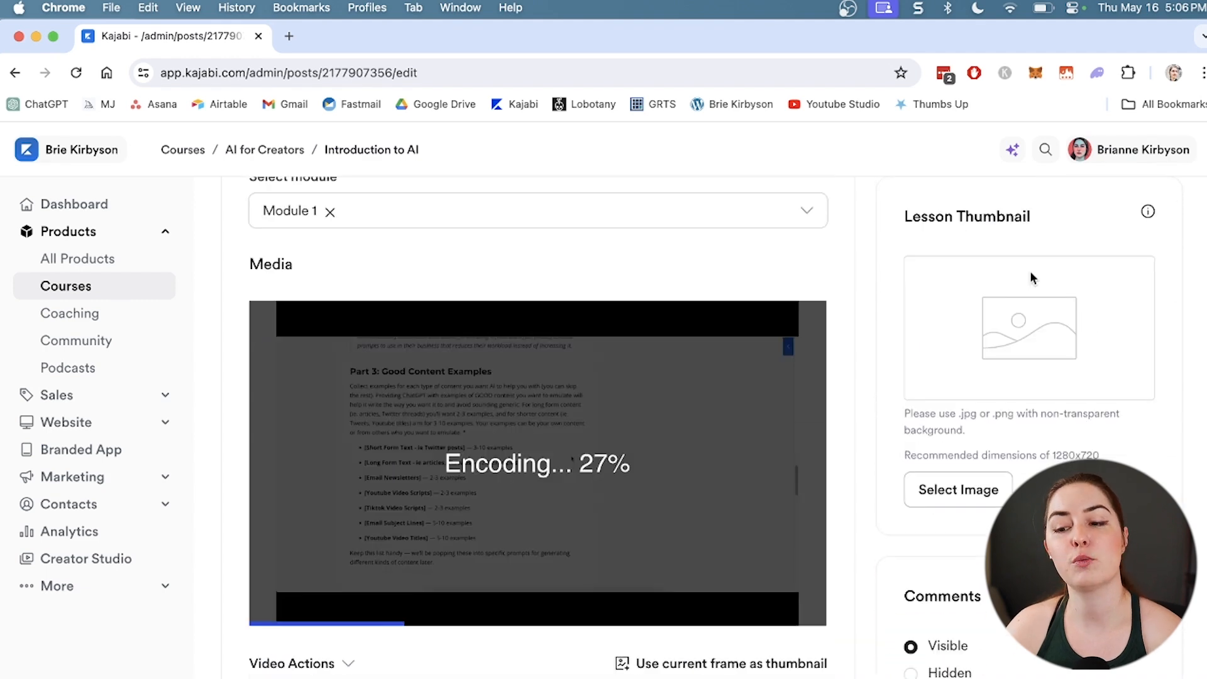
mouse_move(953, 306)
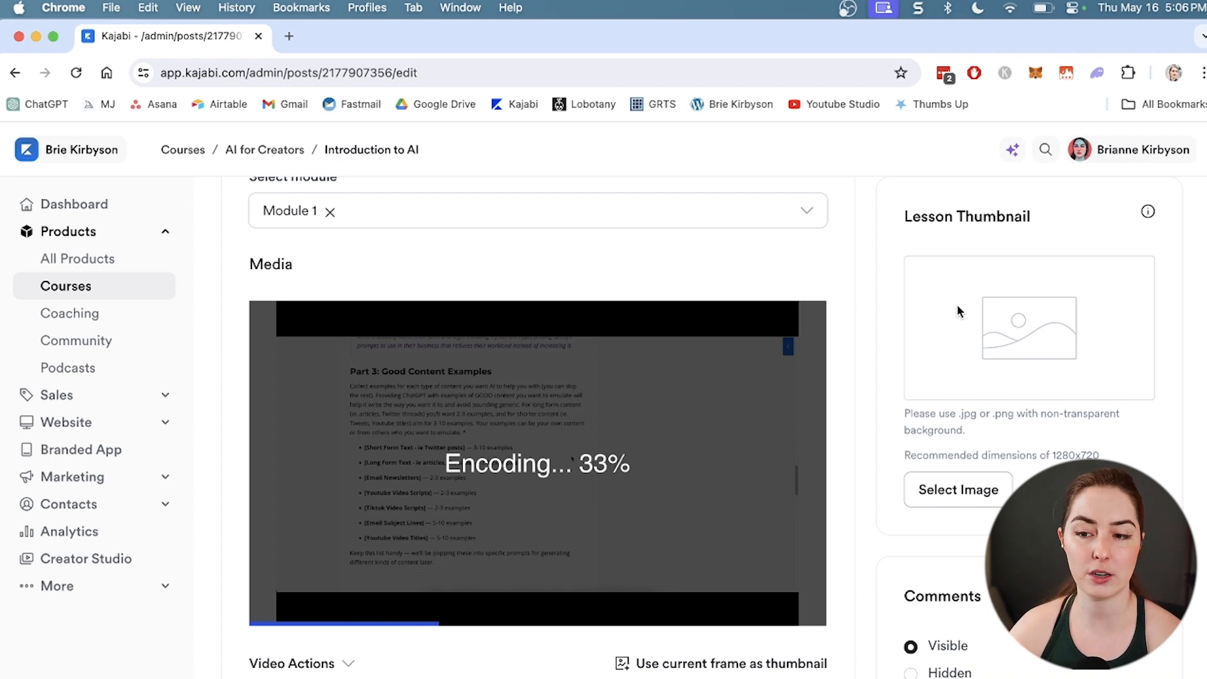
mouse_move(981, 278)
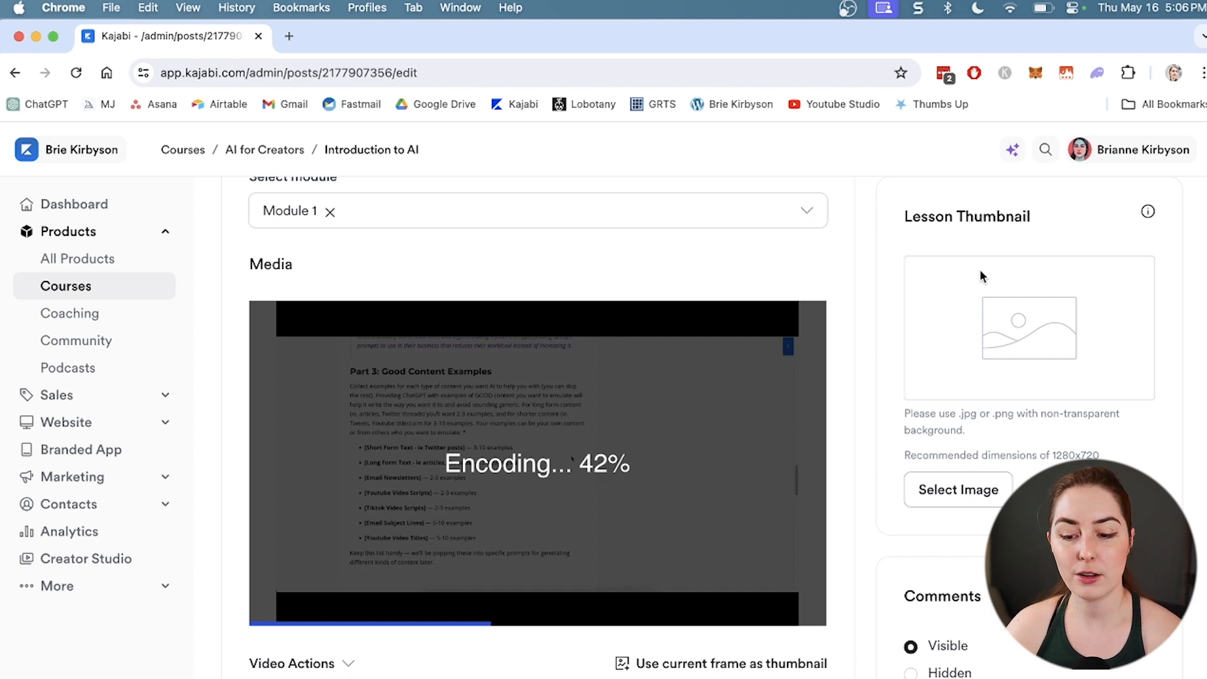
scroll(down, 3)
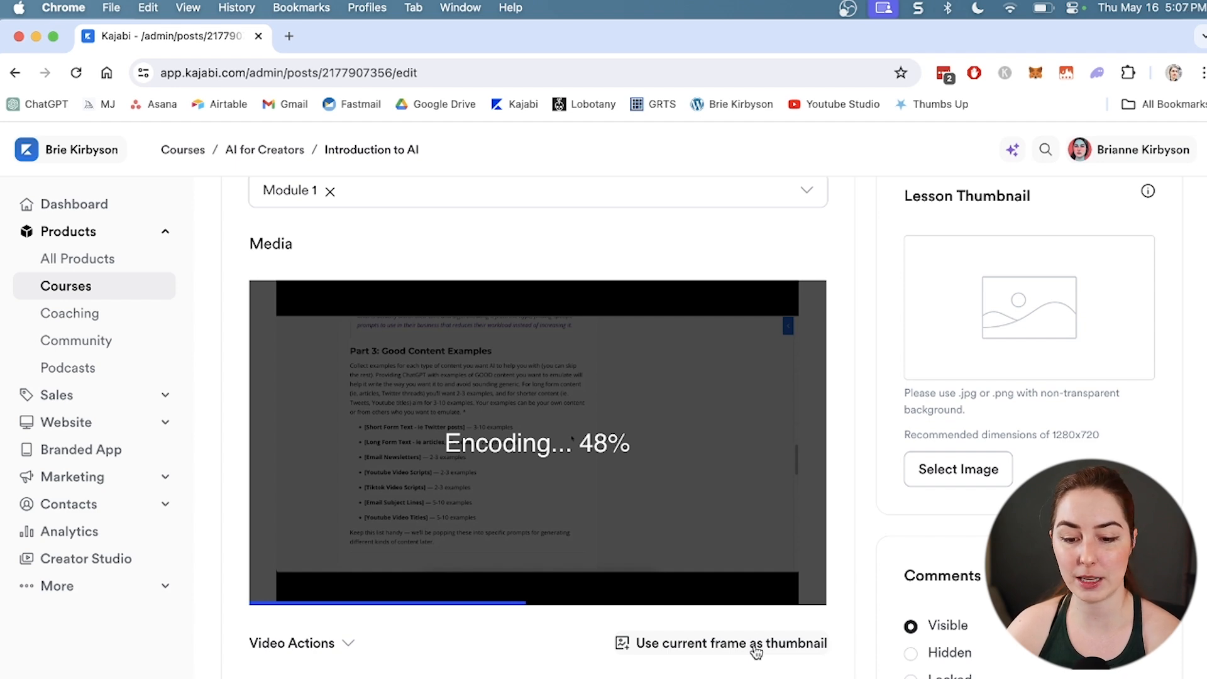
scroll(down, 3)
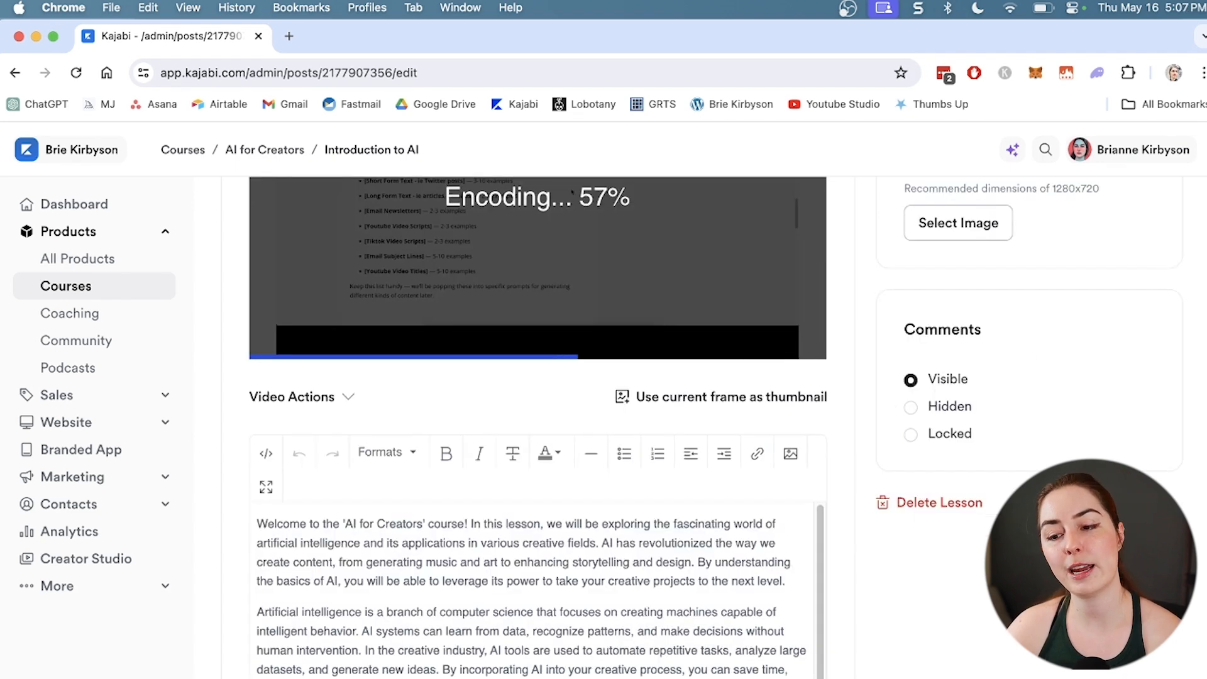
mouse_move(861, 311)
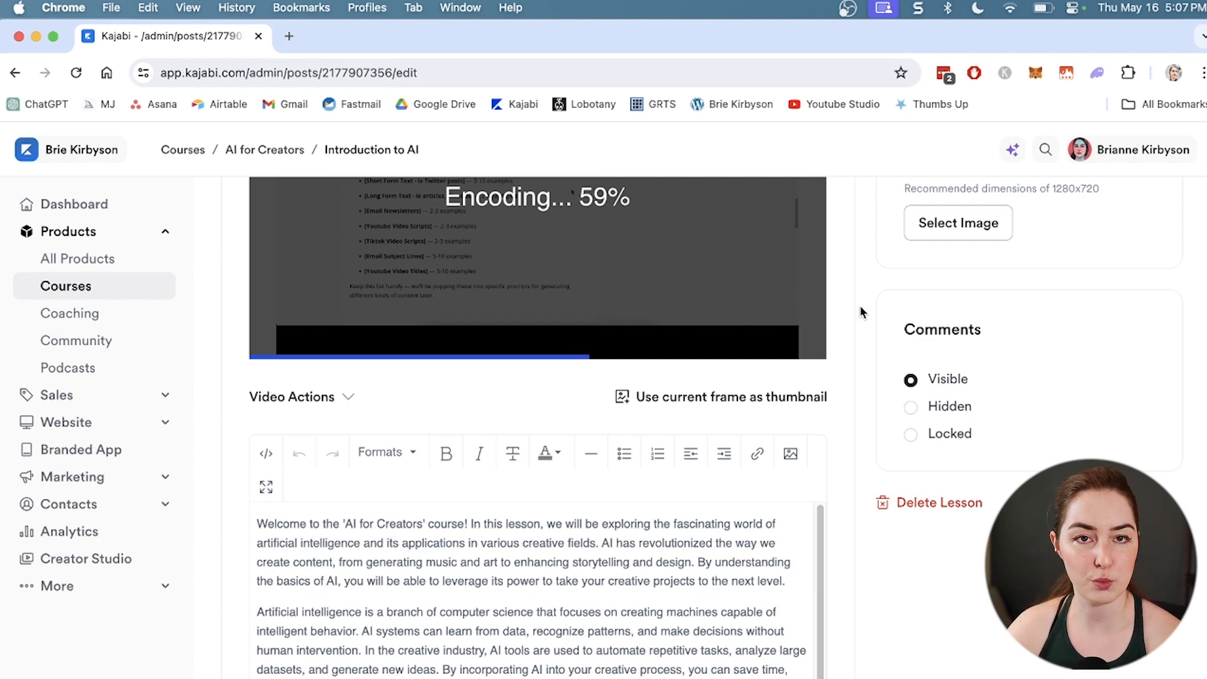
scroll(down, 3)
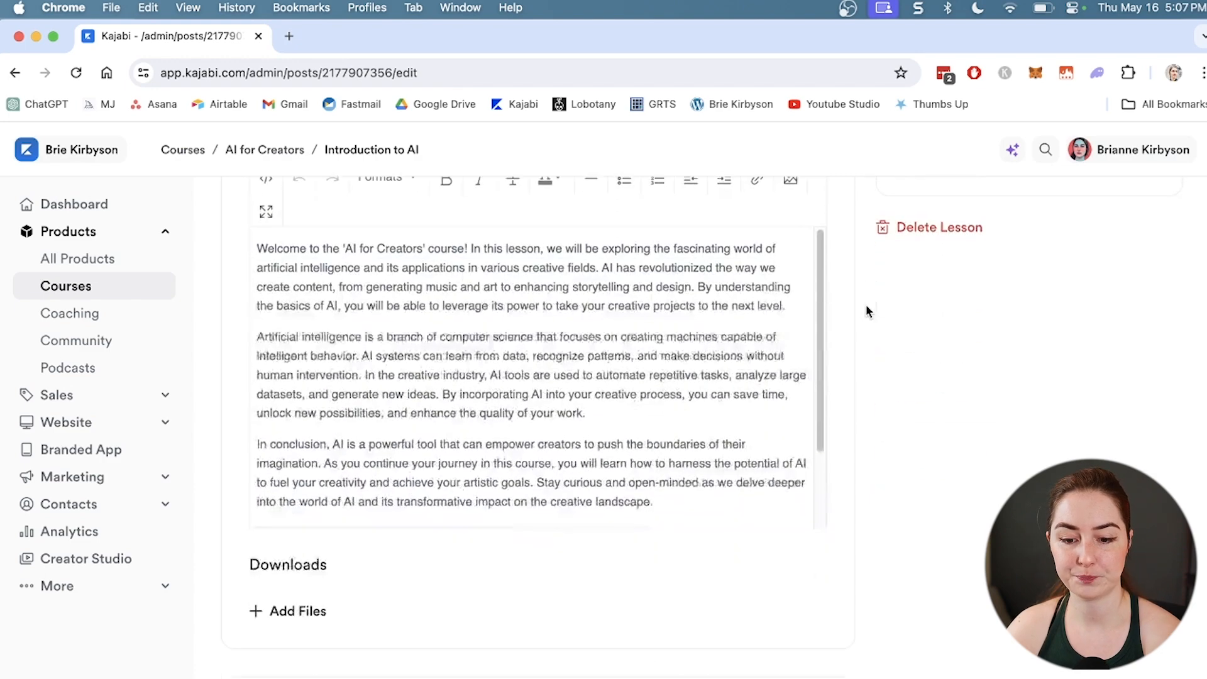
scroll(down, 3)
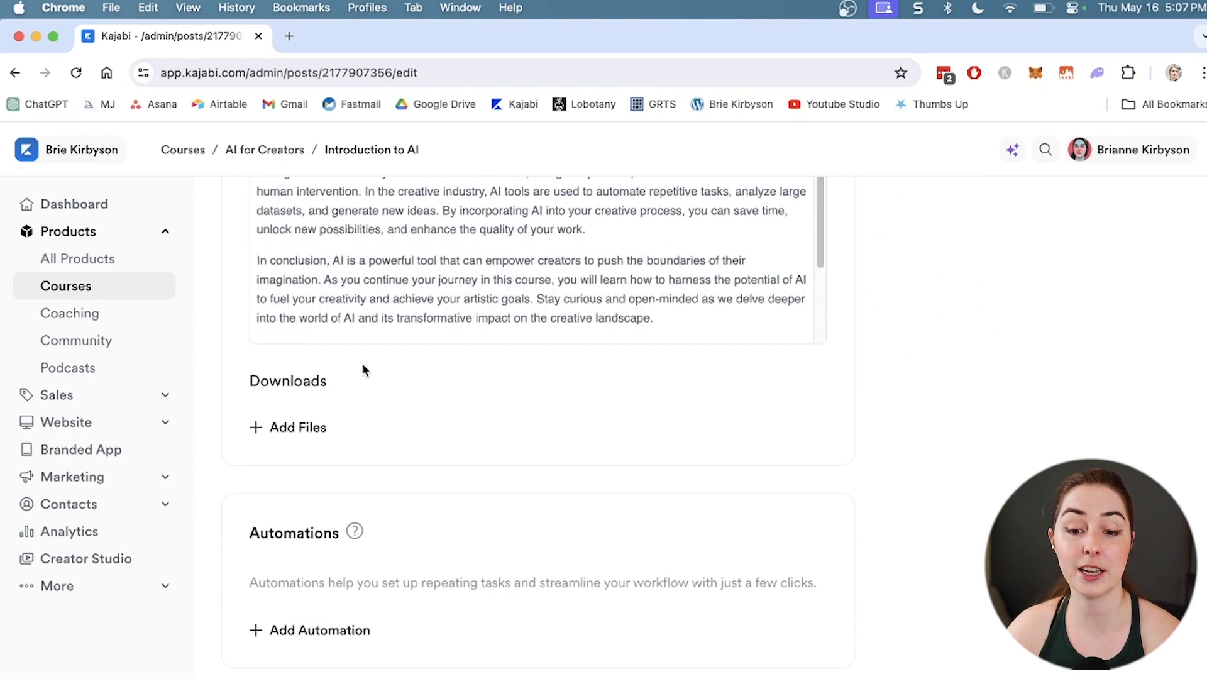
Dismiss the Downloads file upload window and return to the finished, playable lesson video.
click(288, 427)
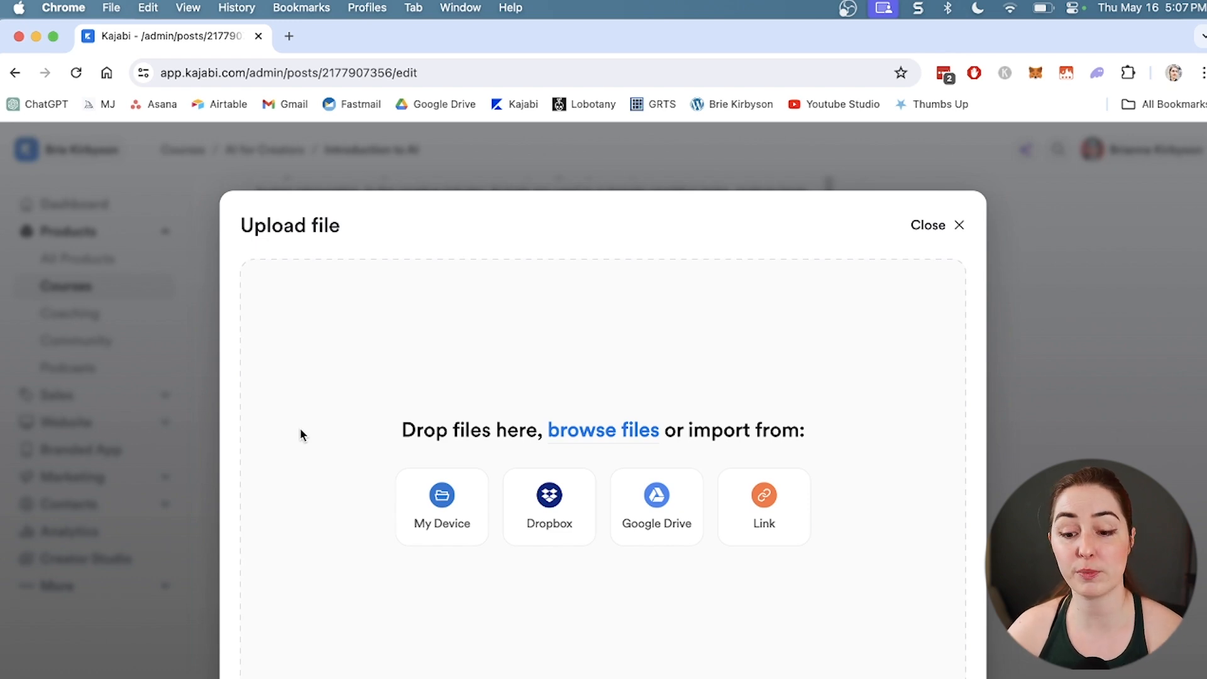
mouse_move(802, 277)
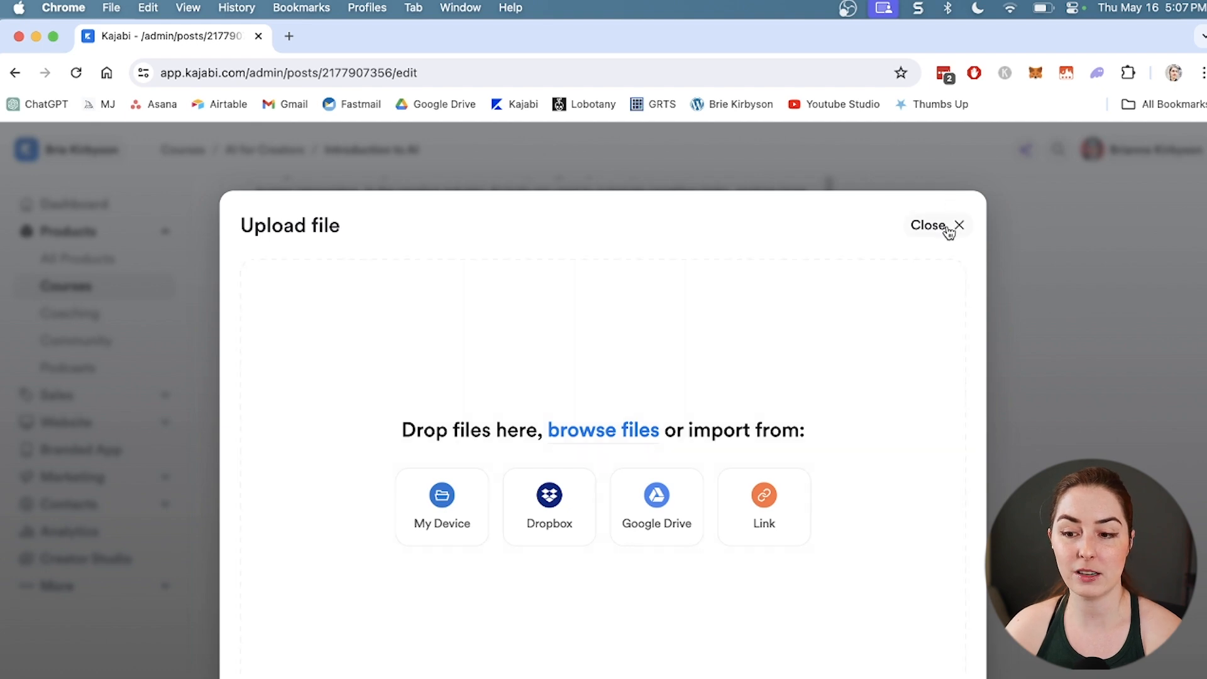
click(958, 226)
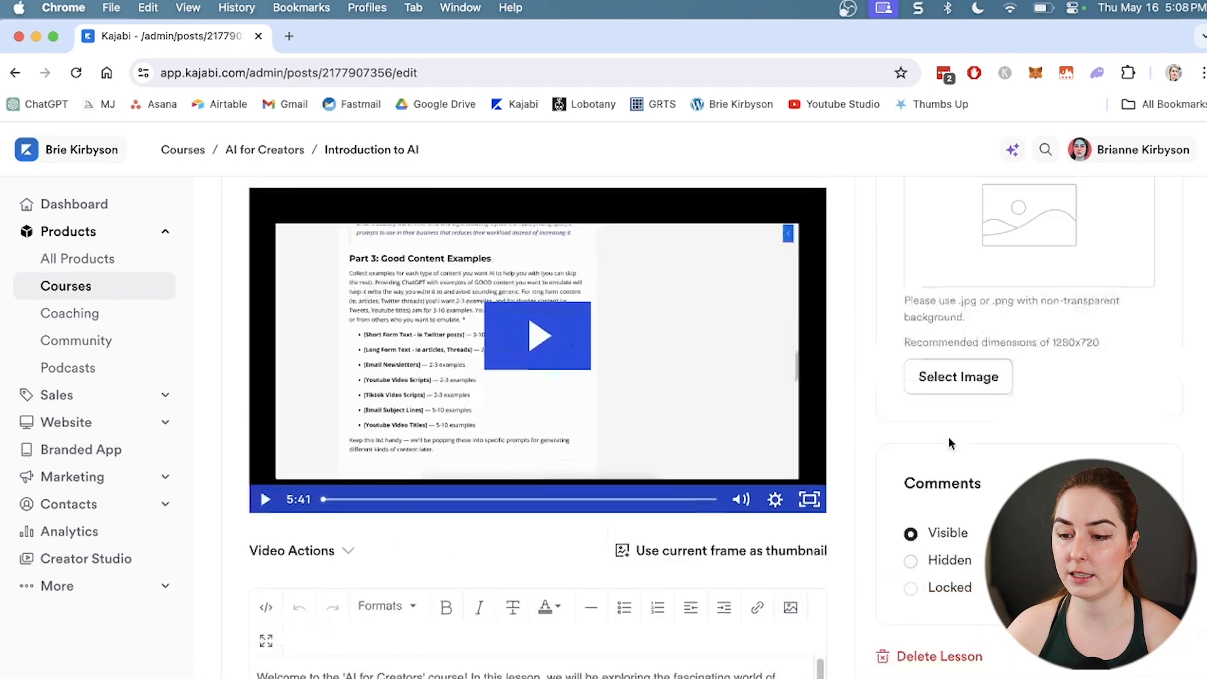
click(1153, 359)
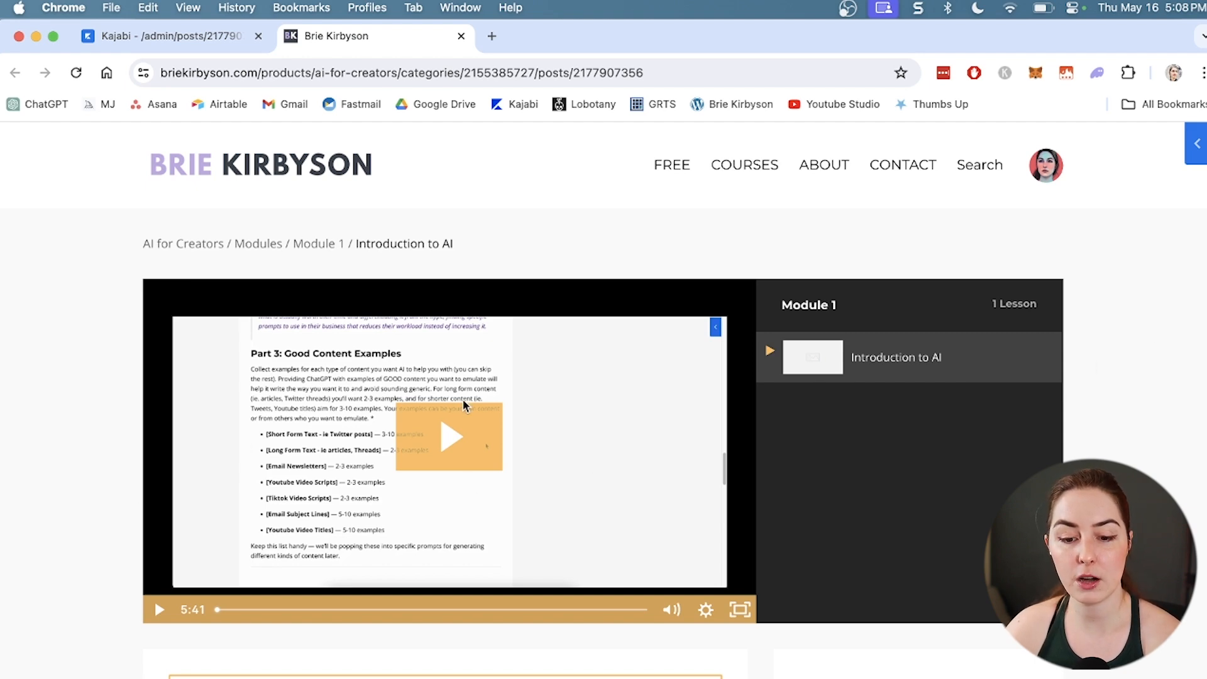
Review the live lesson page with its downloadable PDF and mark the lesson complete.
scroll(down, 3)
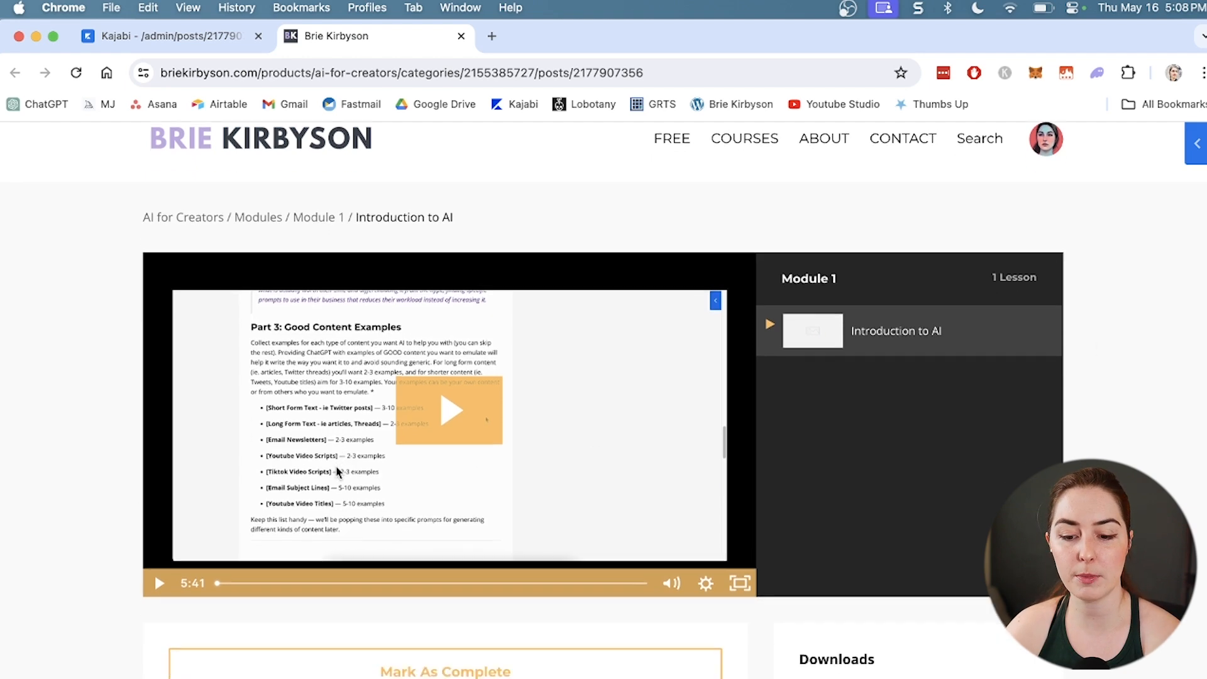
scroll(down, 3)
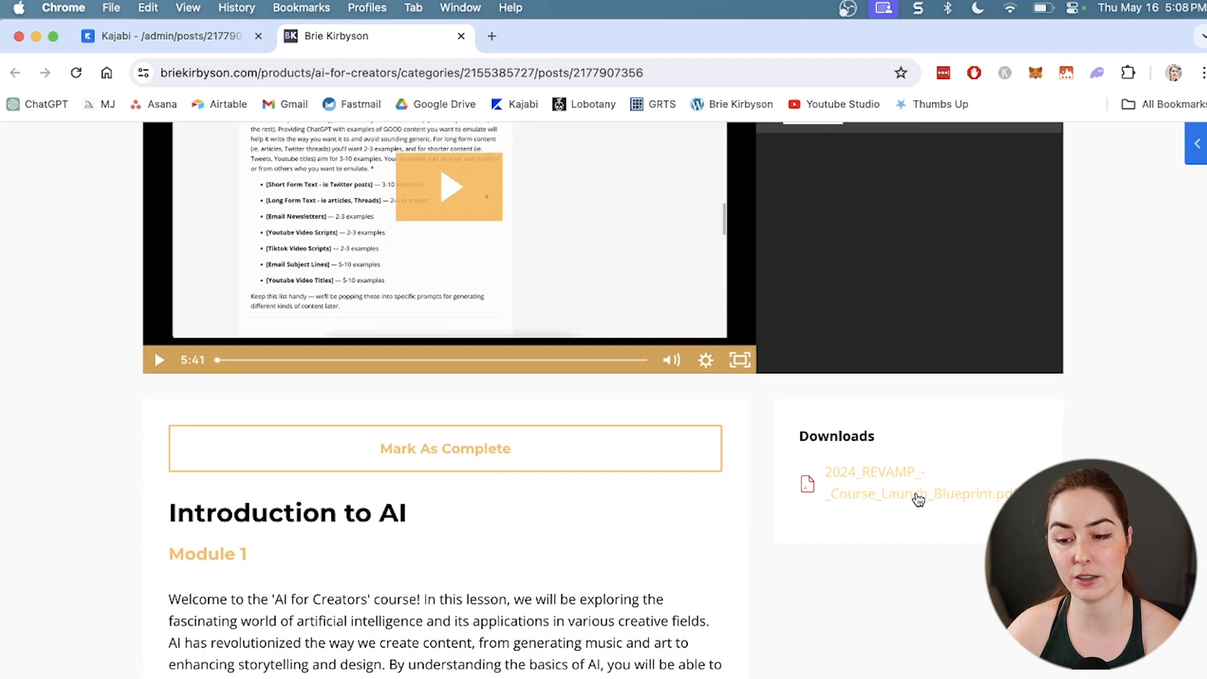
scroll(down, 3)
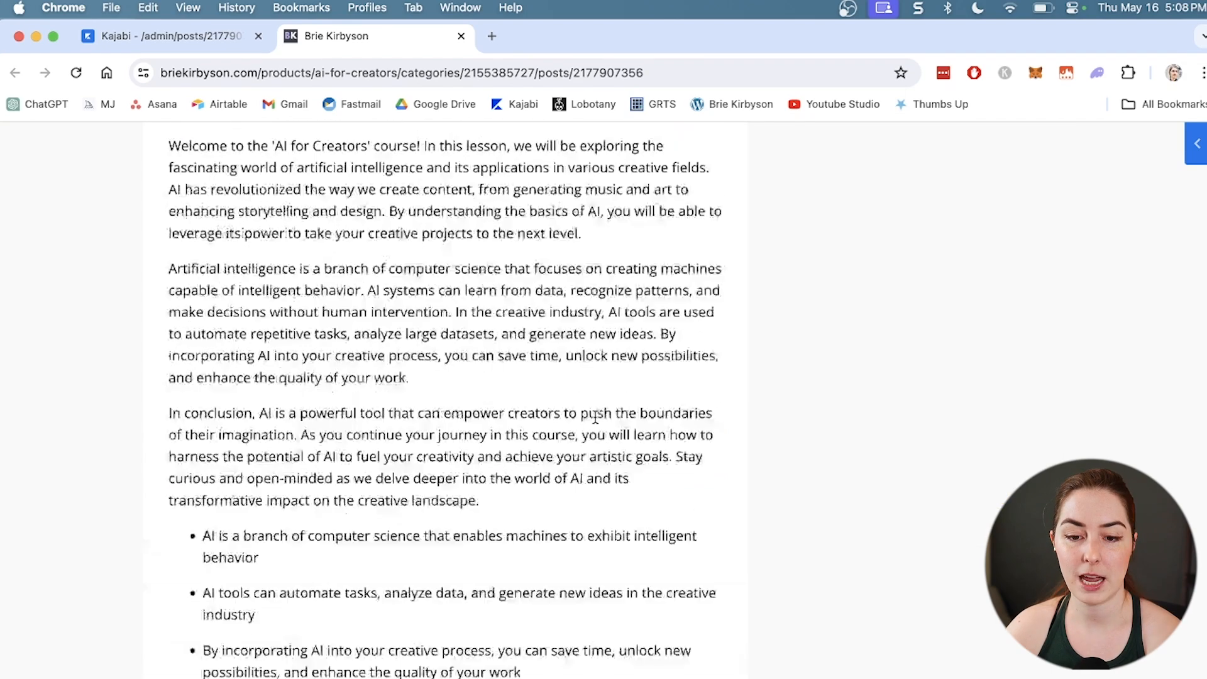
scroll(down, 3)
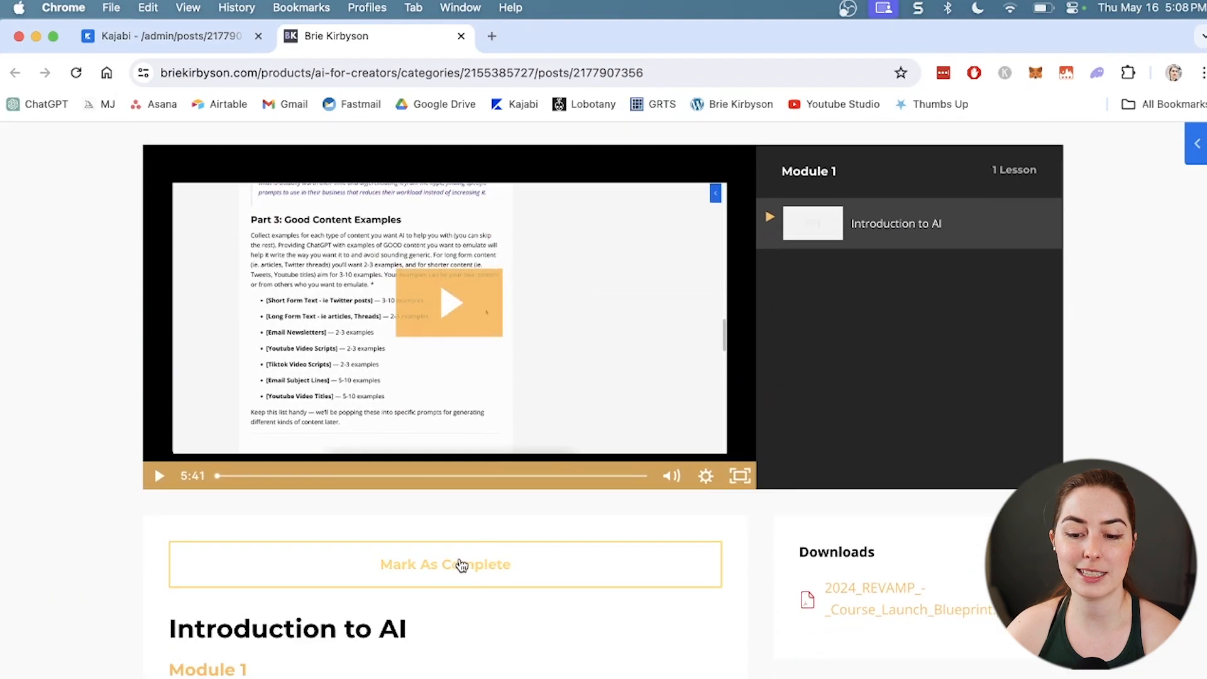
click(445, 563)
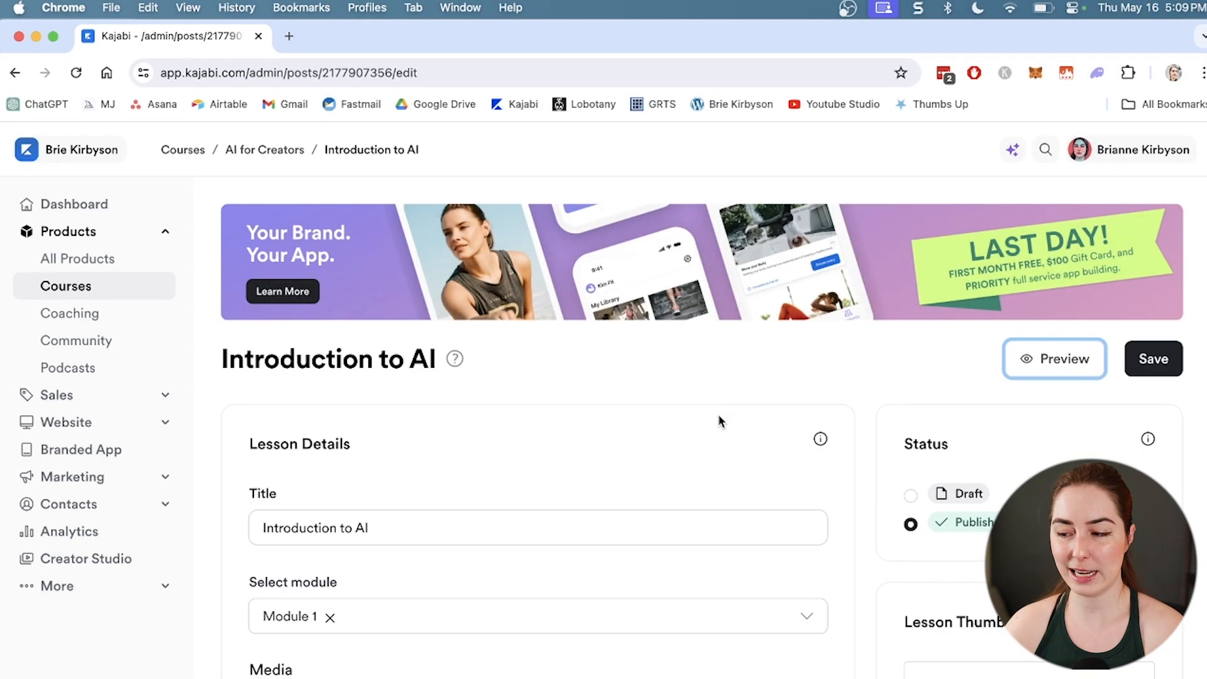
Return to the AI for Creators five-module course outline and open its Customize tab.
click(264, 150)
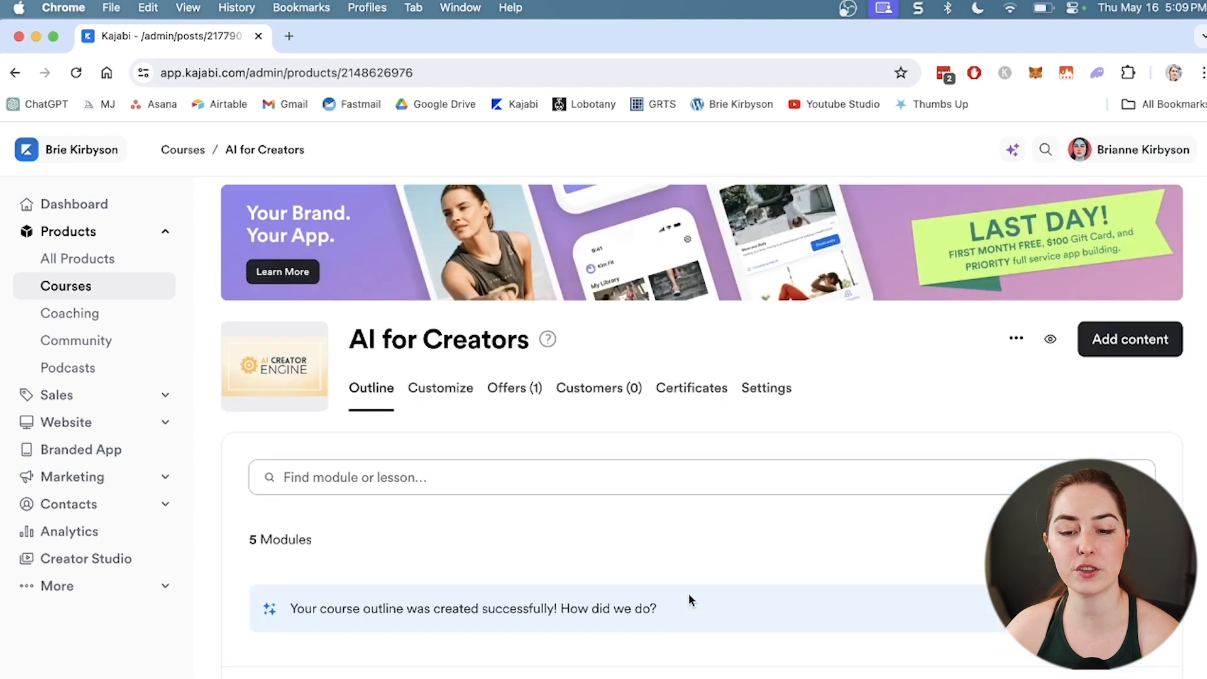
scroll(down, 3)
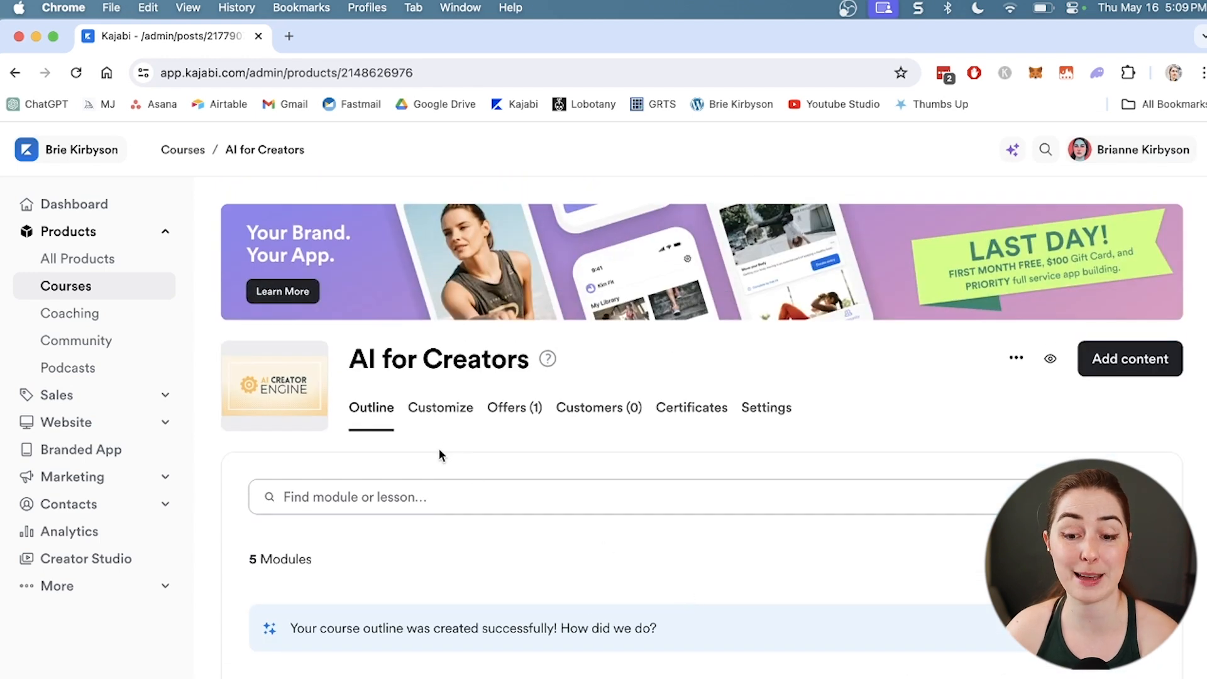
click(440, 408)
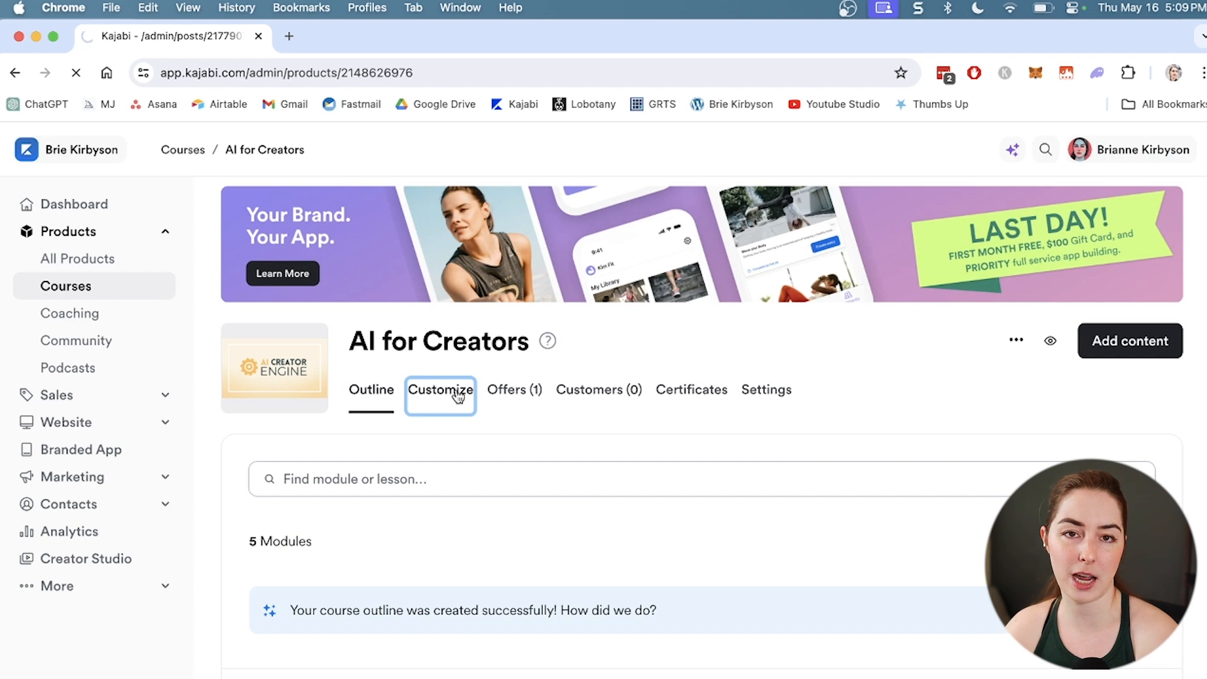
Launch the editor for the active Premier Product 7.4.1 course template.
click(440, 389)
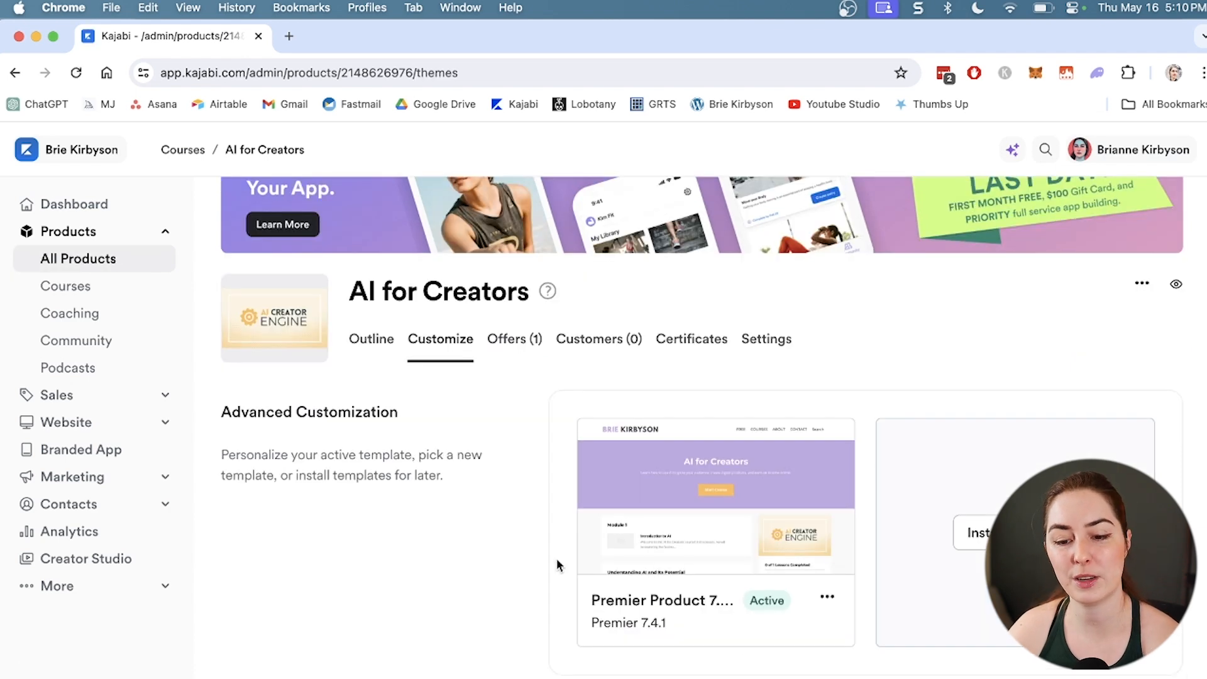
mouse_move(715, 511)
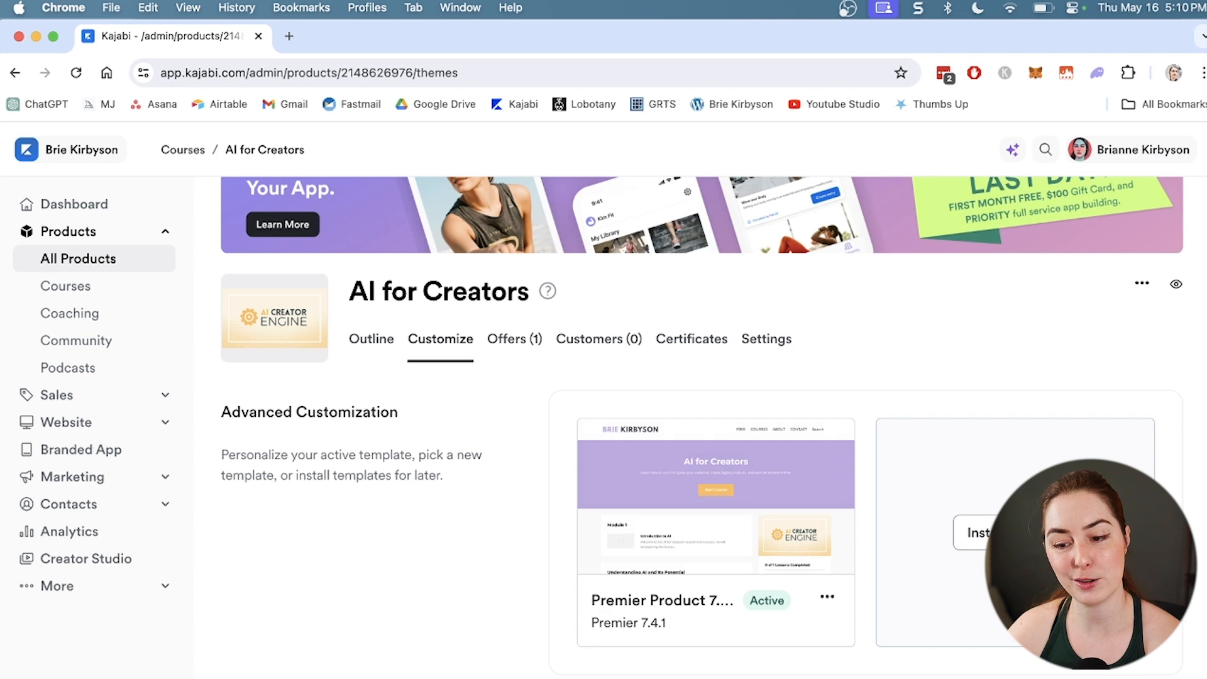
click(715, 496)
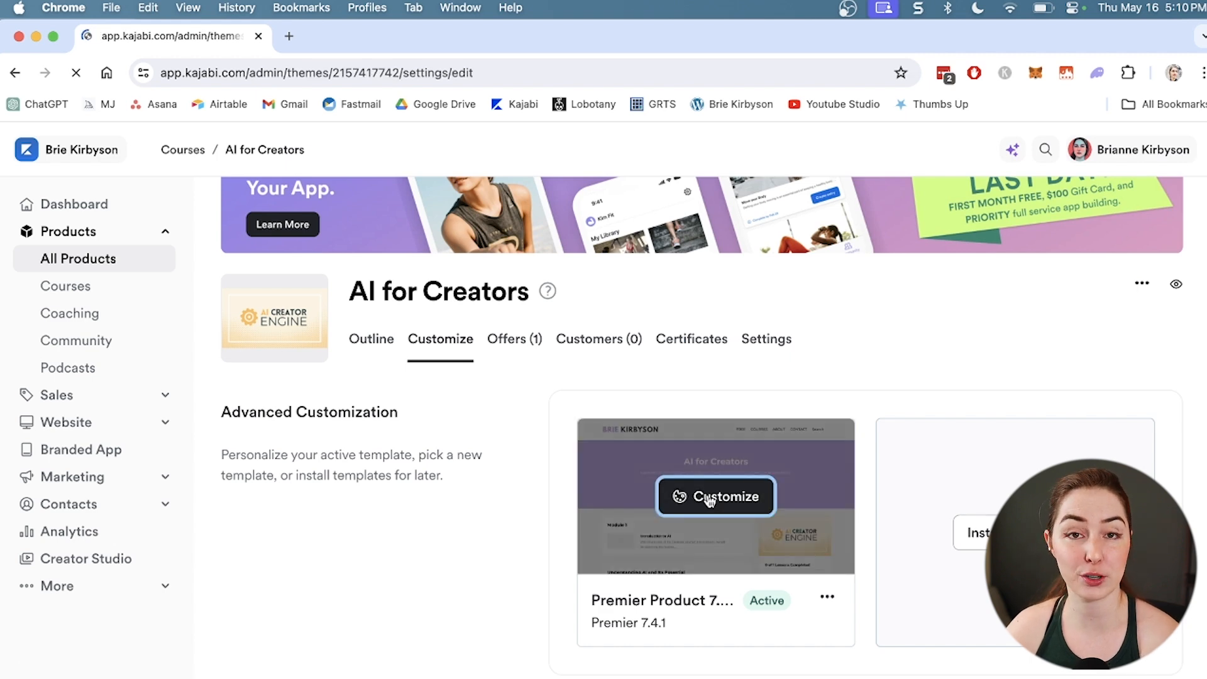
Scroll the AI for Creators page preview and bring up the Hero section settings.
click(715, 496)
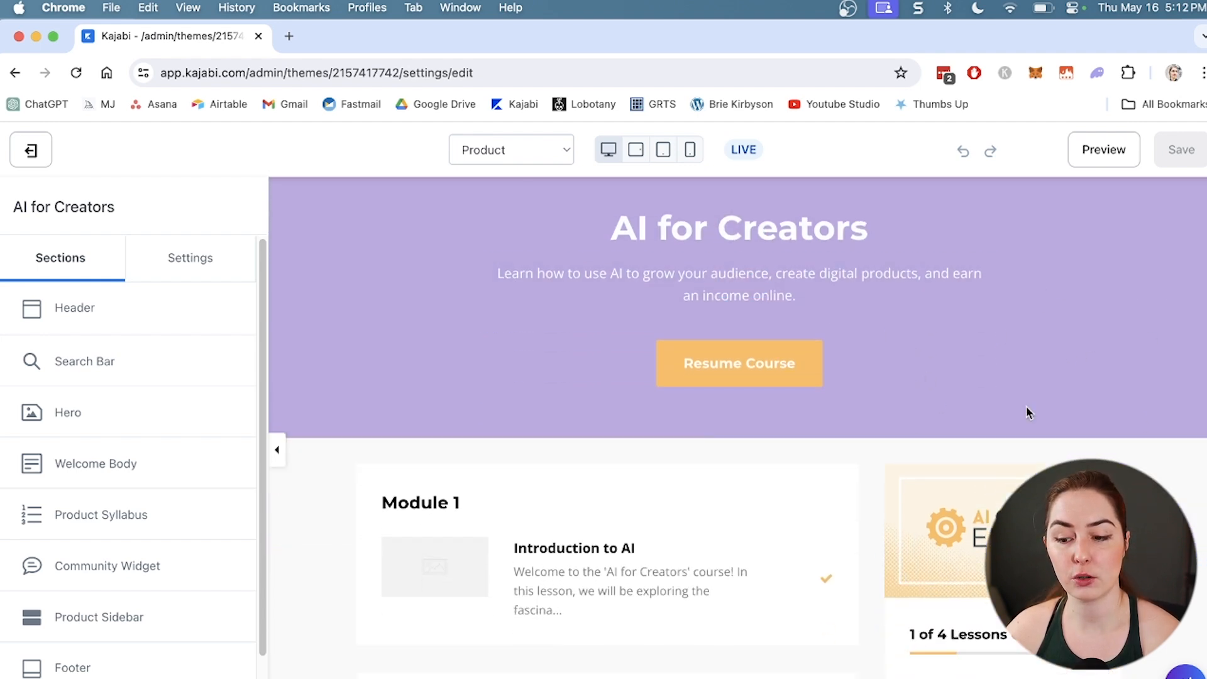
scroll(down, 3)
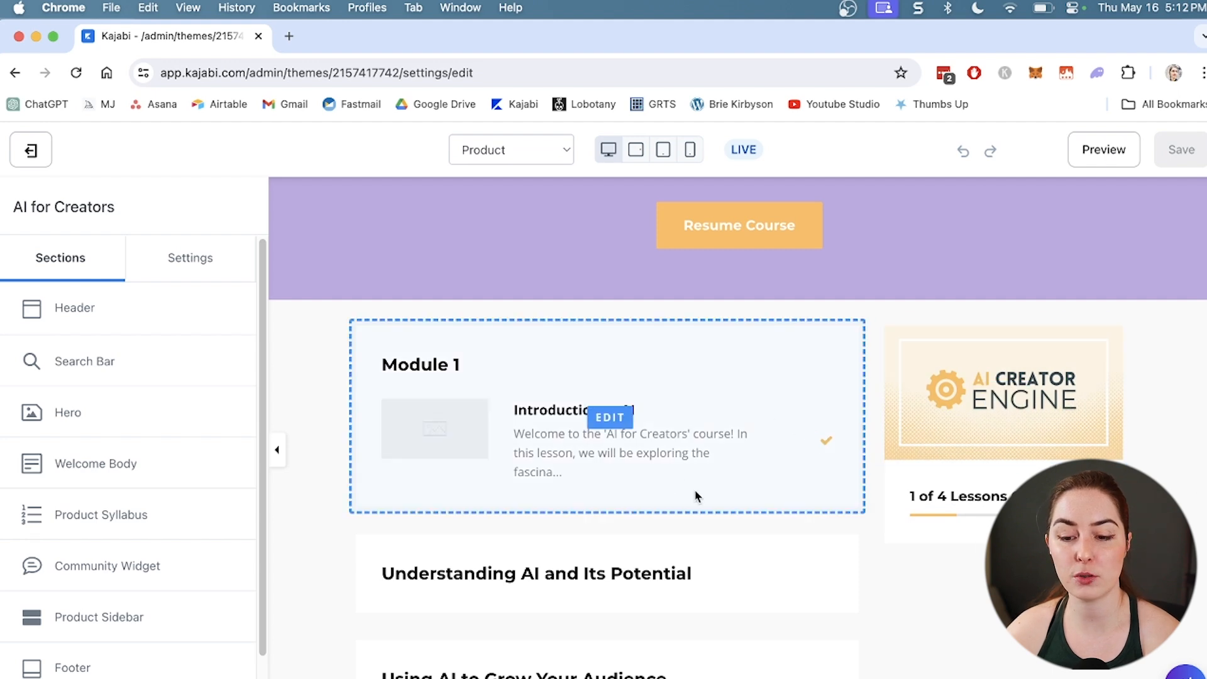
scroll(down, 3)
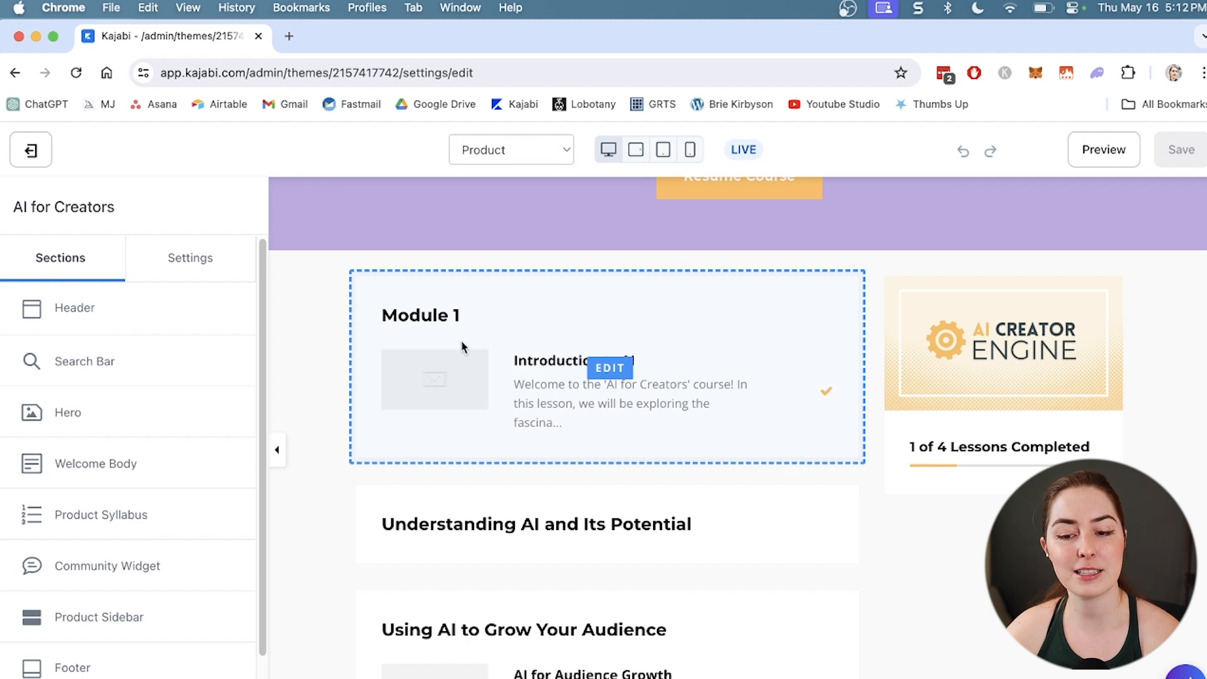
mouse_move(462, 389)
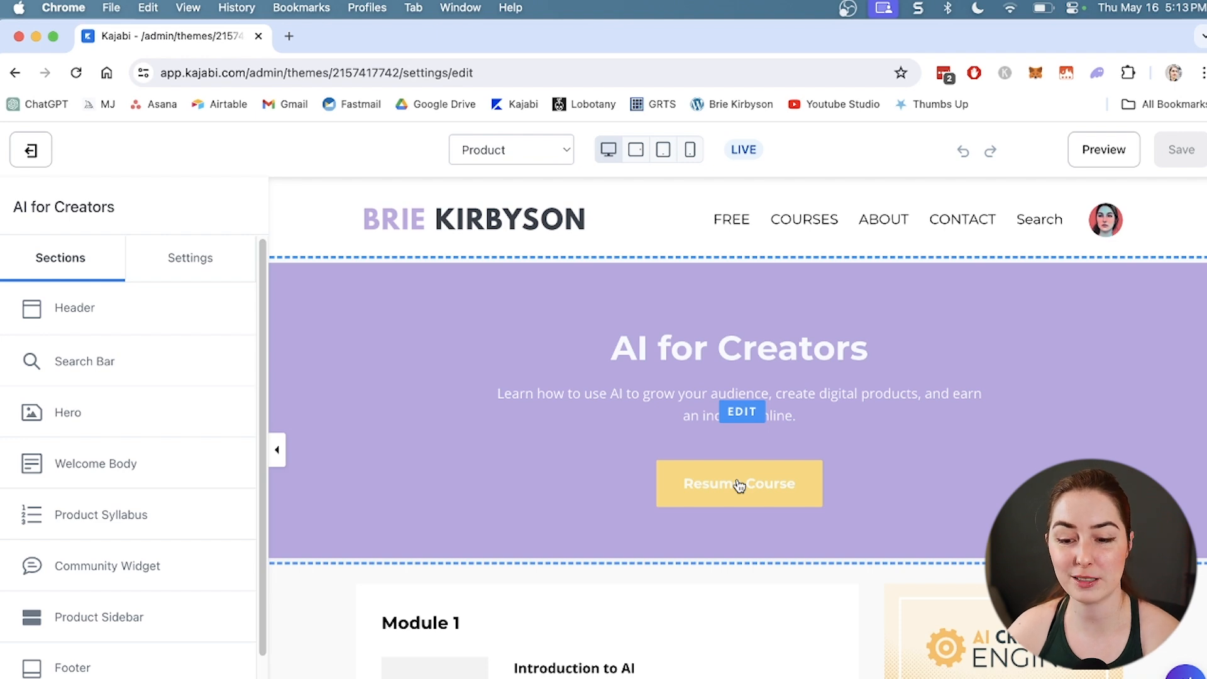
mouse_move(442, 447)
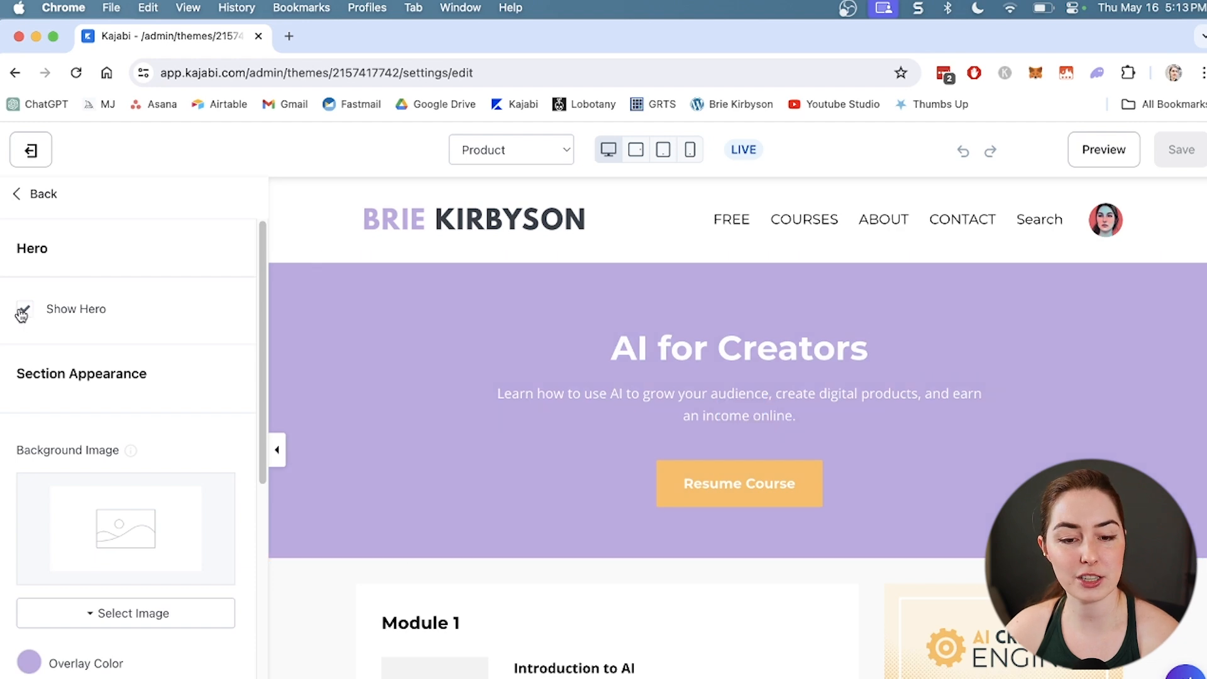
Uncheck Show Description in Product Info and add an Instructor block to the Product Sidebar.
click(23, 308)
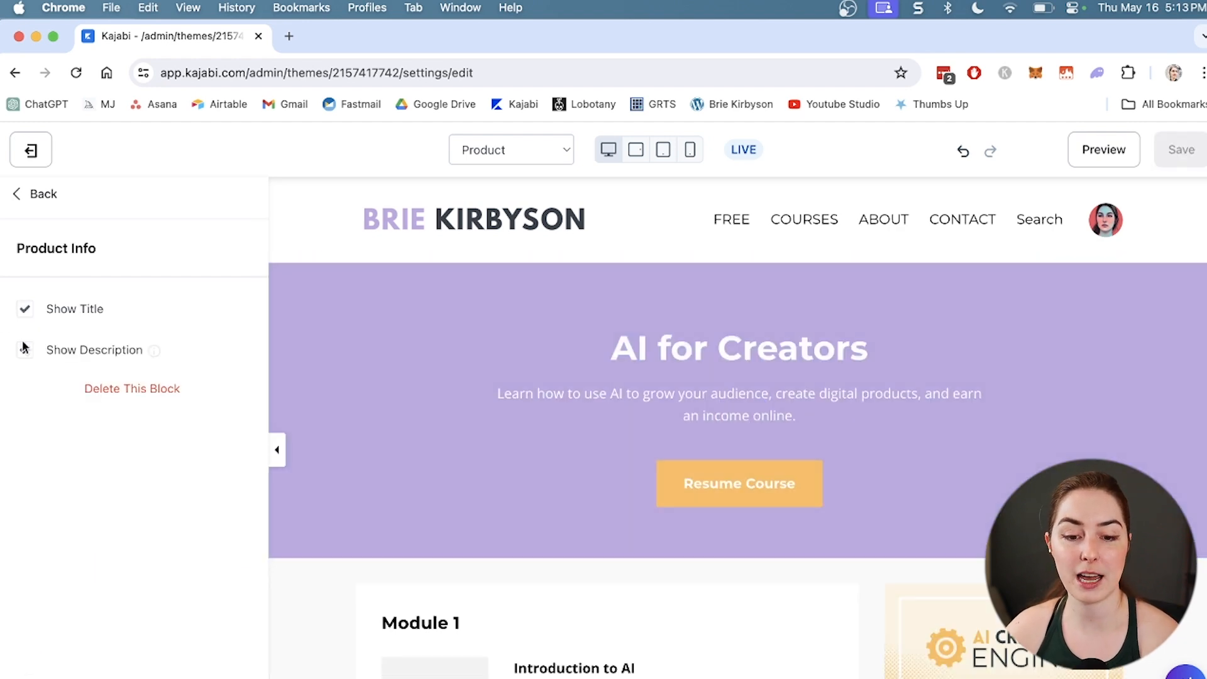
click(24, 353)
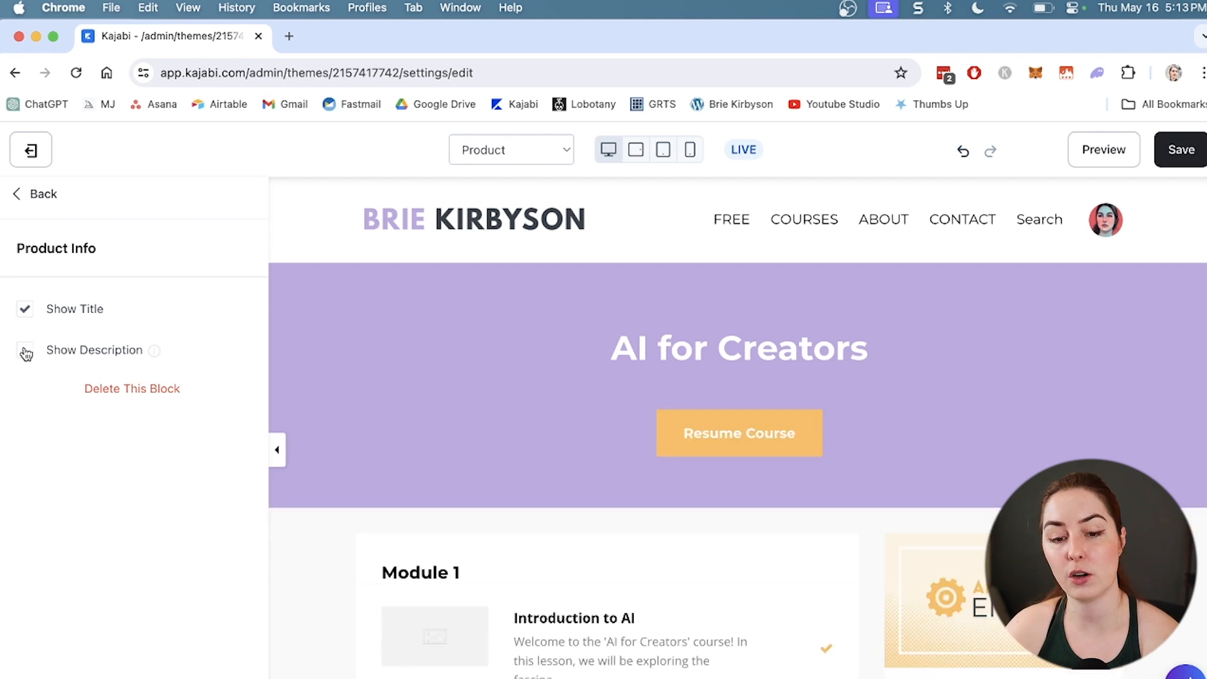
click(24, 349)
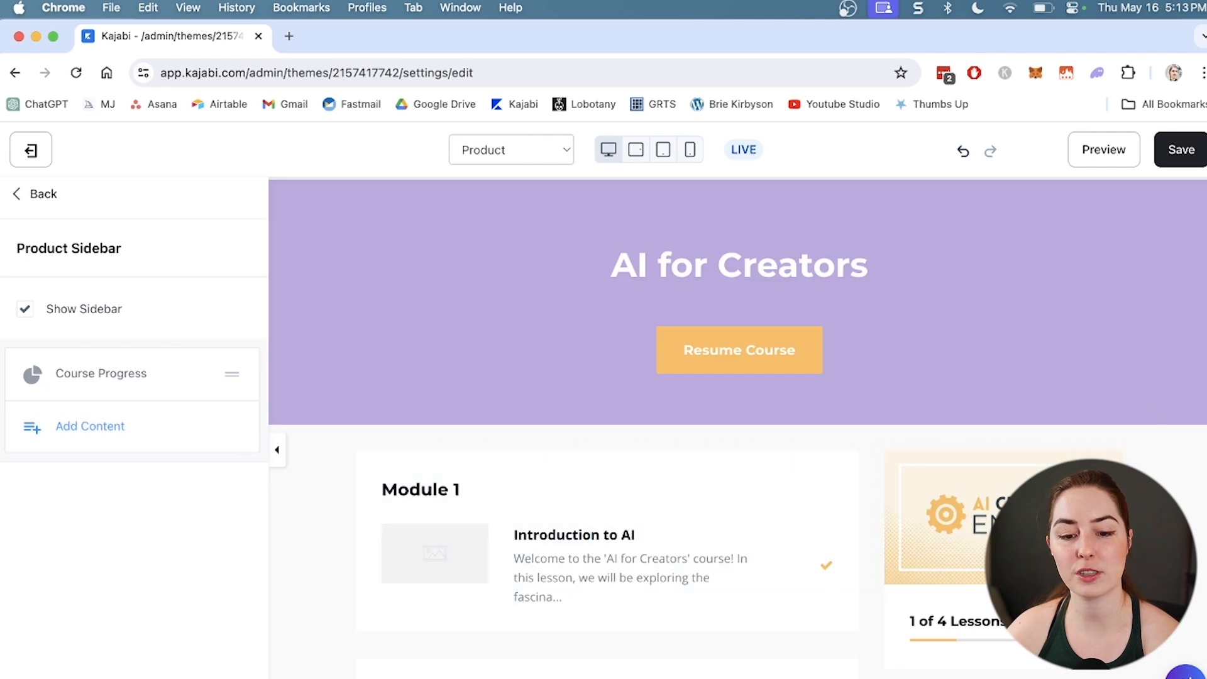
scroll(down, 3)
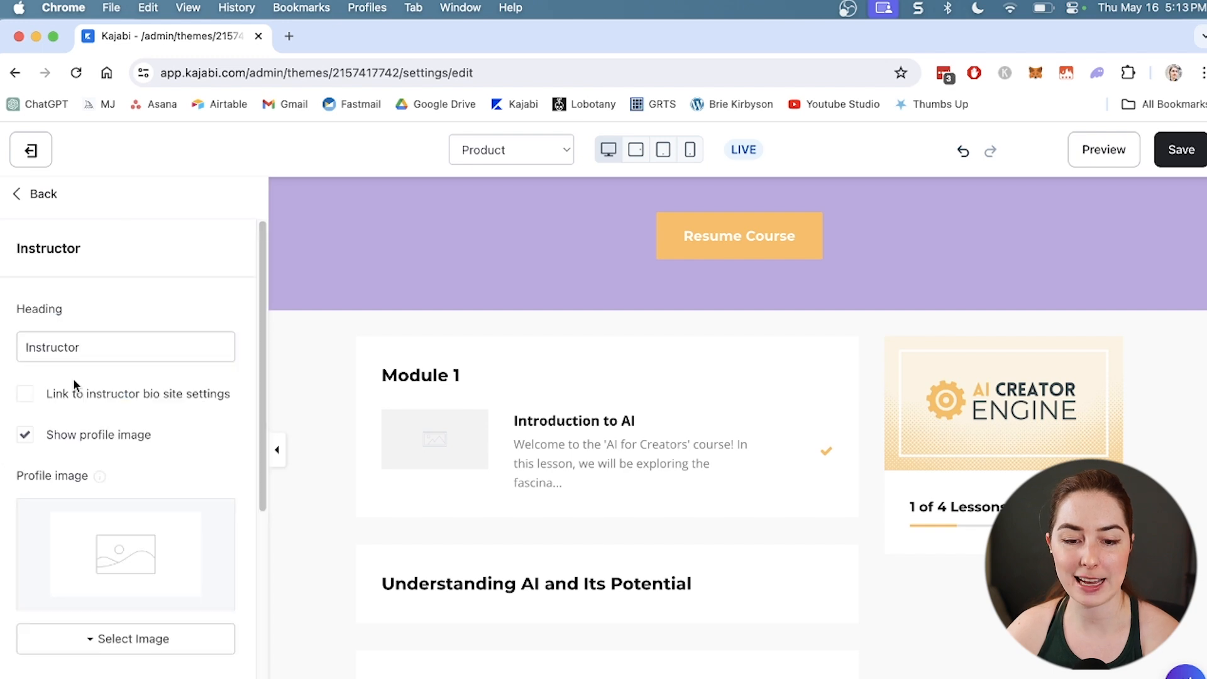
scroll(down, 3)
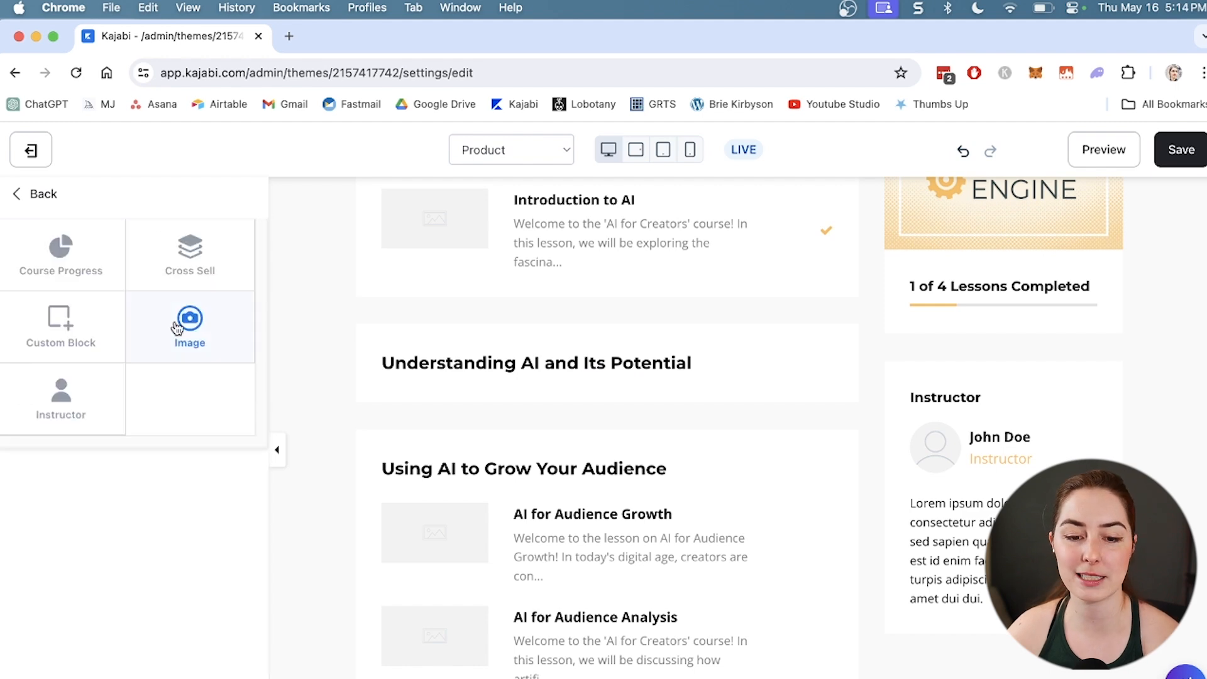
mouse_move(189, 251)
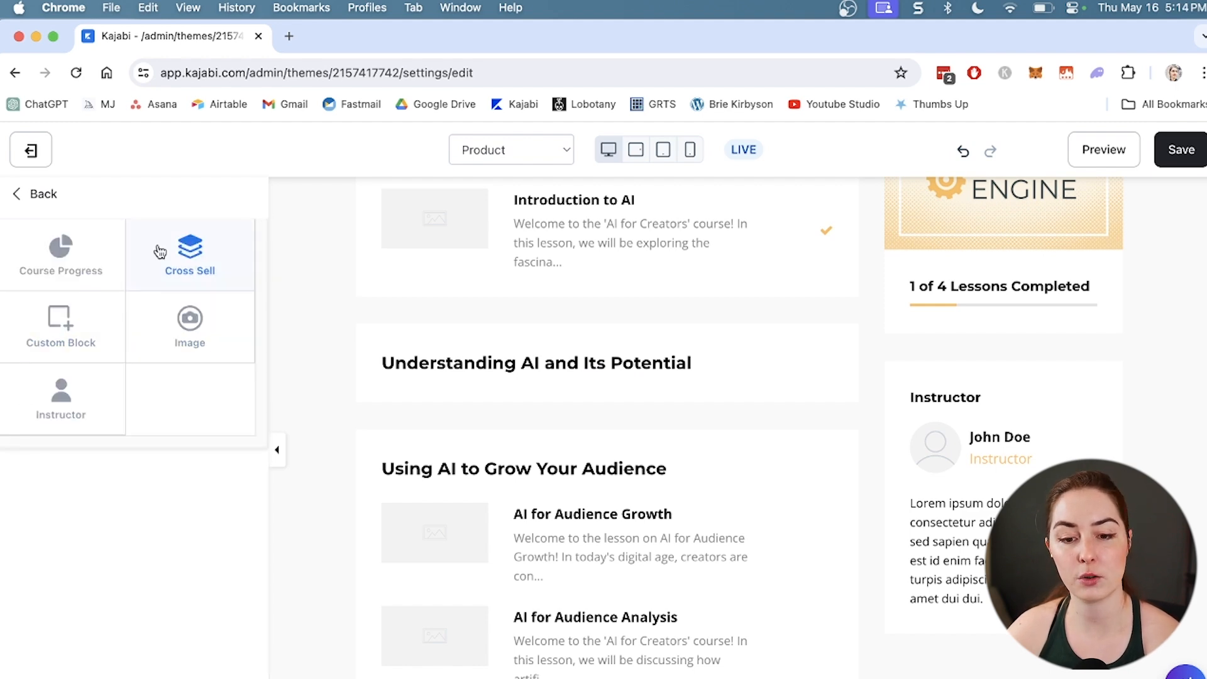
Add a Cross Sell sidebar block set to the AI Creator Engine offer.
click(190, 254)
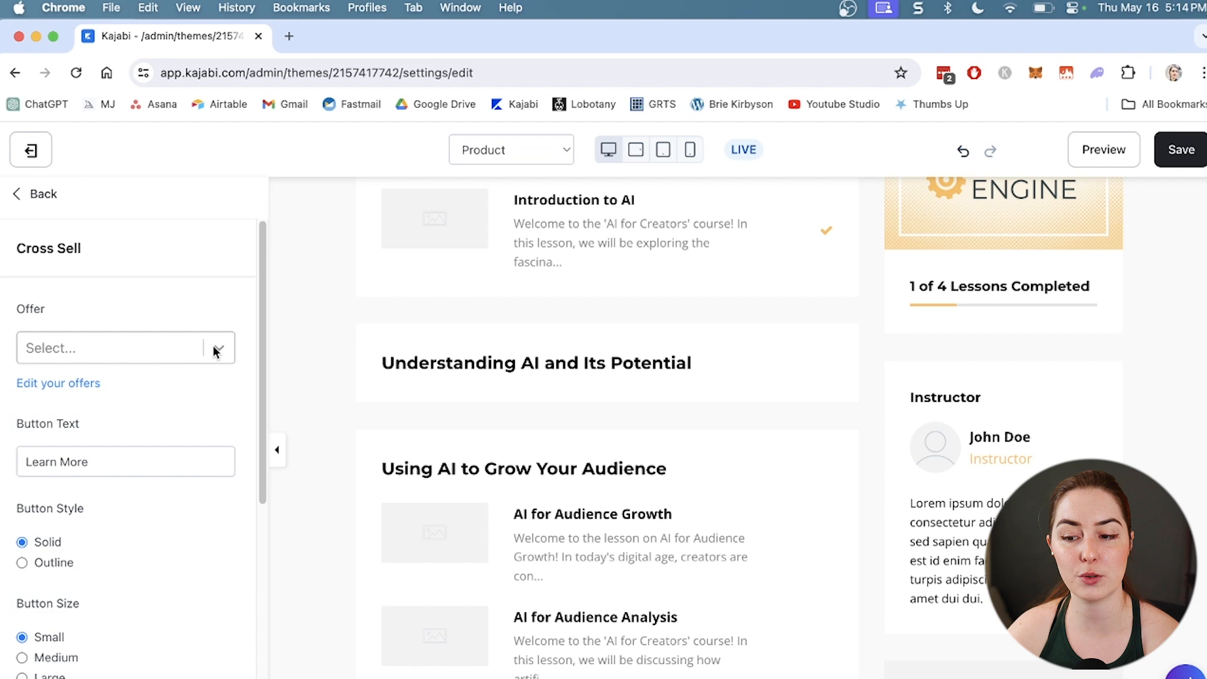
click(116, 347)
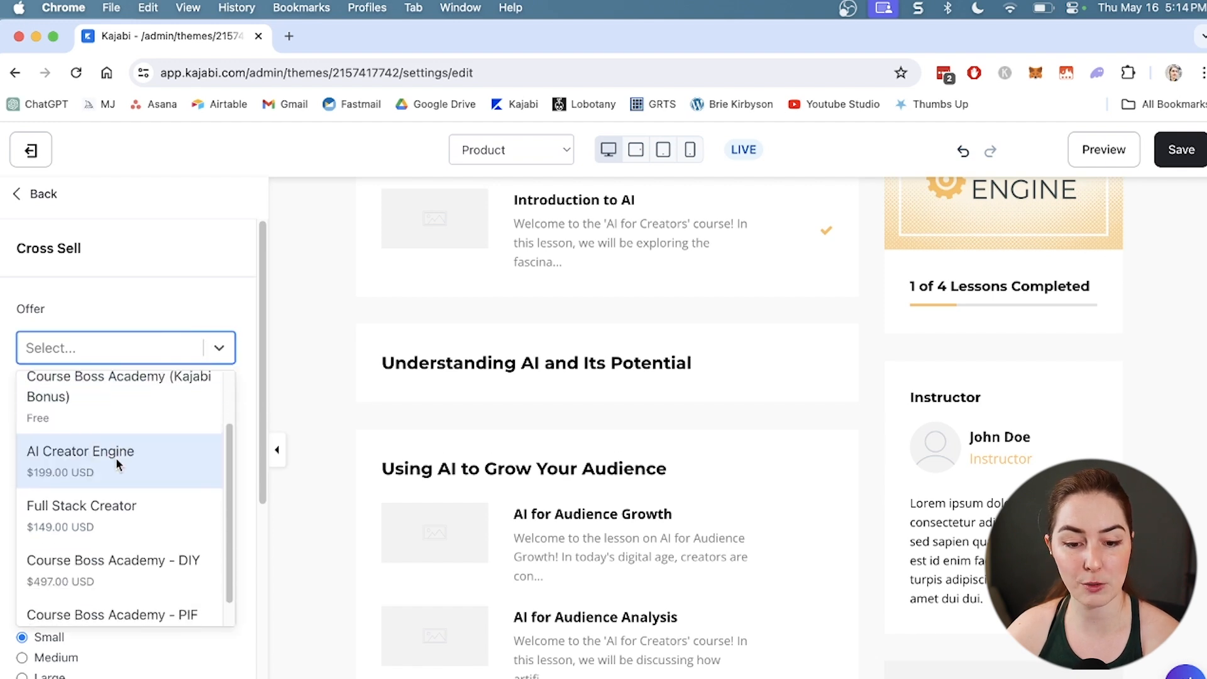
click(80, 461)
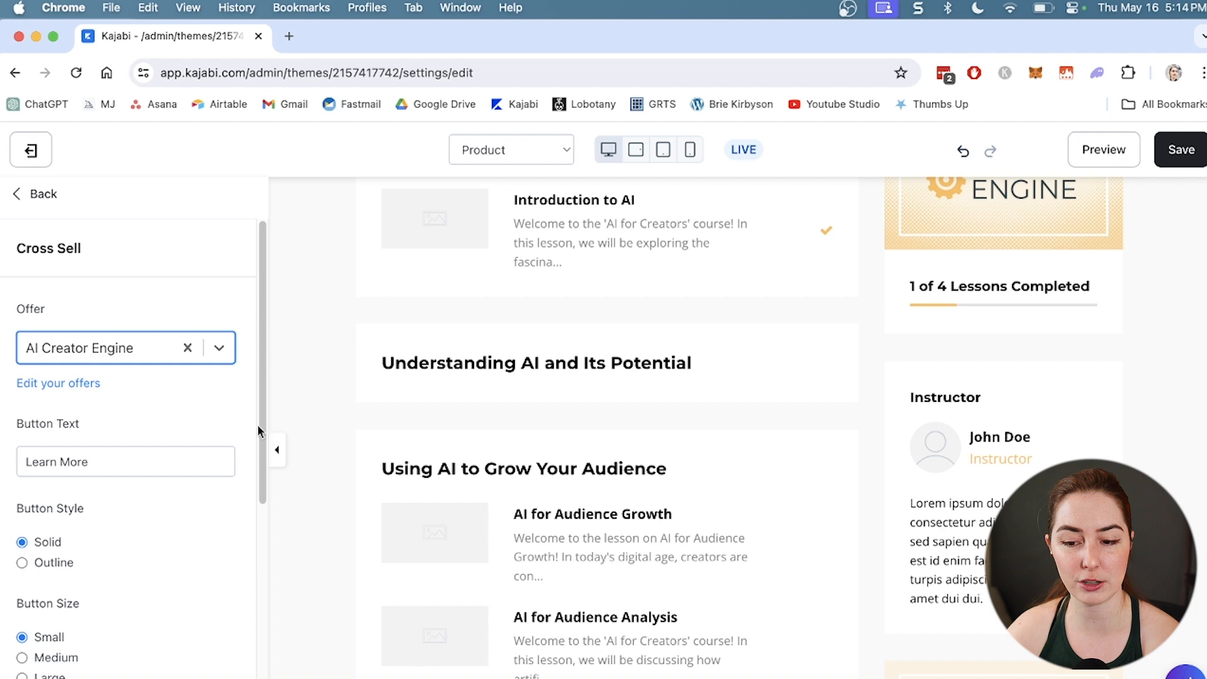
scroll(down, 3)
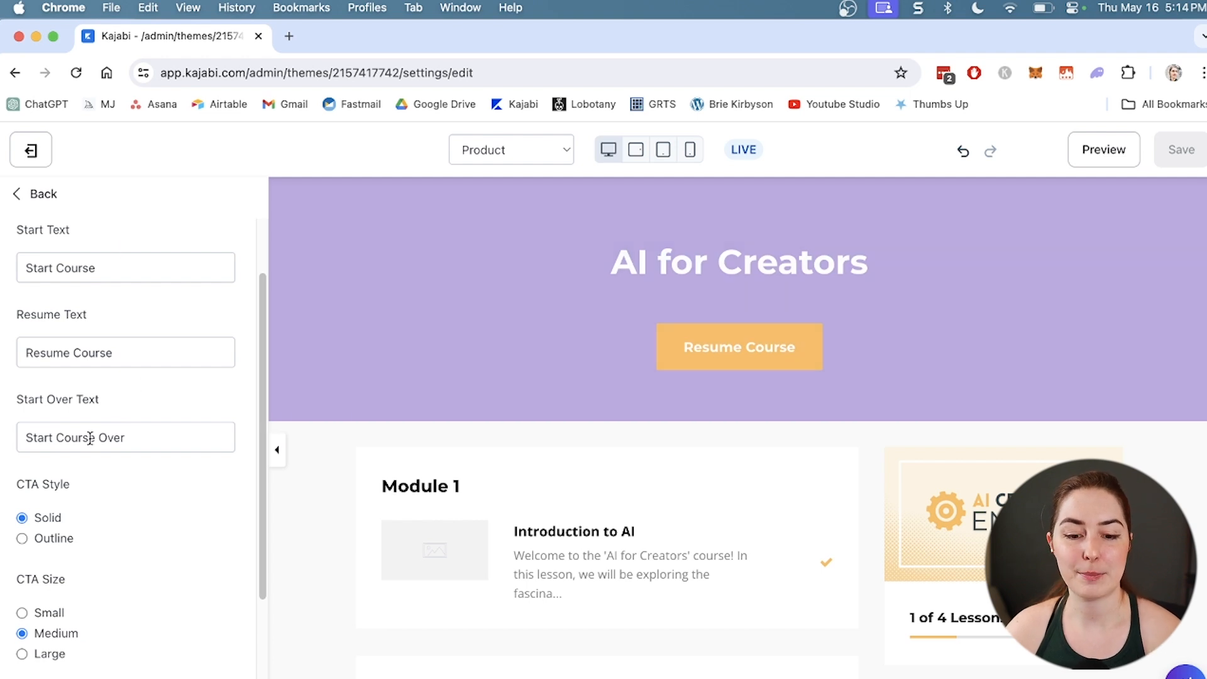
Set the hero's Resume Course button width to Full Width.
scroll(down, 3)
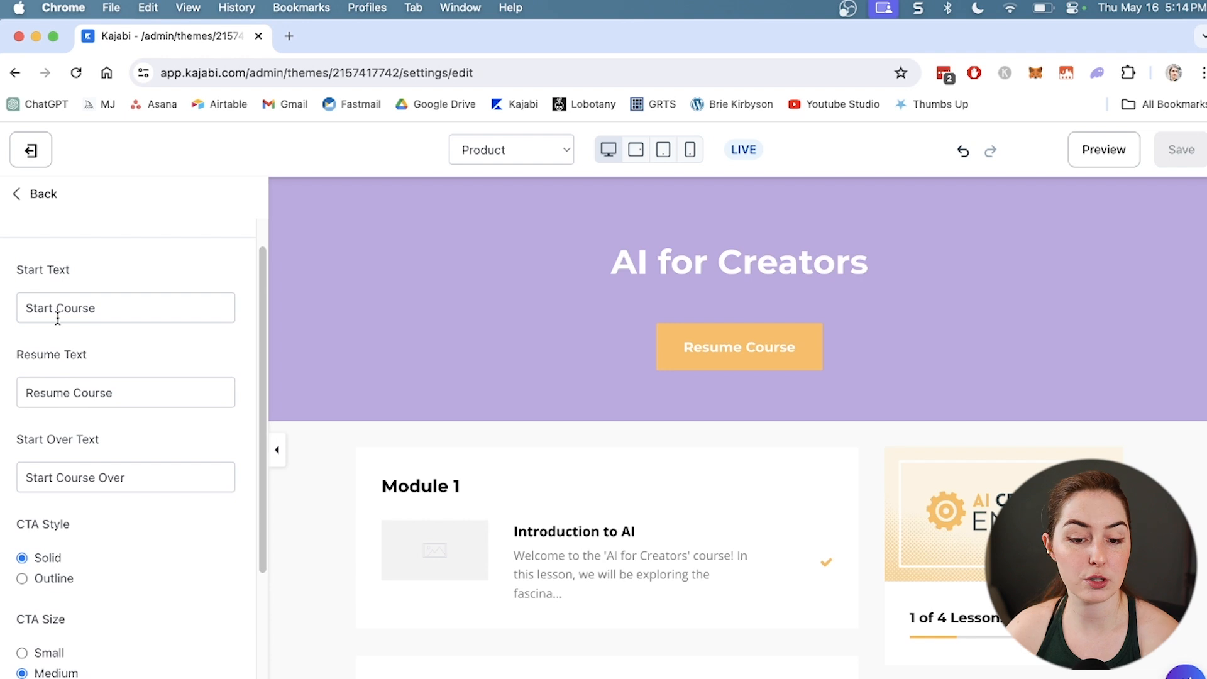
scroll(down, 3)
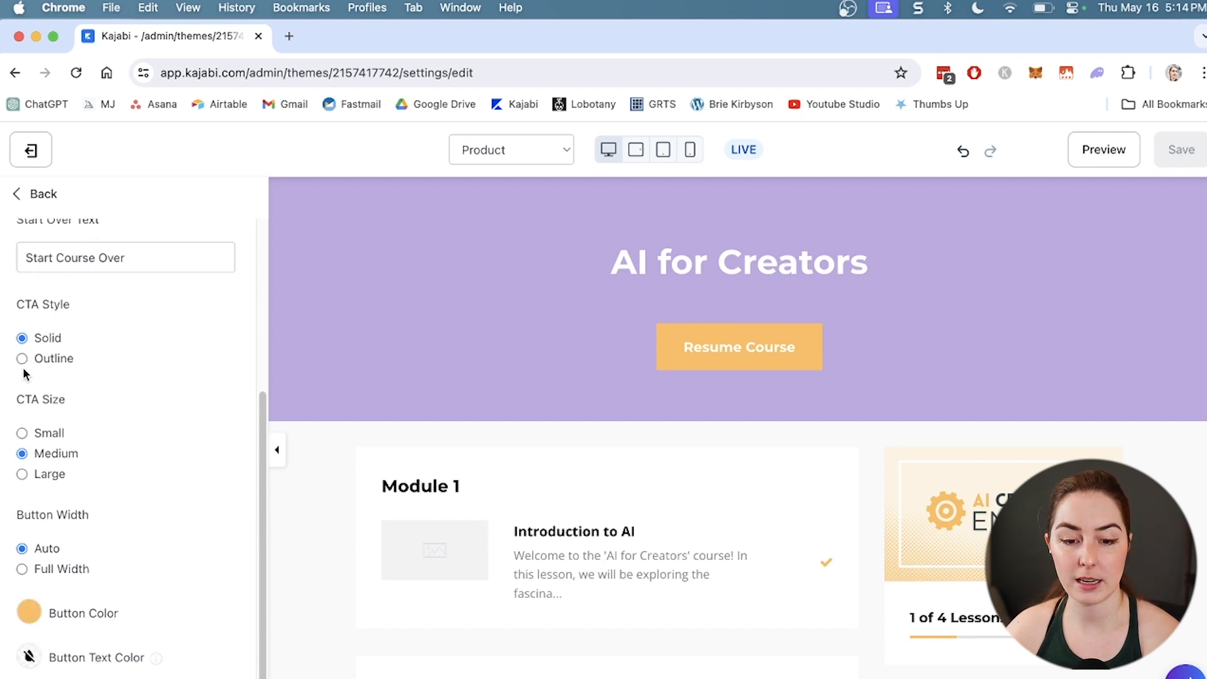
click(22, 473)
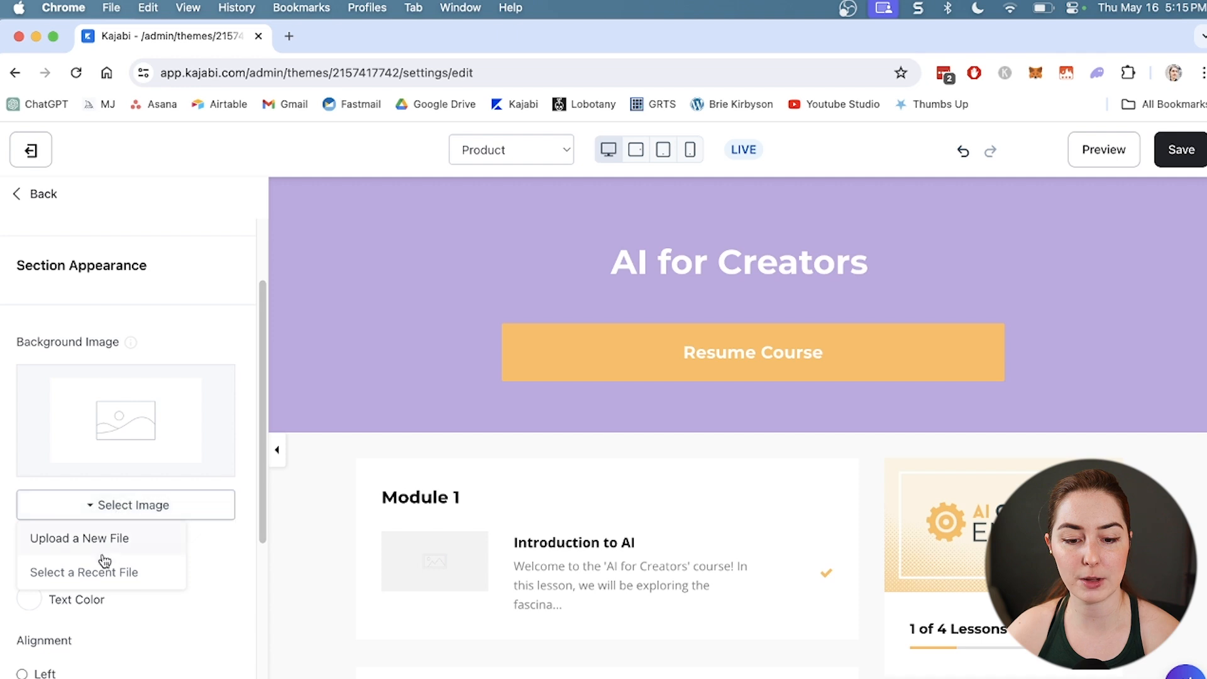
mouse_move(127, 543)
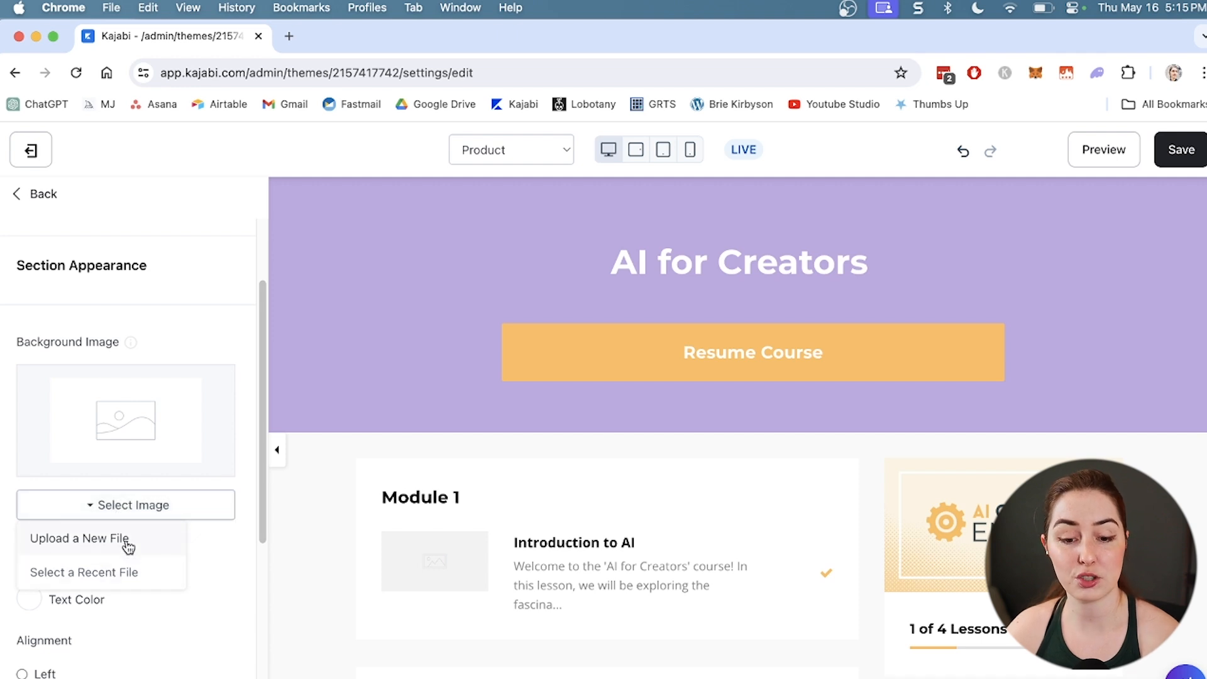
Upload a purple dotted hero background image, lighten its overlay colour, and save.
click(80, 539)
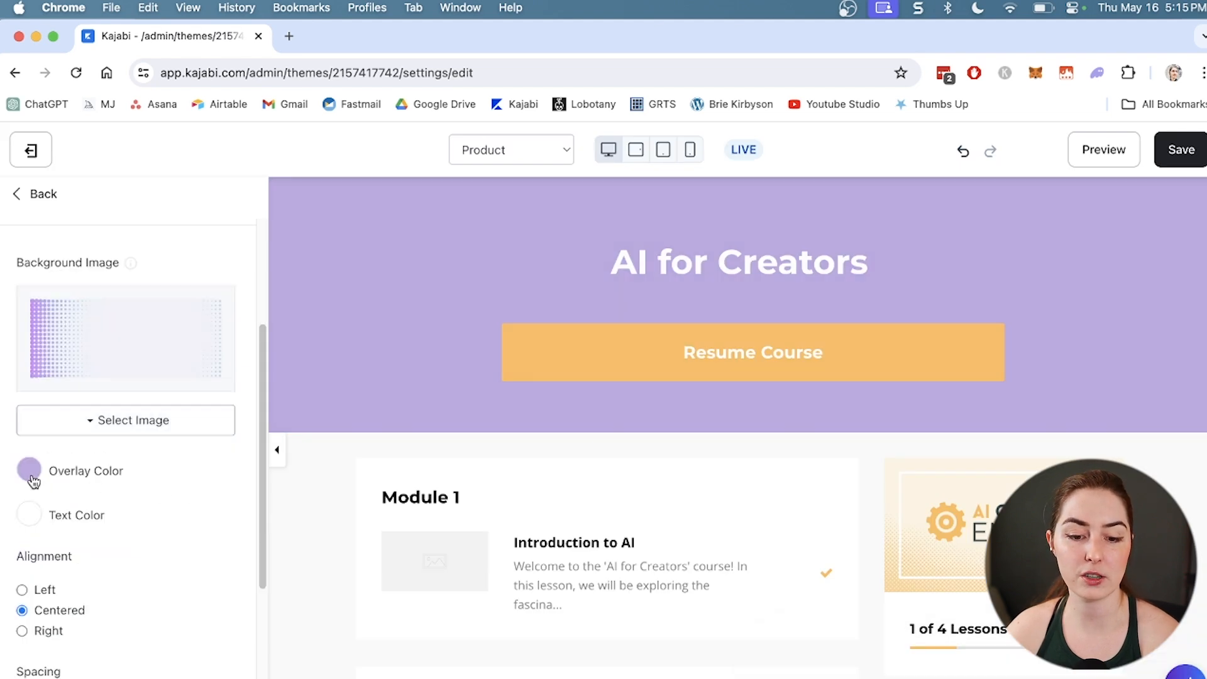
click(28, 470)
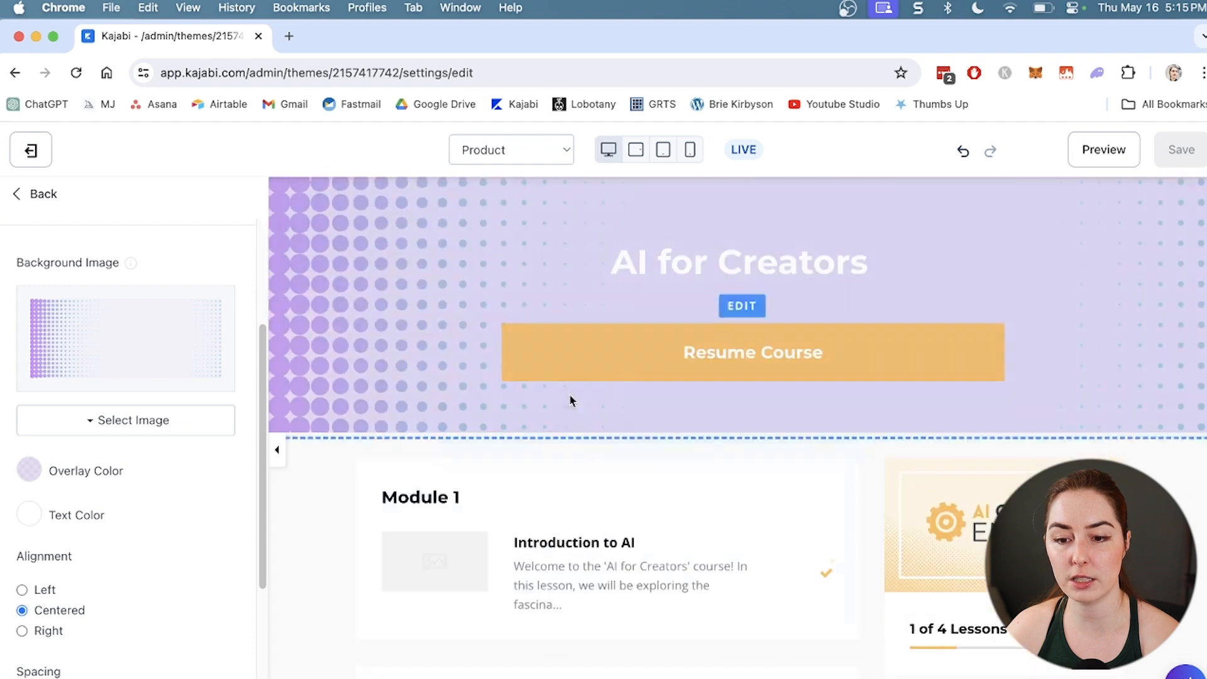
mouse_move(566, 154)
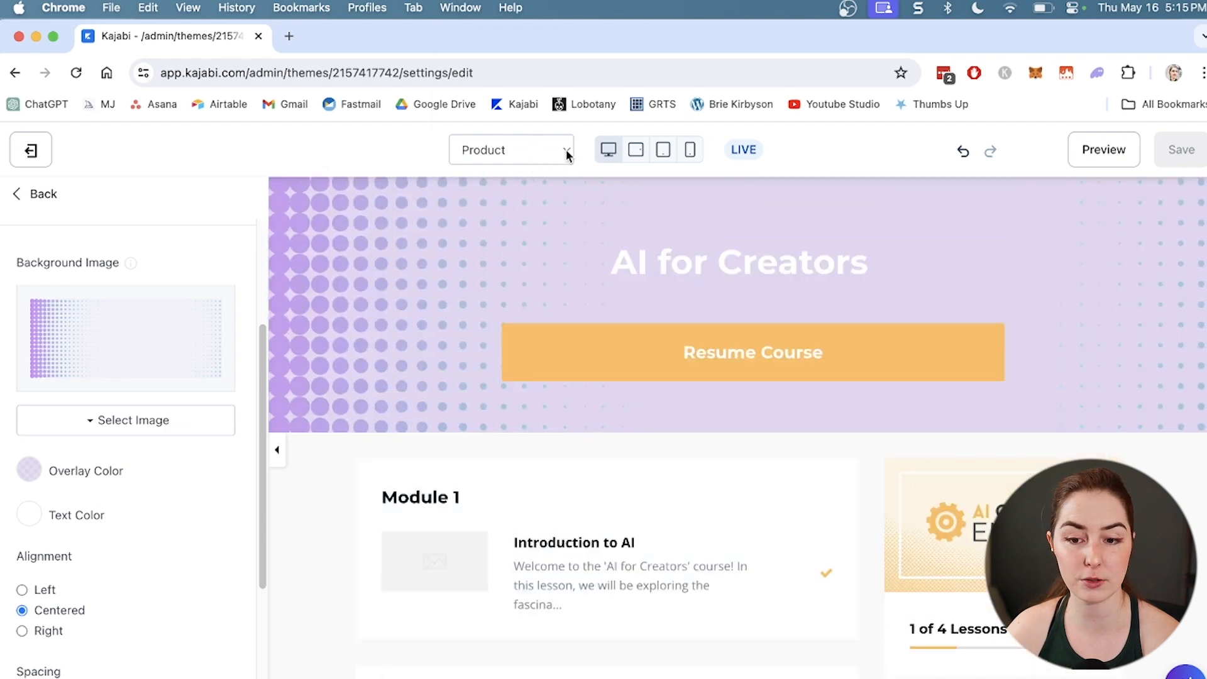
Switch to the lesson post page and set its video player to the simple style.
click(512, 150)
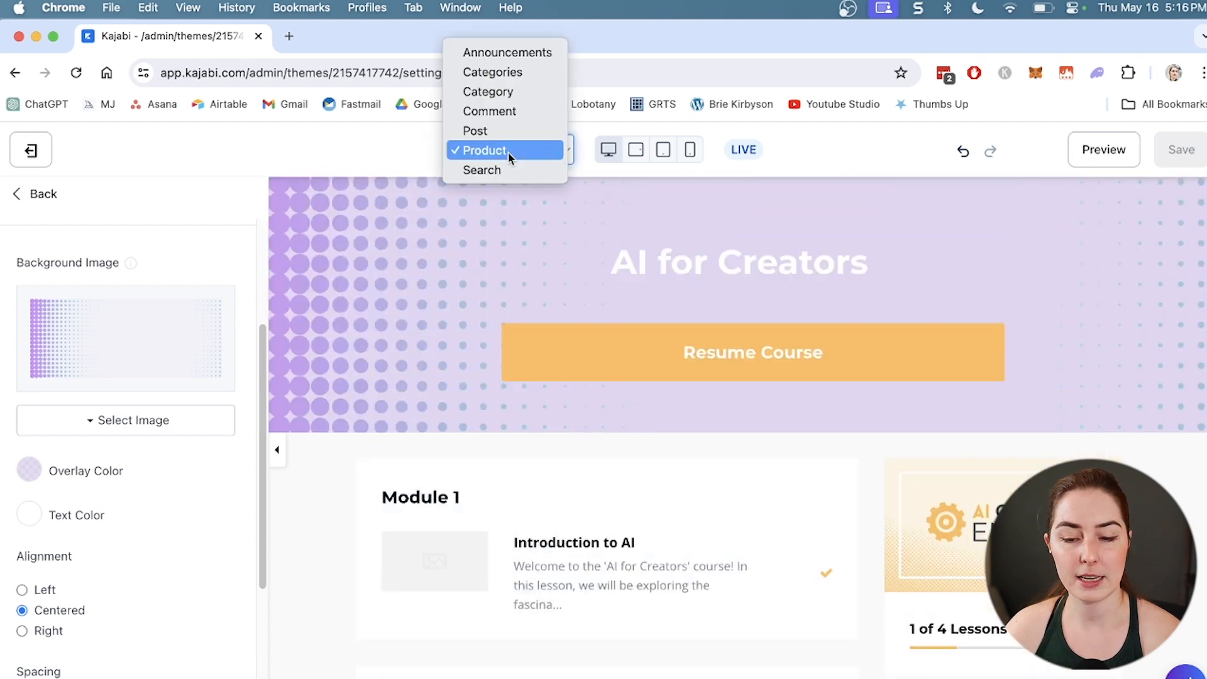
click(475, 130)
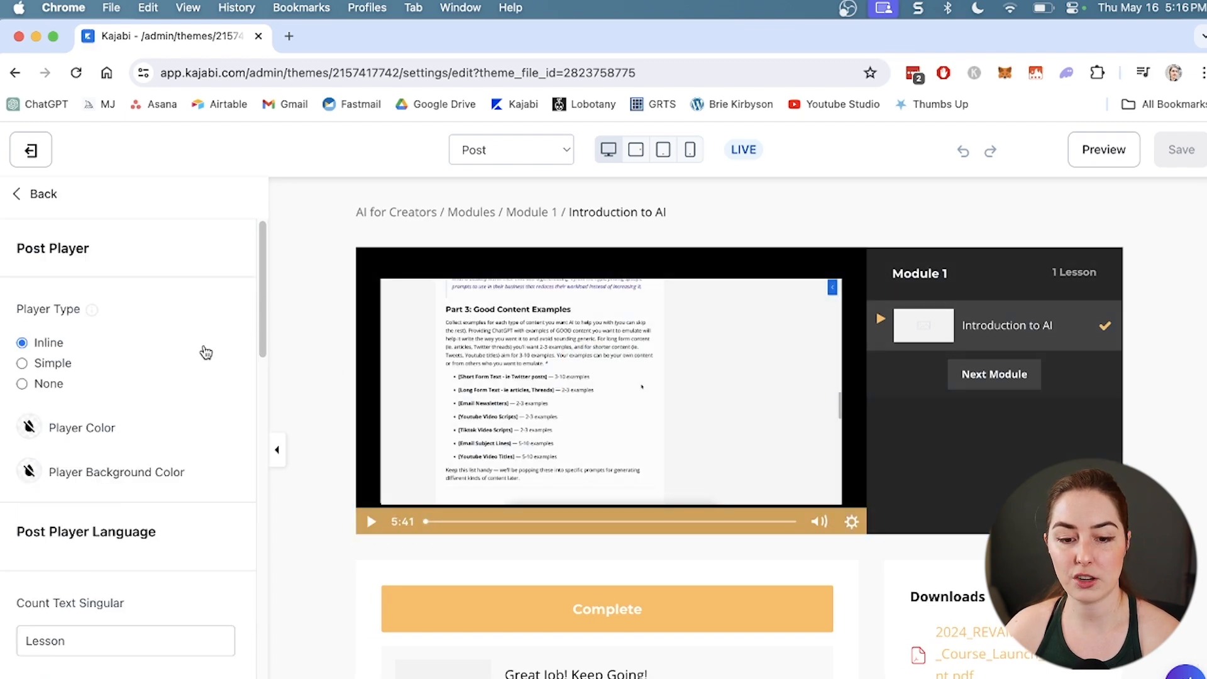
click(23, 363)
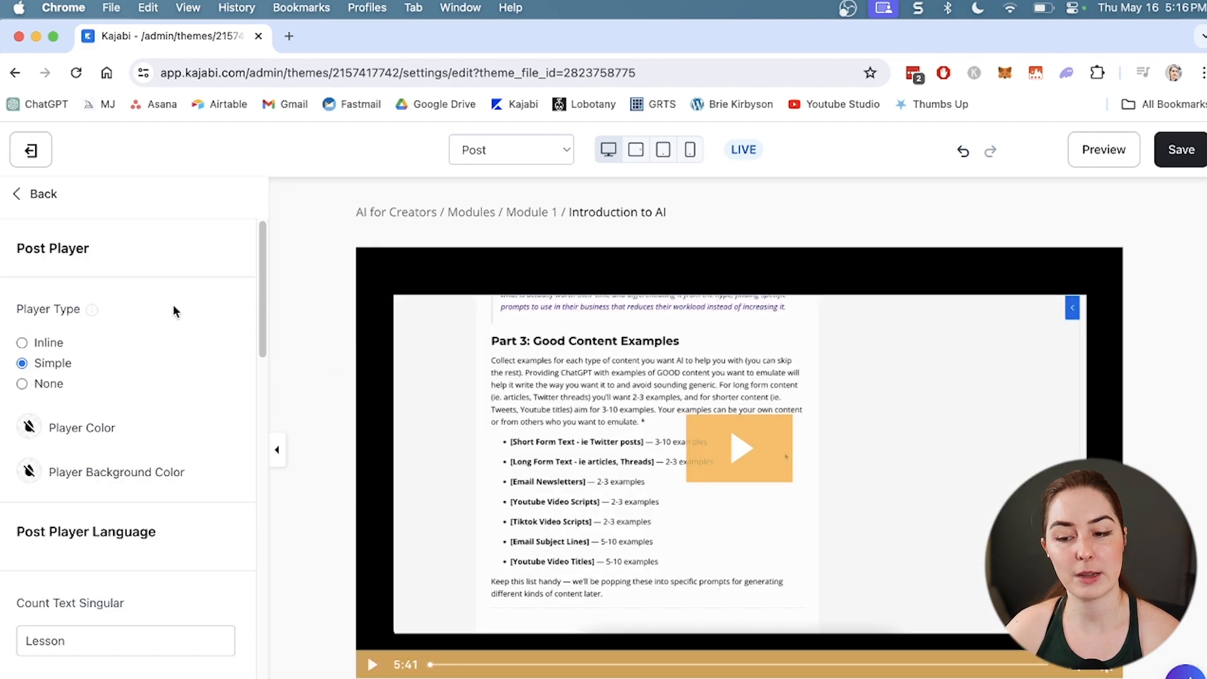
scroll(down, 3)
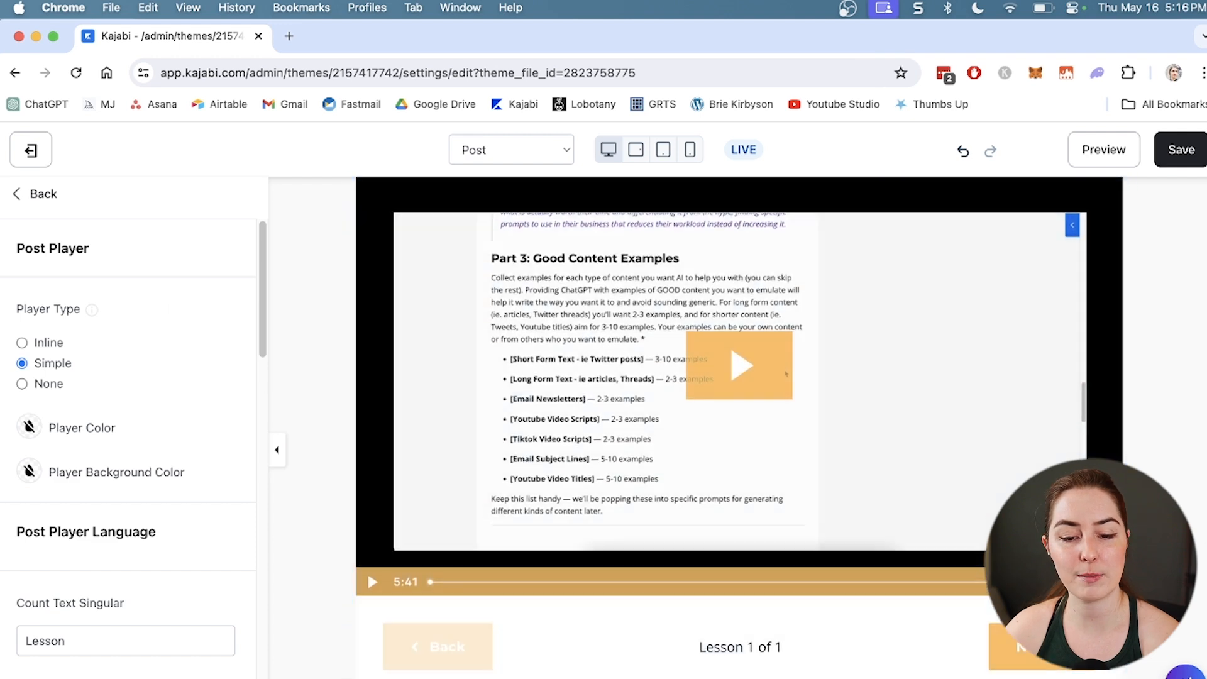
Open the Post Downloads block settings and browse the page-type dropdown.
click(28, 428)
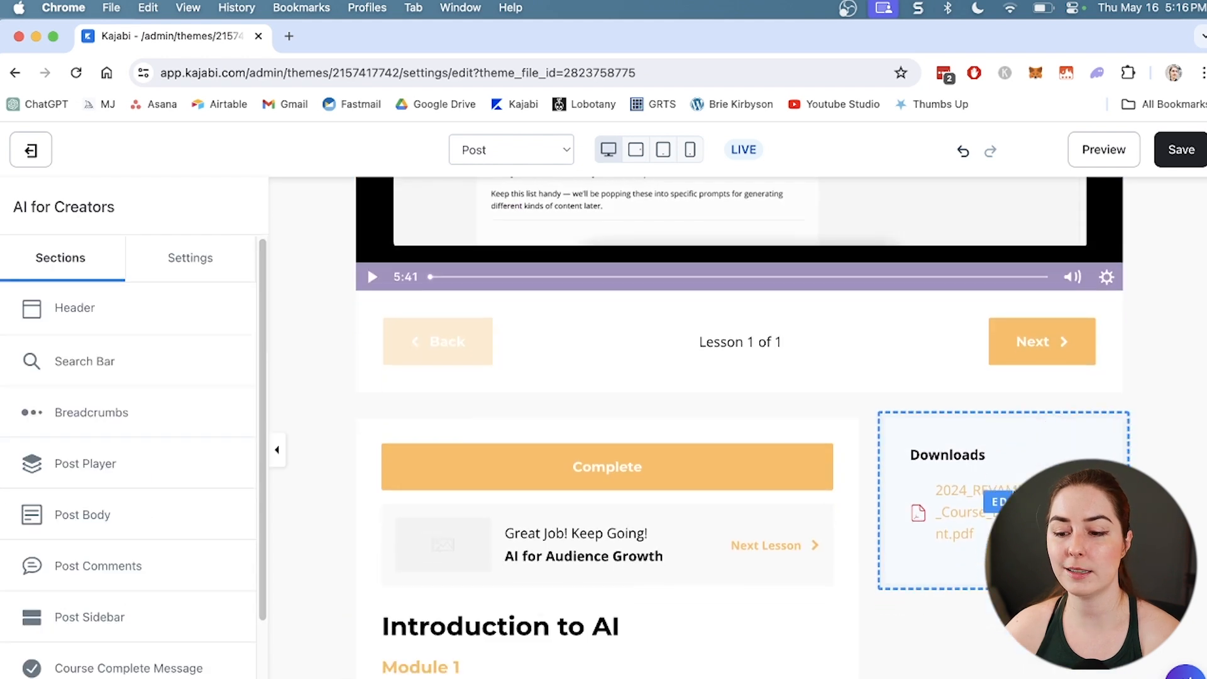
click(1007, 409)
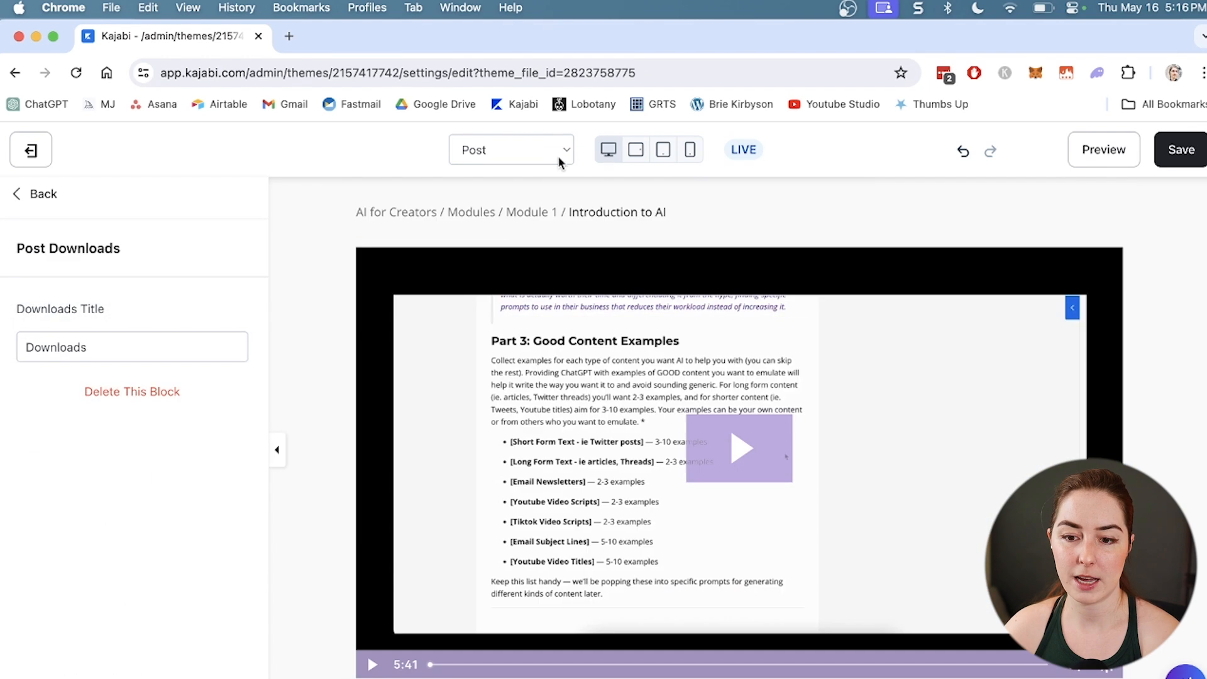
click(510, 150)
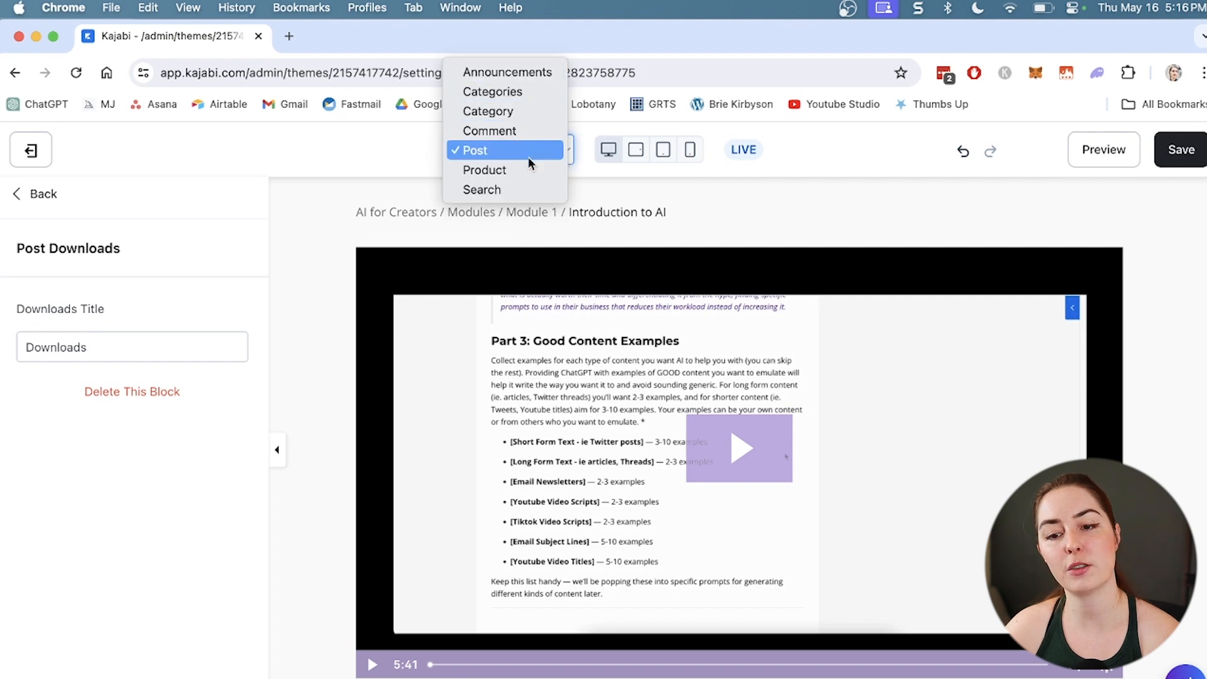
mouse_move(488, 111)
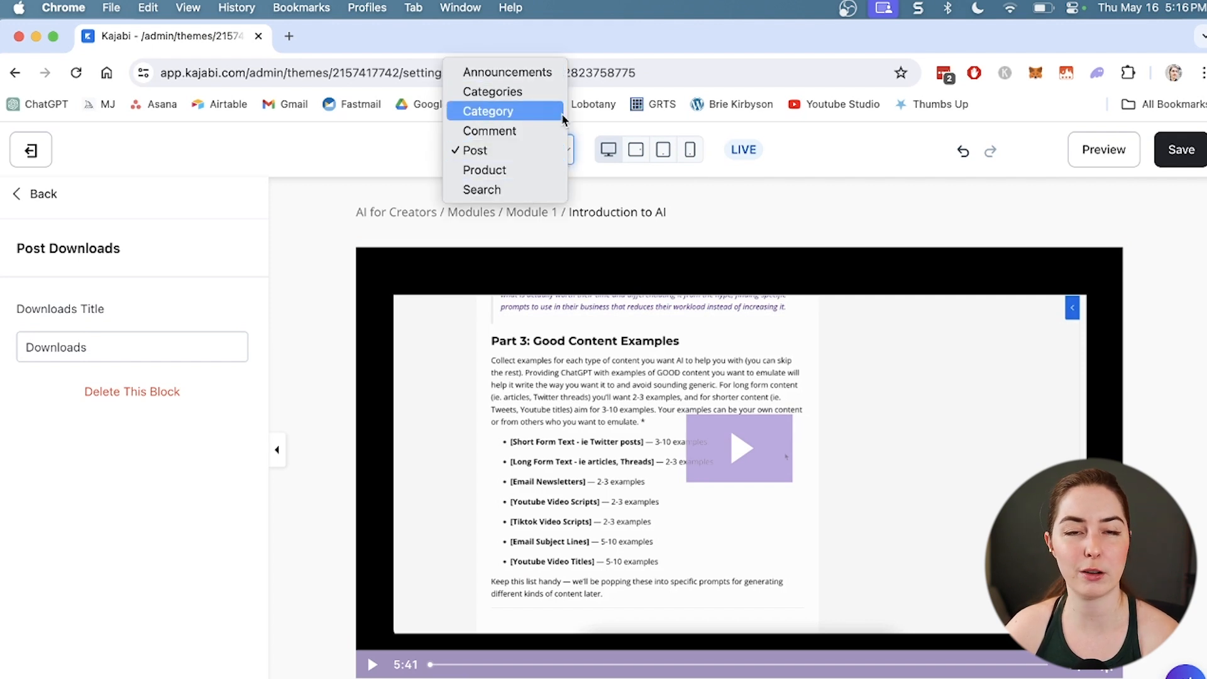
click(478, 150)
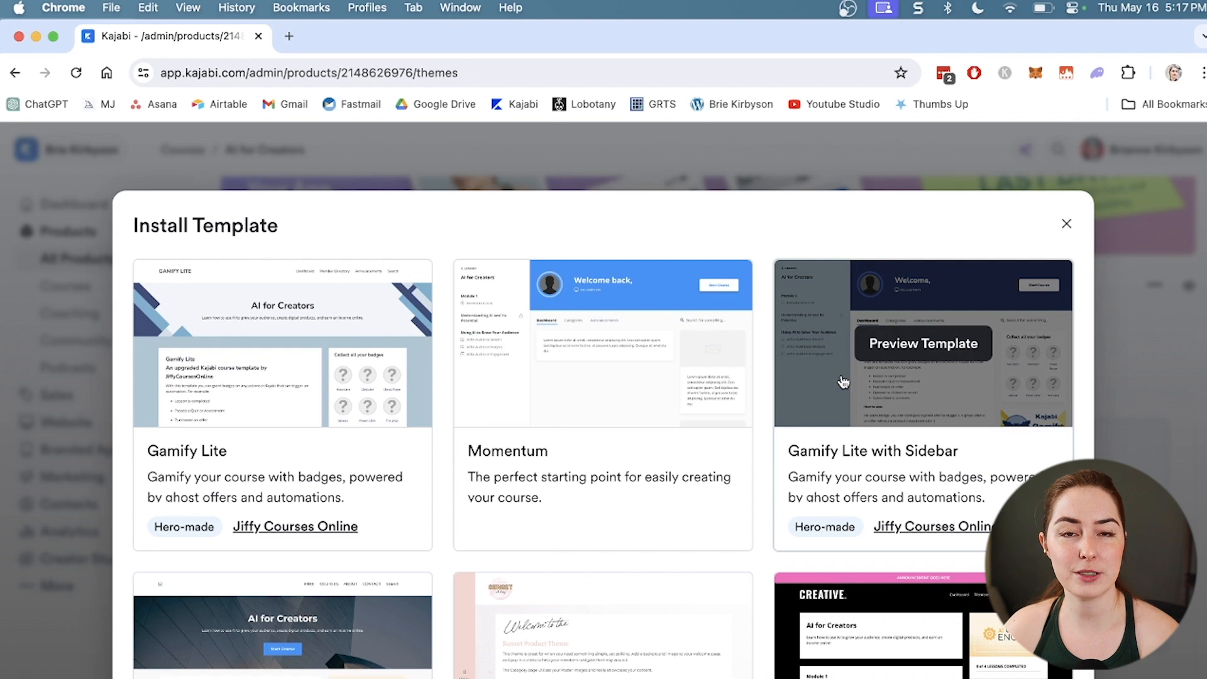
Preview the Momentum course template from the template gallery.
scroll(down, 3)
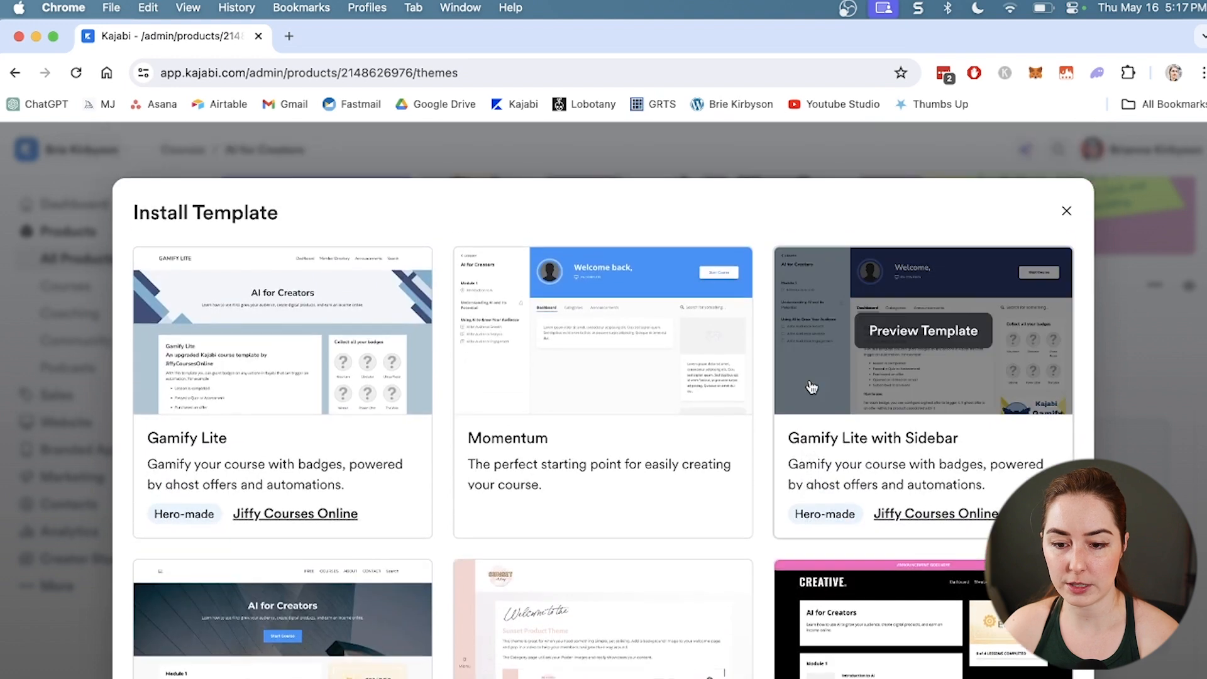
click(922, 330)
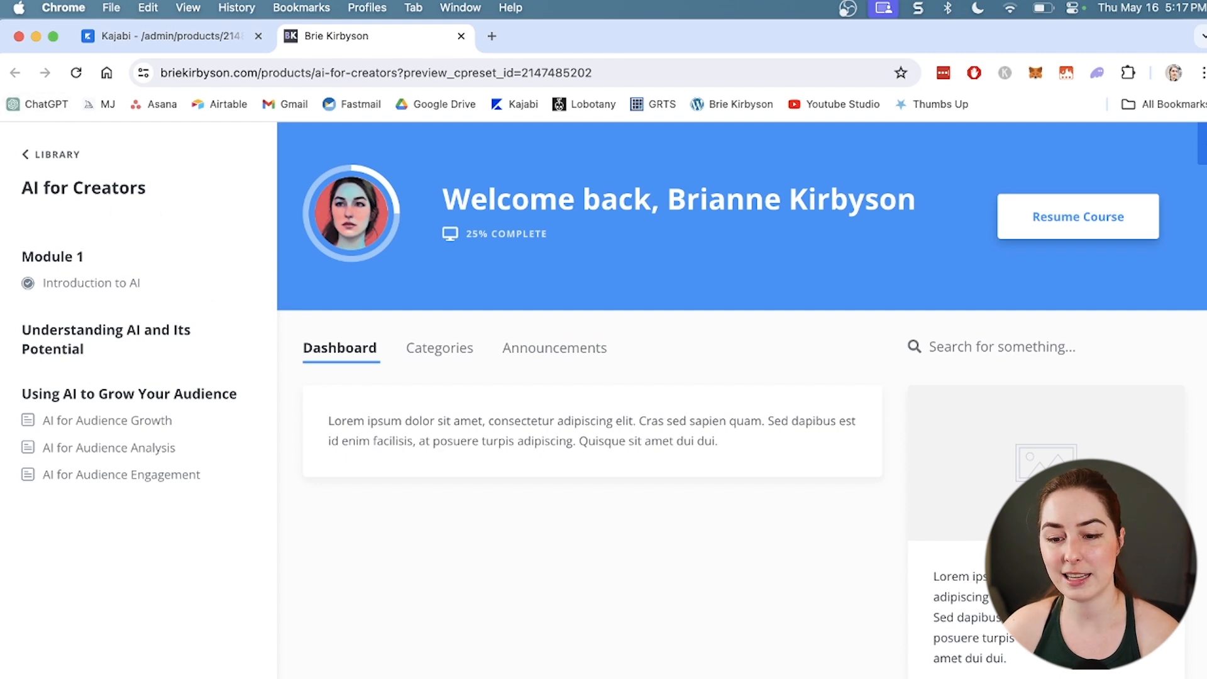
scroll(down, 3)
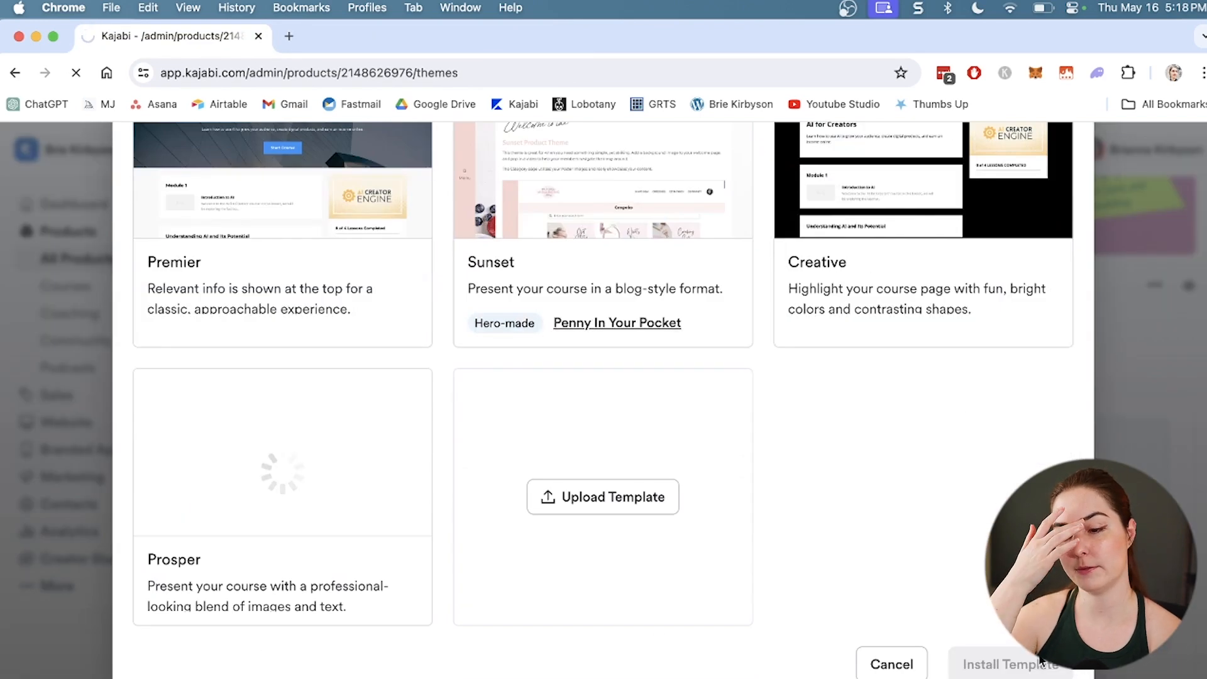
Install Momentum and activate it as the course's template.
click(1009, 664)
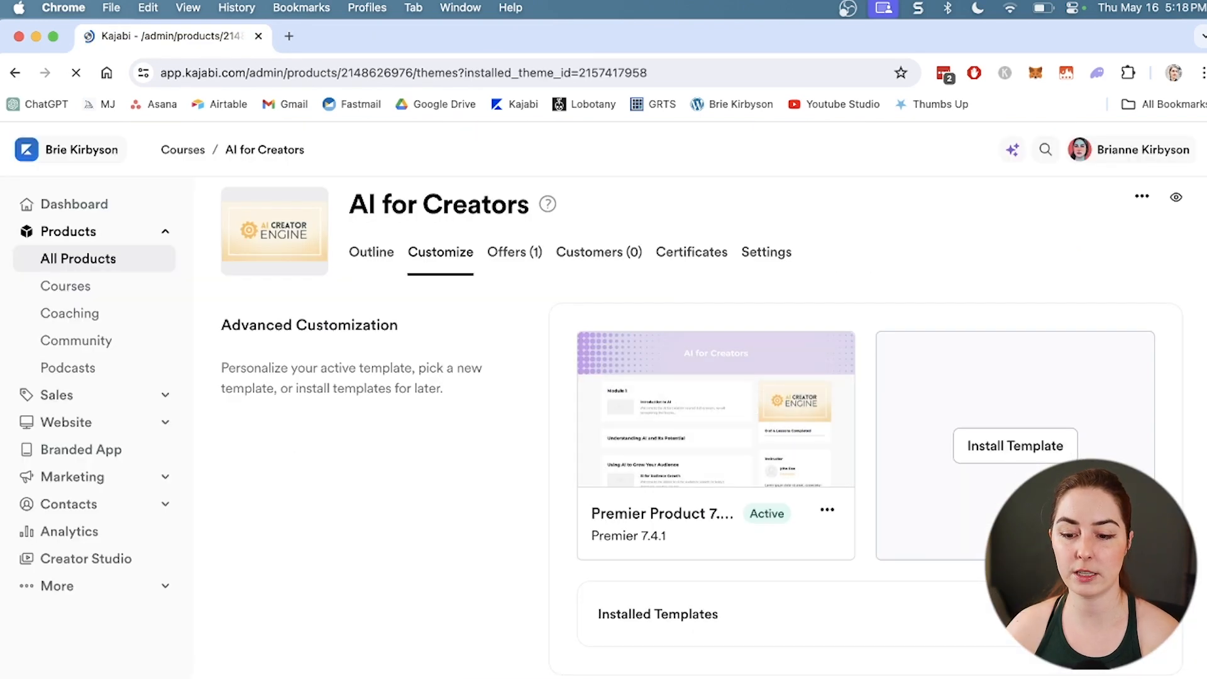
click(734, 606)
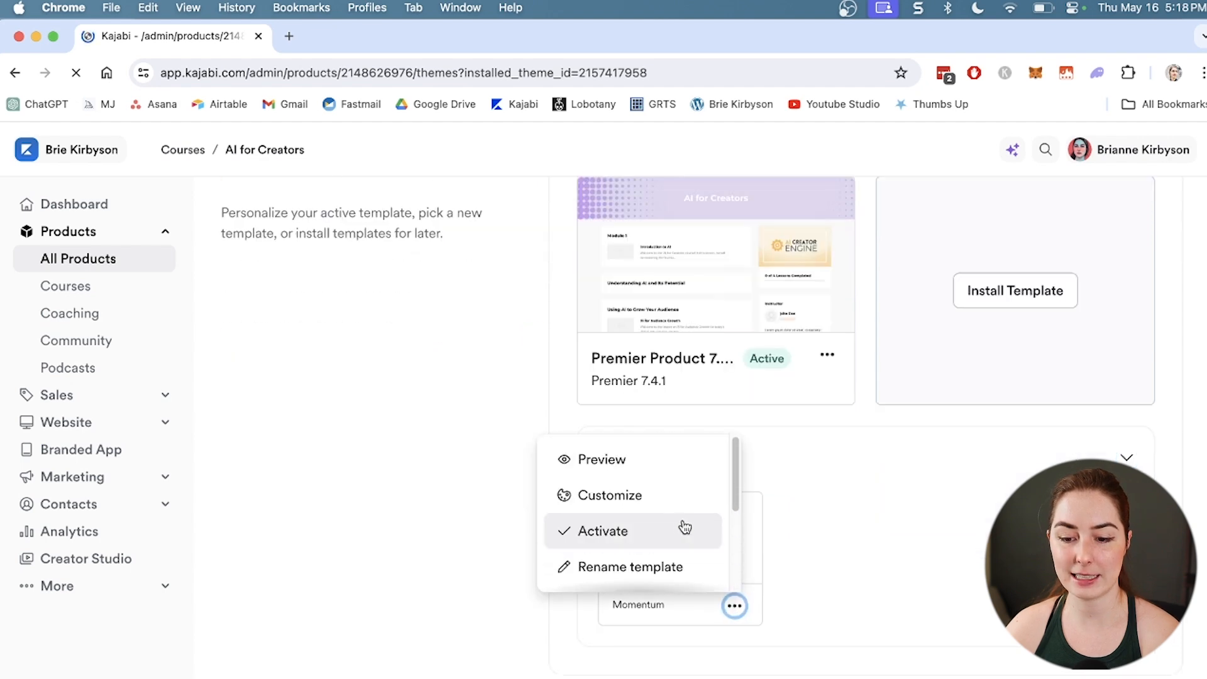
click(603, 530)
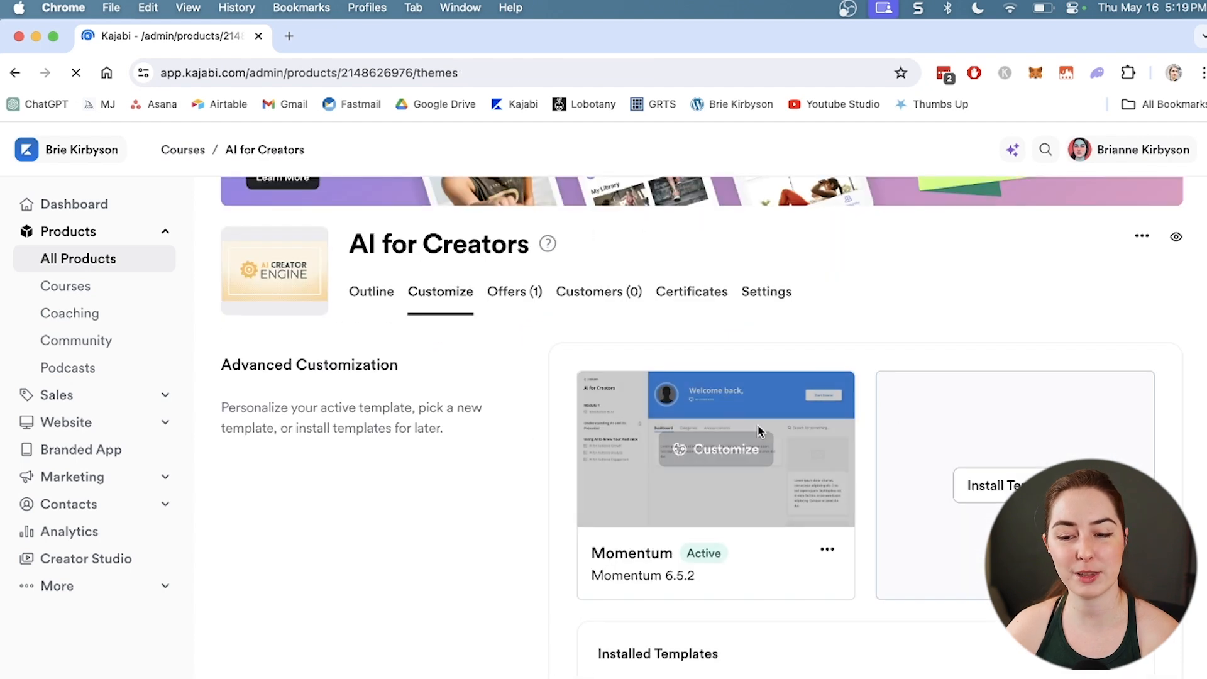
Open the Momentum template editor to customize it.
click(714, 449)
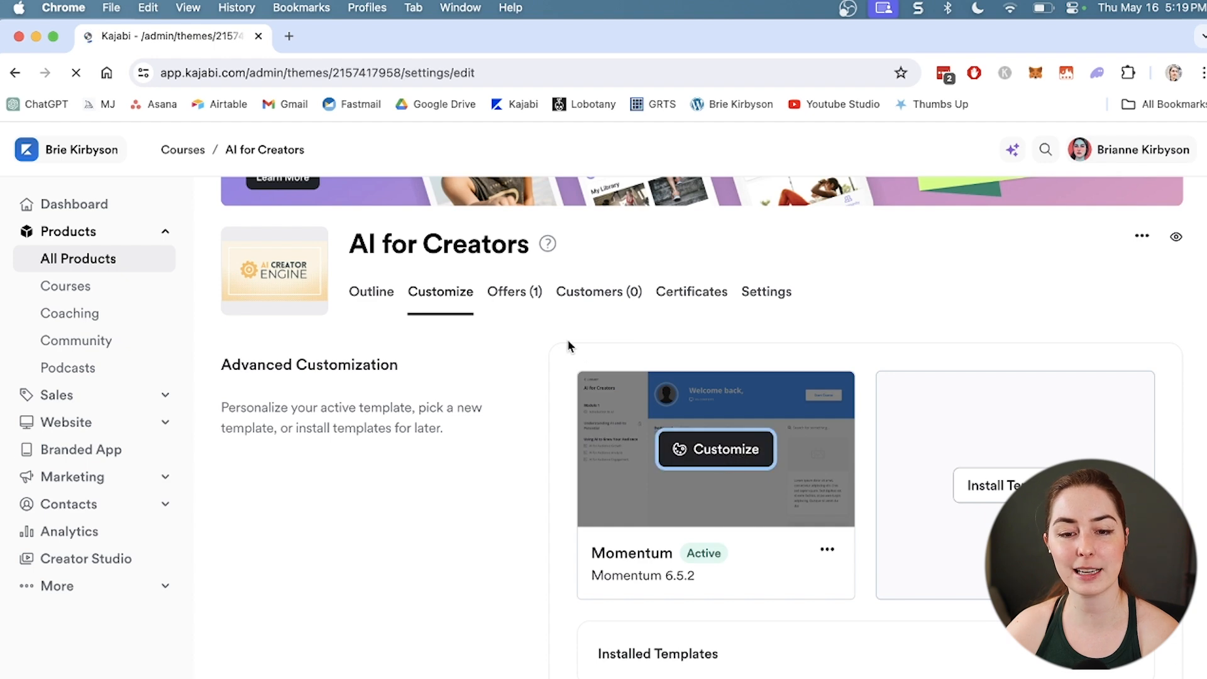
click(715, 449)
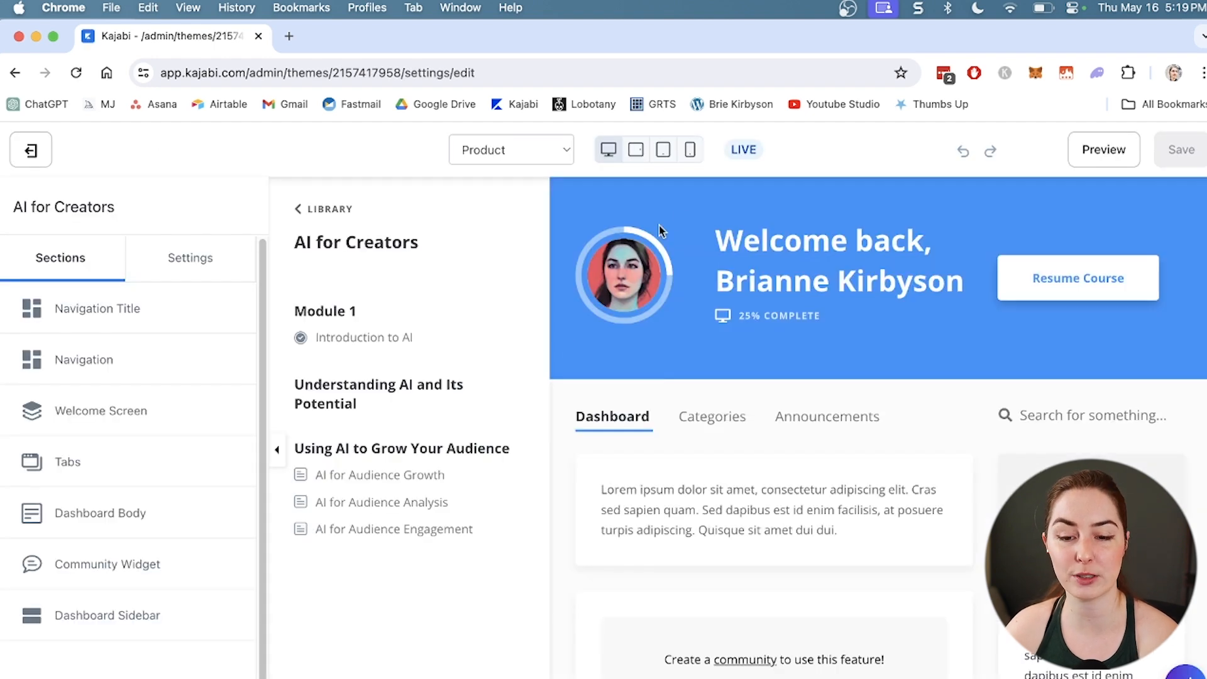
scroll(down, 3)
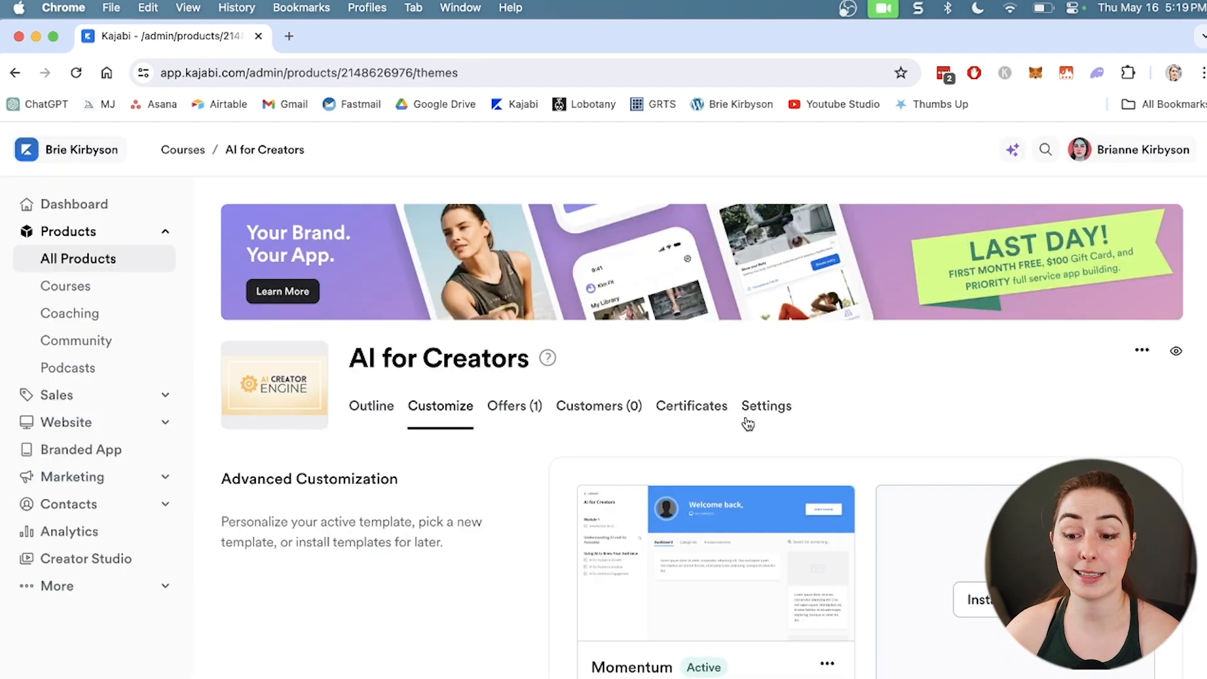
Scroll the course Settings page down to the still-disabled live video session option.
click(766, 407)
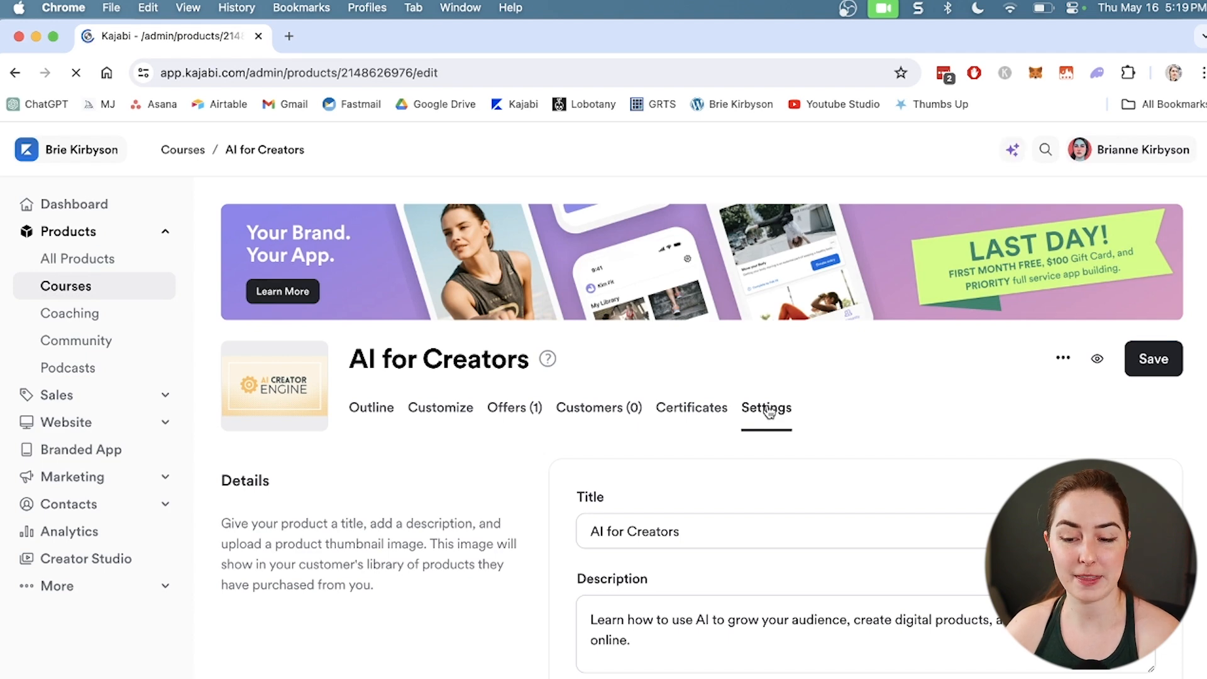
scroll(down, 3)
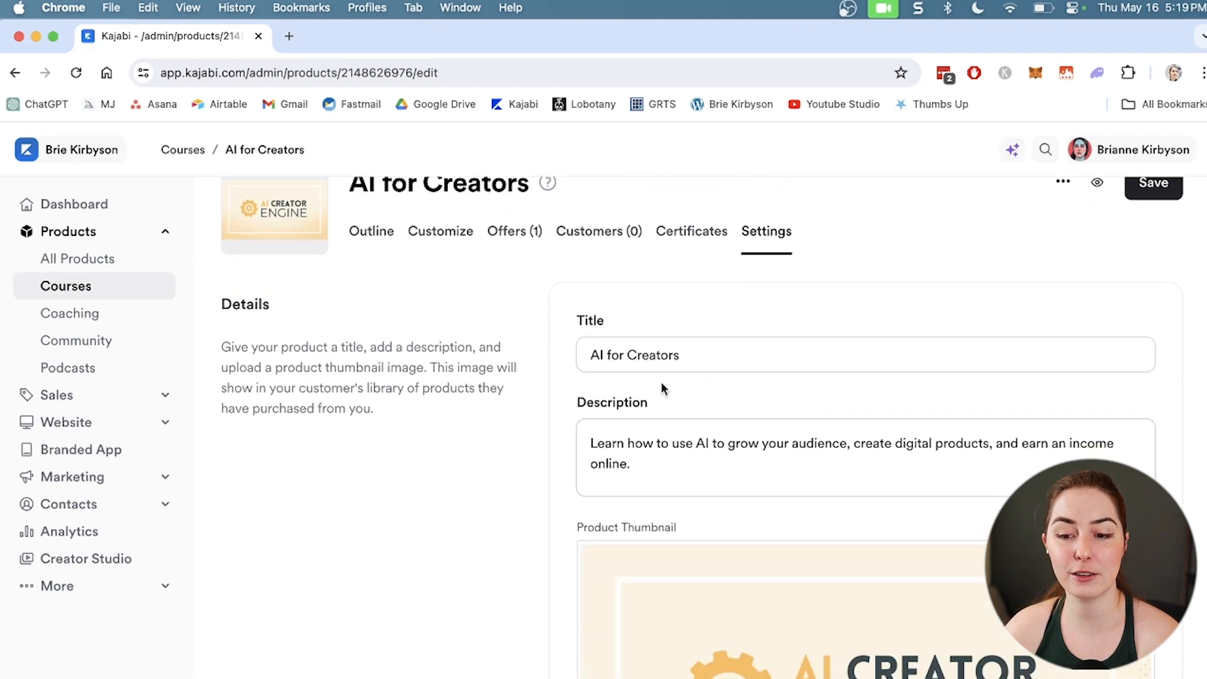
scroll(down, 3)
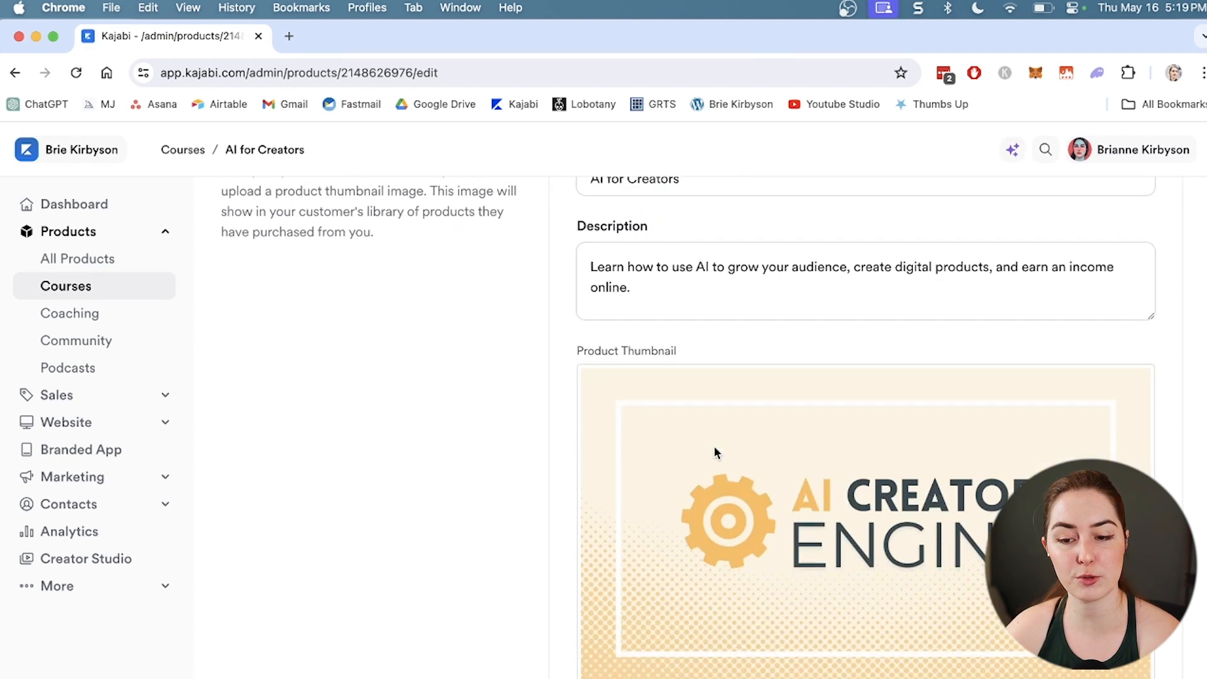
scroll(down, 3)
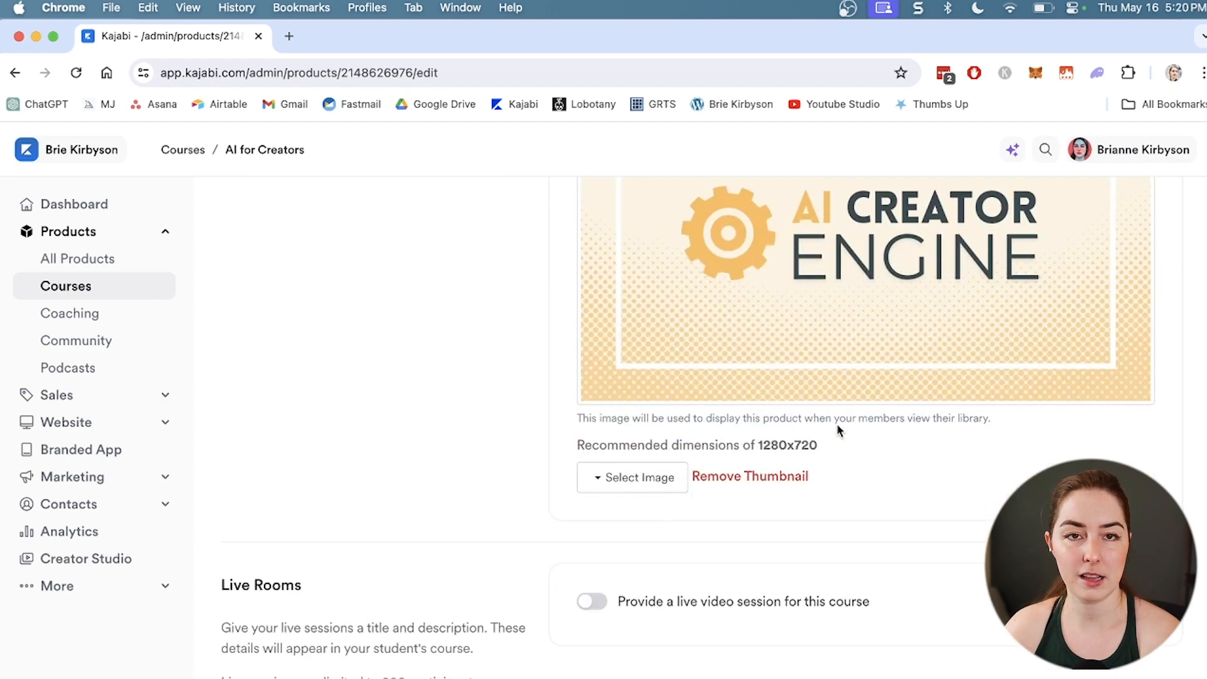
scroll(down, 3)
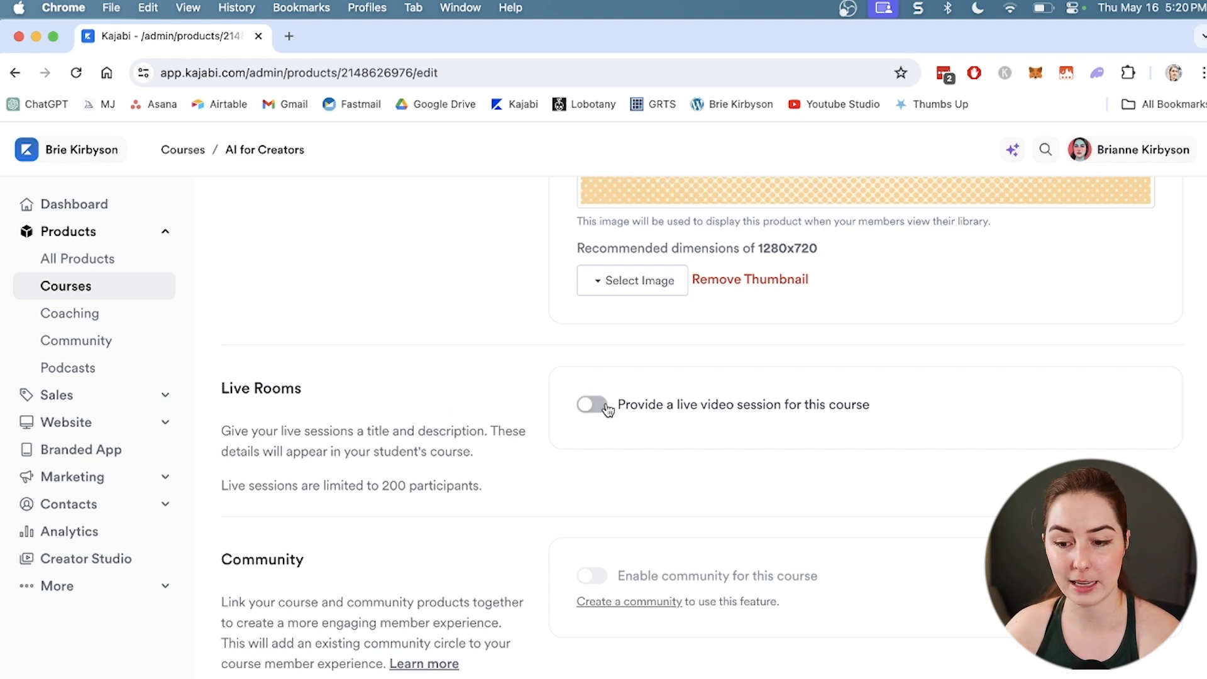
Enable live video sessions and set up 'Test Room', every Monday at 2pm.
click(591, 404)
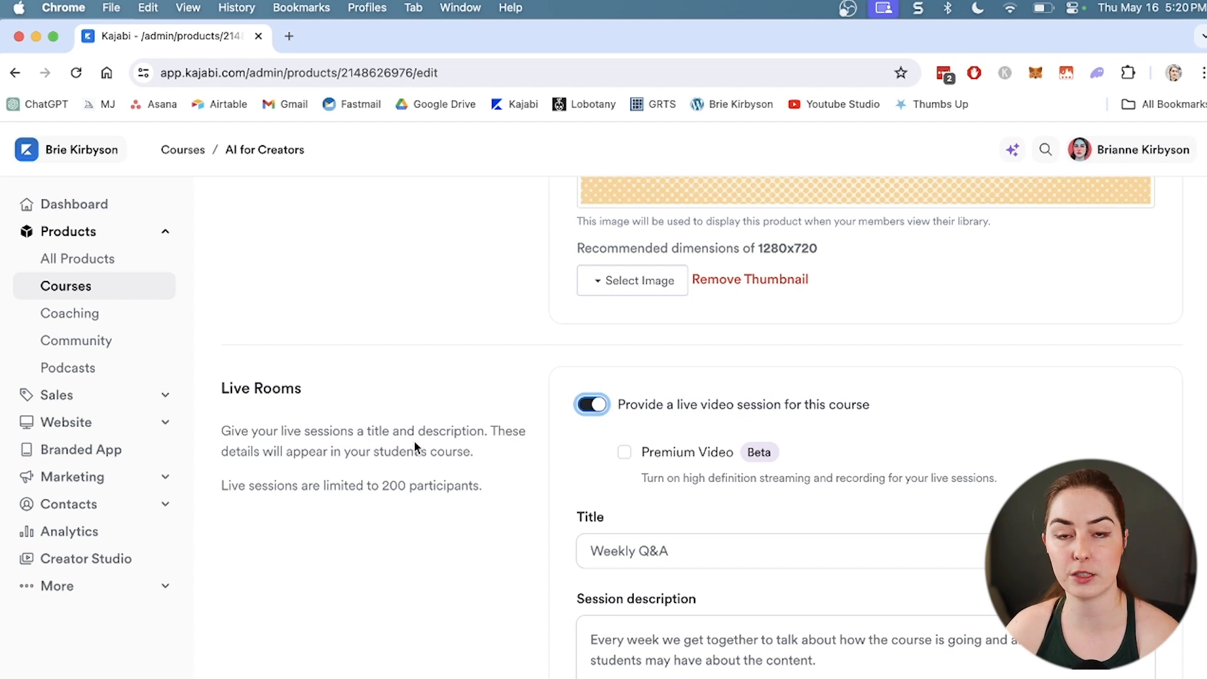
scroll(down, 3)
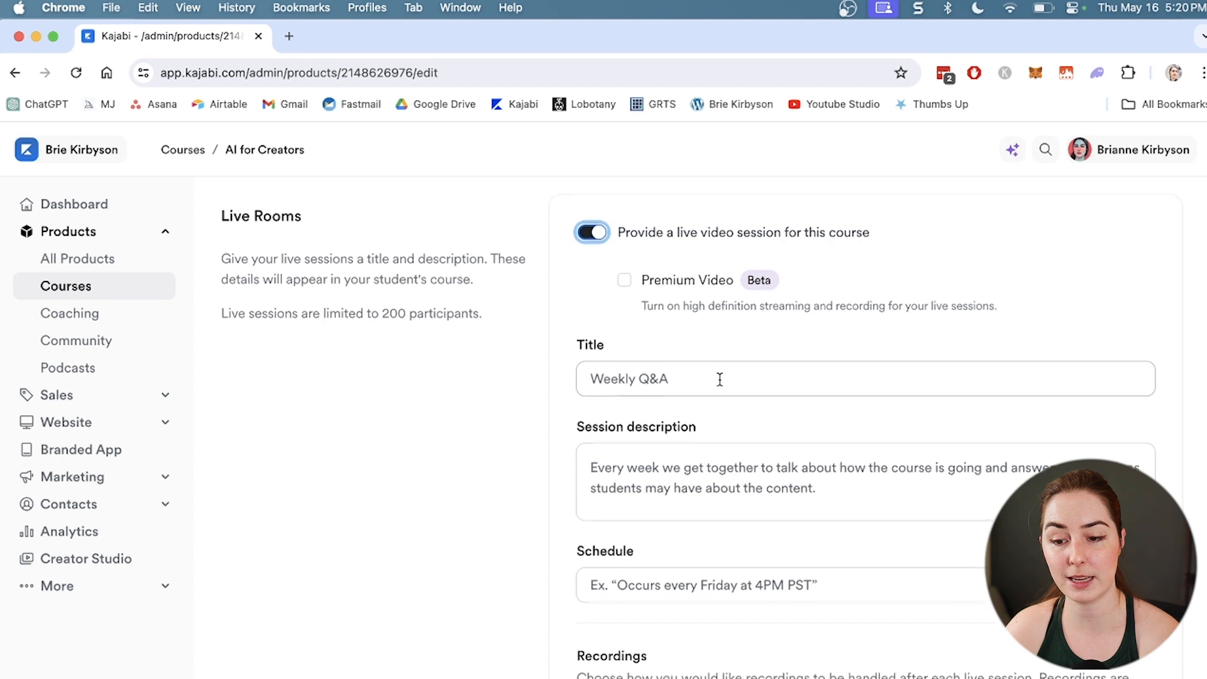
scroll(down, 3)
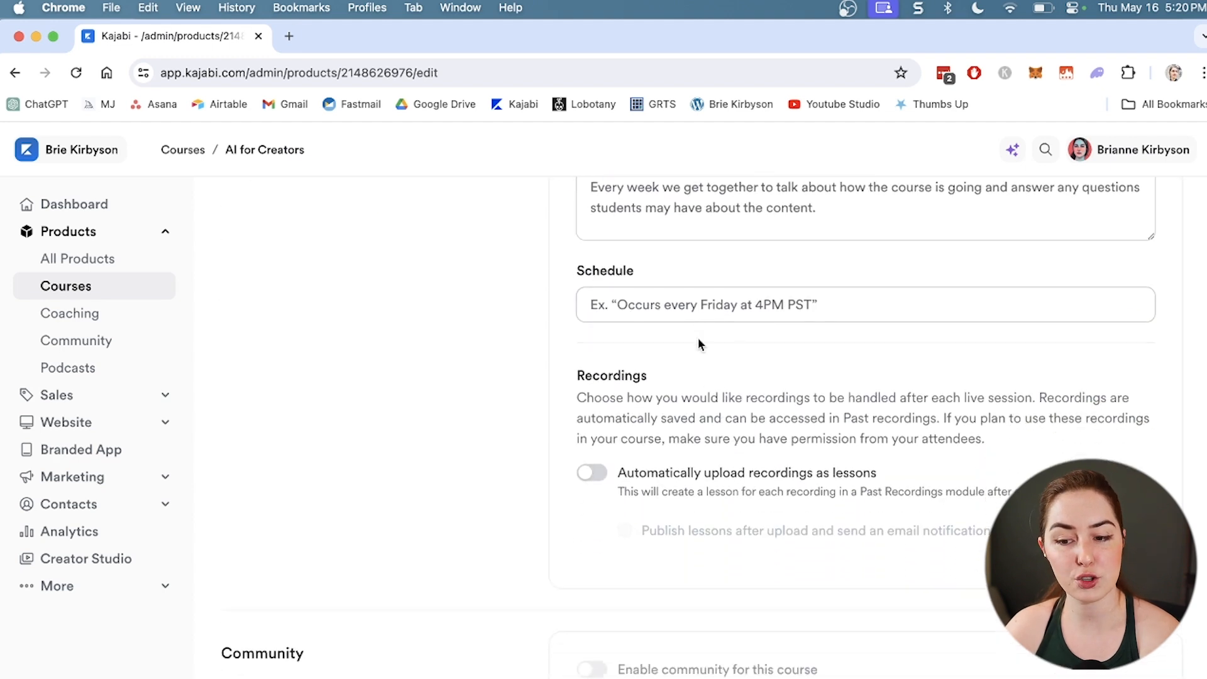
scroll(down, 3)
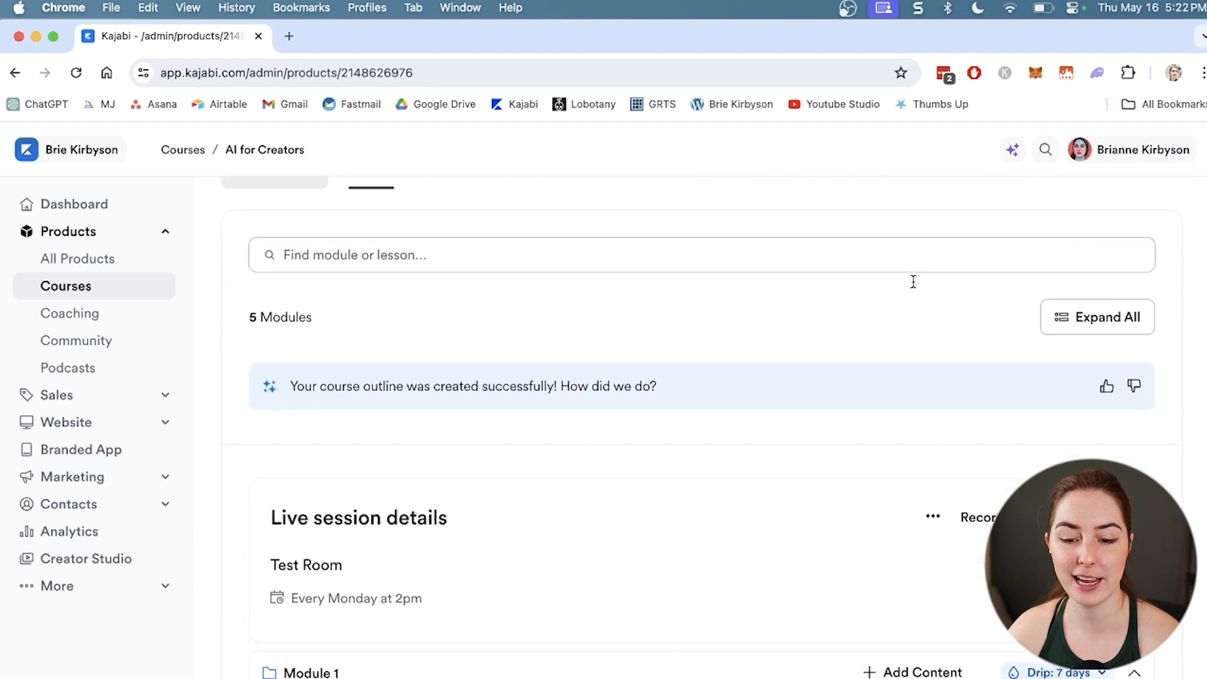
Open the live session card's options menu with edit details, session link and disable live.
scroll(down, 3)
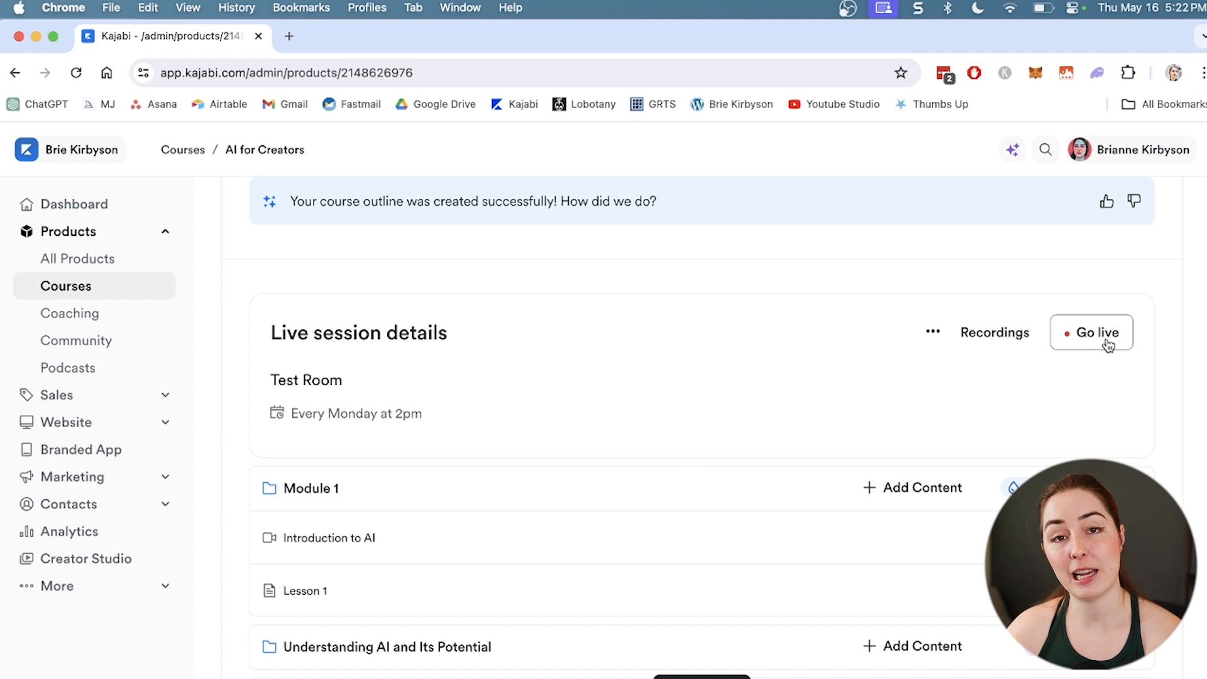
mouse_move(841, 378)
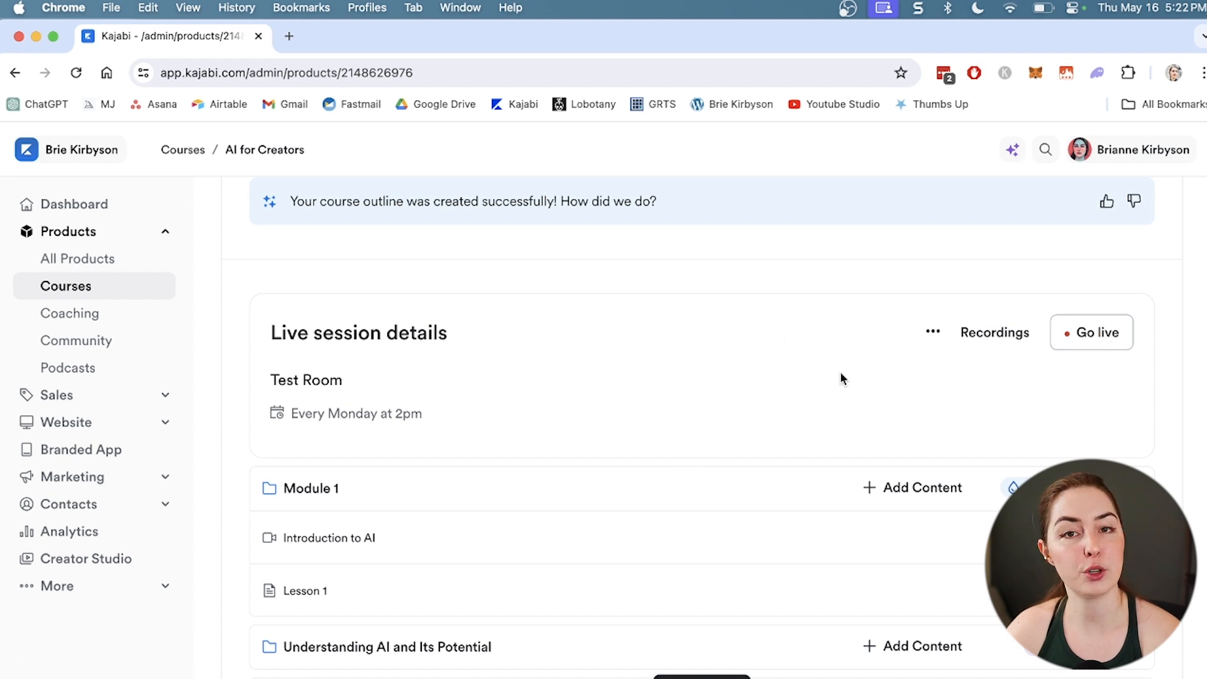
click(932, 332)
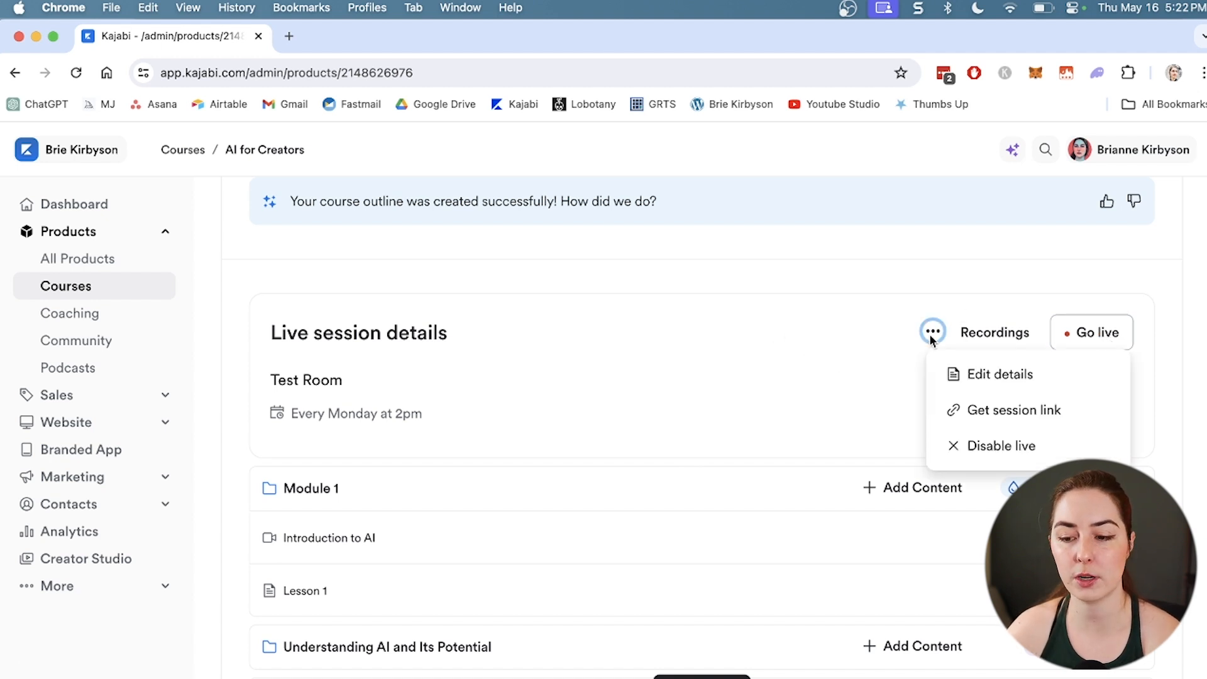
mouse_move(1014, 409)
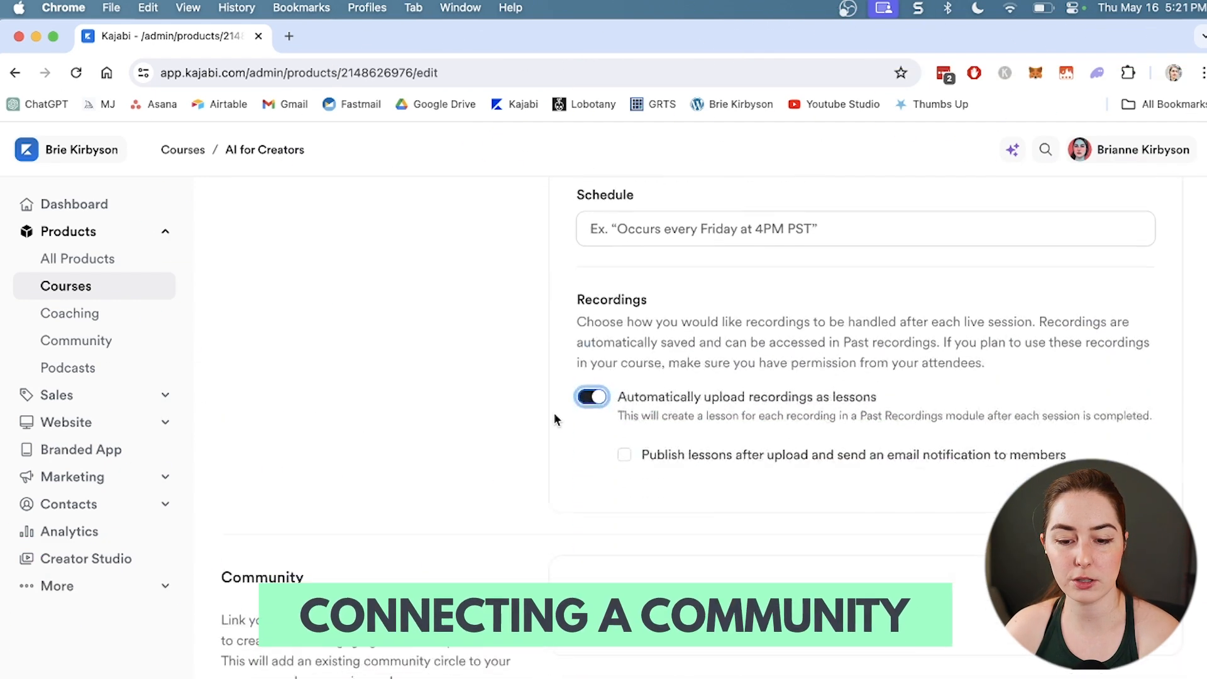
Scroll through the Community settings of the course.
scroll(down, 3)
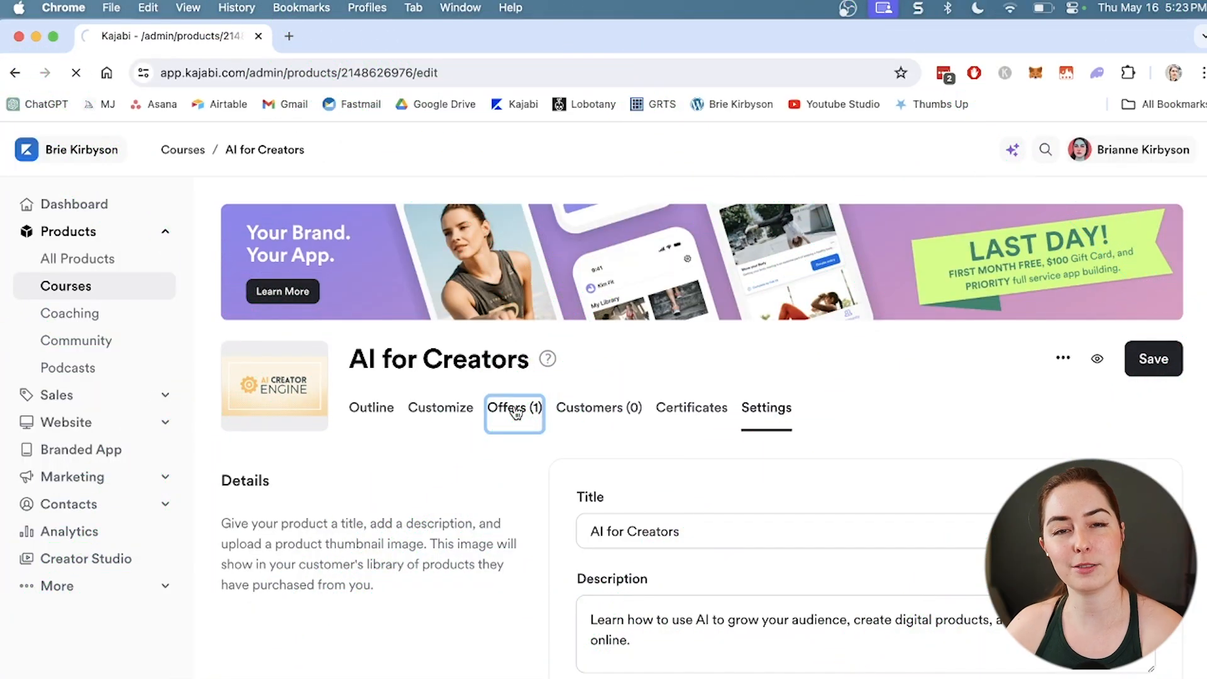
Go to the course's offers and select the AI for Creators offer at $97.00 USD.
click(514, 408)
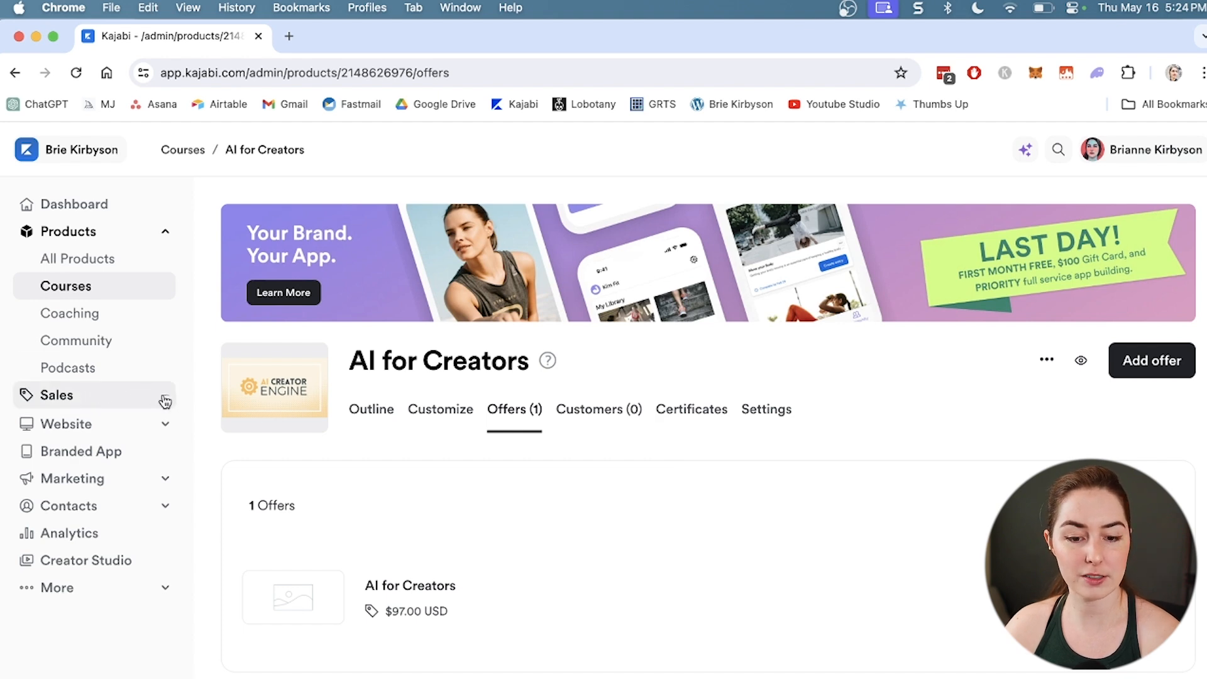
click(56, 395)
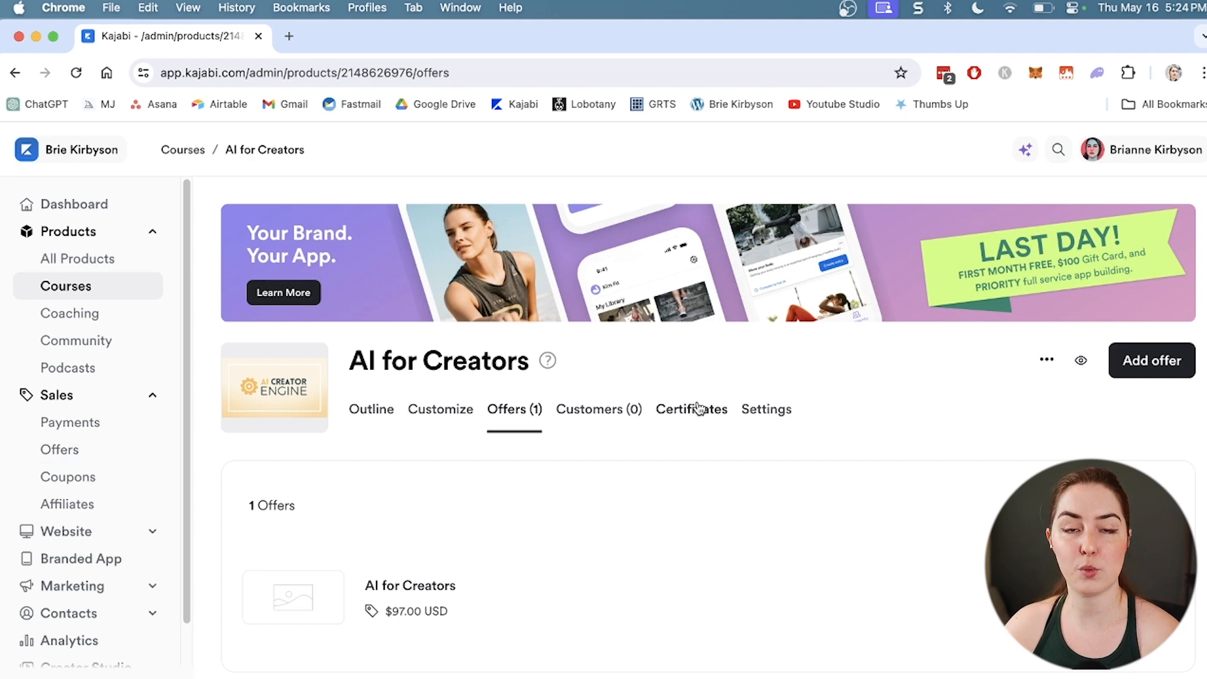
mouse_move(599, 507)
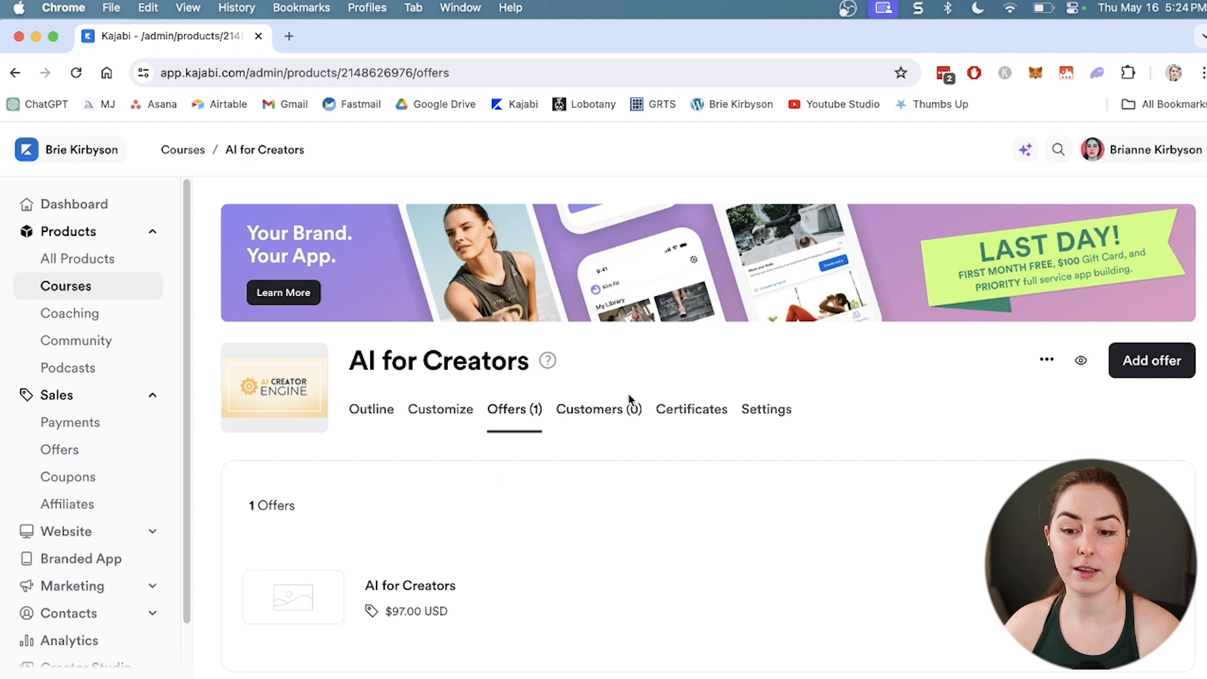
click(410, 585)
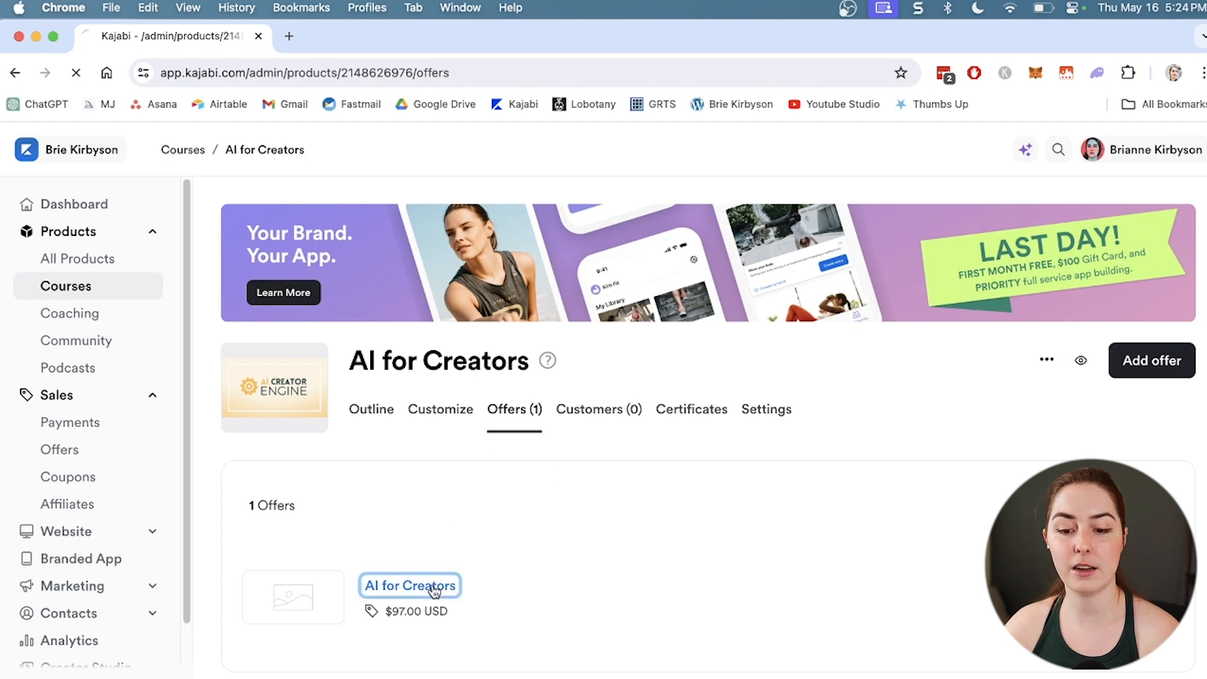
Review the offer's title, description, products, access and Choose image options.
click(409, 585)
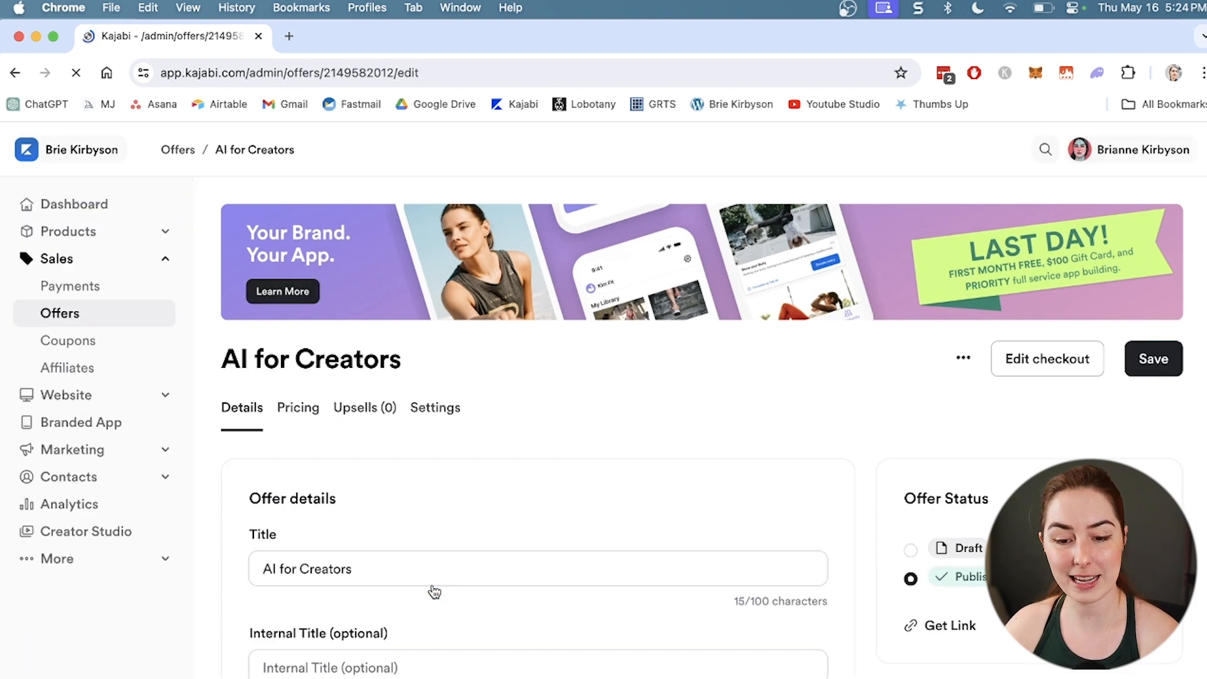
scroll(down, 3)
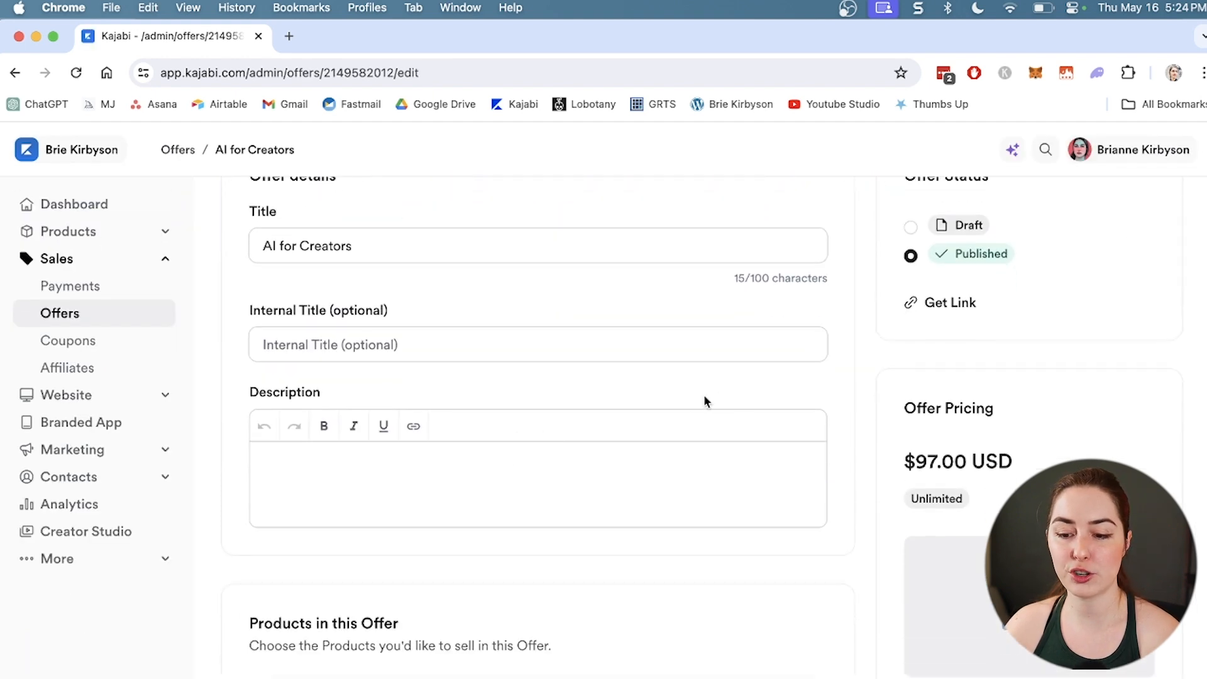
scroll(down, 3)
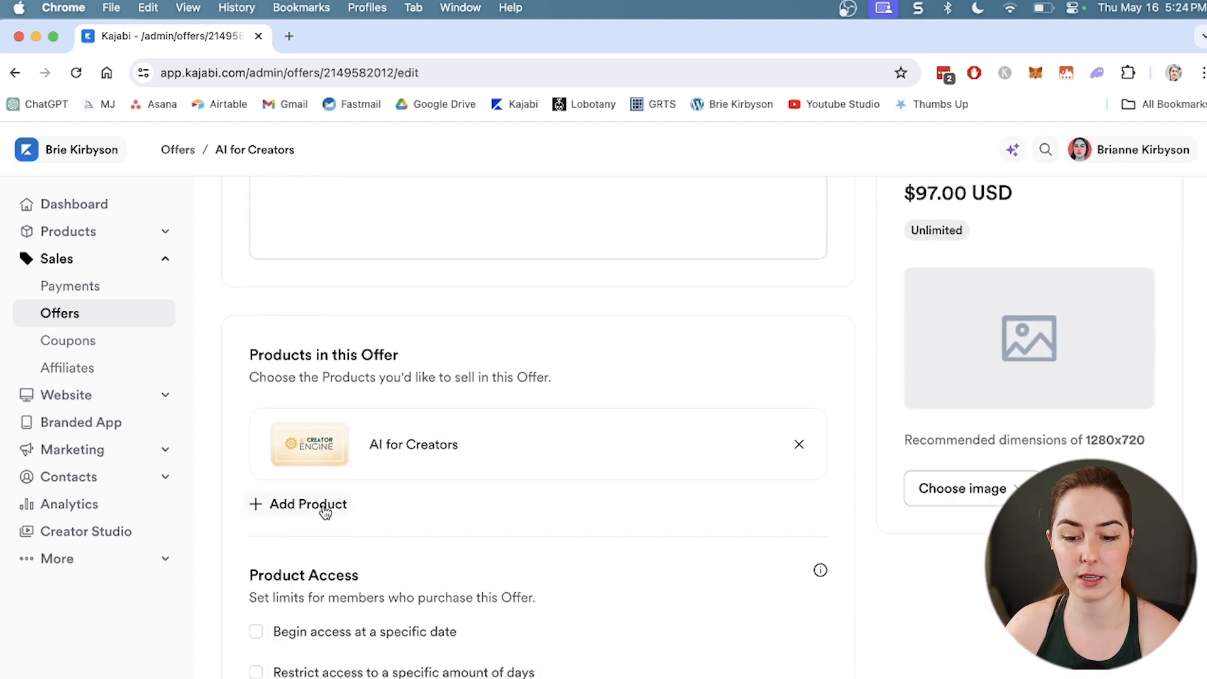
scroll(down, 3)
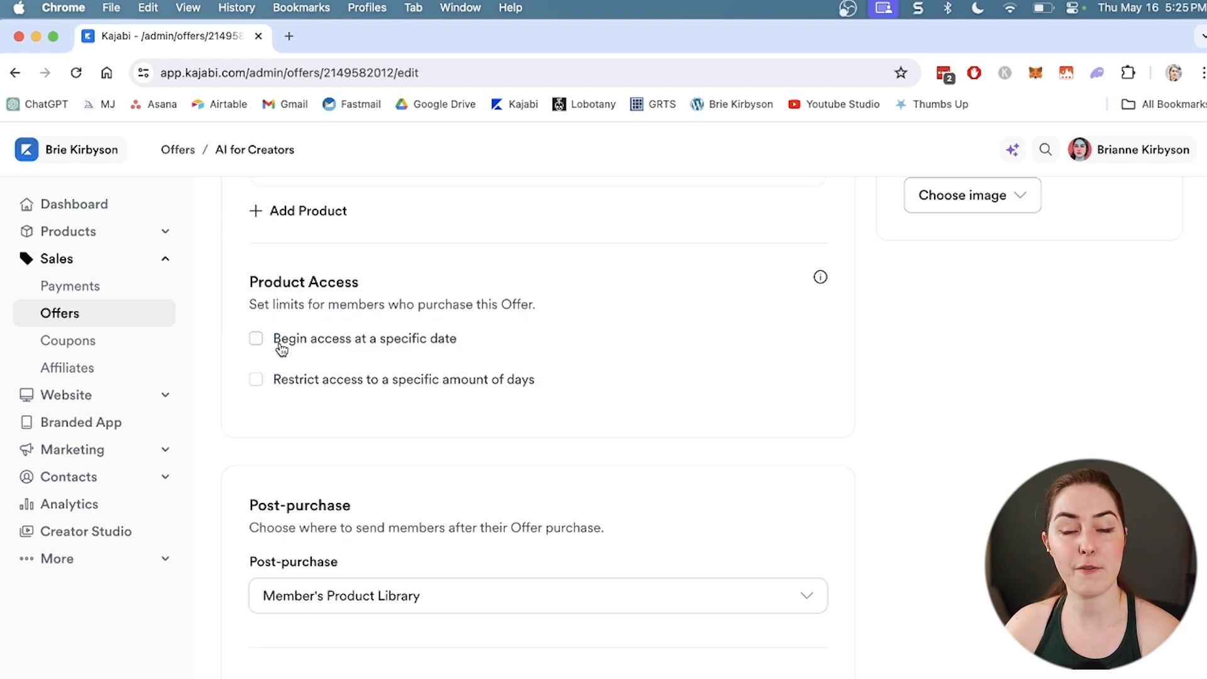
mouse_move(272, 329)
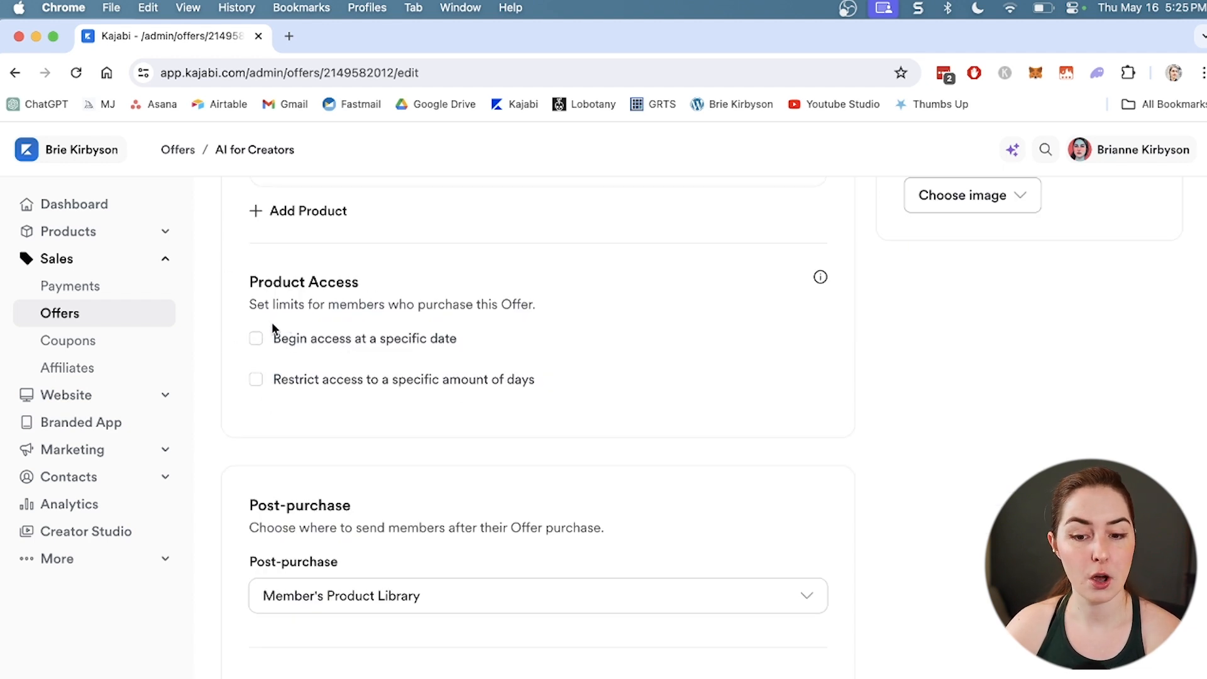
mouse_move(309, 396)
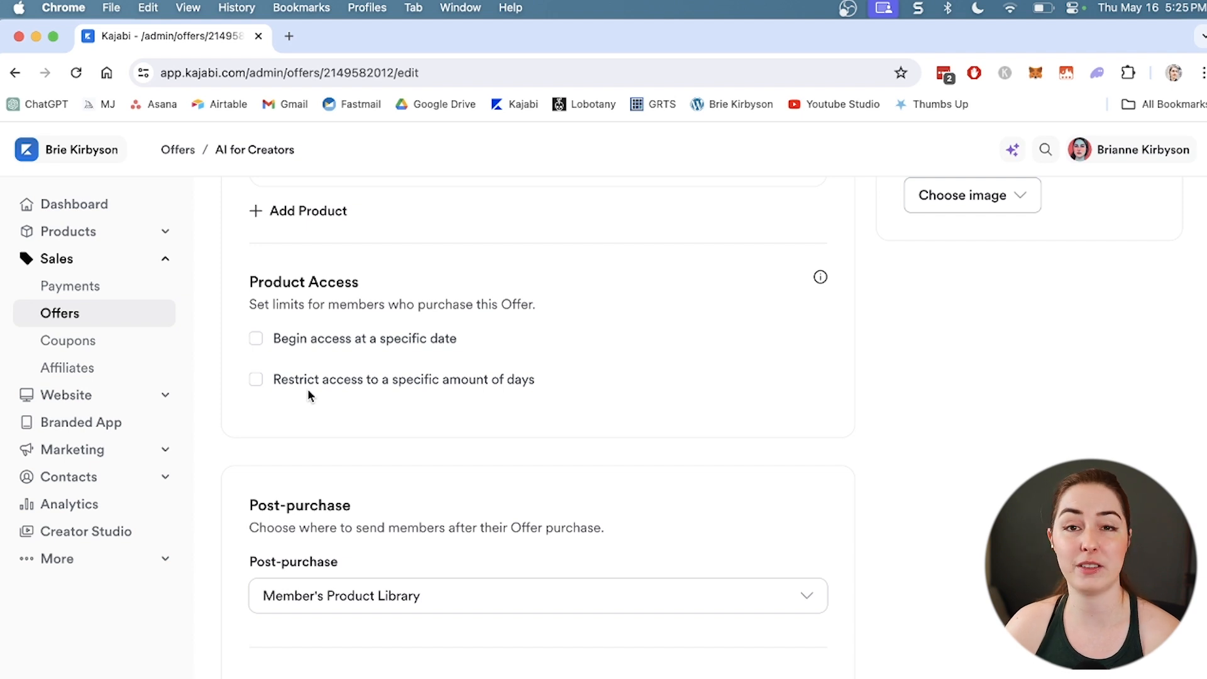
mouse_move(576, 293)
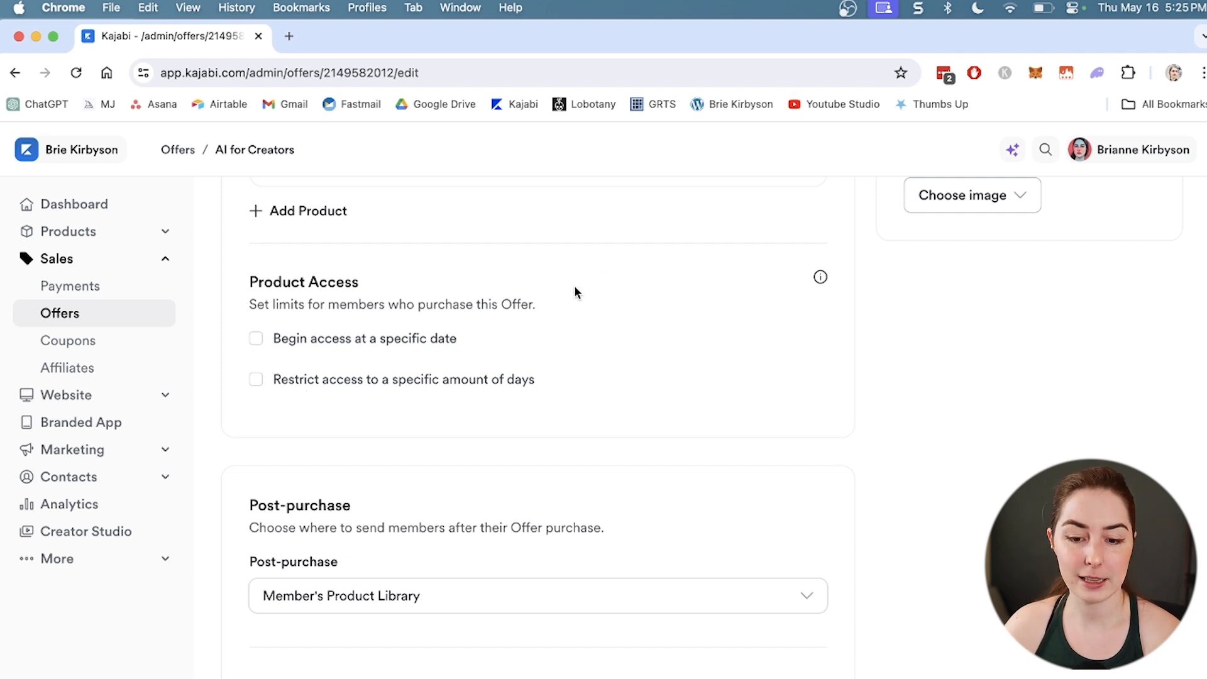
click(256, 379)
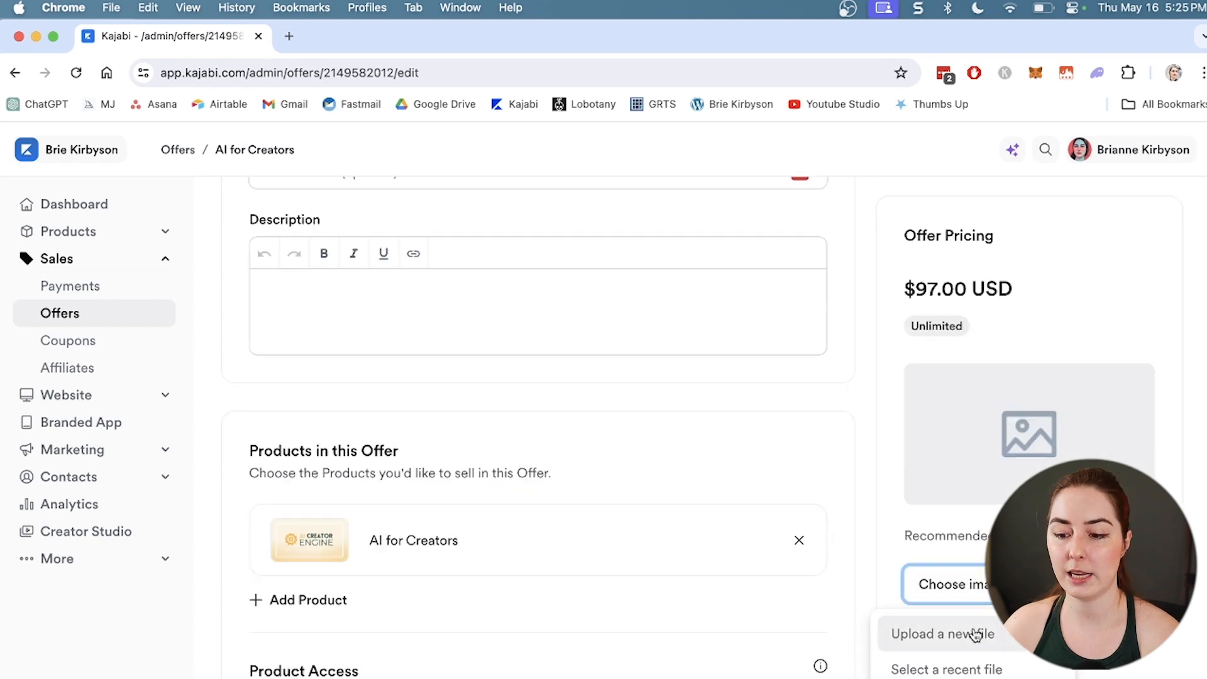
scroll(down, 3)
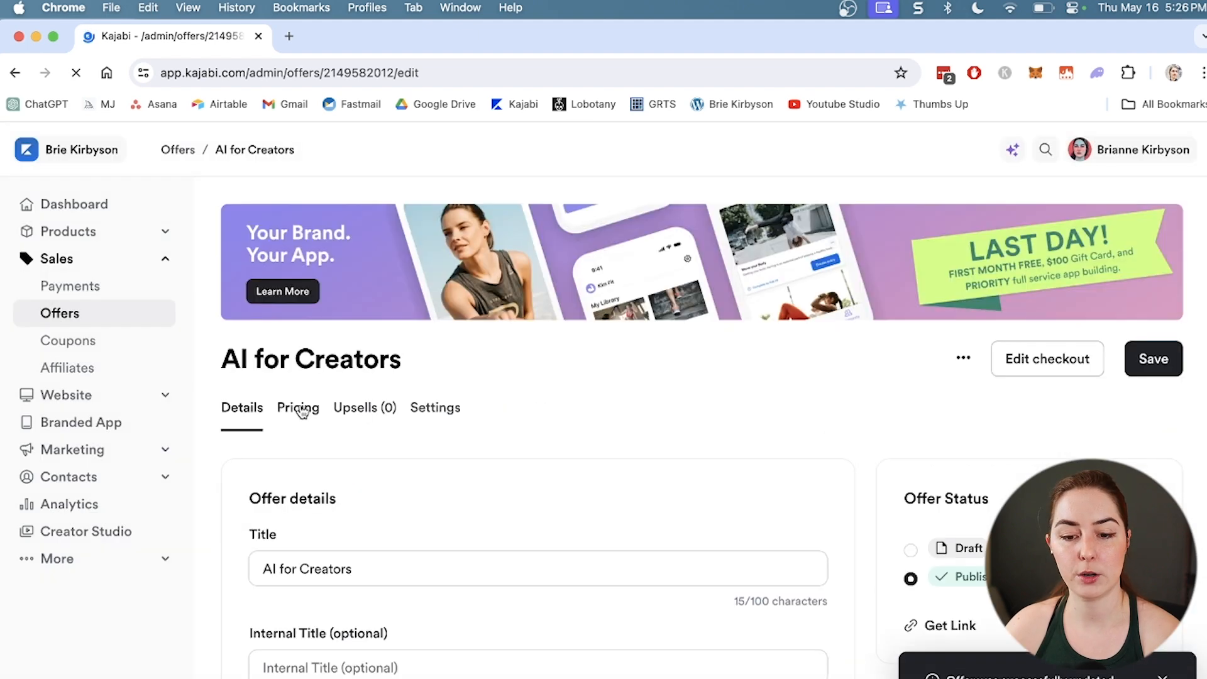
Check pricing: one-time payment, minimum 97.00 USD, pay-what-you-want enabled.
click(297, 408)
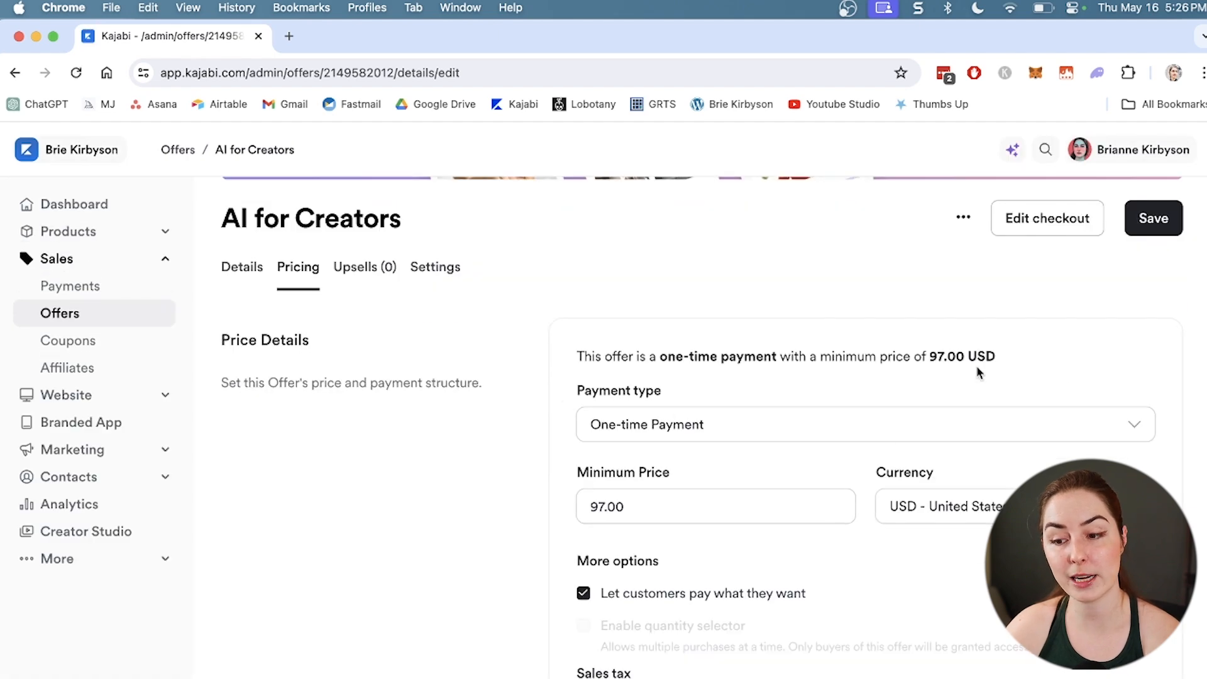
scroll(down, 3)
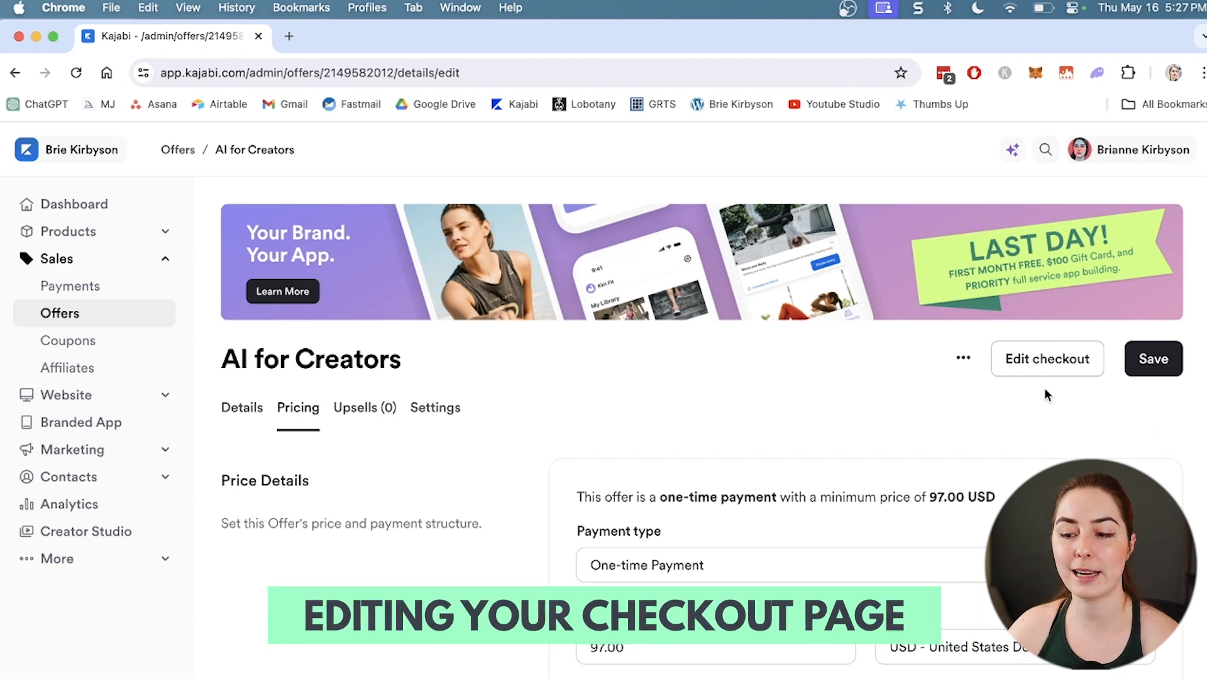
Open the offer's checkout editor and look through its Design panel settings.
click(1046, 359)
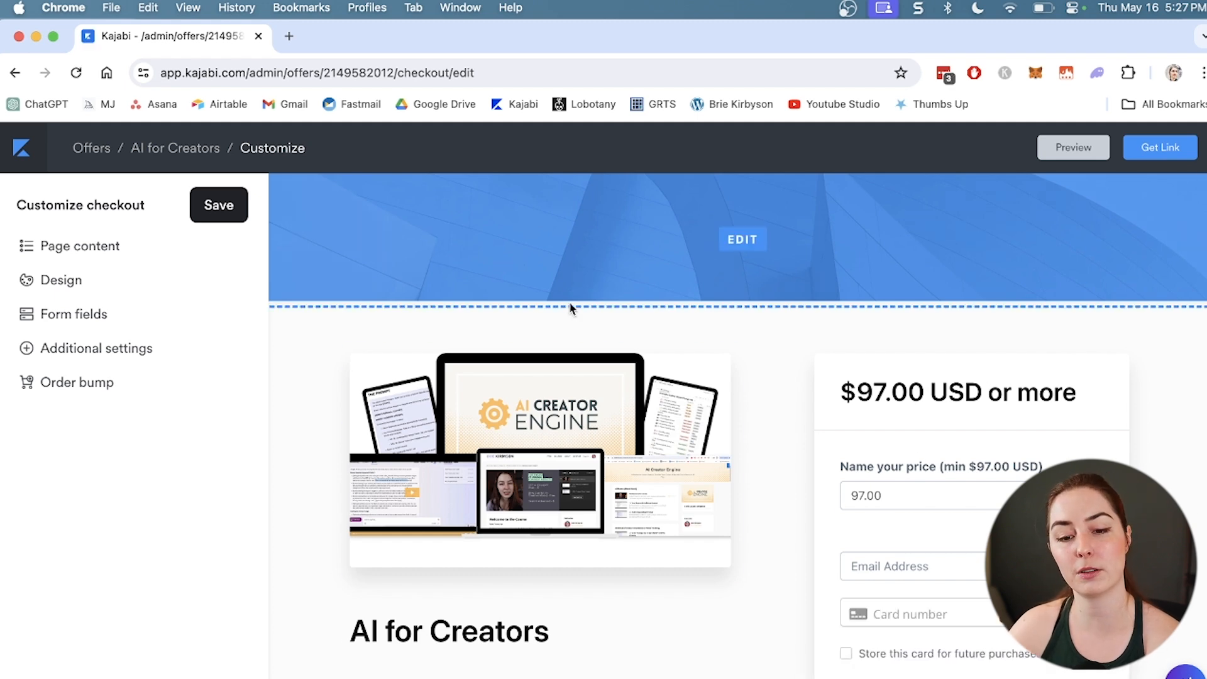
mouse_move(685, 233)
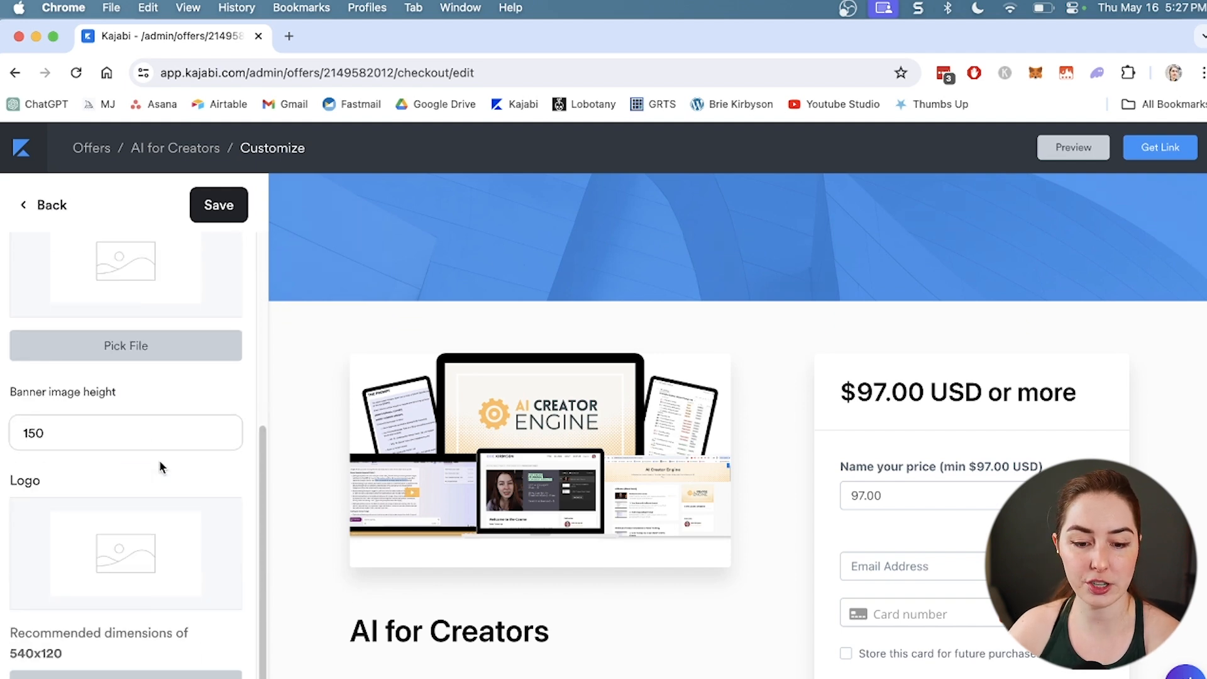
scroll(down, 3)
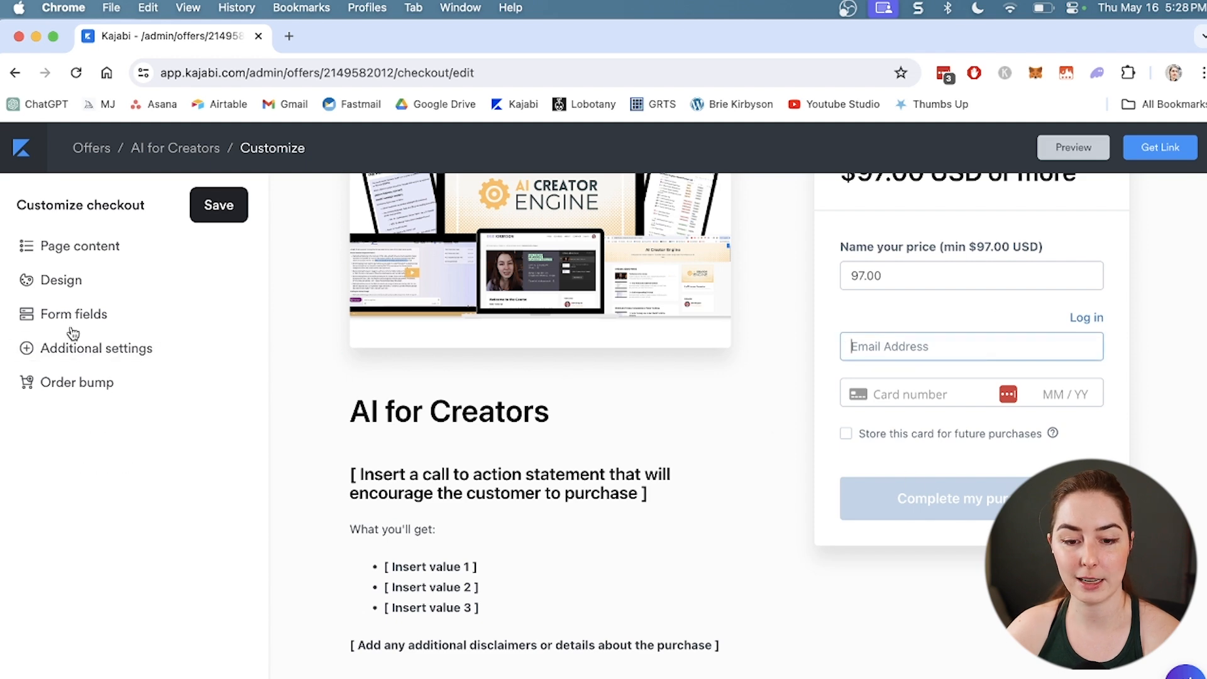
Make the AI for Creators checkout collect name and address, save, and return to the offer page.
click(74, 313)
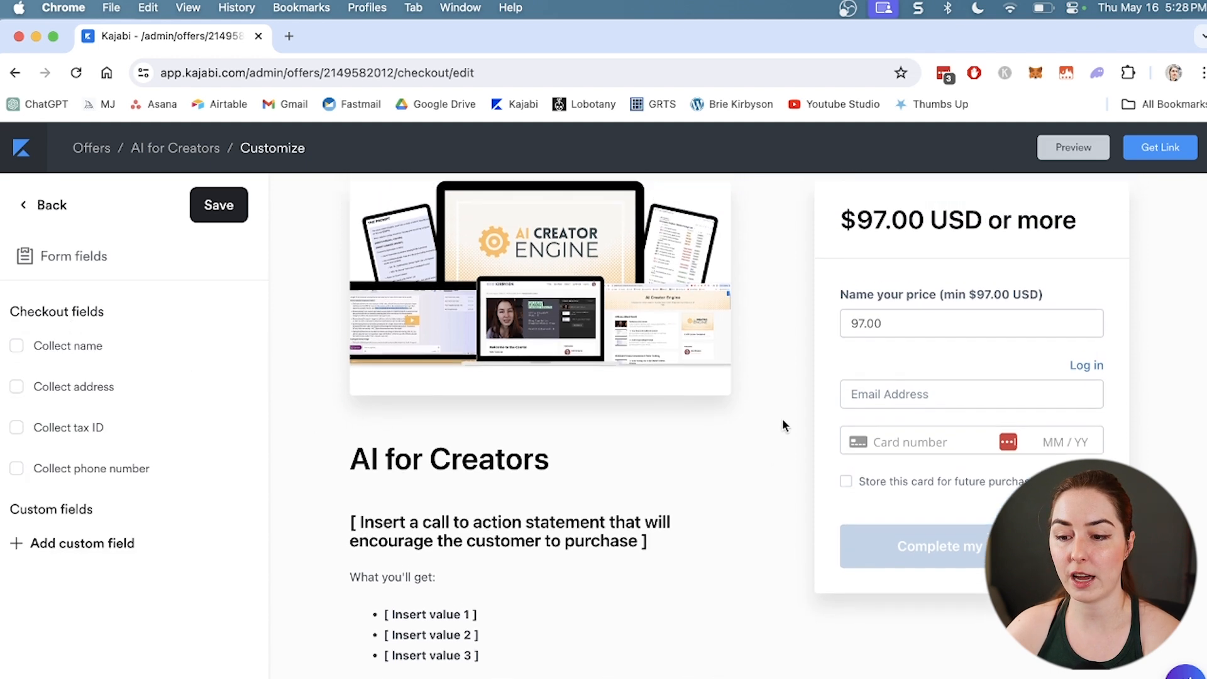
click(17, 346)
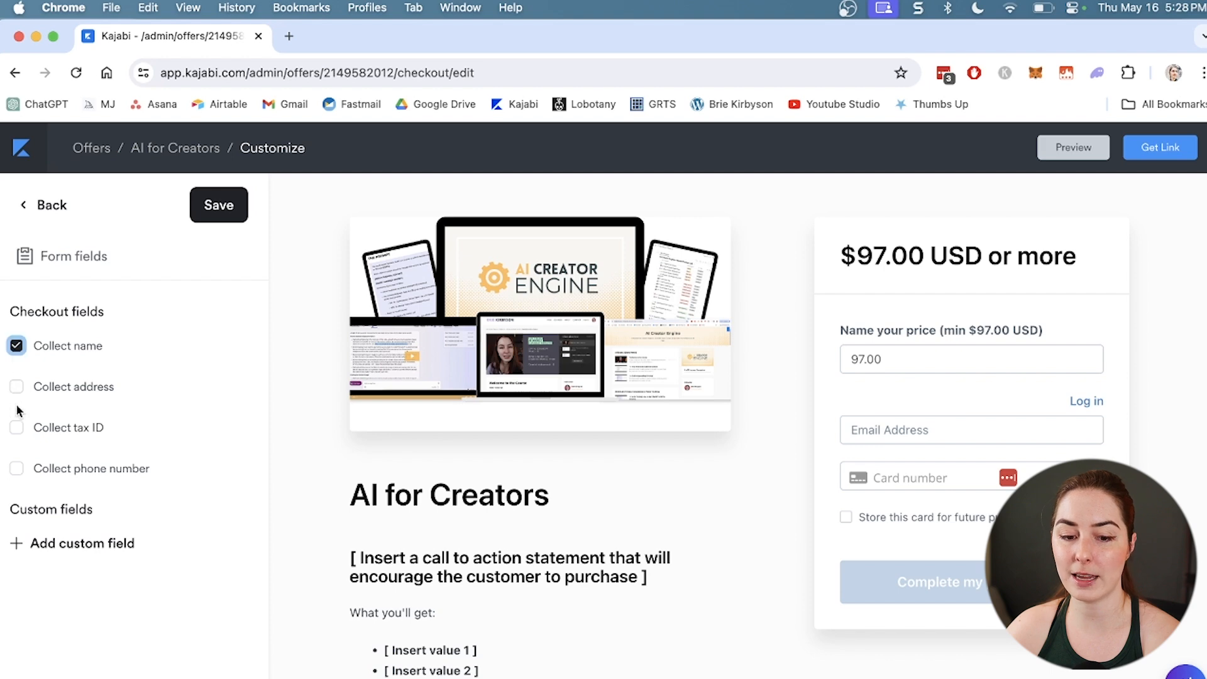
click(16, 387)
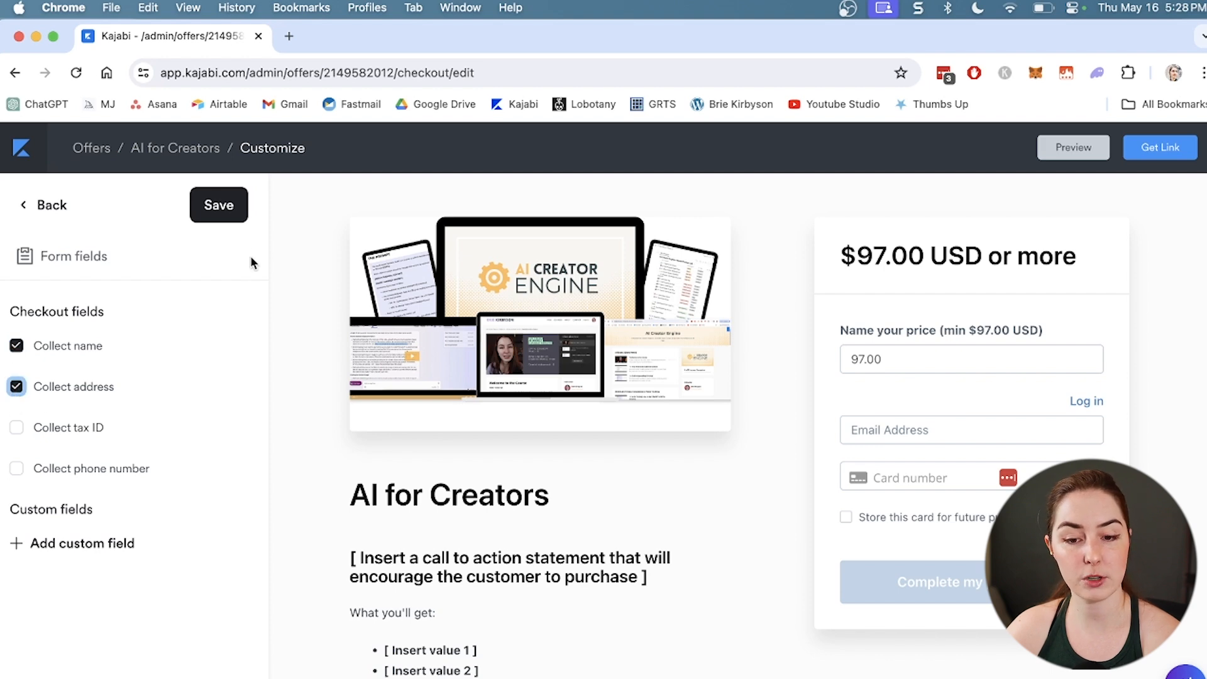
click(218, 205)
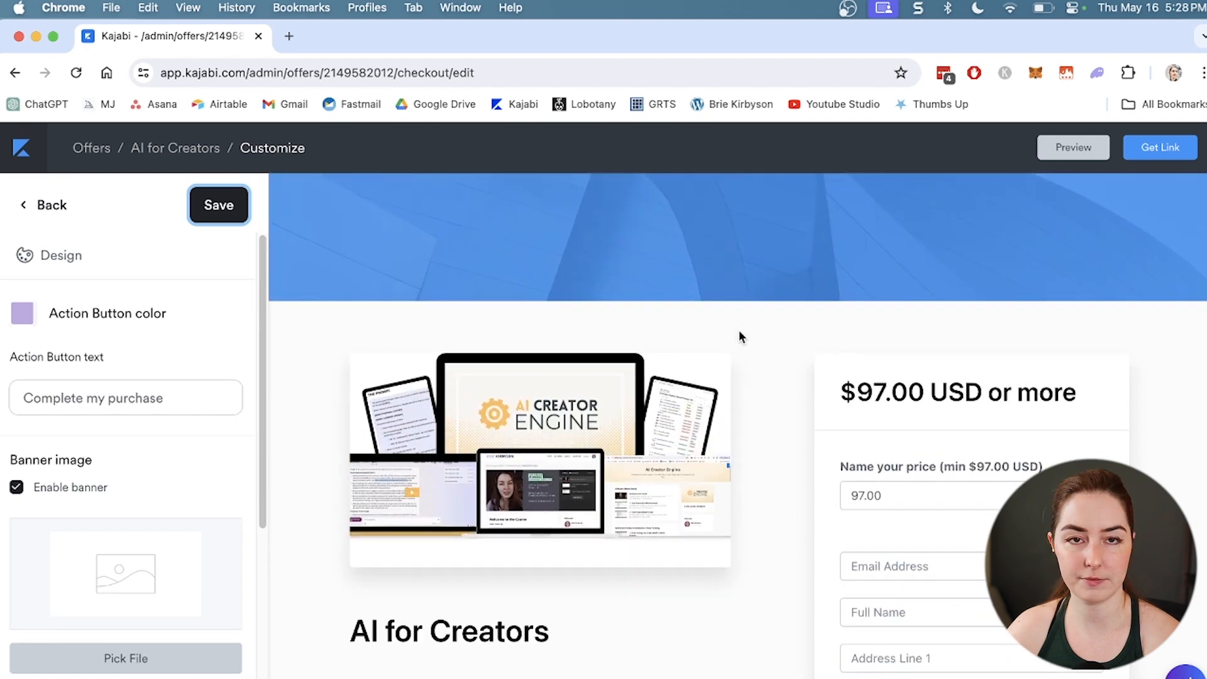
mouse_move(192, 169)
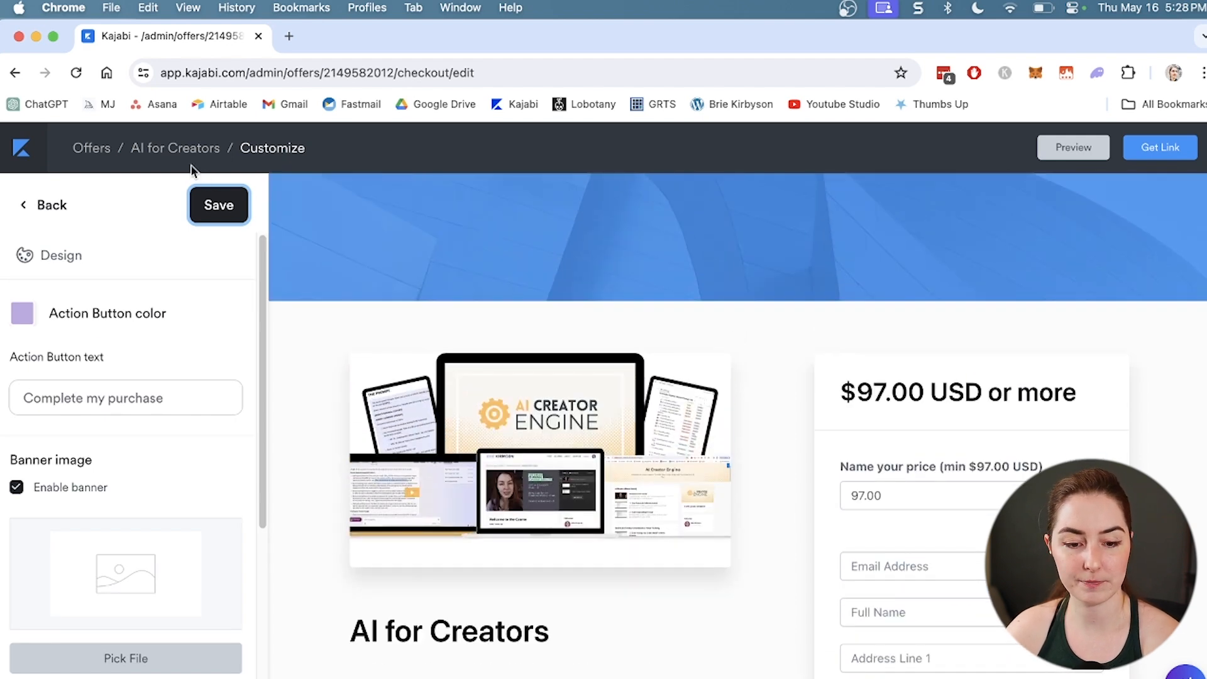
click(44, 205)
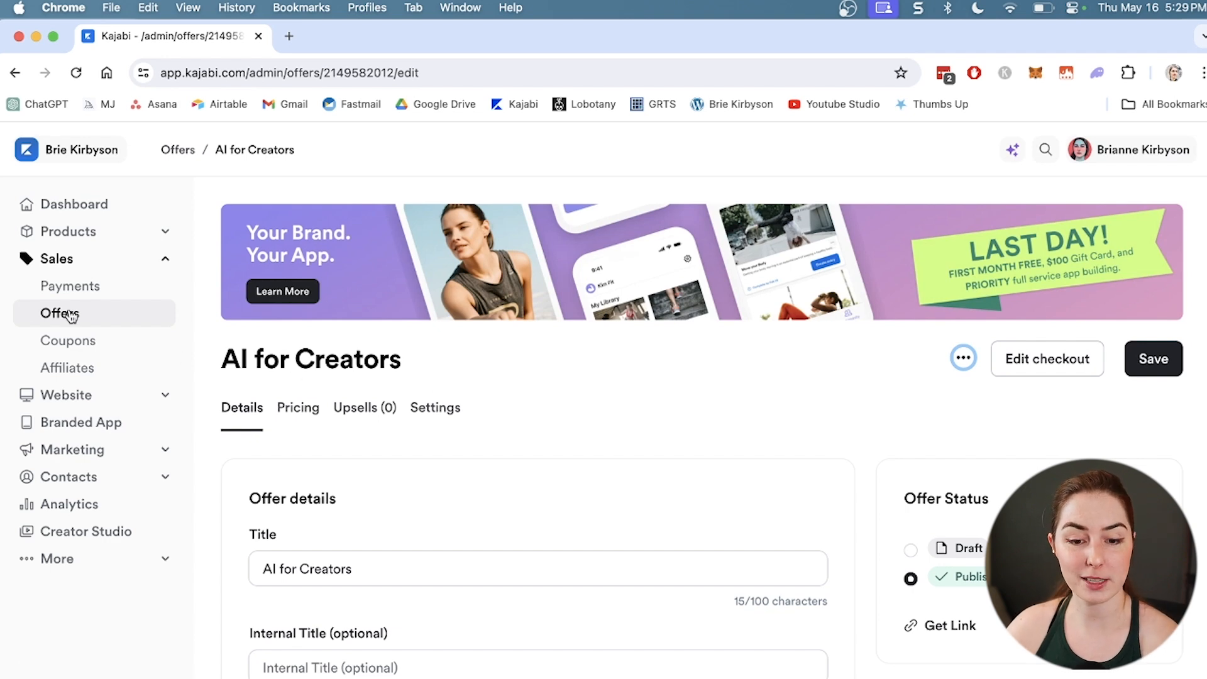
Go to the Offers list, open the New Offer wizard, and close it unsaved.
click(58, 313)
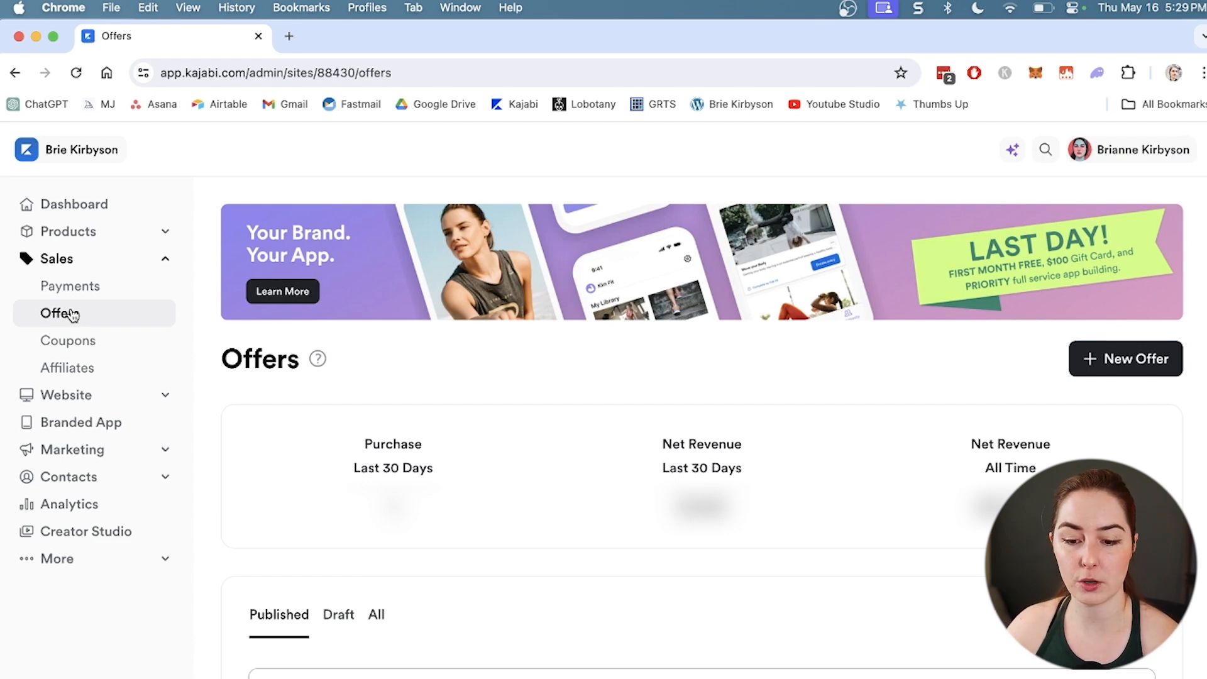
mouse_move(174, 323)
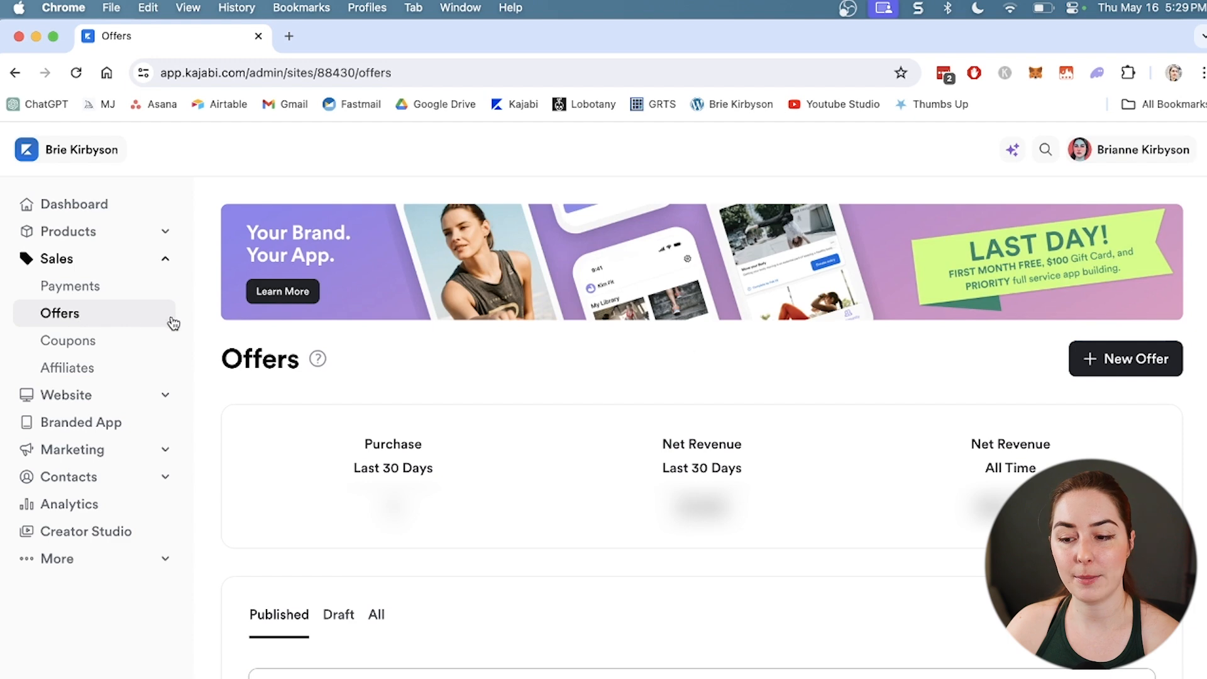
click(1125, 359)
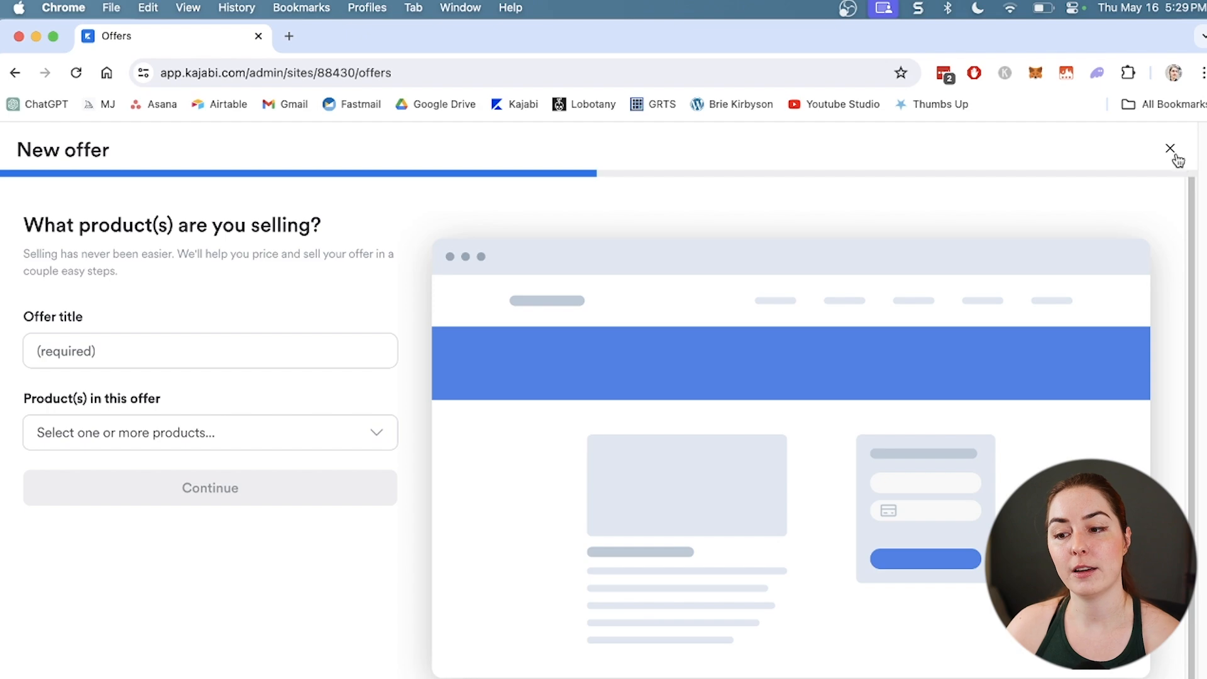
click(1170, 148)
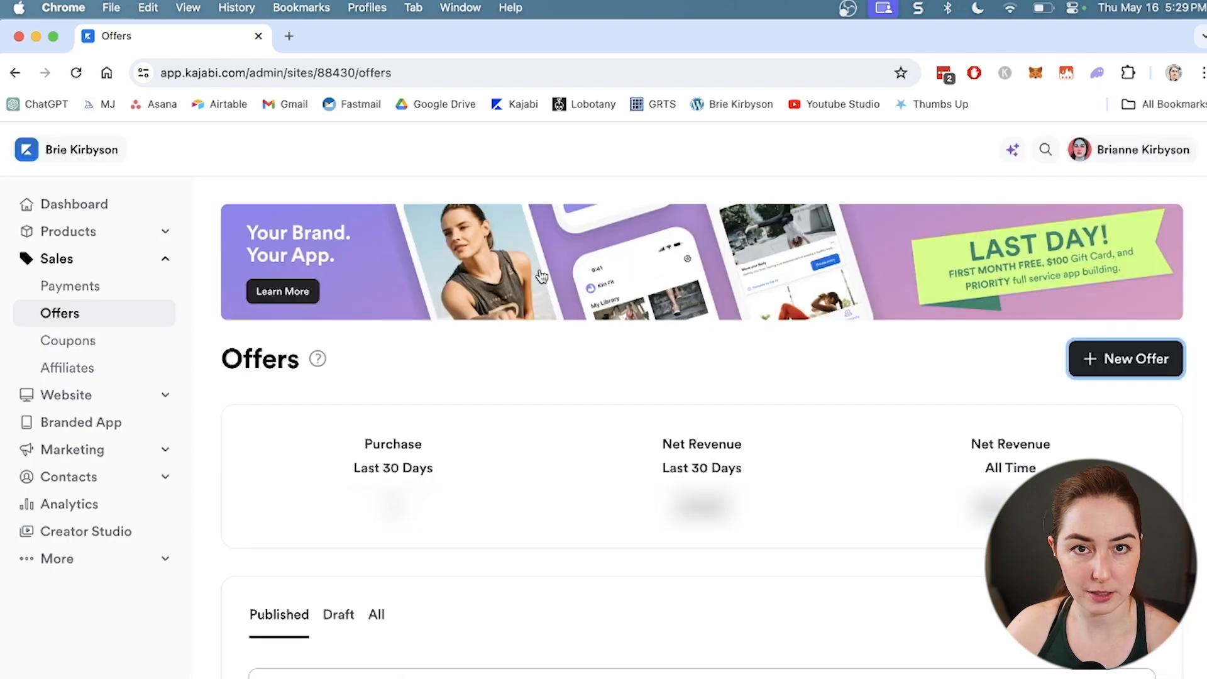